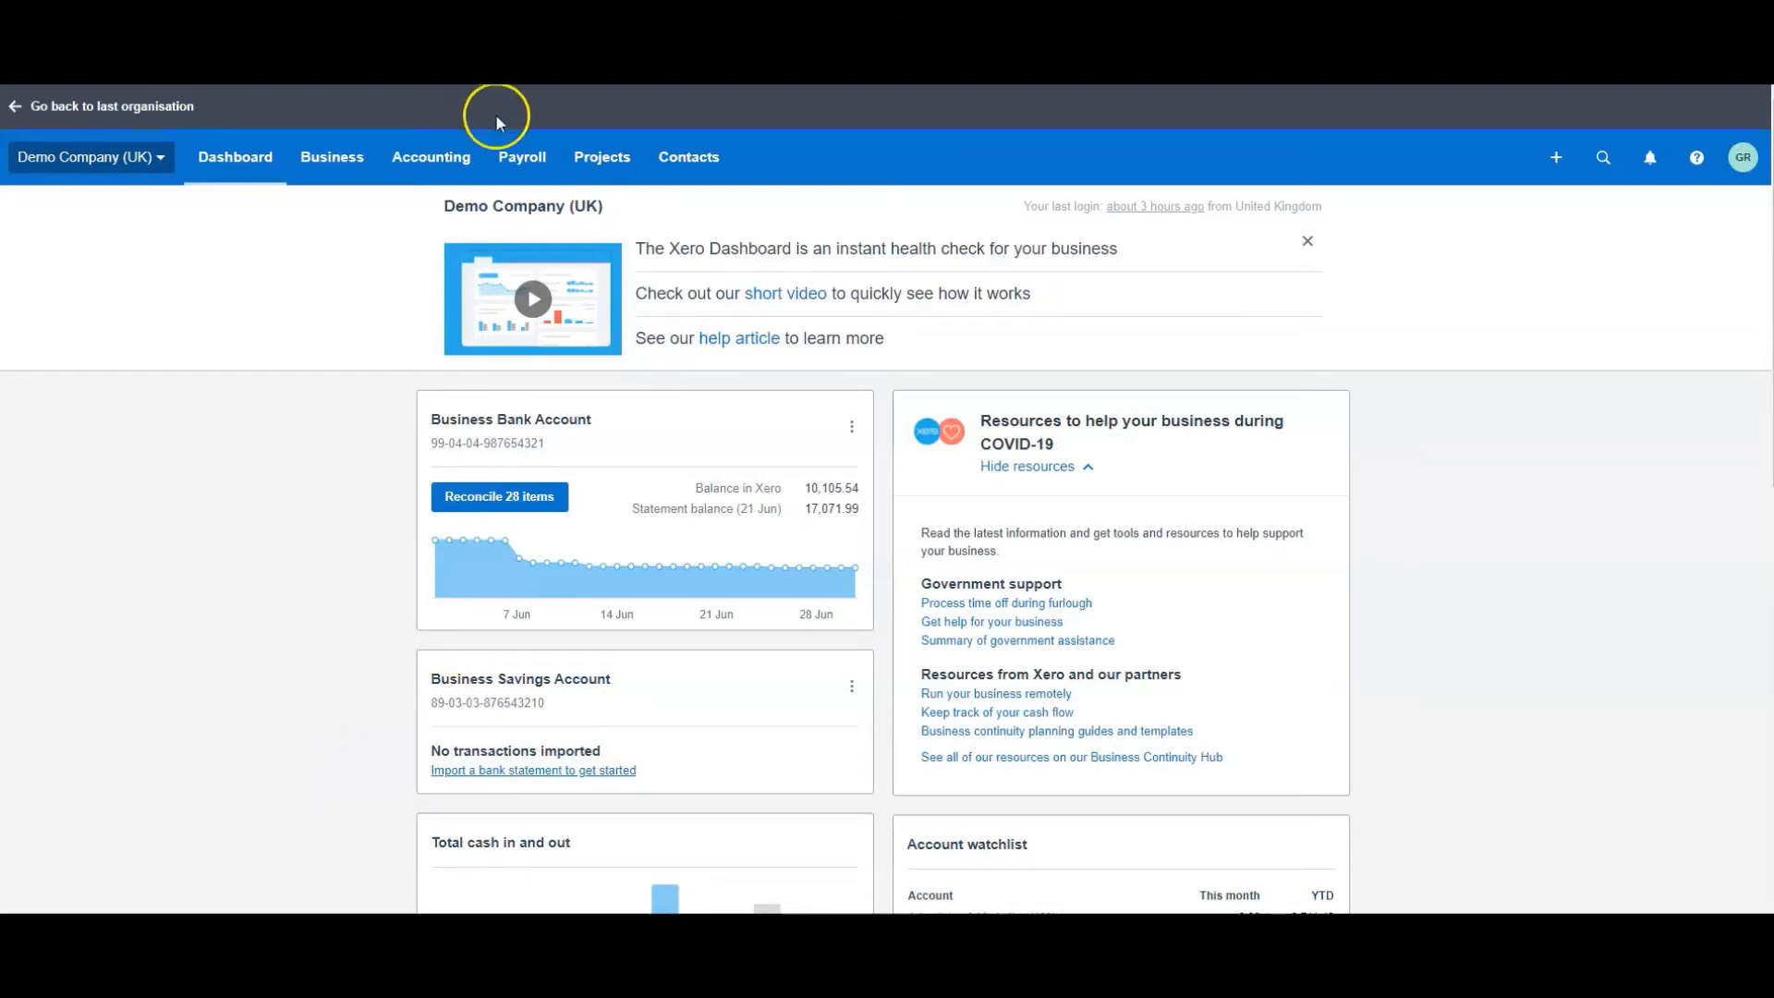
- Reach the Chart of accounts for Demo Company (UK) from the Accounting menu
{"action": "left_click", "coordinate": [430, 155]}
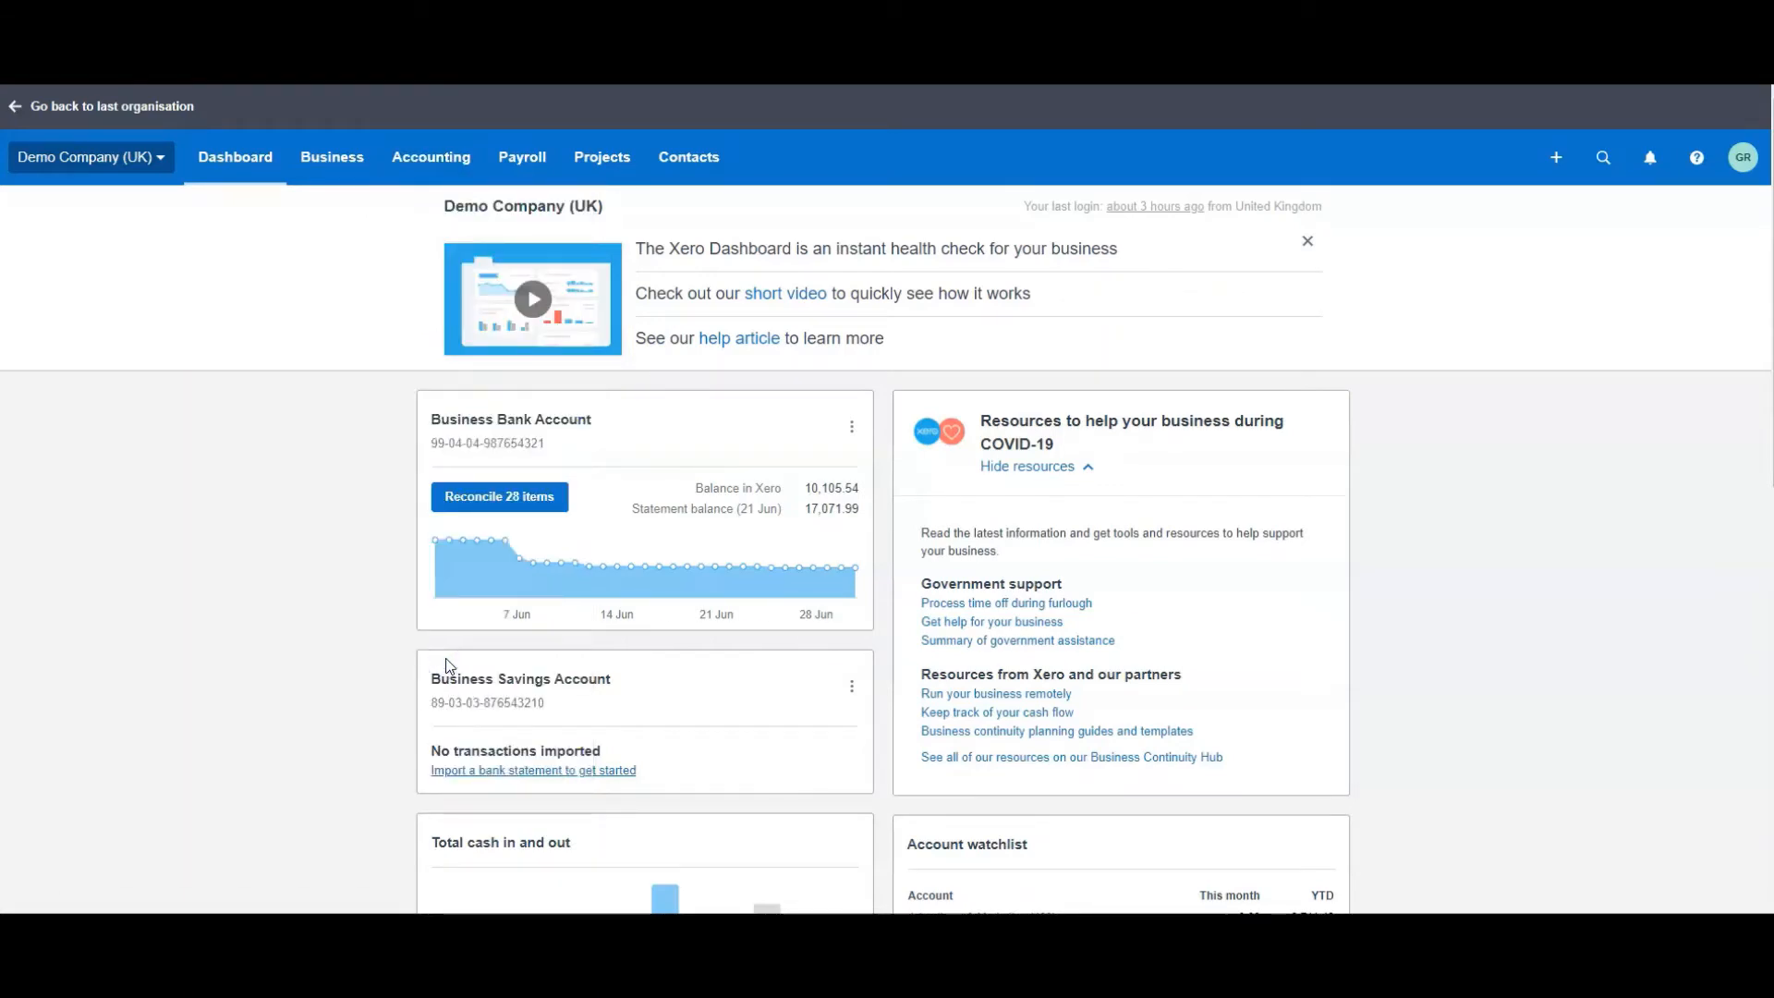
{"action": "left_click", "coordinate": [430, 155]}
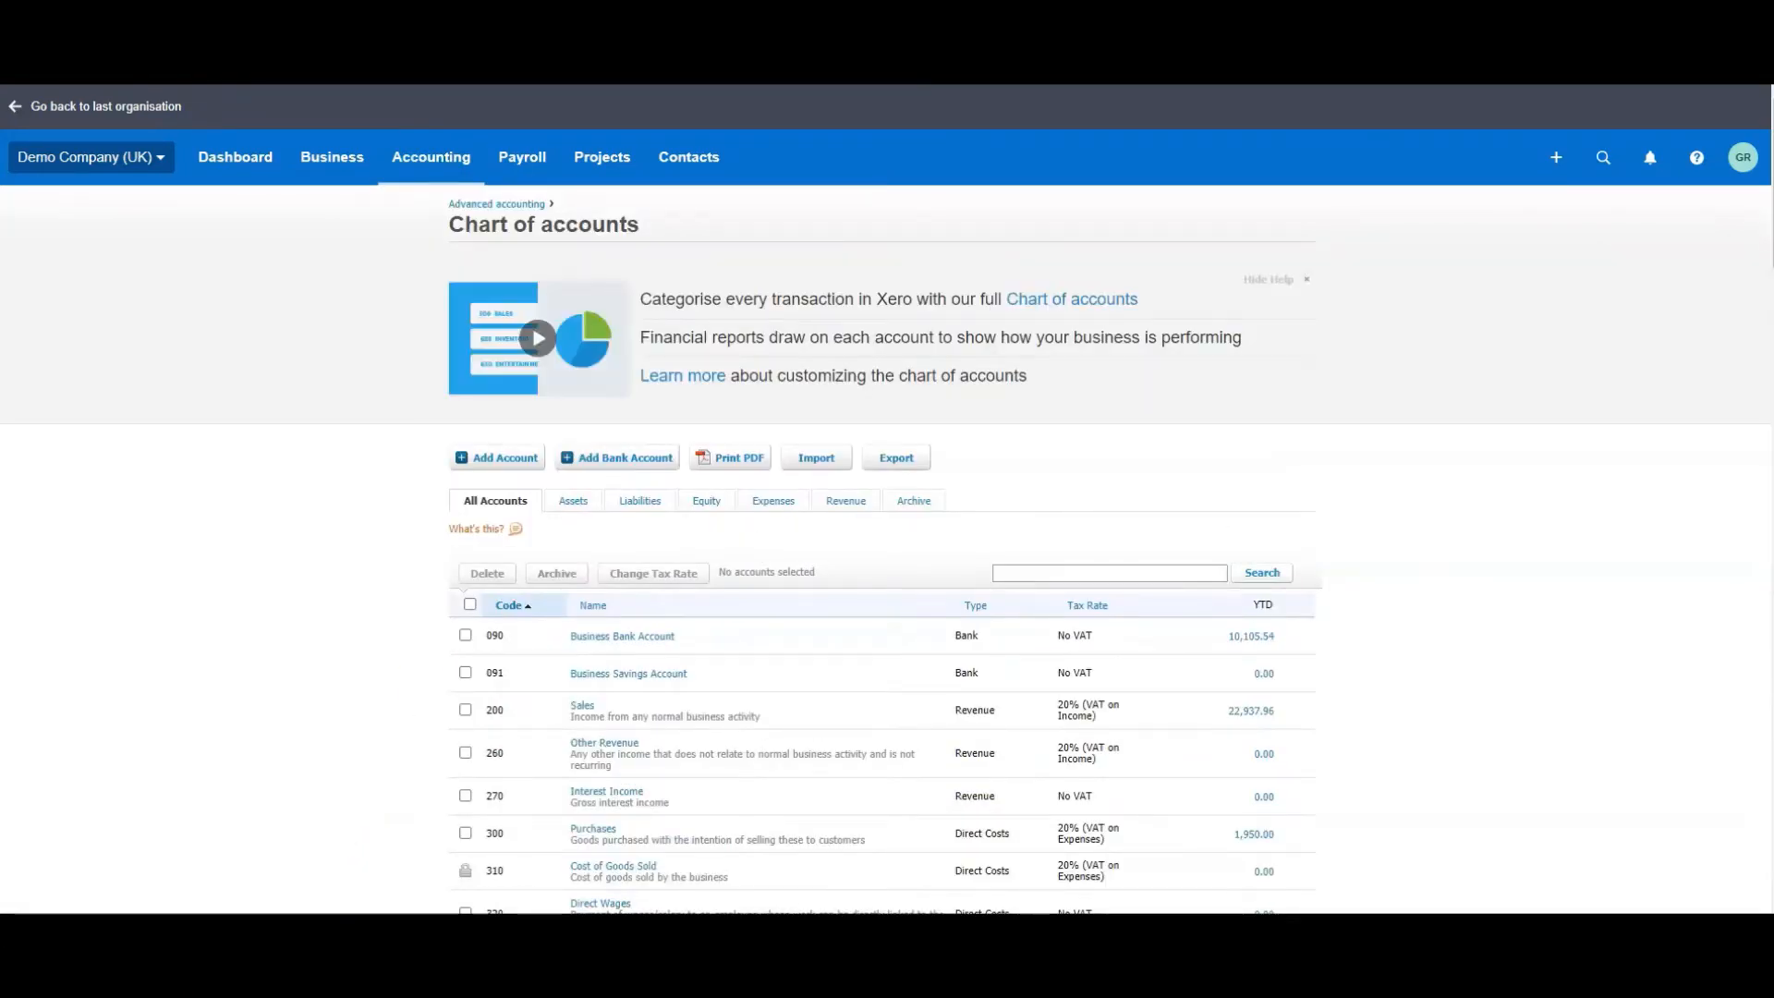
- Search the chart of accounts for 'equip' to list the equipment and depreciation accounts
{"action": "scroll", "scroll_direction": "down", "scroll_amount": 3}
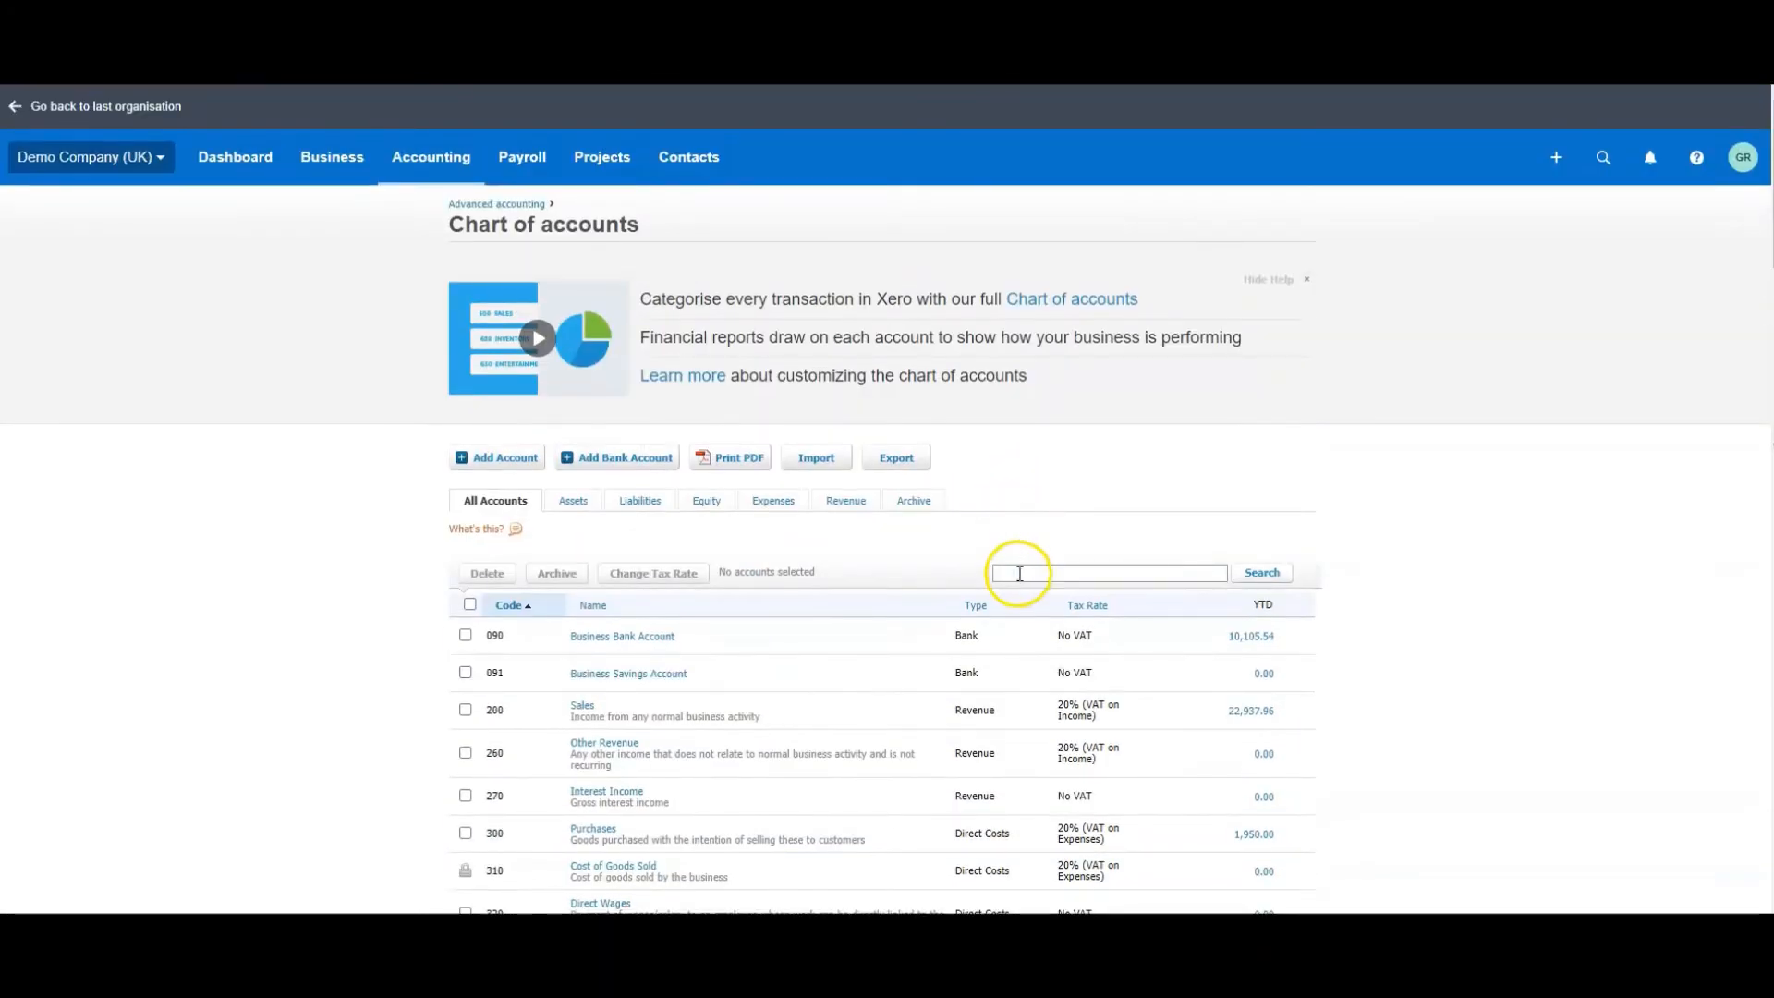
{"action": "type", "text": "fi"}
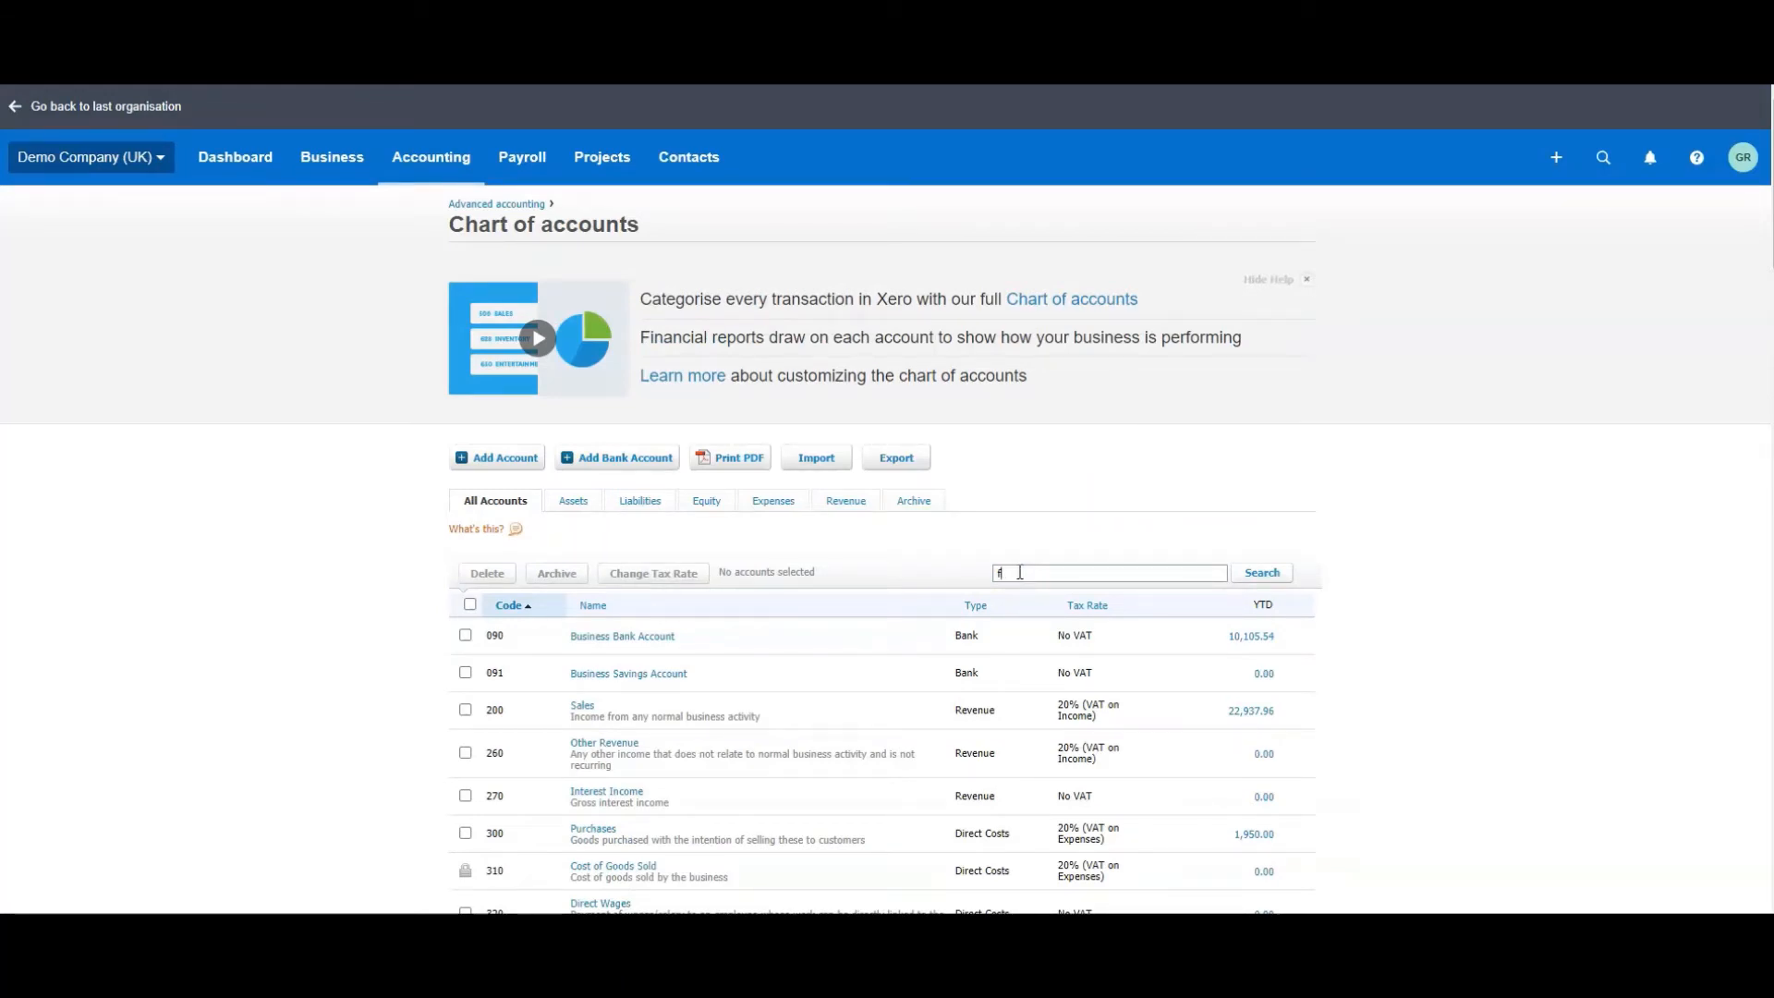
{"action": "type", "text": "equip"}
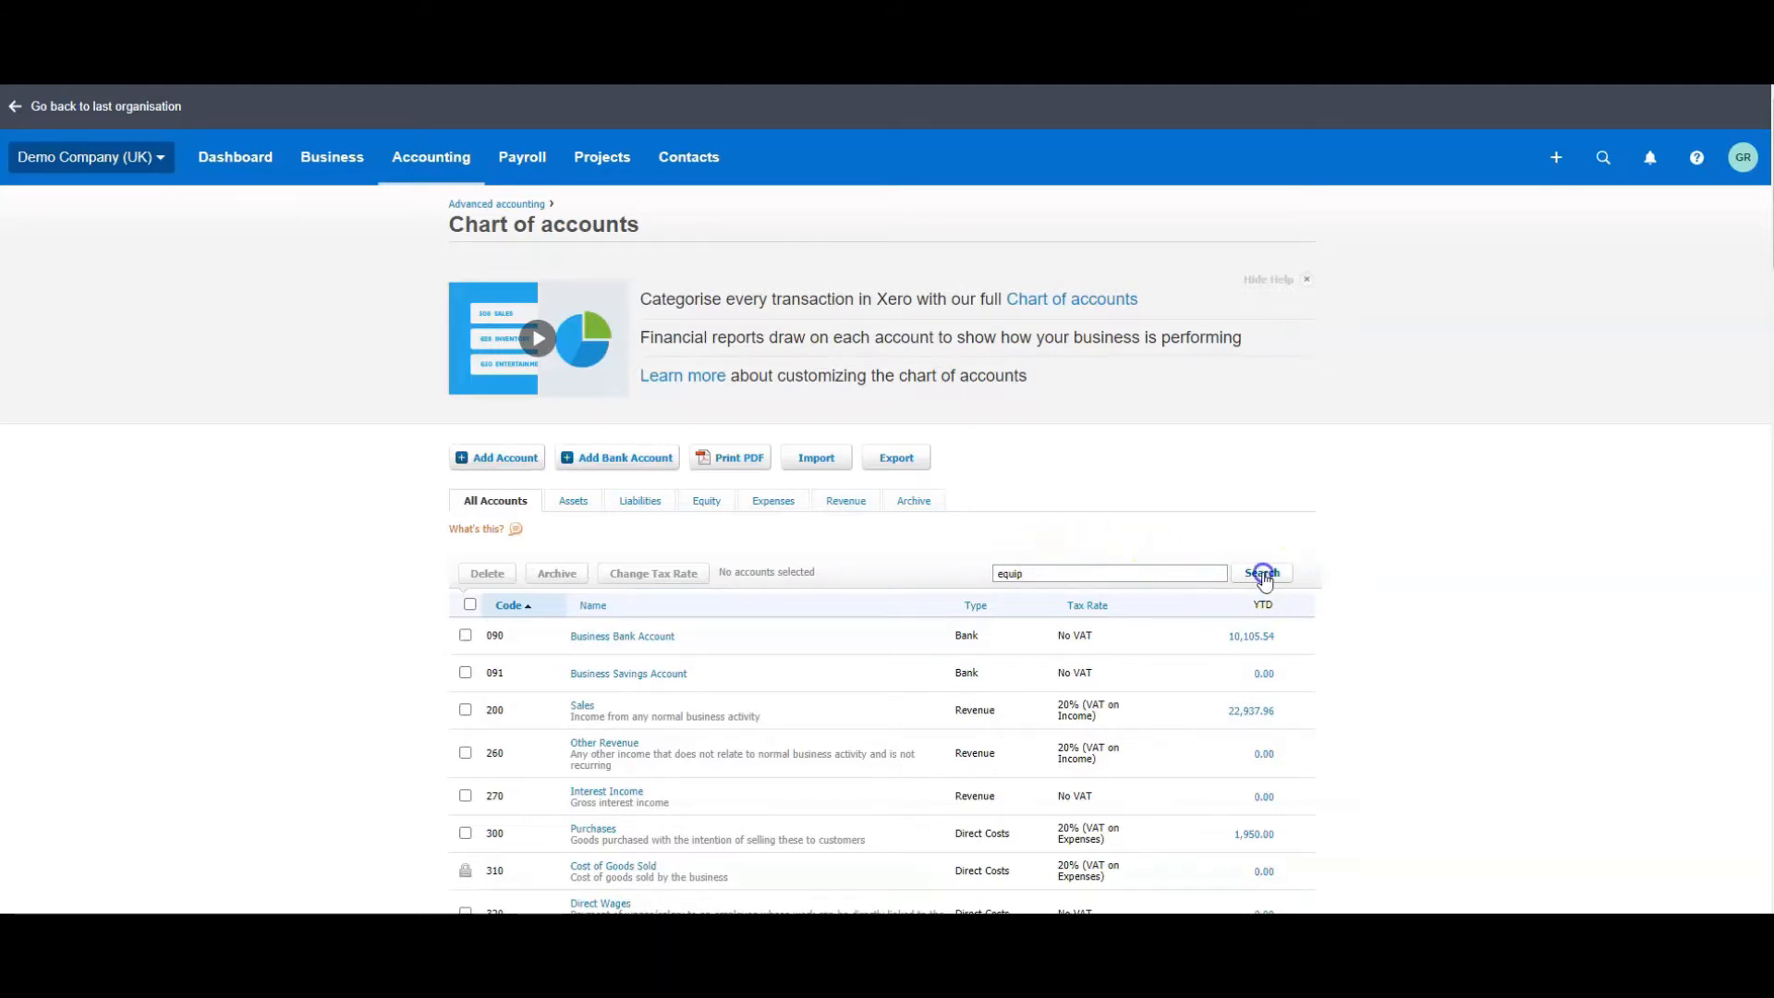
{"action": "left_click", "coordinate": [1260, 573]}
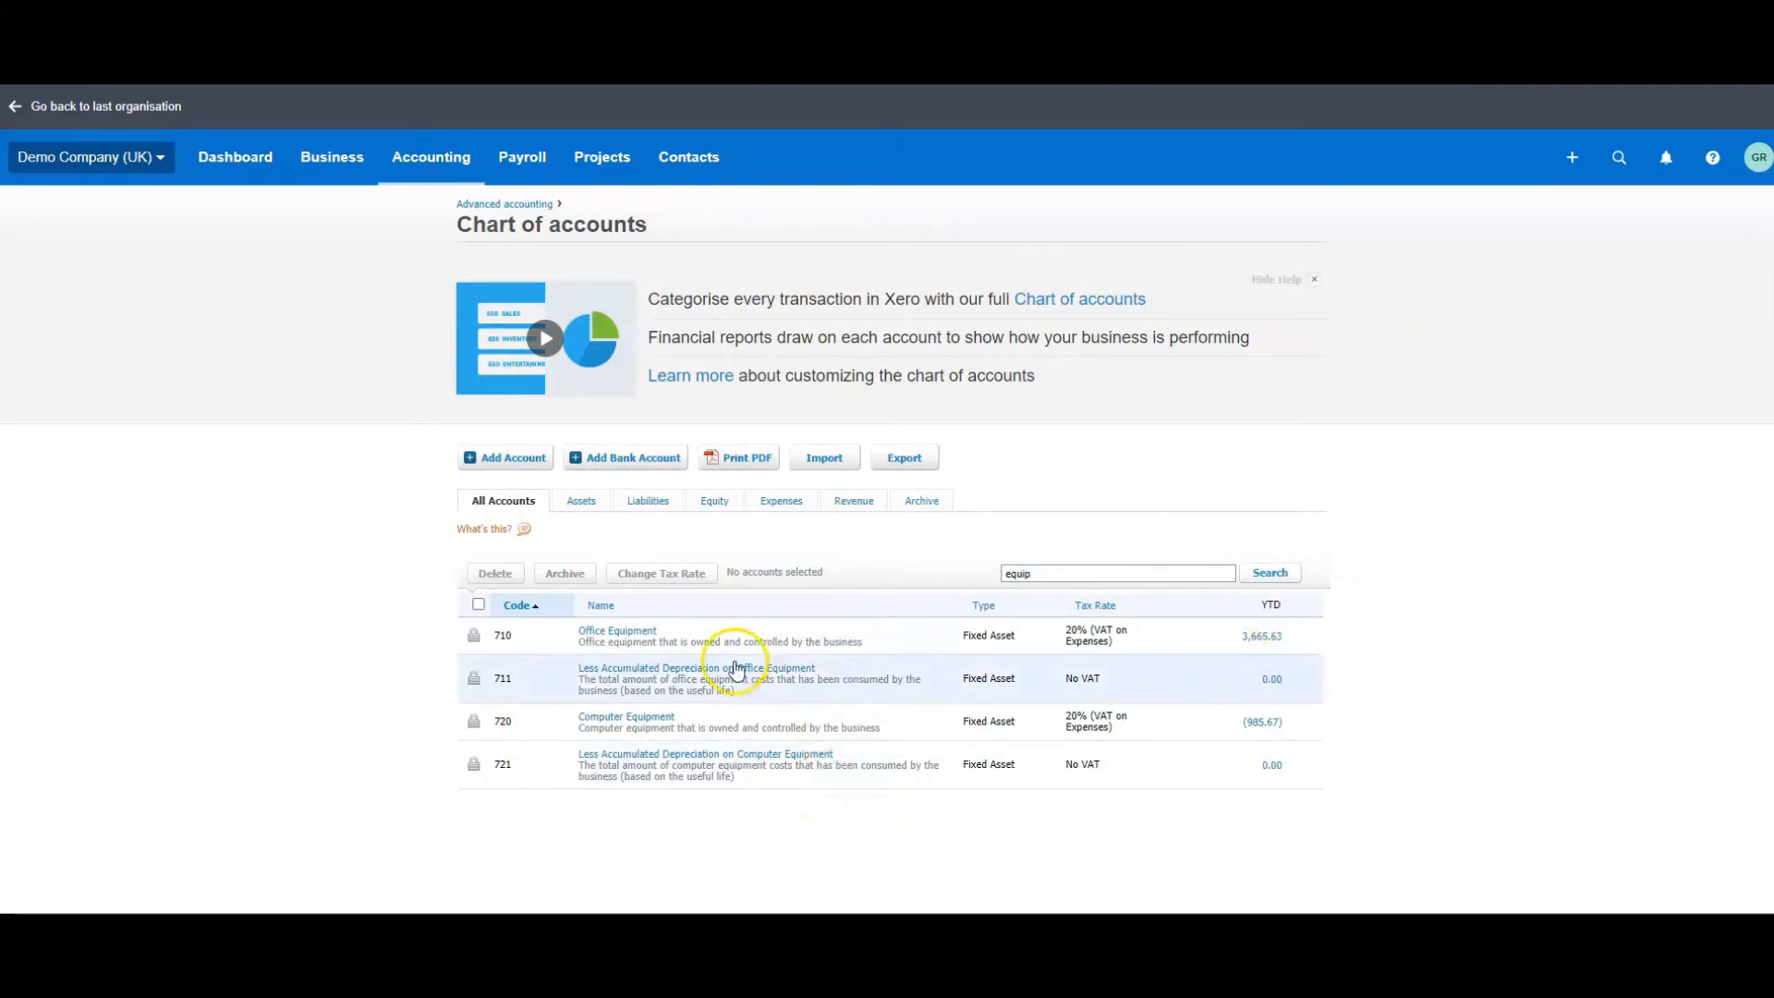
{"action": "mouse_move", "coordinate": [778, 654]}
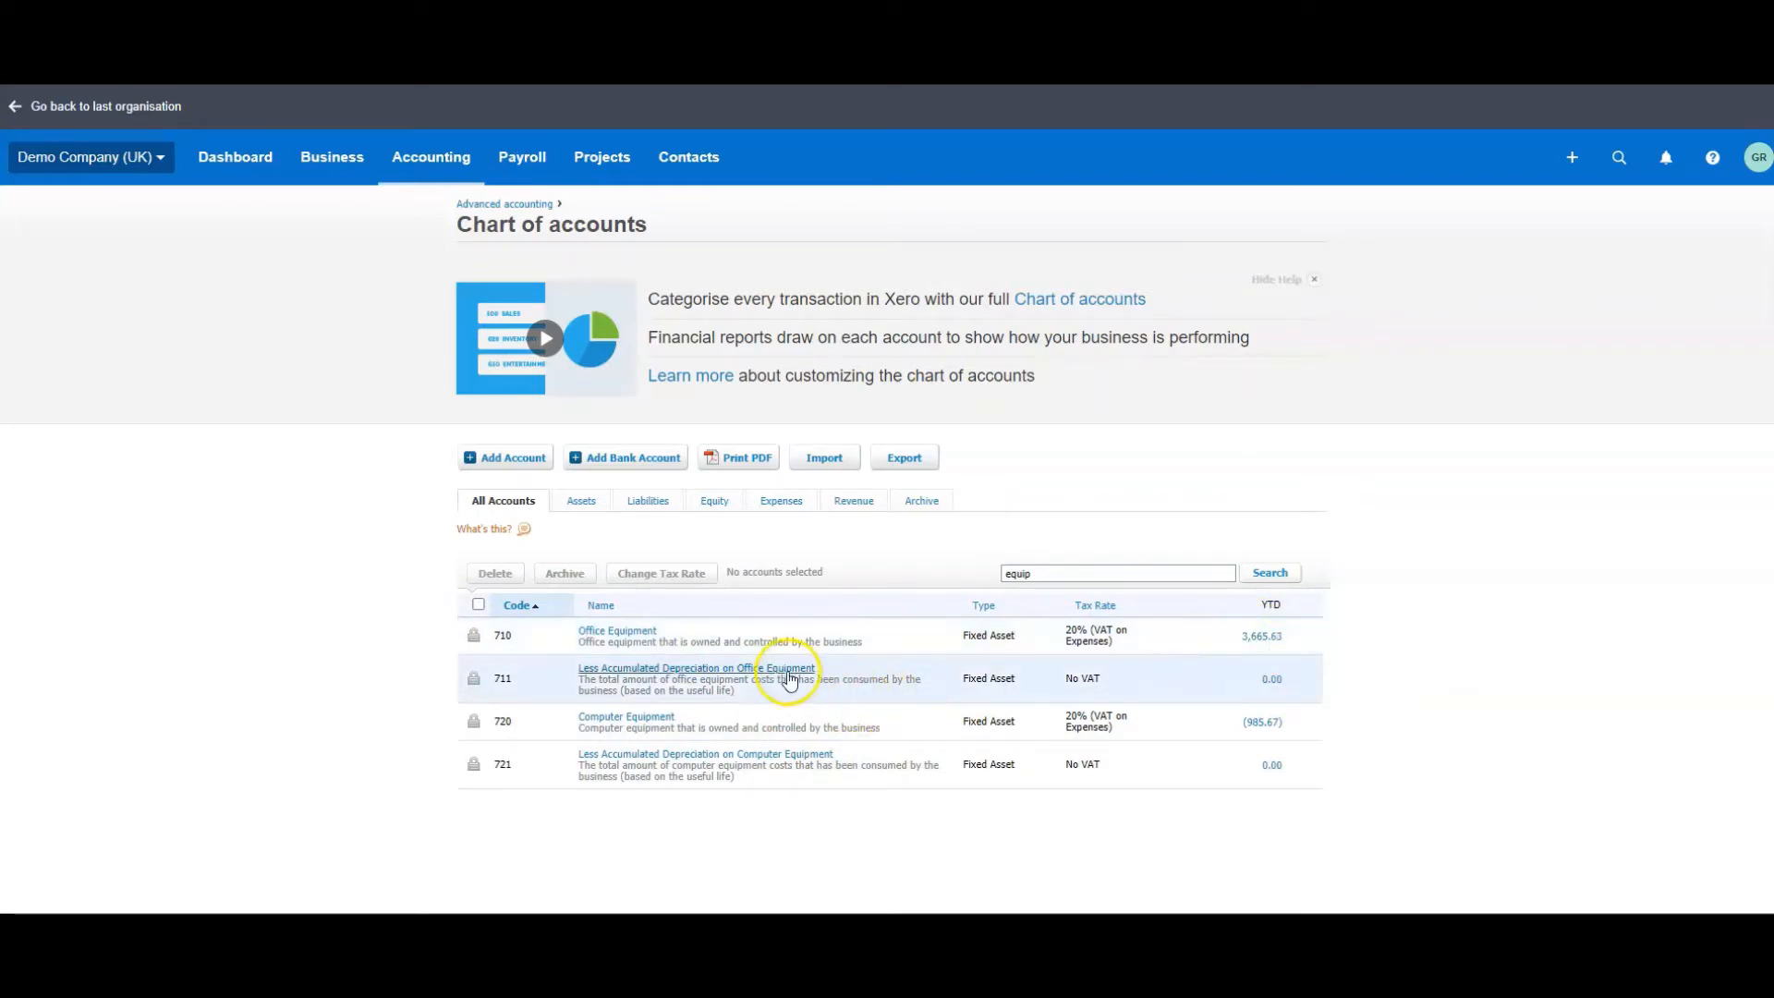
{"action": "mouse_move", "coordinate": [974, 730]}
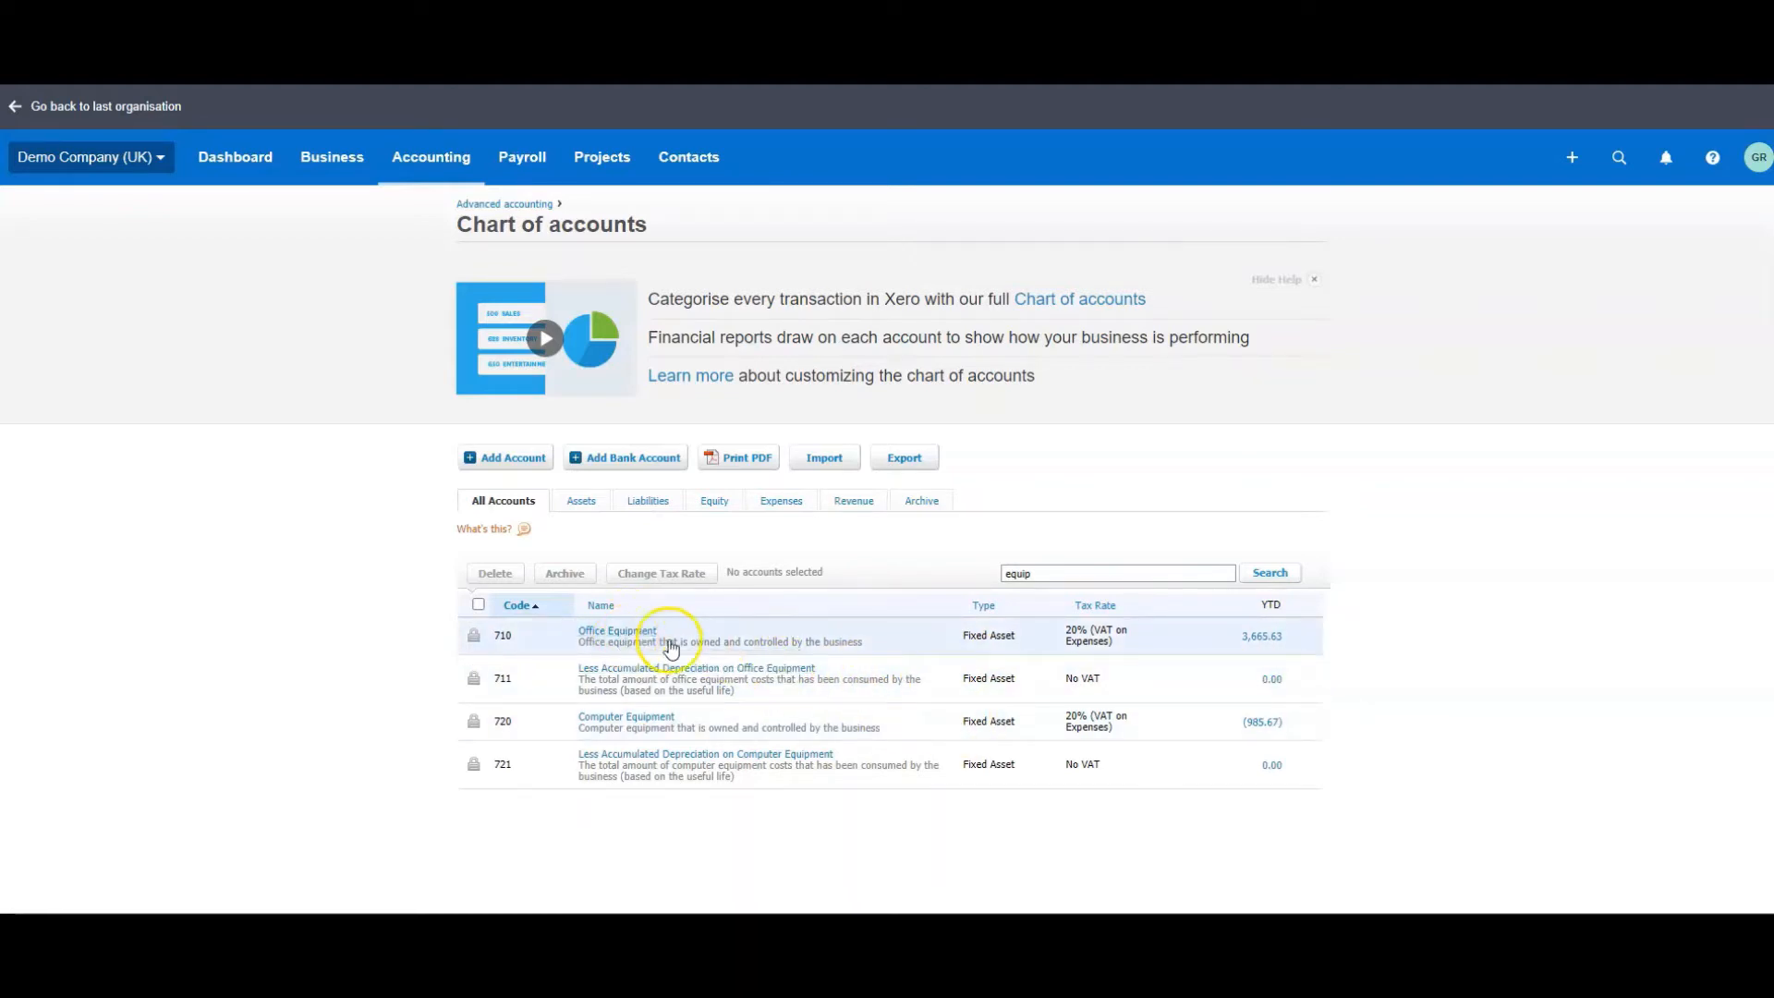
{"action": "mouse_move", "coordinate": [826, 635]}
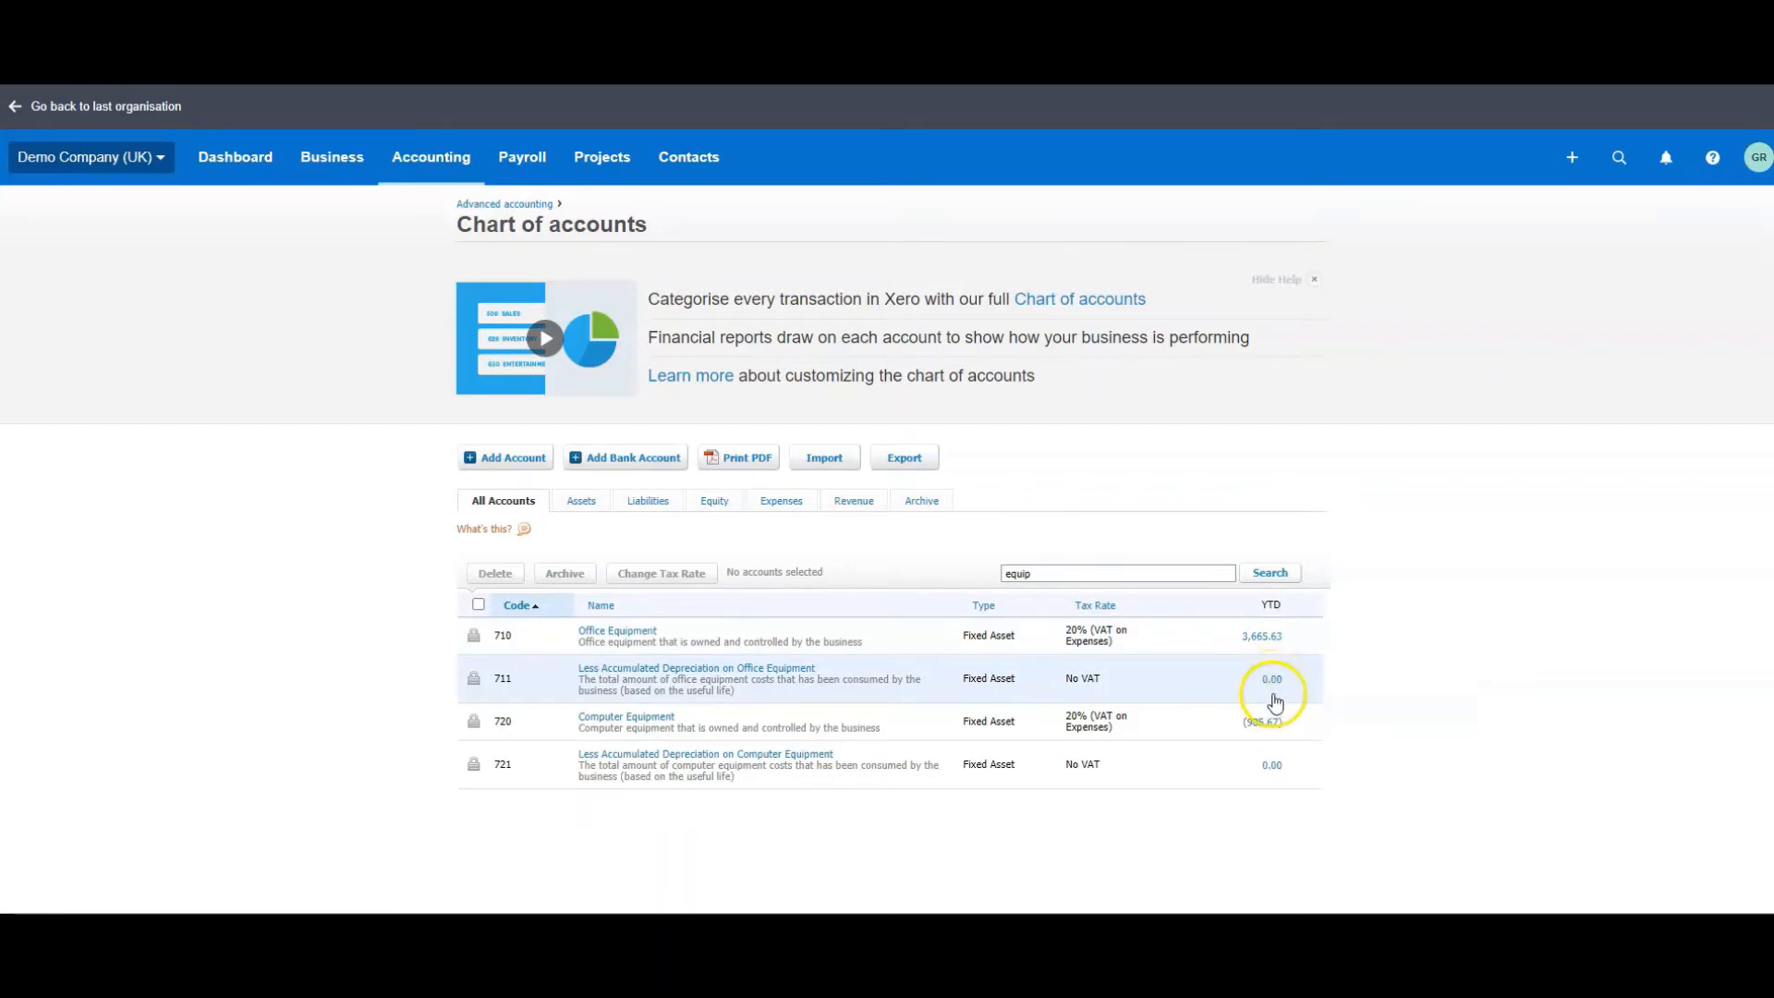
{"action": "mouse_move", "coordinate": [950, 824]}
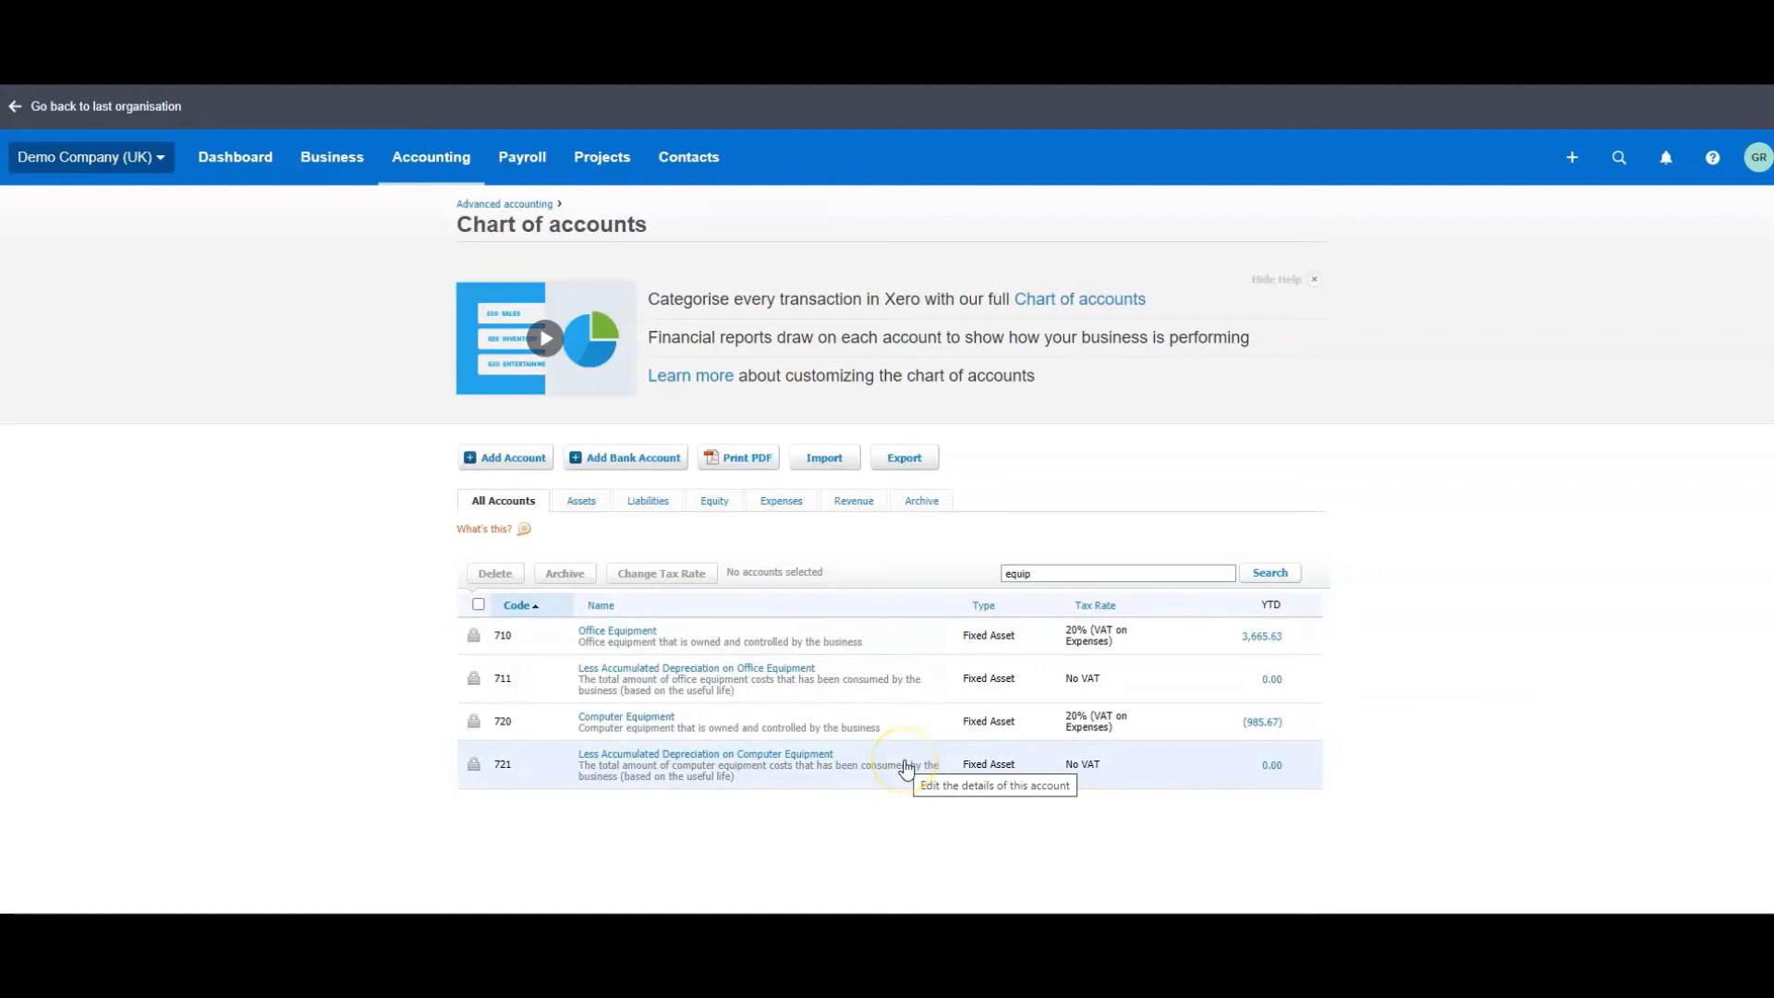
{"action": "mouse_move", "coordinate": [859, 648]}
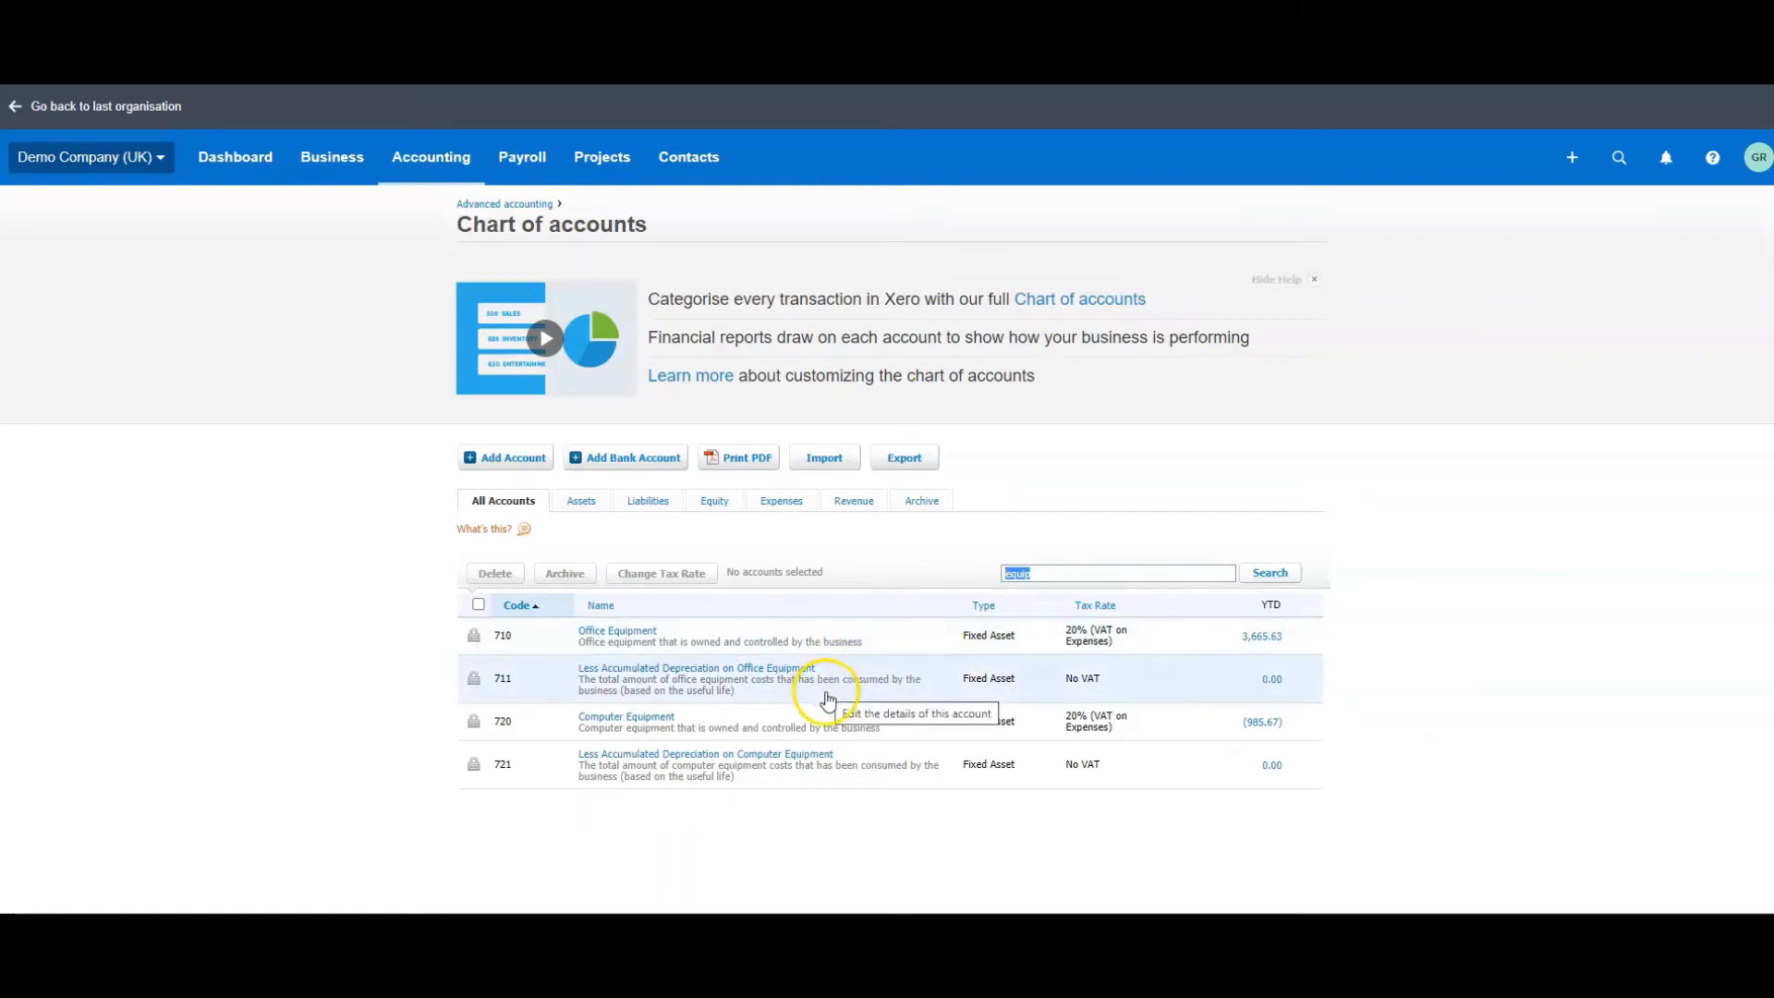
{"action": "mouse_move", "coordinate": [1000, 575]}
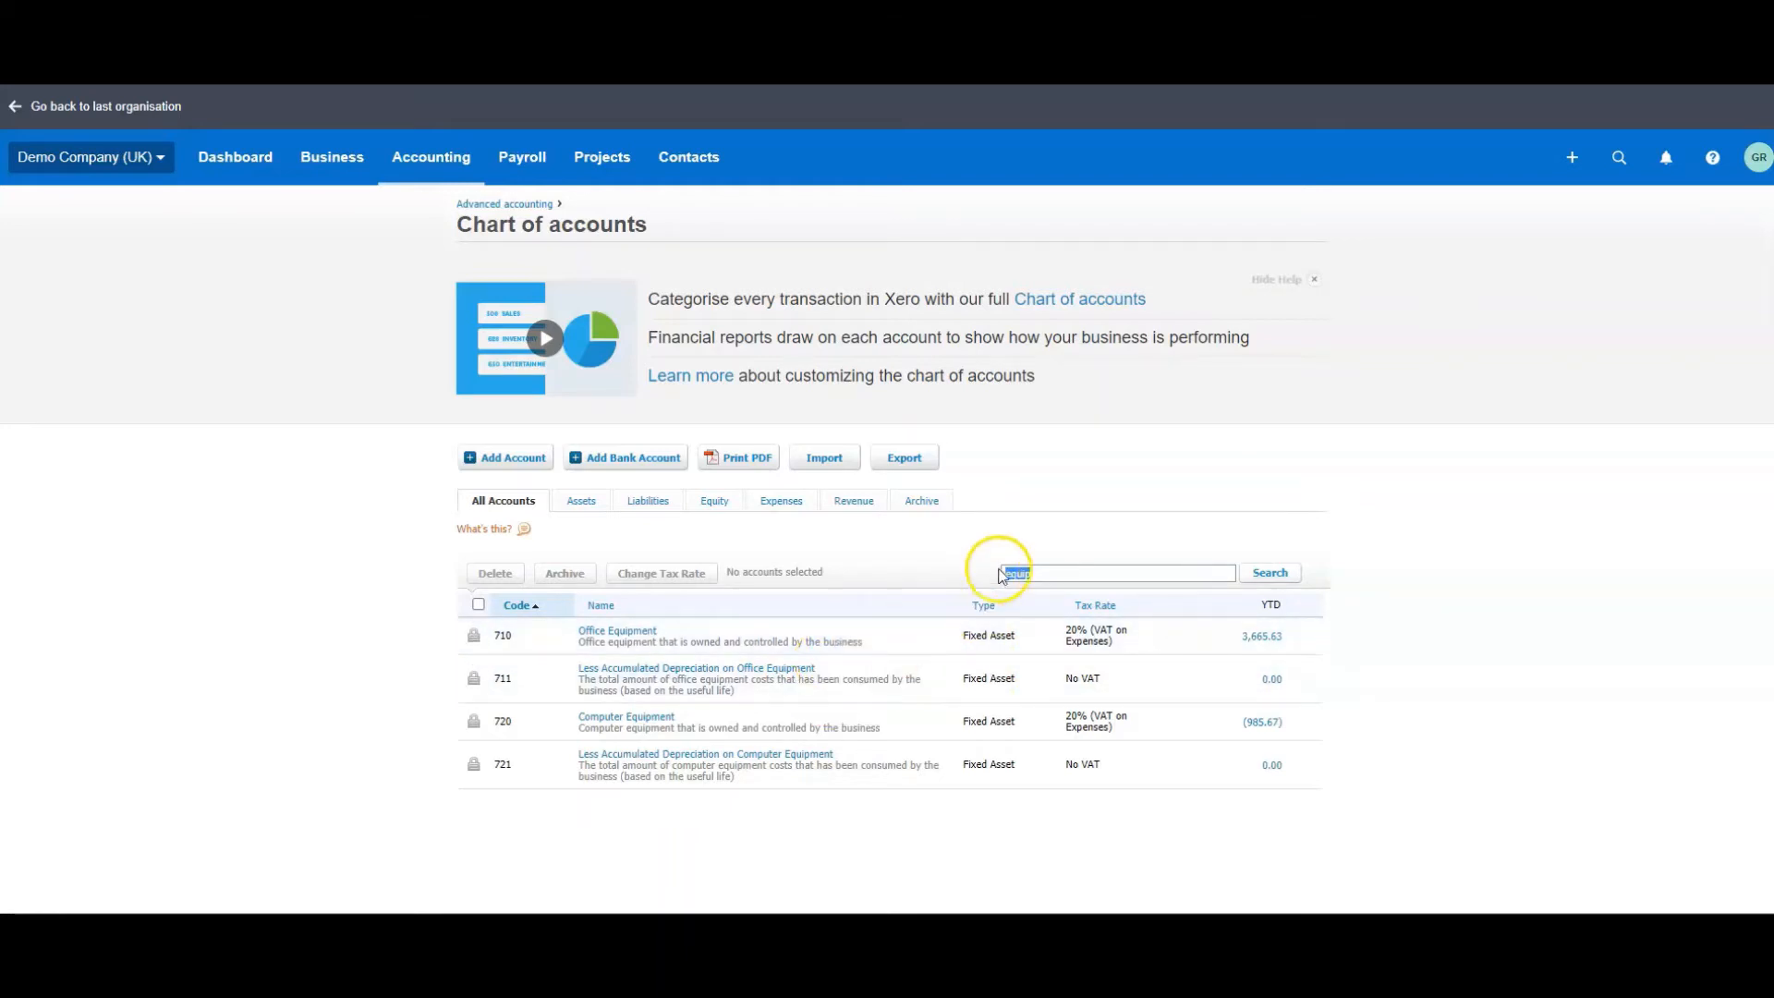
- Search the chart of accounts for 'depreci' to list the depreciation expense and accumulated depreciation accounts
{"action": "type", "text": "depreci"}
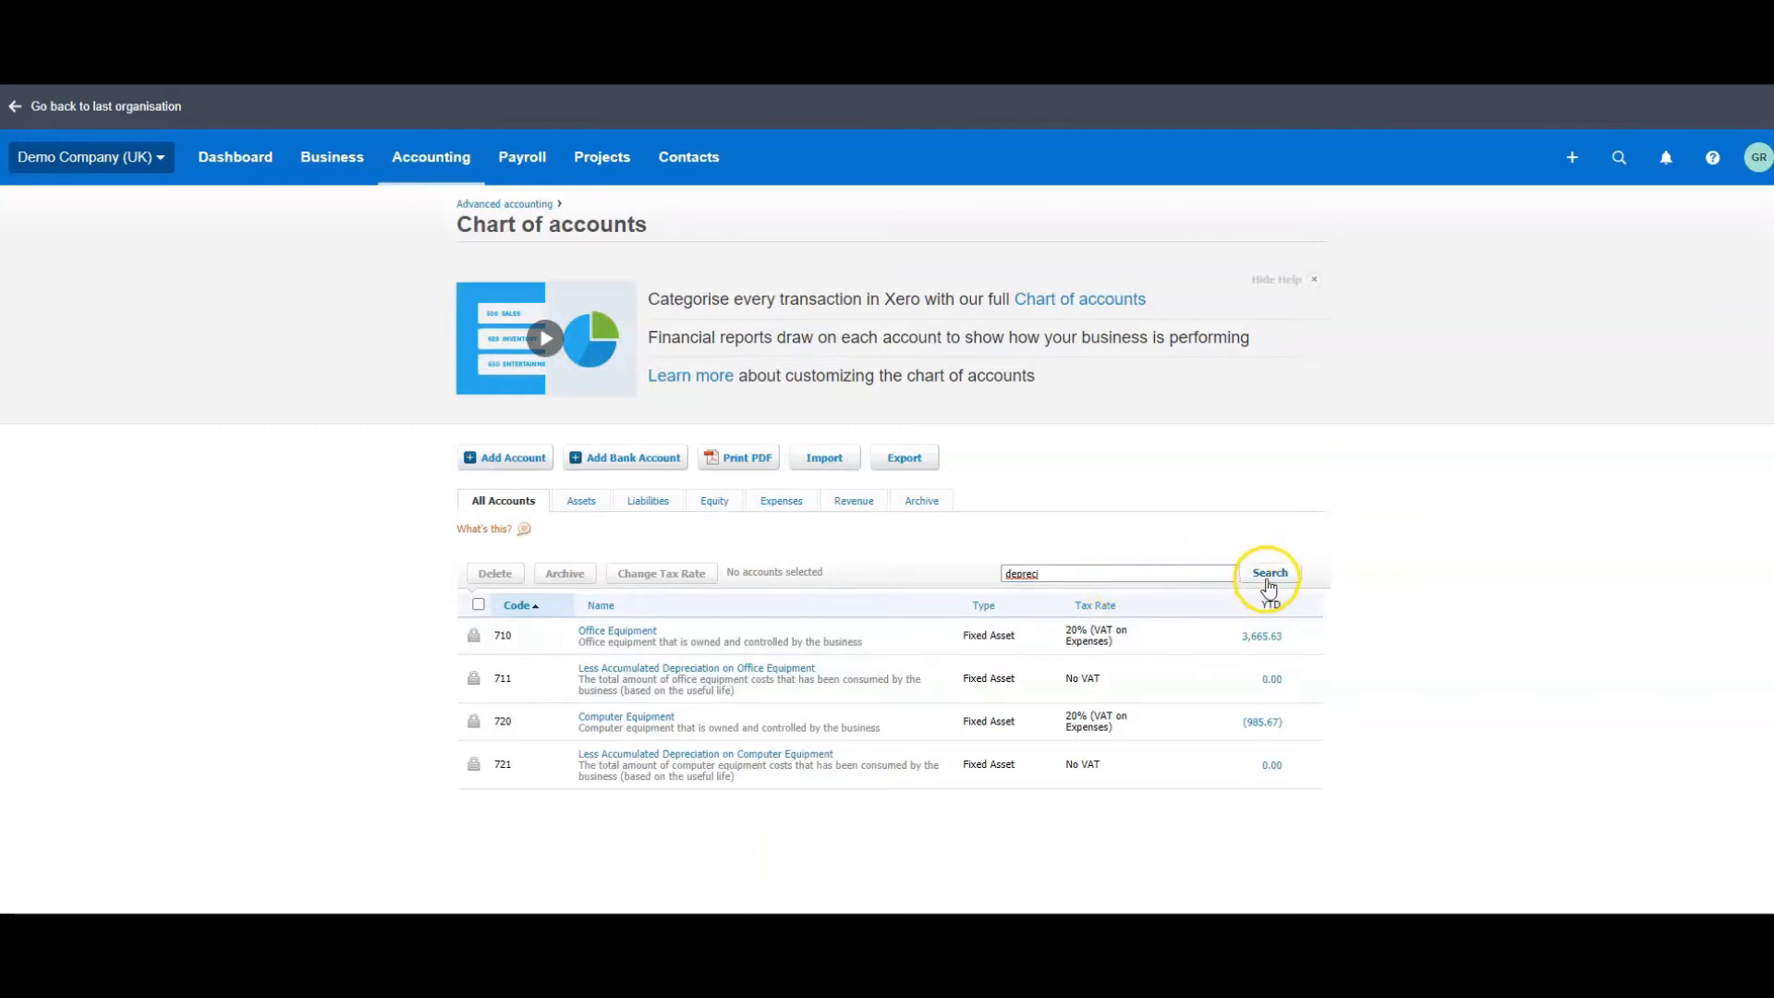
{"action": "left_click", "coordinate": [1267, 573]}
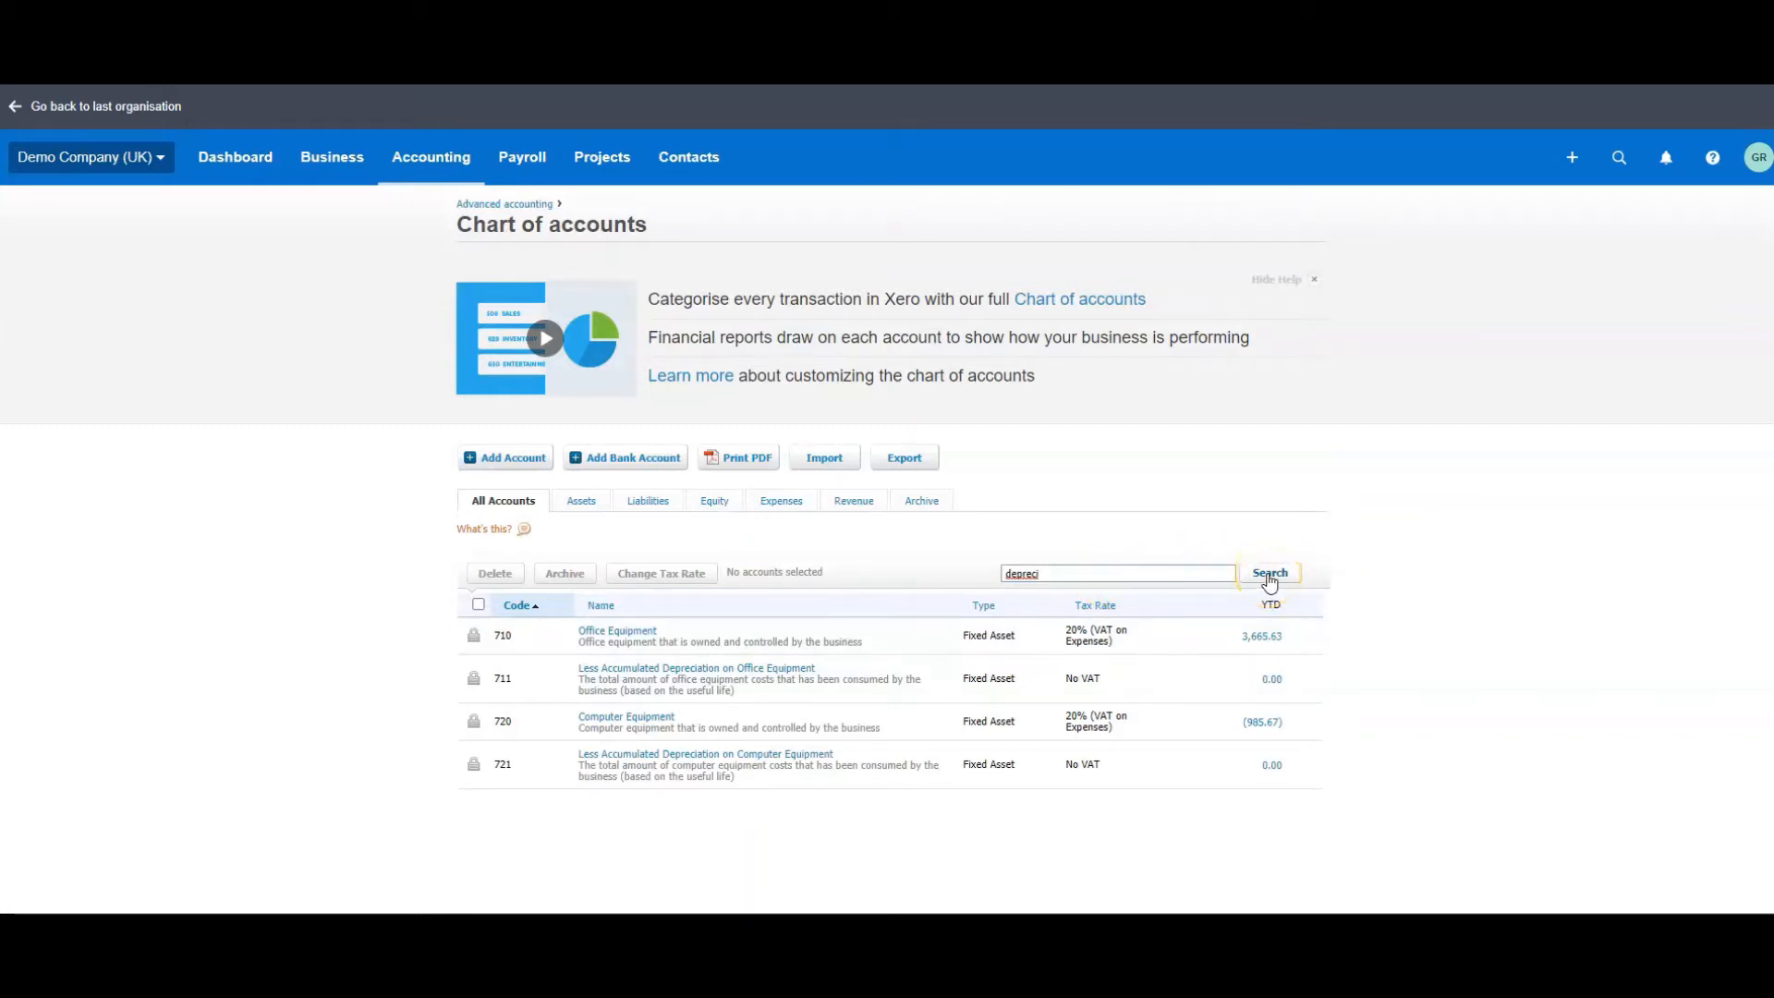
{"action": "left_click", "coordinate": [1268, 572]}
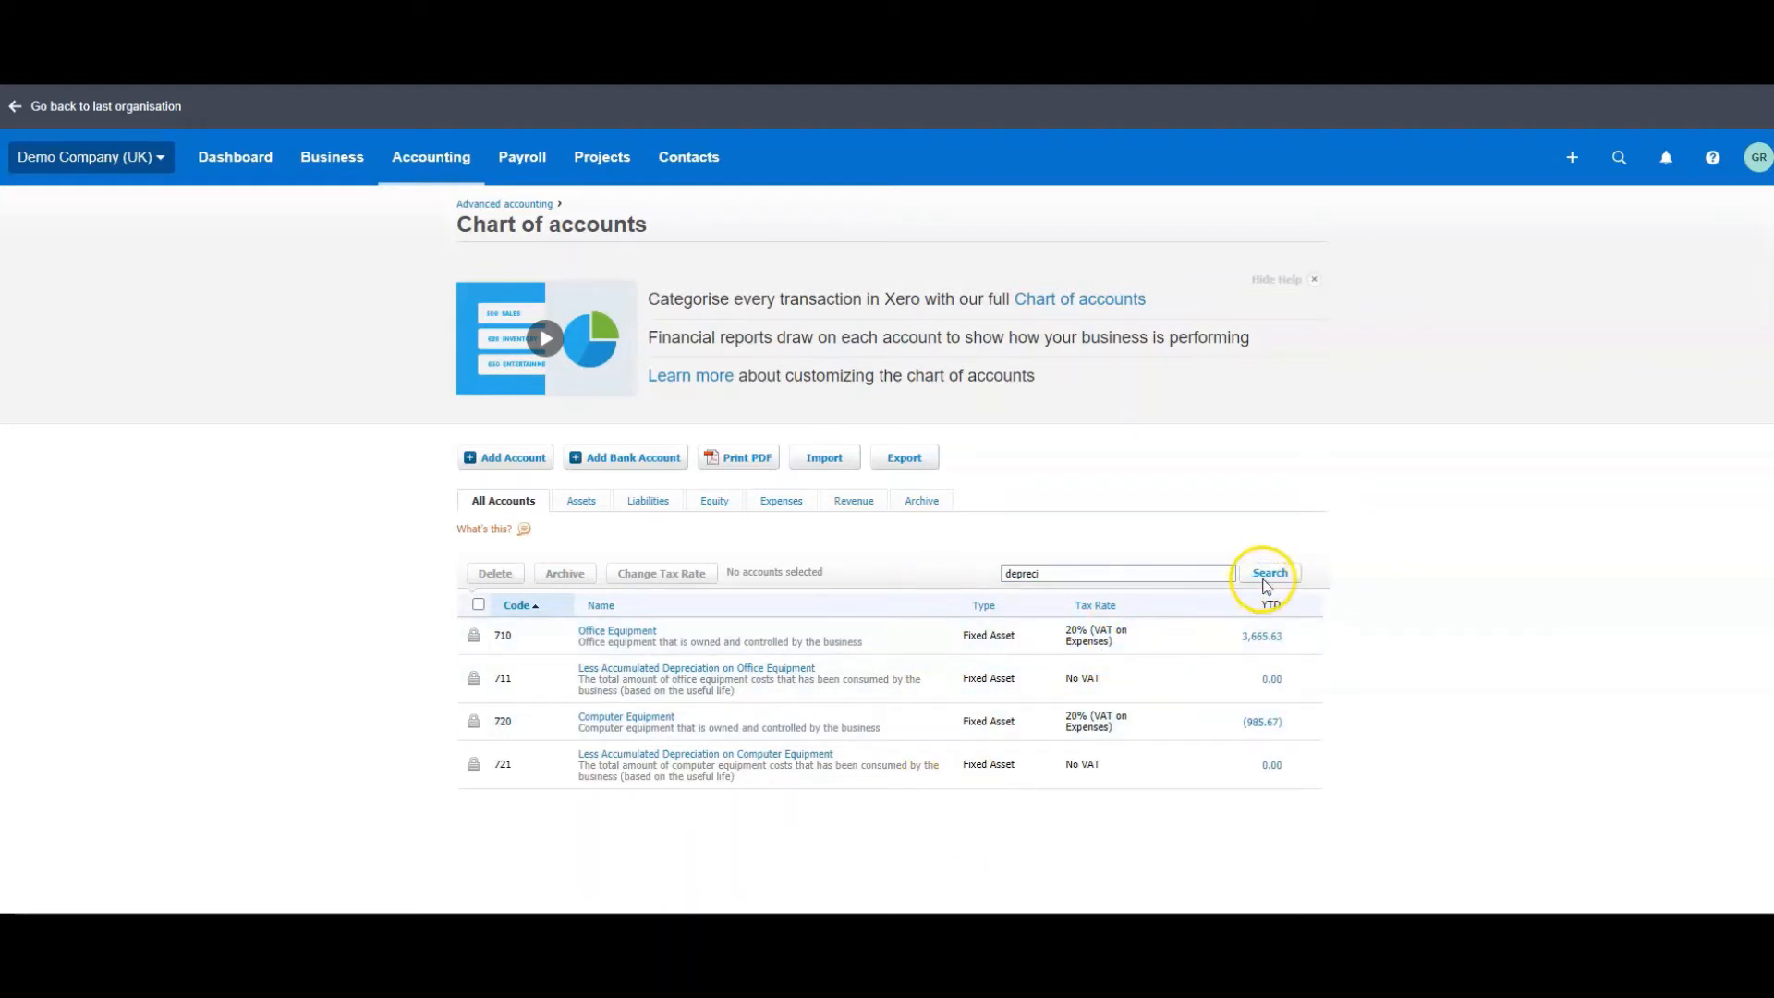
{"action": "left_click", "coordinate": [1268, 573]}
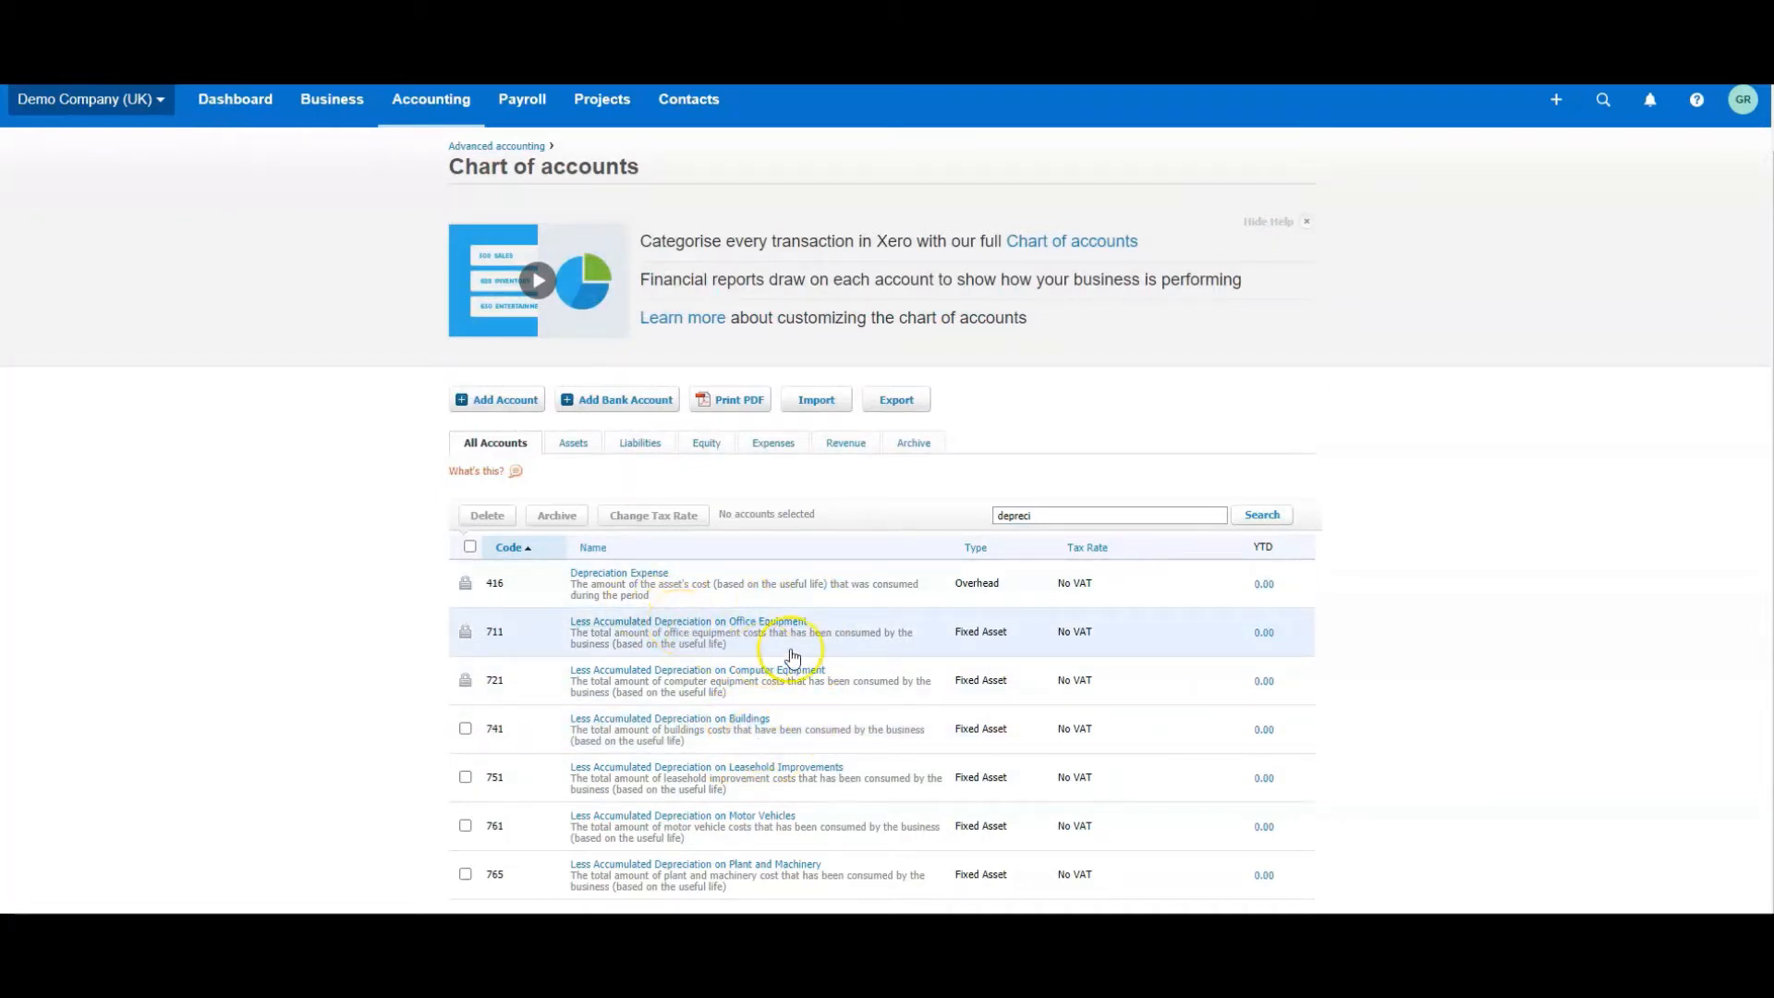
{"action": "mouse_move", "coordinate": [740, 733]}
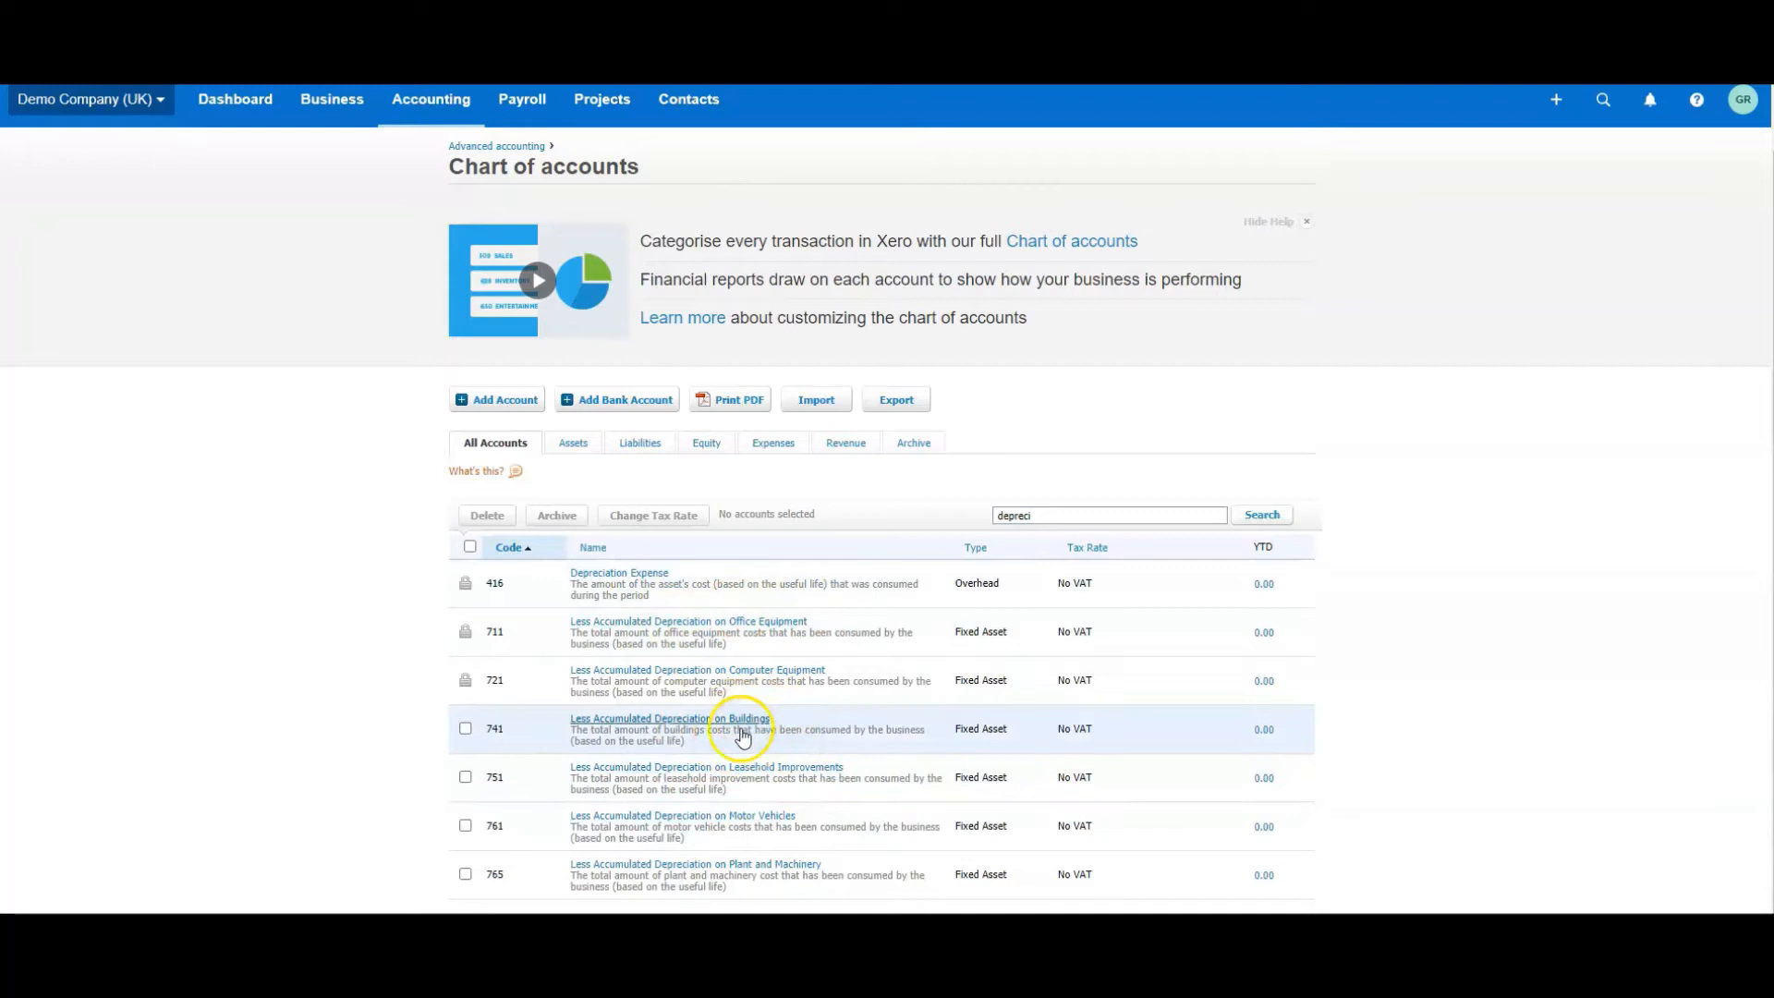
{"action": "mouse_move", "coordinate": [773, 821]}
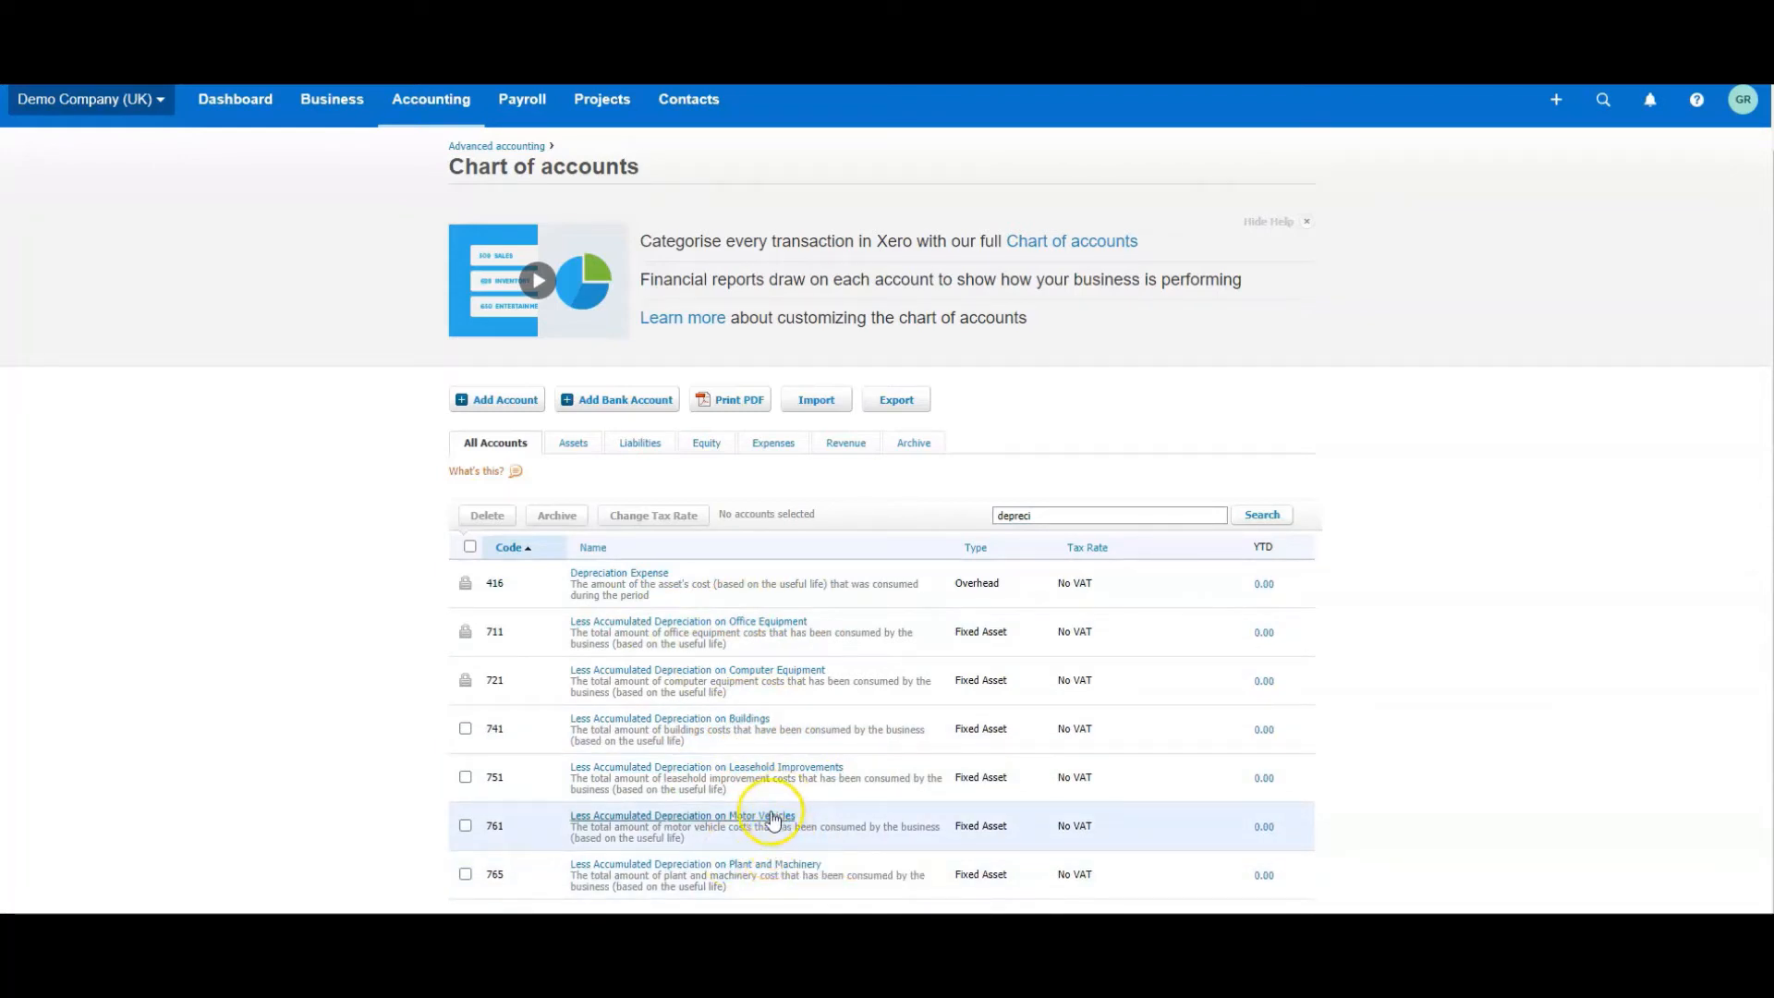
{"action": "mouse_move", "coordinate": [740, 815]}
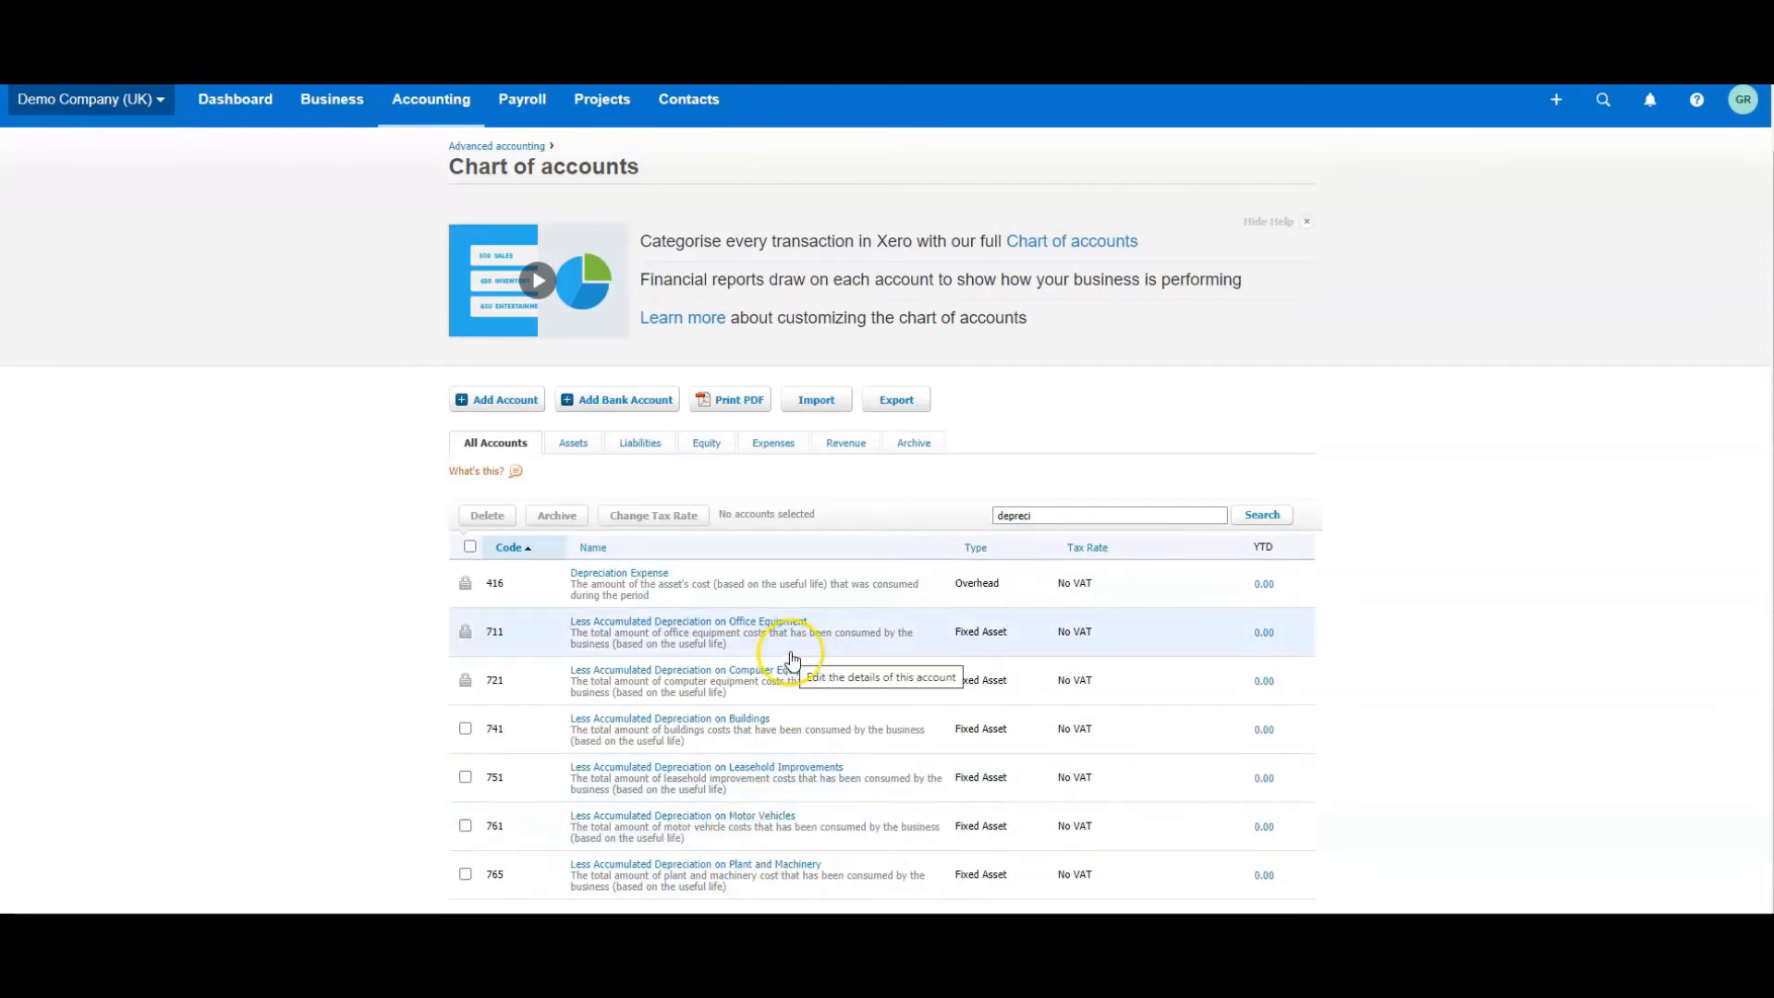
{"action": "mouse_move", "coordinate": [667, 658]}
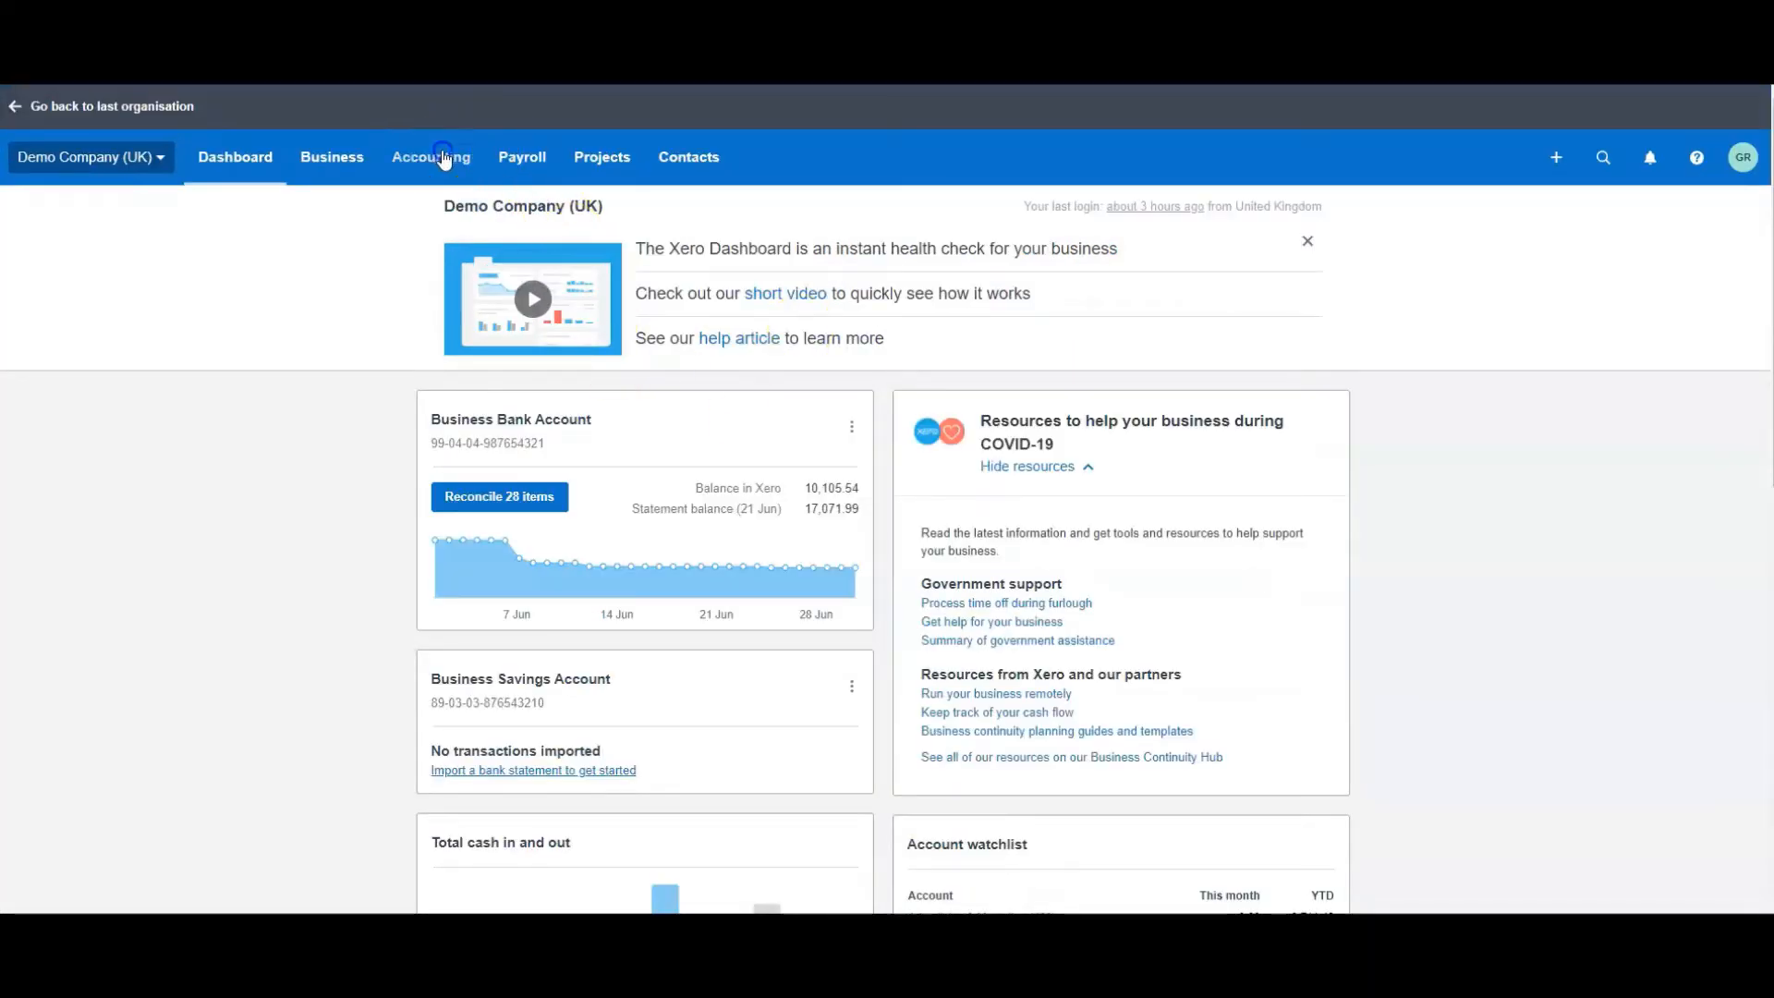
- Show the Balance Sheet as at 30 Jun 2020 with Computer Equipment (985.67) and Office Equipment 3,569.00
{"action": "left_click", "coordinate": [430, 155]}
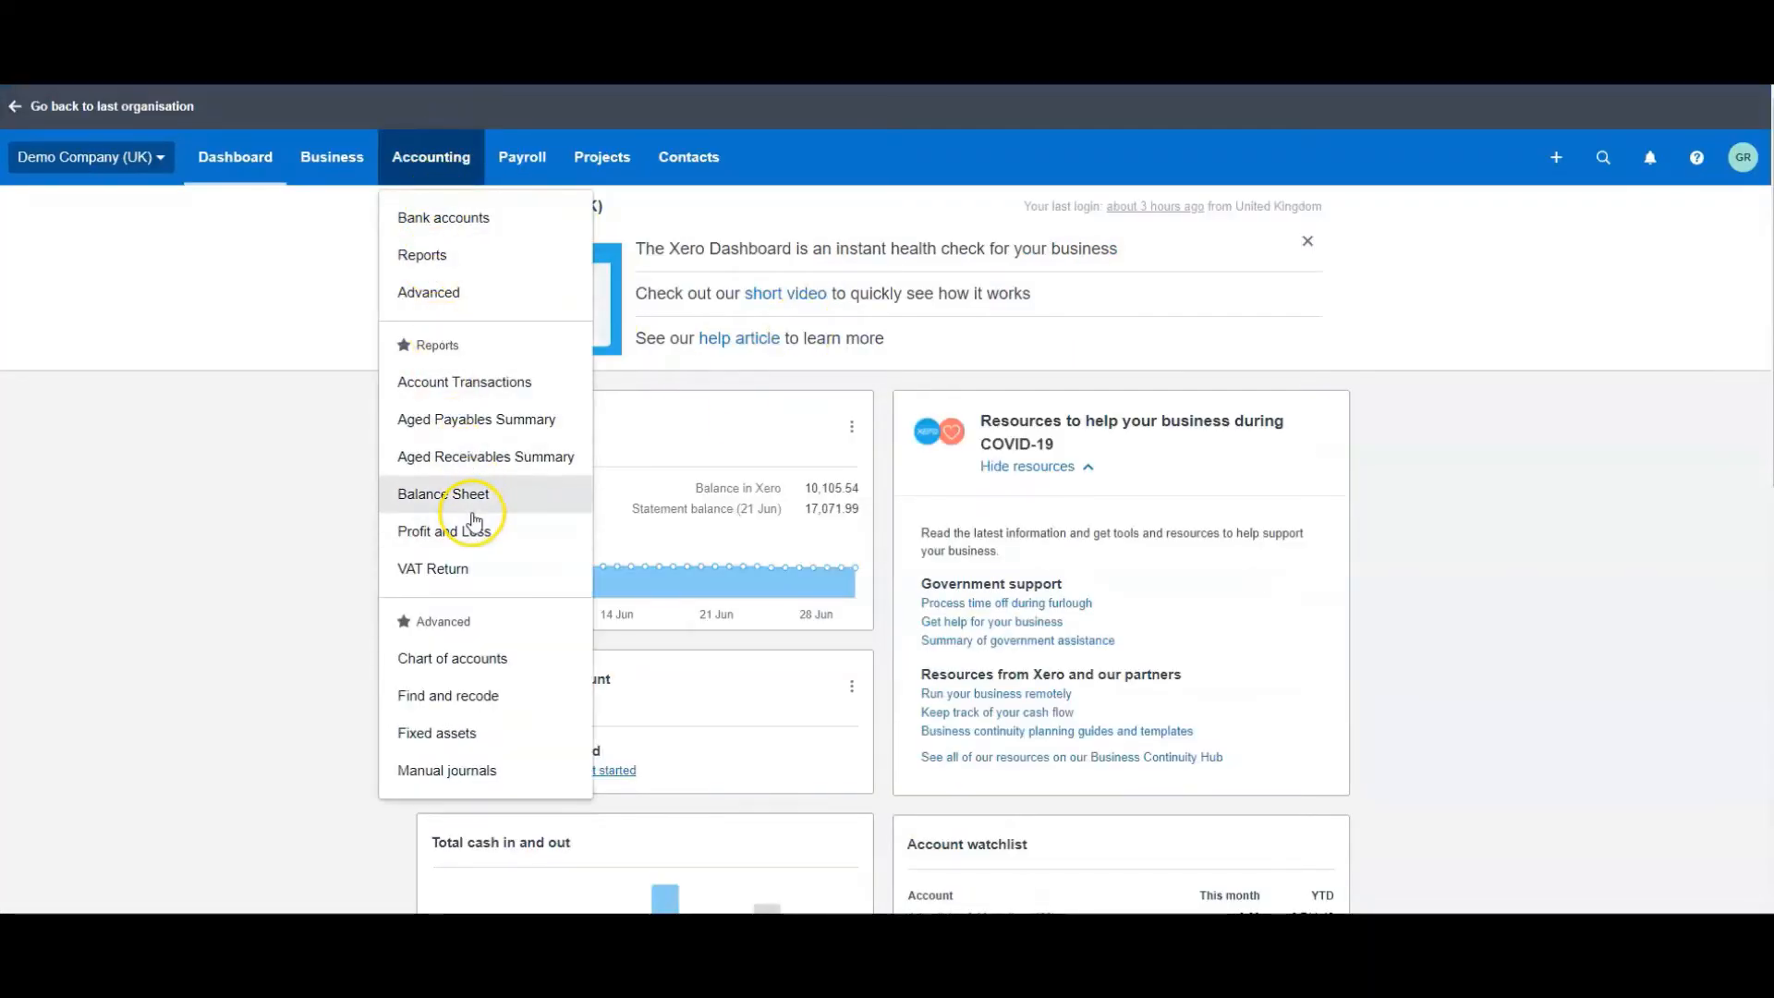
{"action": "left_click", "coordinate": [442, 493]}
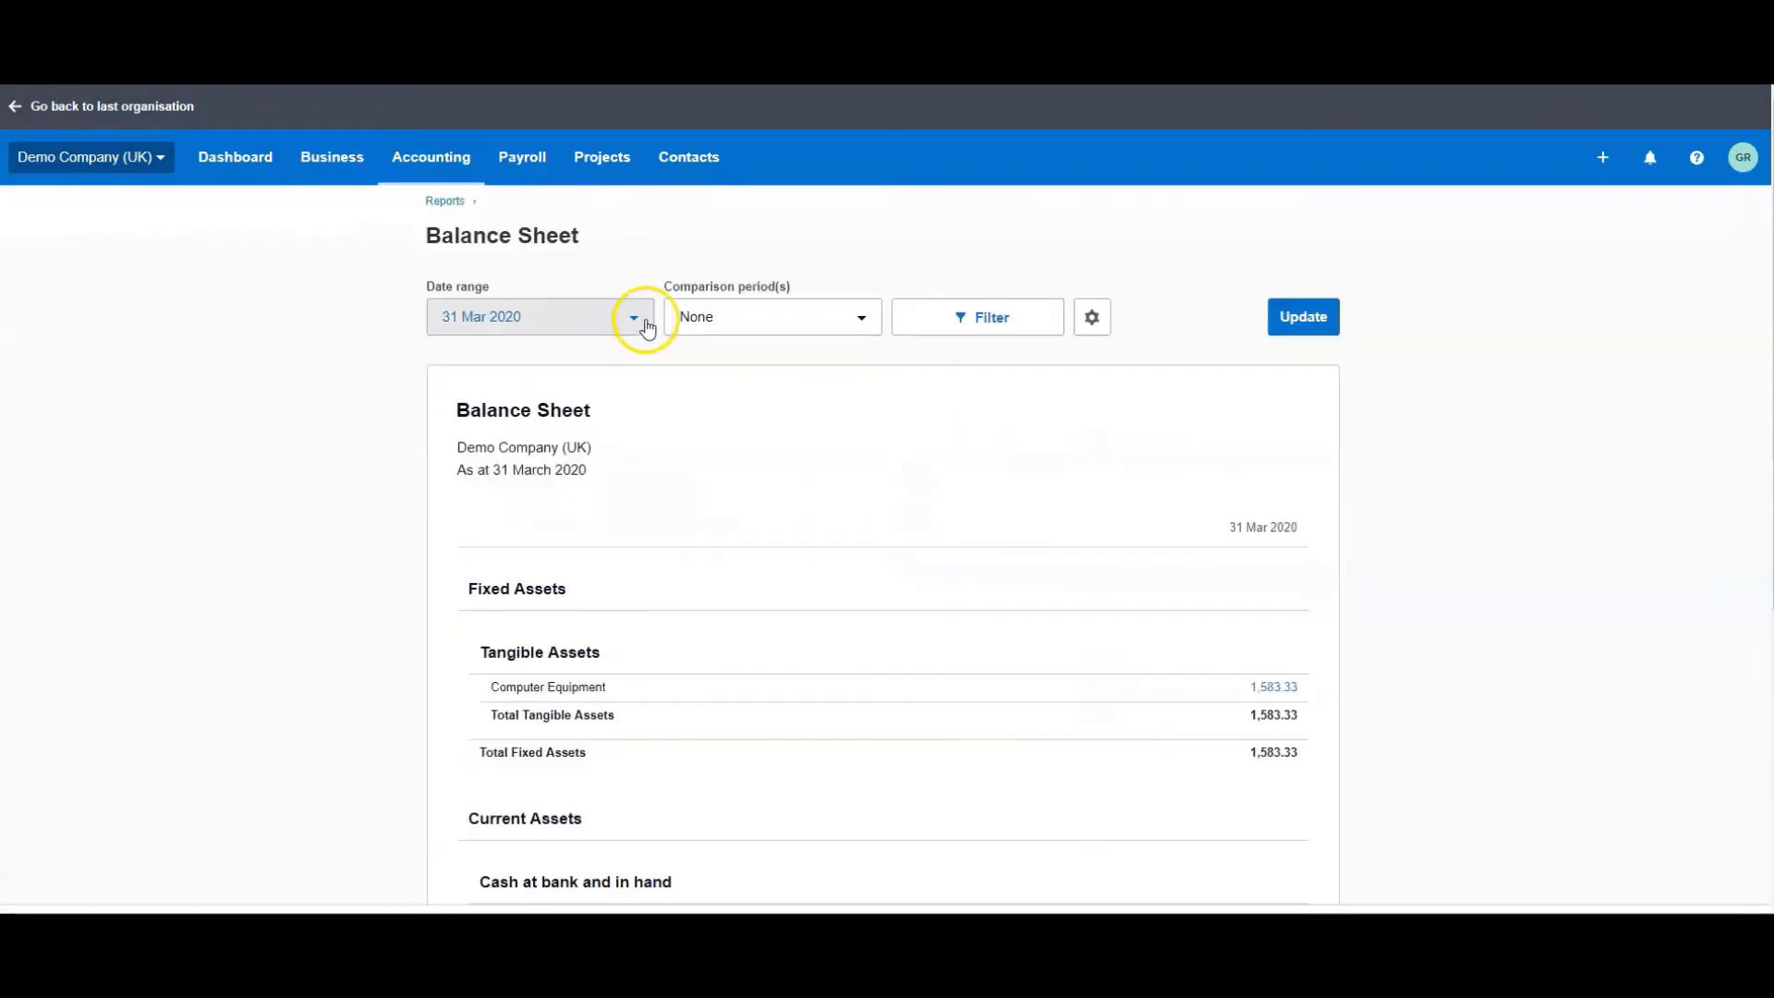
{"action": "left_click", "coordinate": [632, 316]}
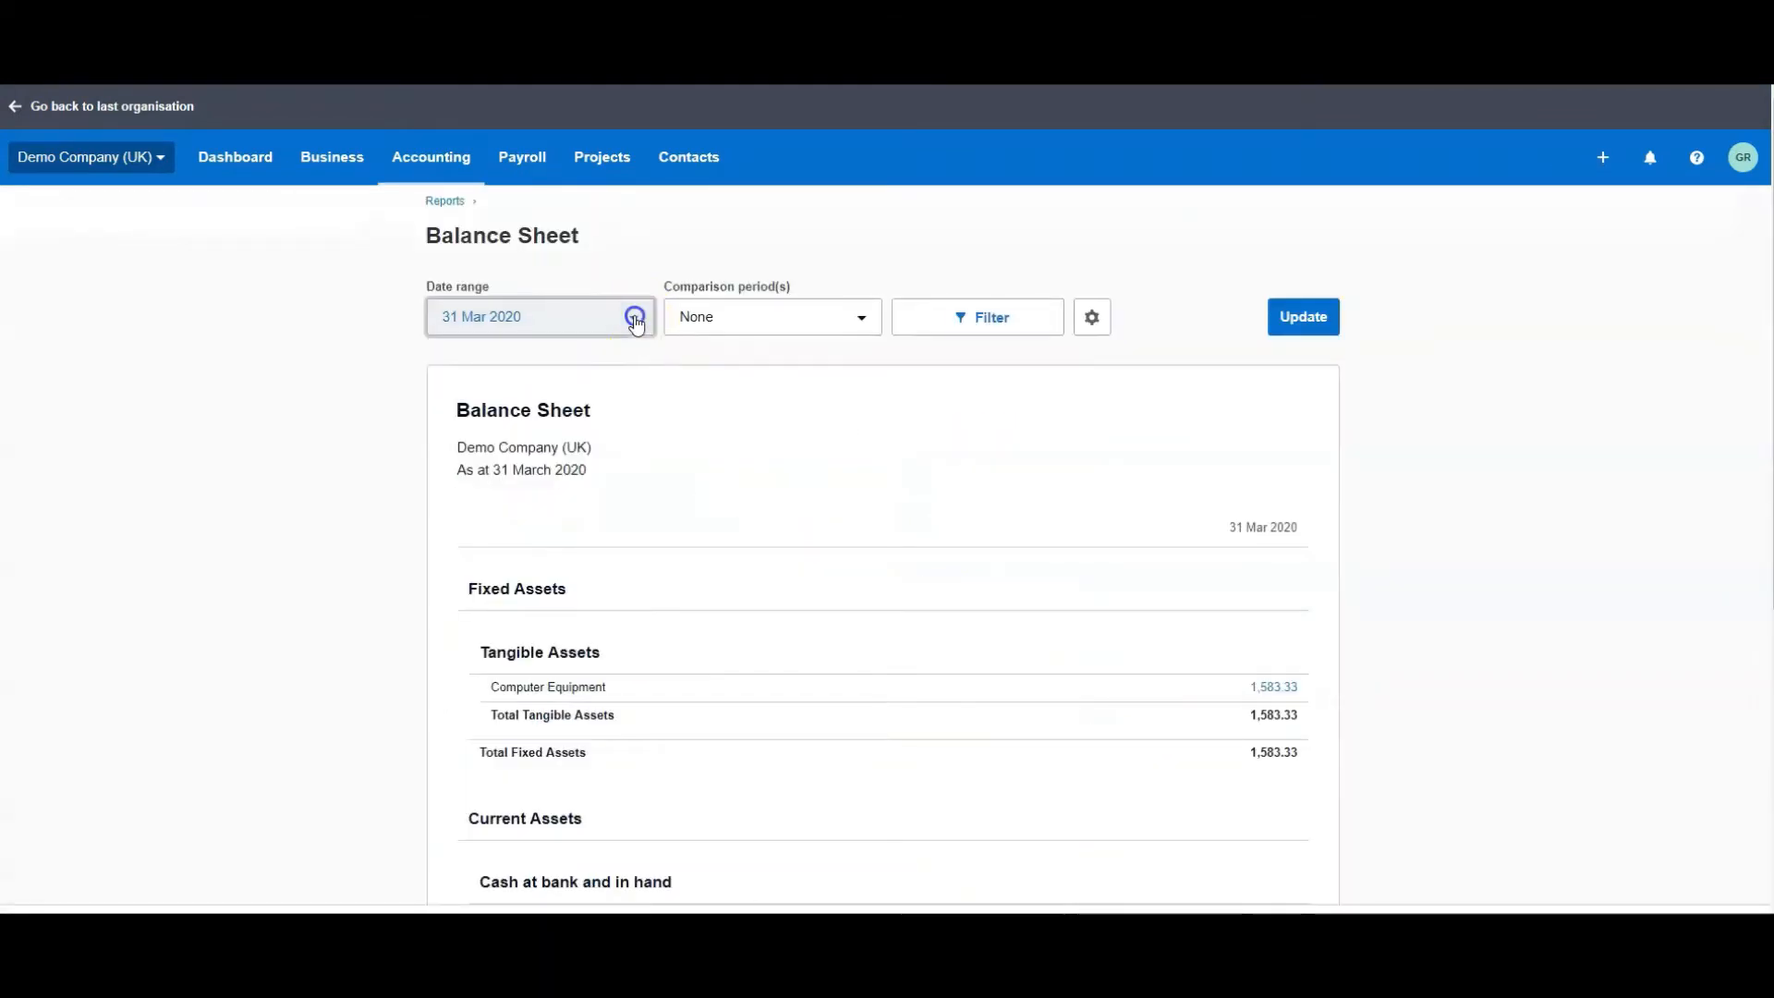
{"action": "left_click", "coordinate": [634, 316]}
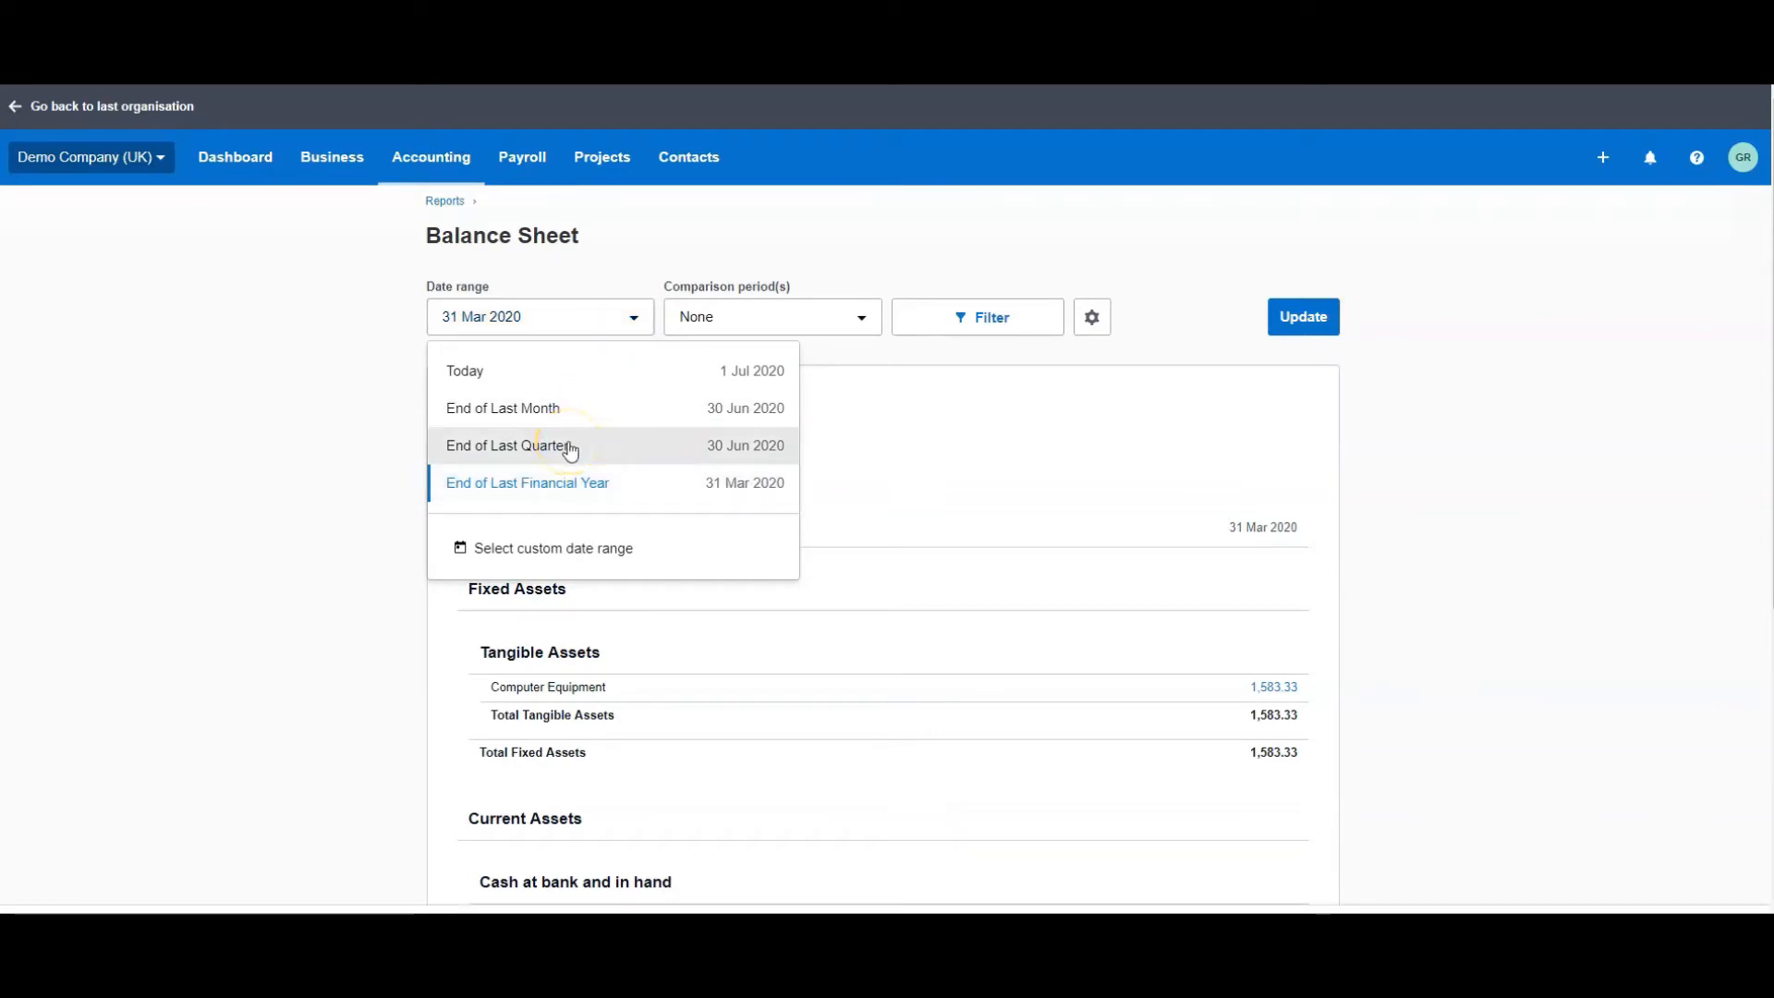
{"action": "left_click", "coordinate": [508, 445]}
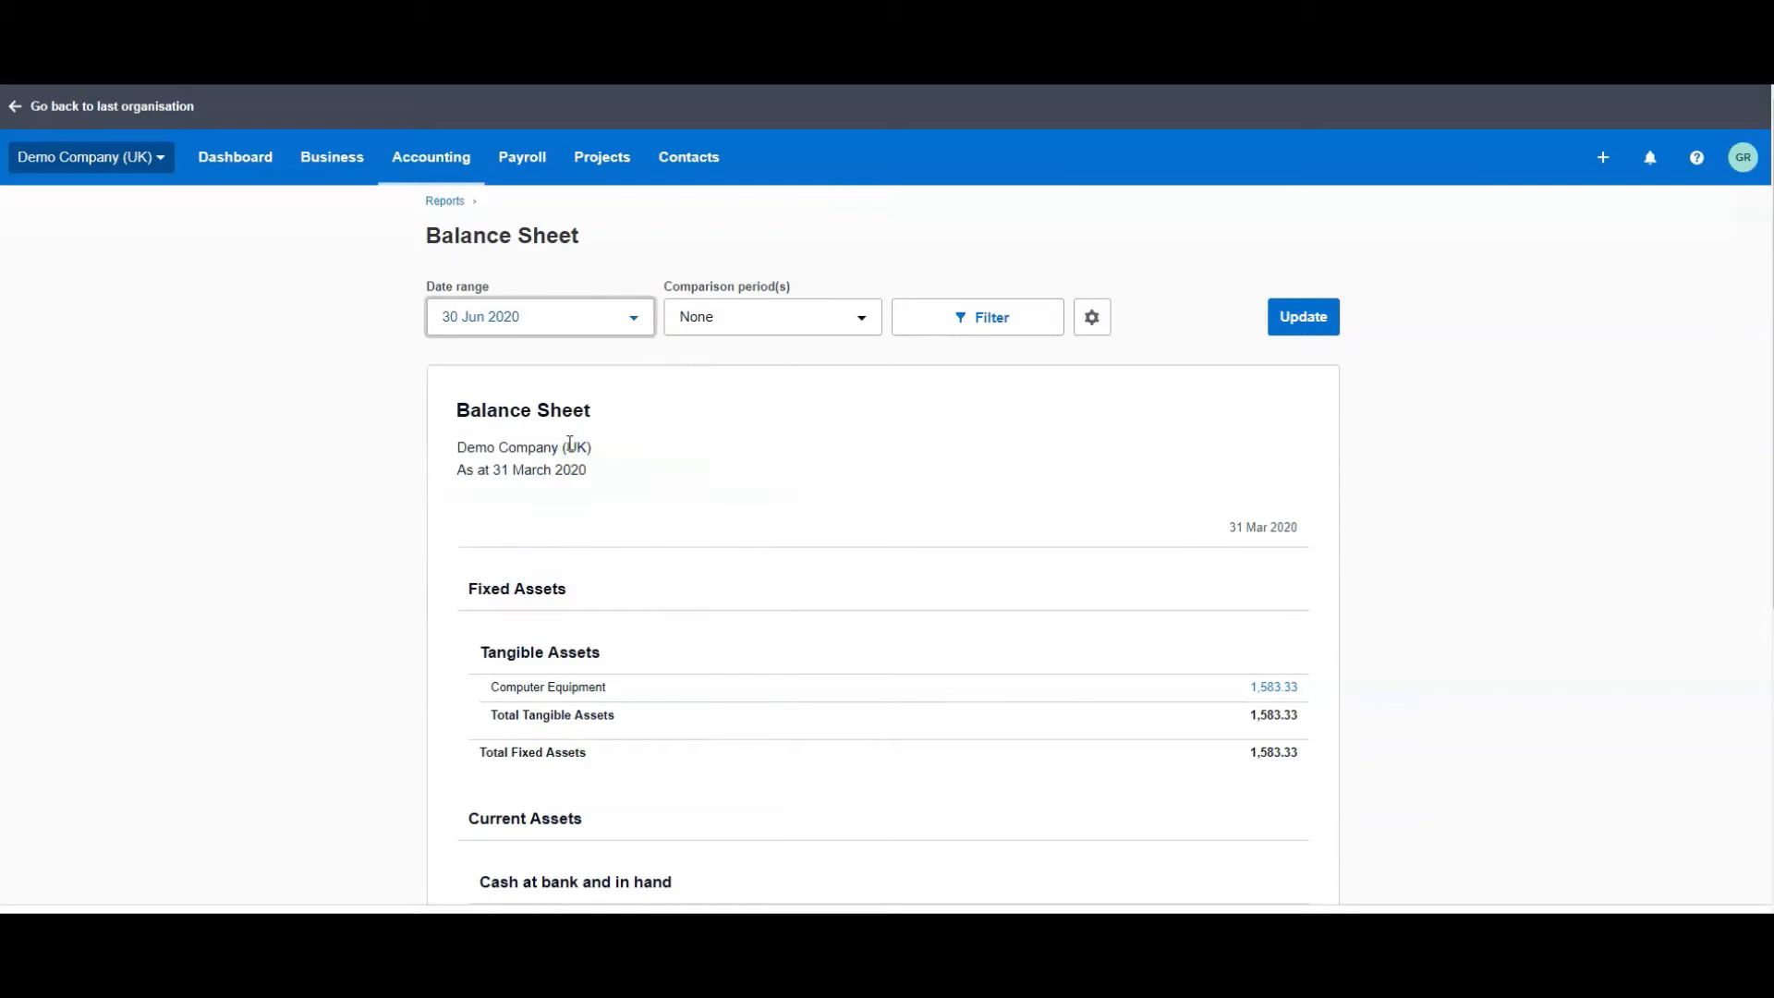
{"action": "mouse_move", "coordinate": [826, 329]}
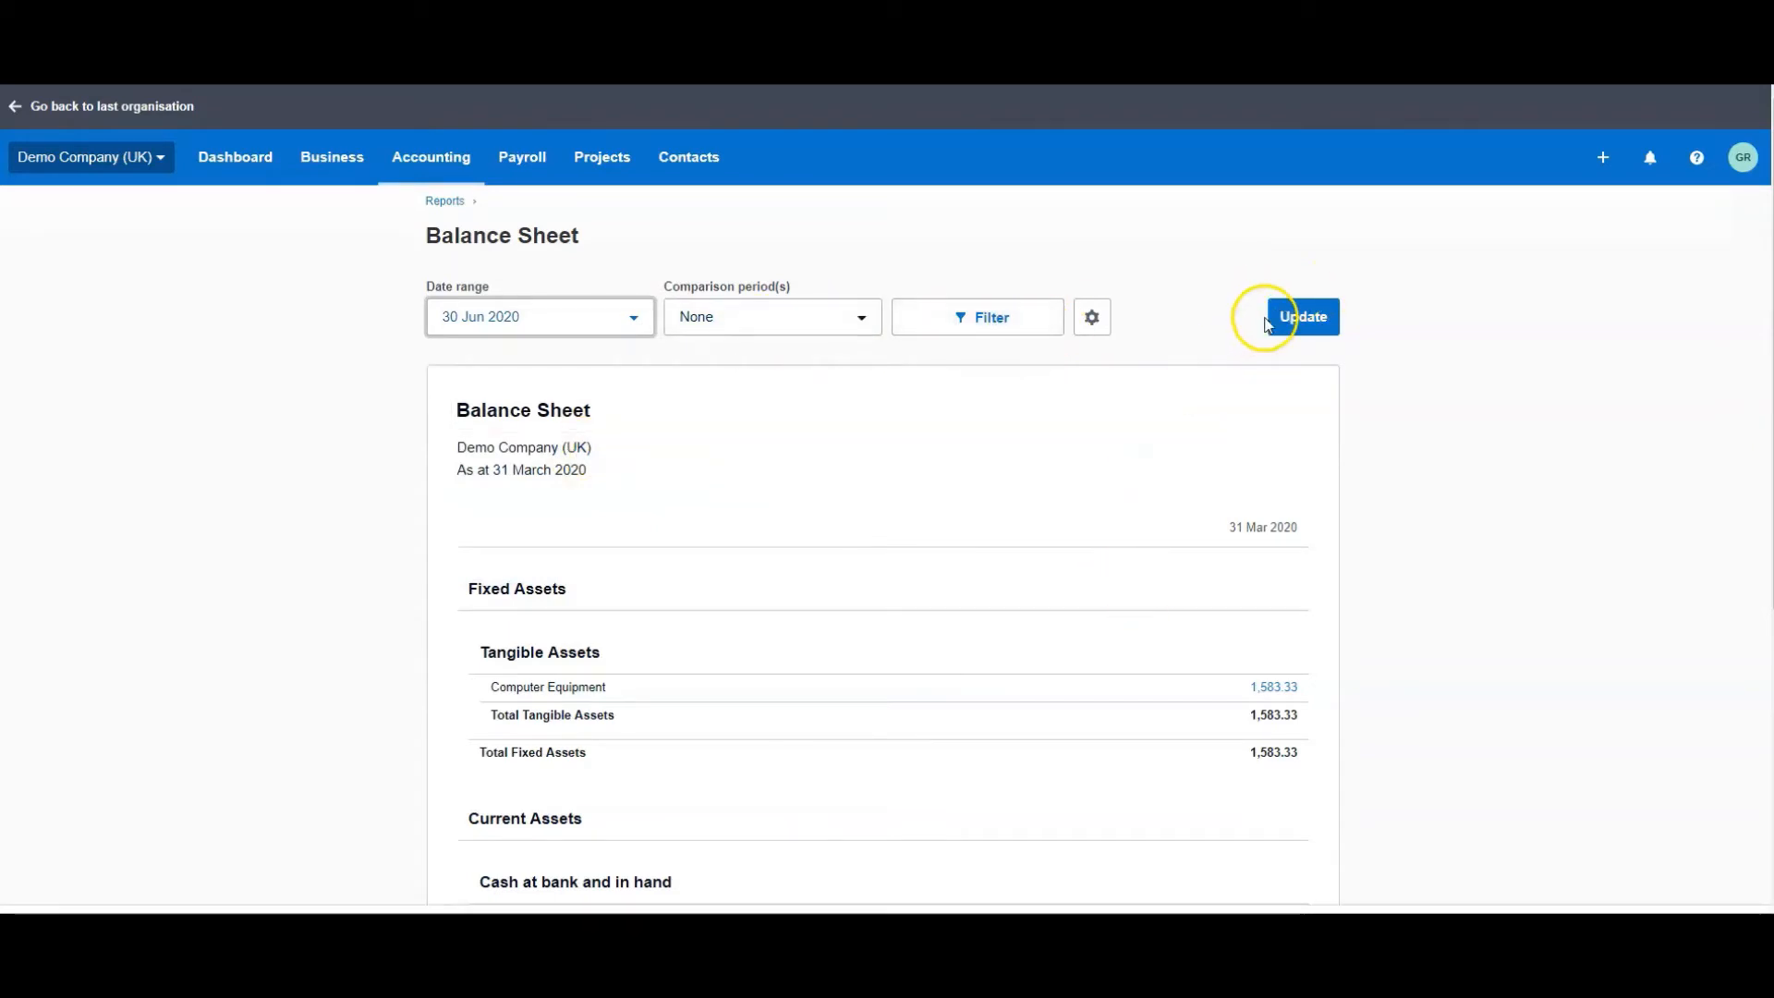
{"action": "left_click", "coordinate": [1303, 316]}
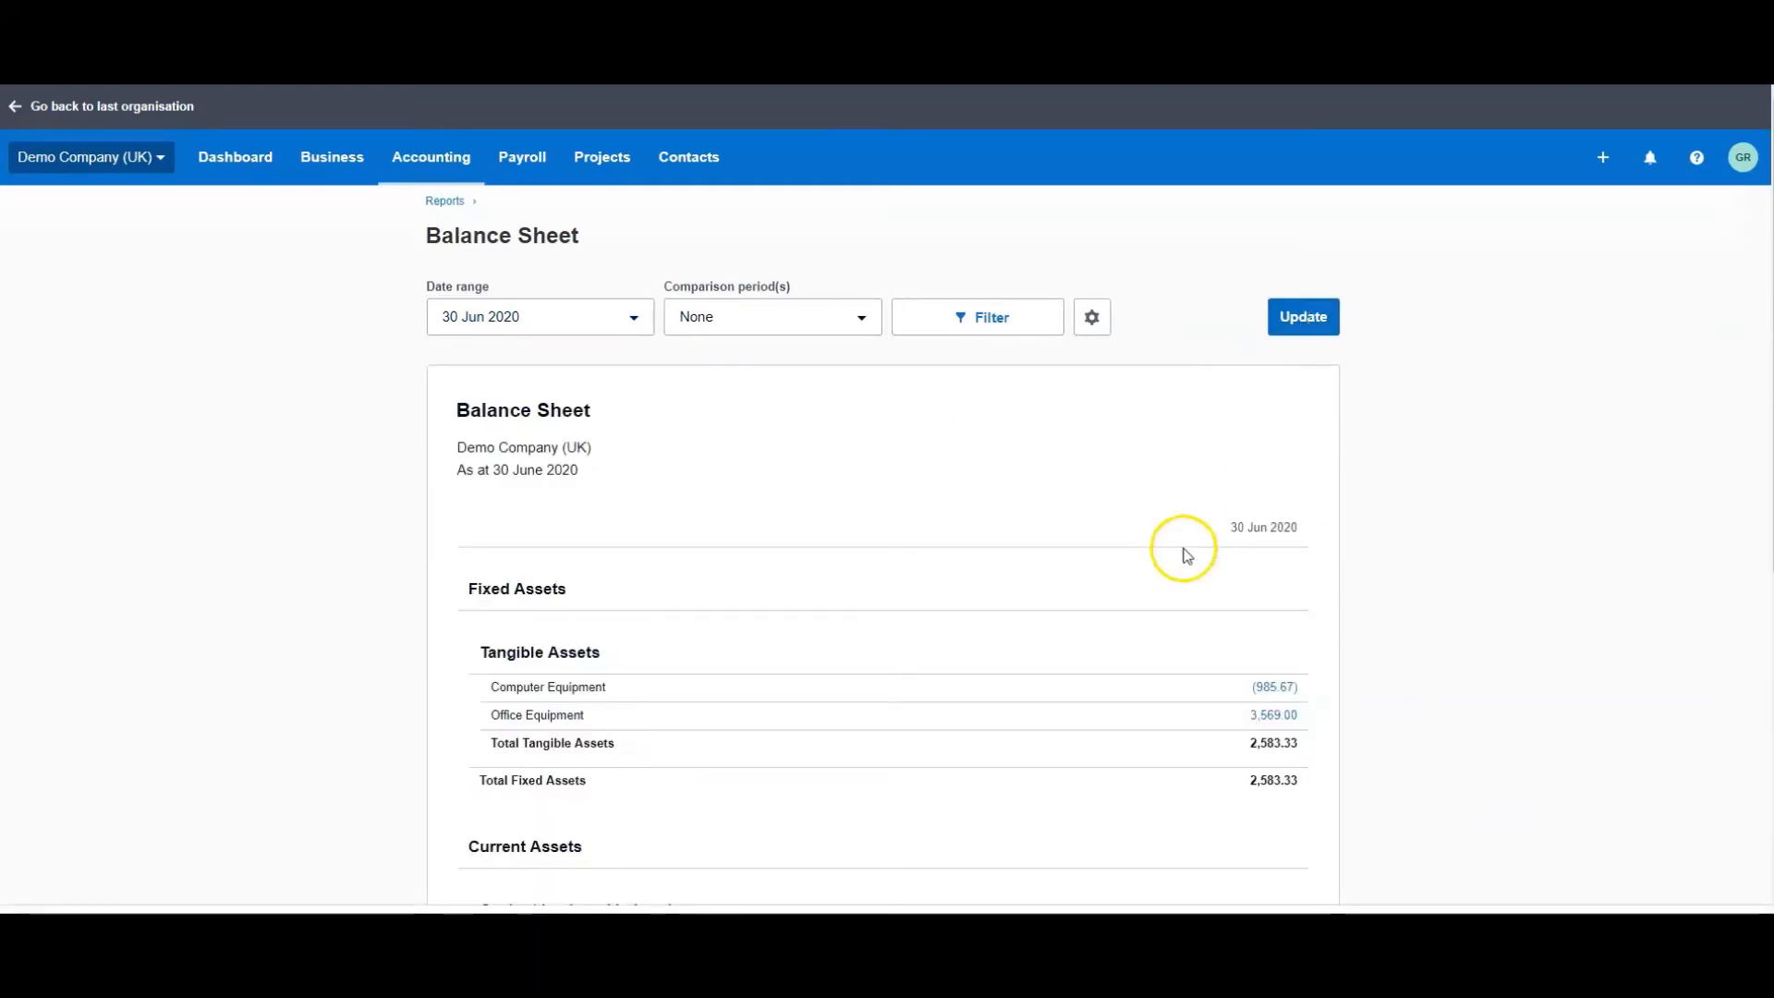
{"action": "scroll", "scroll_direction": "down", "scroll_amount": 3}
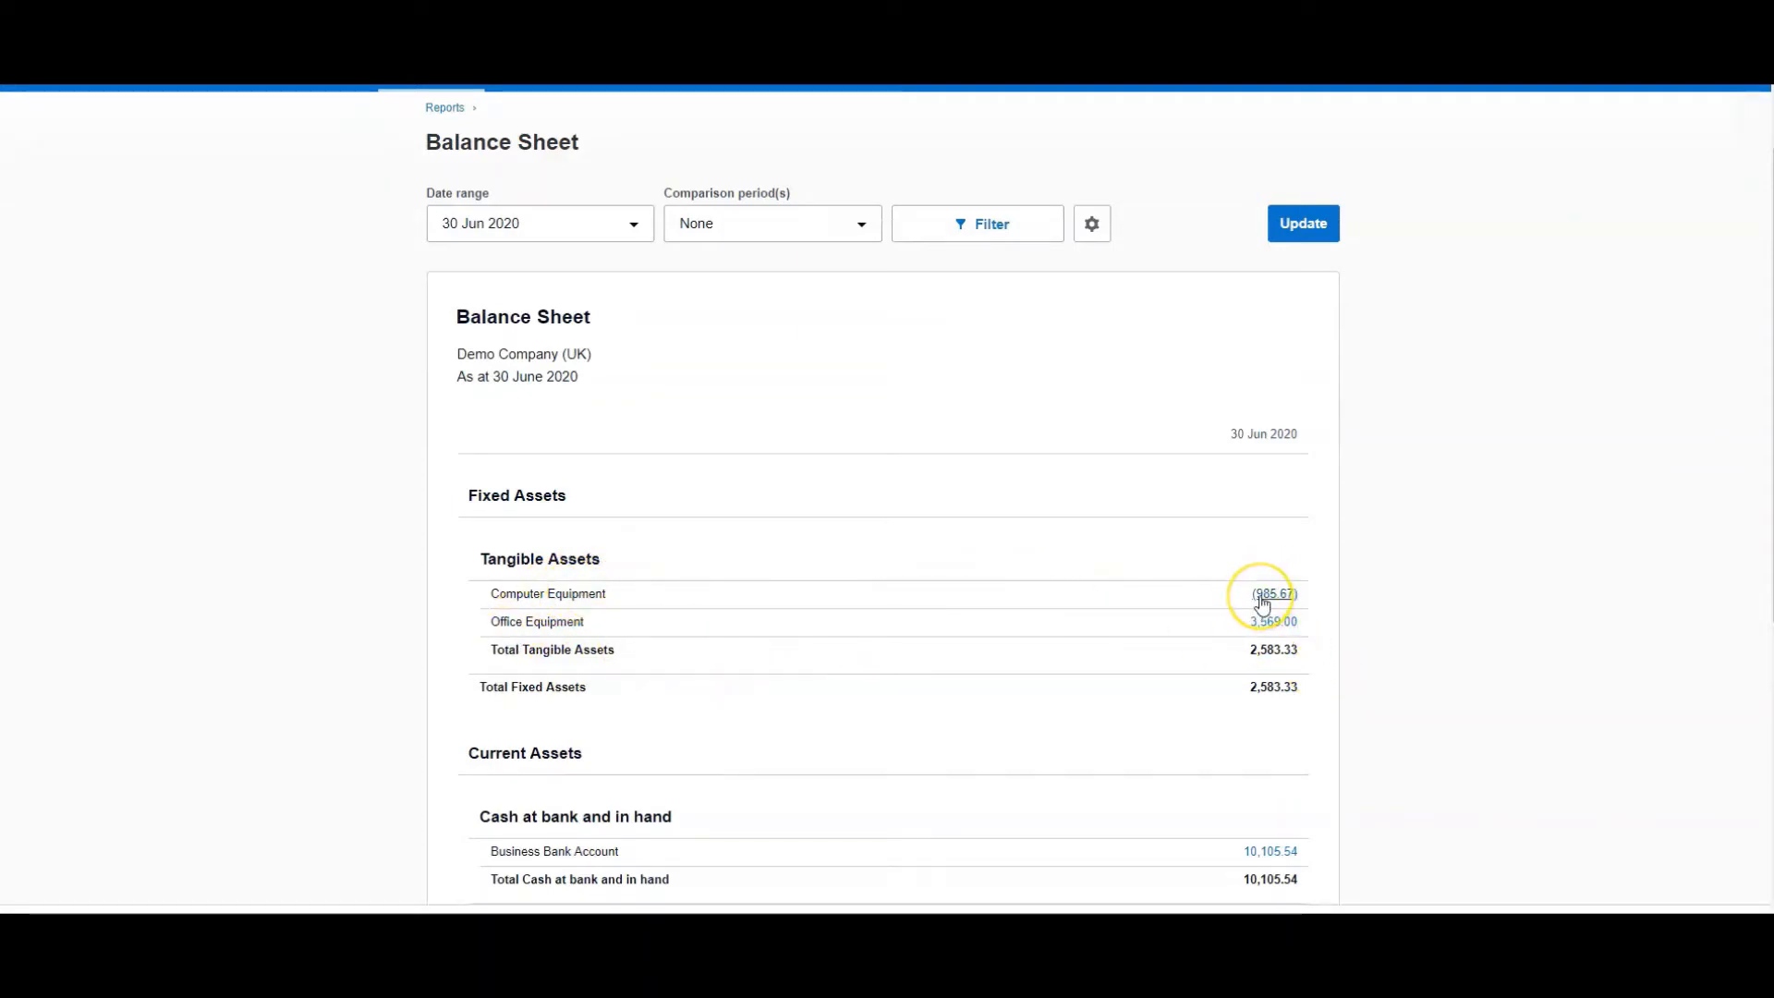
{"action": "mouse_move", "coordinate": [547, 647]}
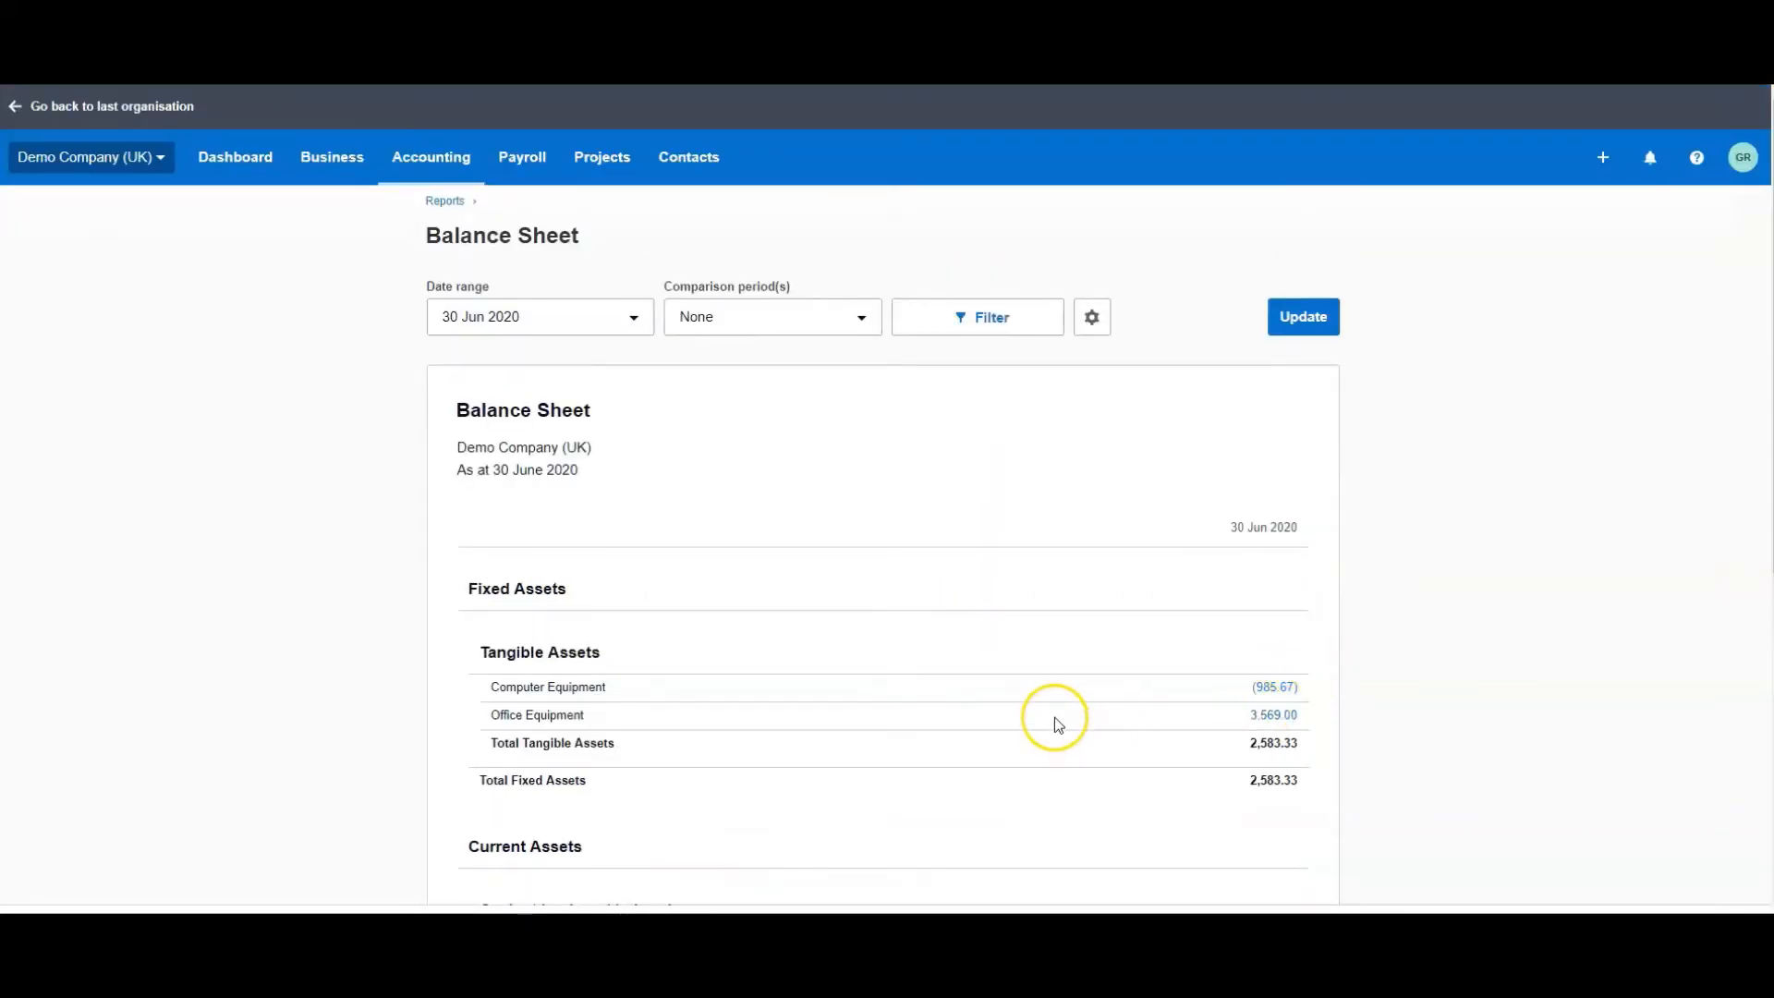
{"action": "mouse_move", "coordinate": [1273, 713]}
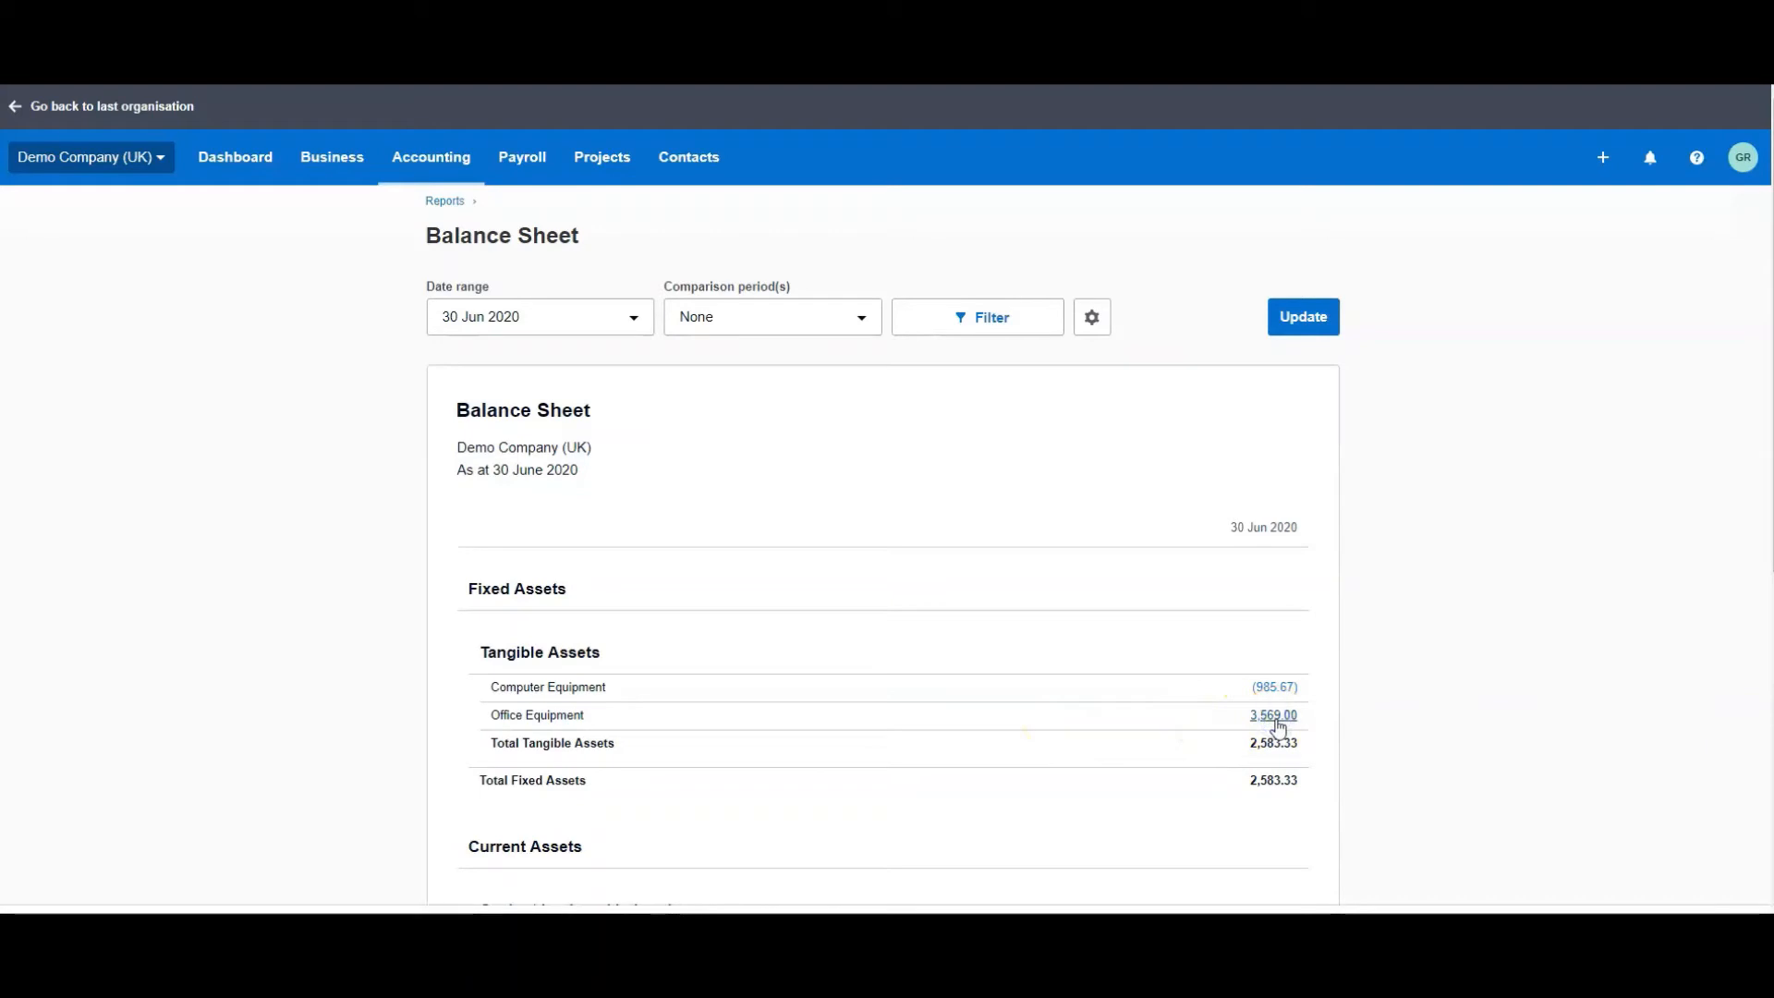
- Drill into the Office Equipment 3,569.00 balance to see its transactions for 1 April–30 June 2020
{"action": "left_click", "coordinate": [1273, 715]}
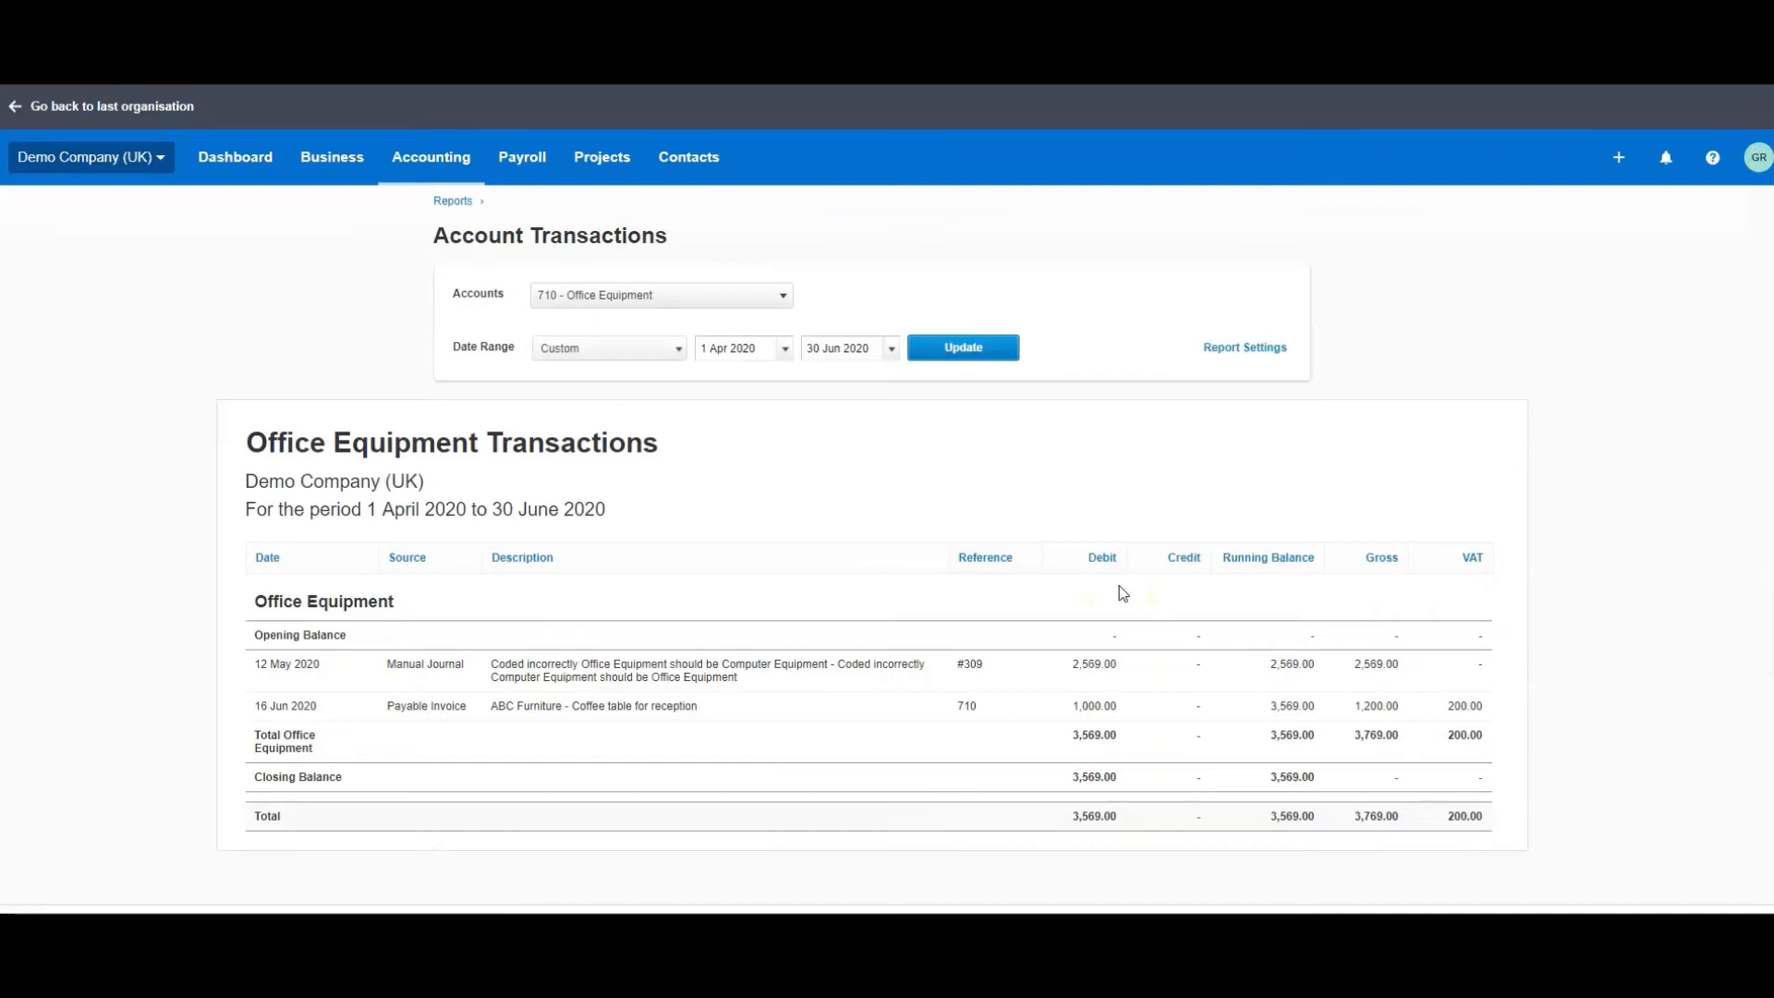
{"action": "mouse_move", "coordinate": [339, 672]}
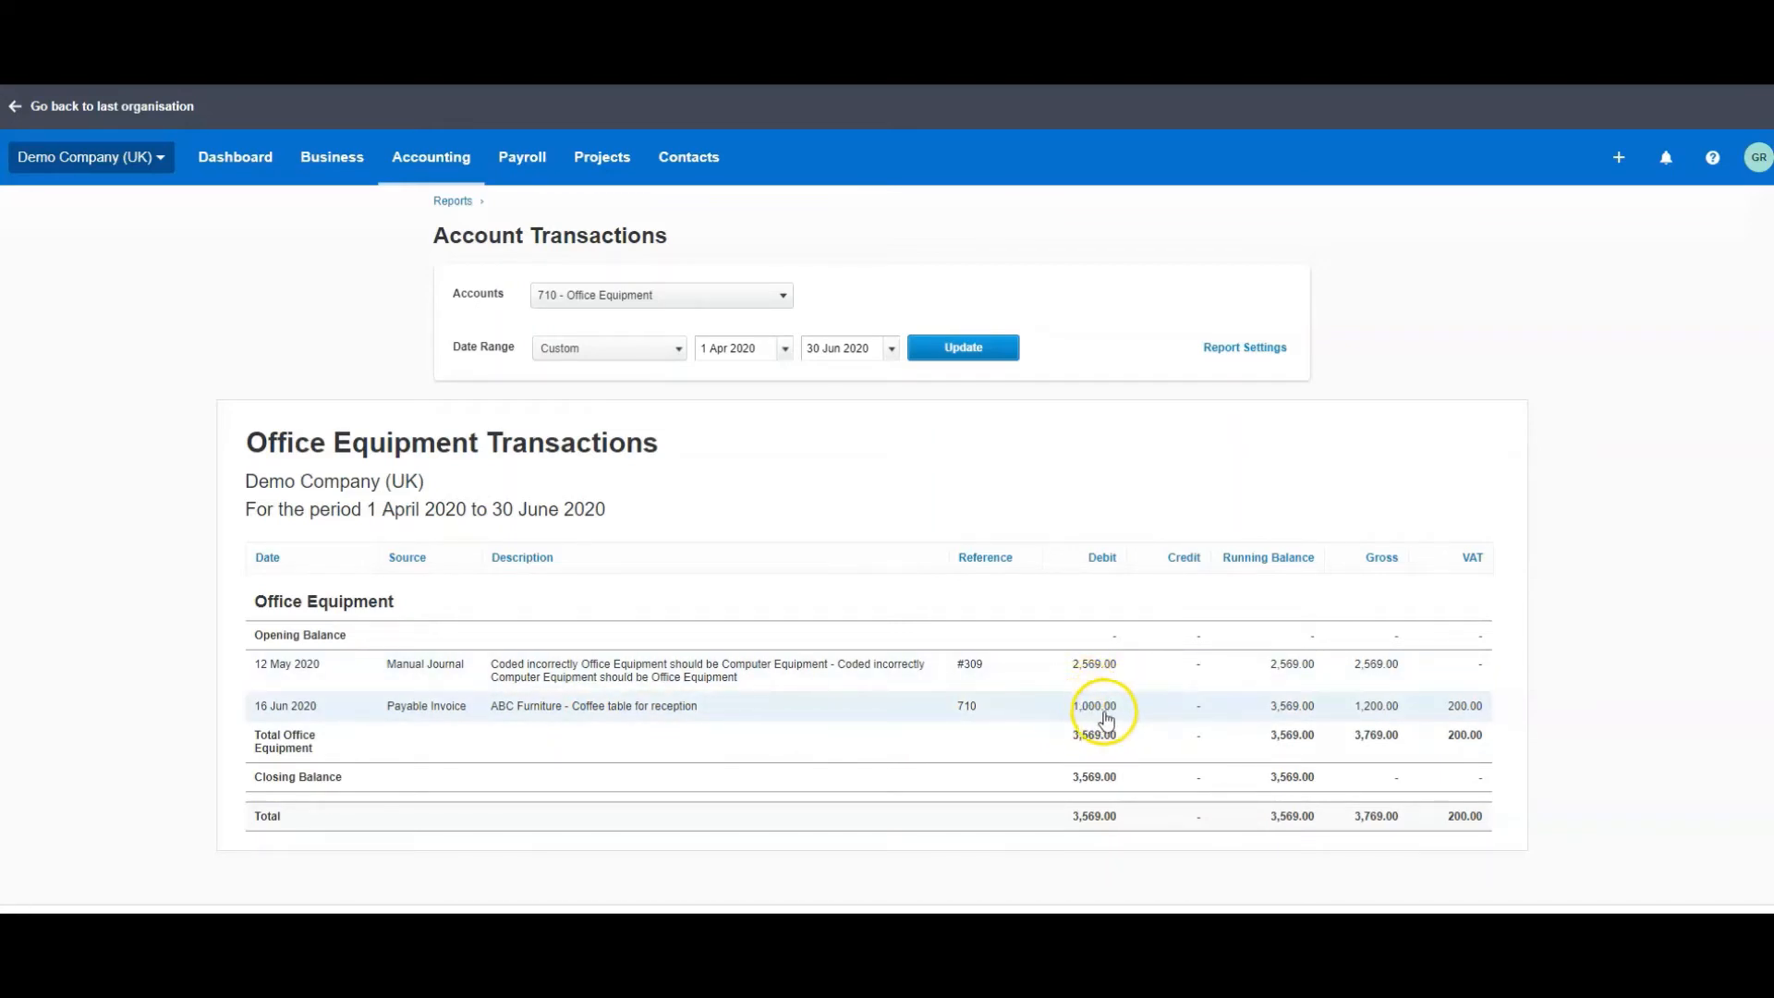
{"action": "mouse_move", "coordinate": [950, 717]}
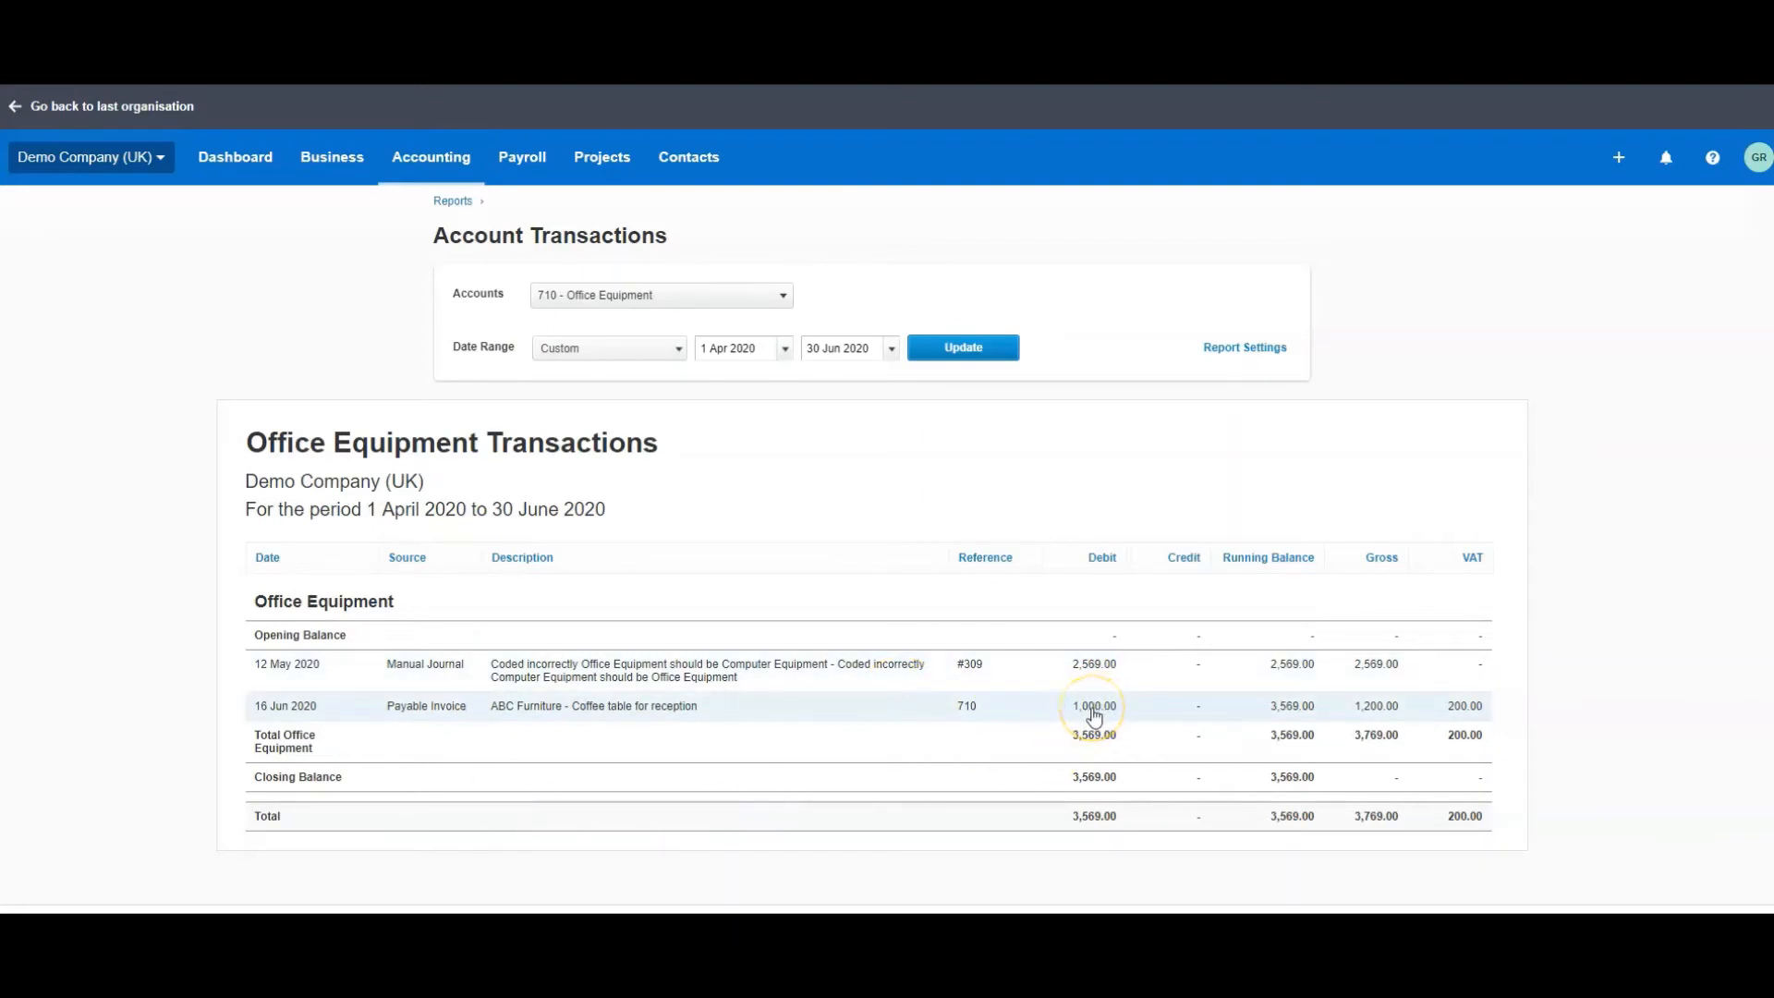
- Review the Profit and Loss for 1 April 2020 to 31 March 2021, then return to the dashboard
{"action": "left_click", "coordinate": [234, 157]}
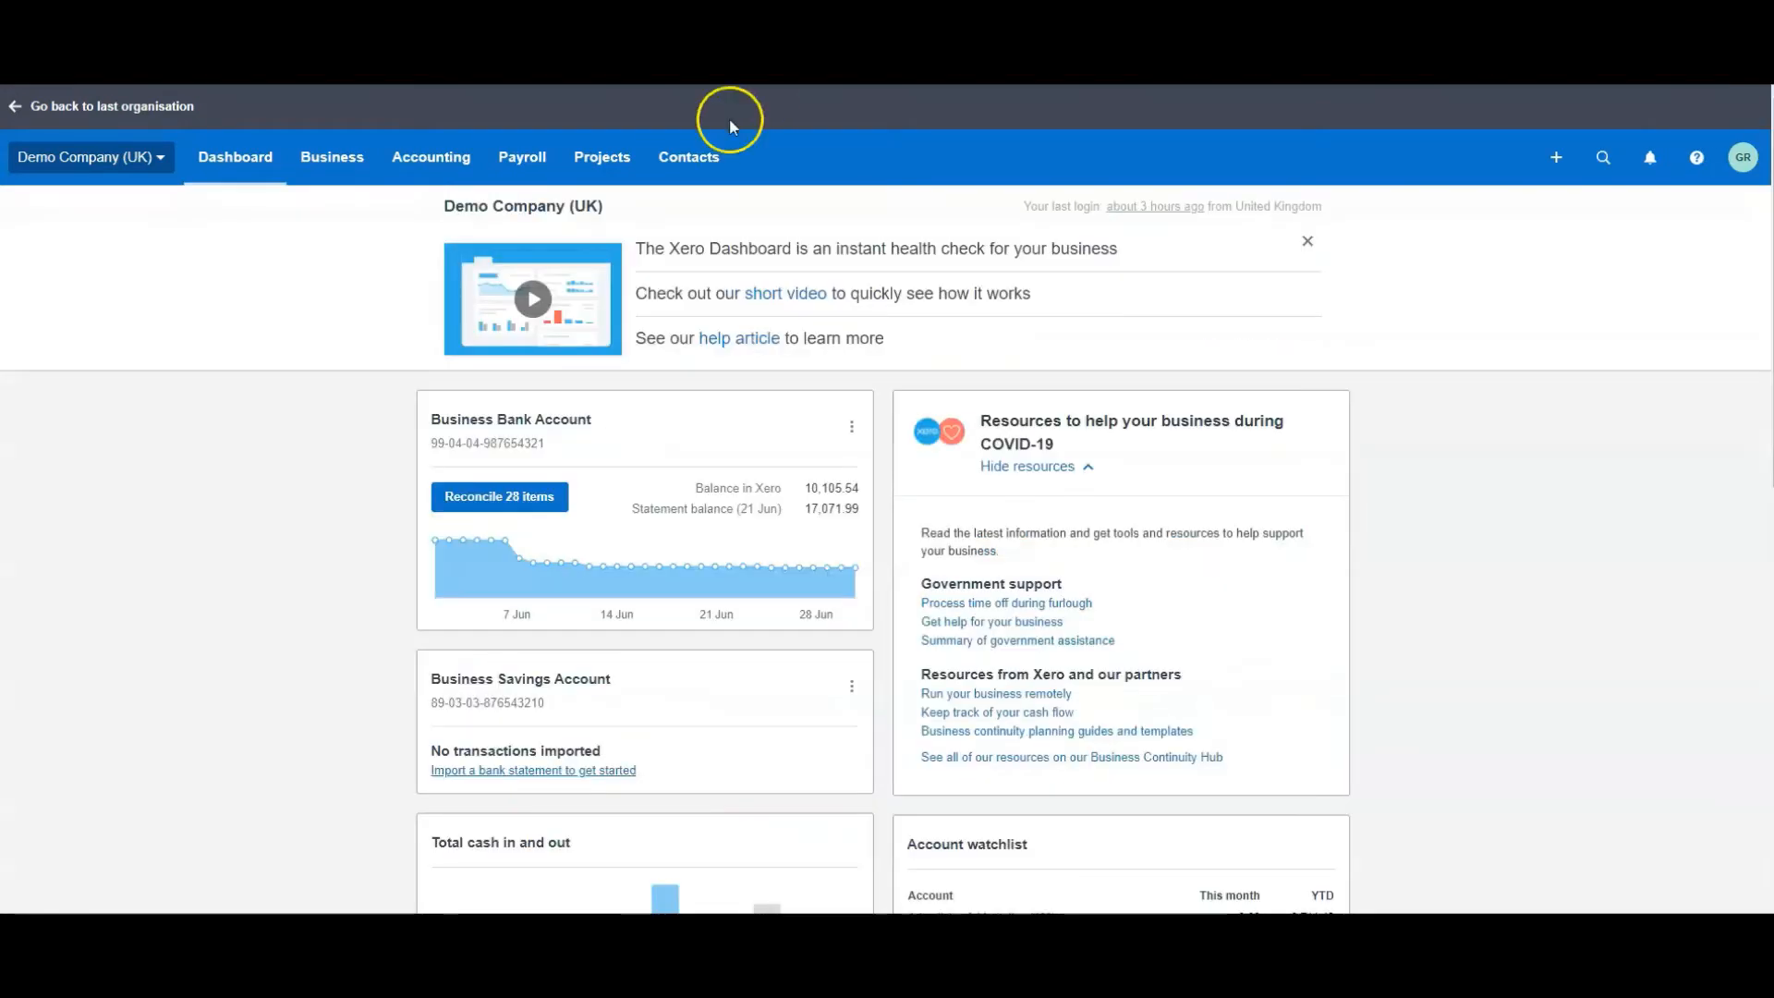
{"action": "left_click", "coordinate": [431, 157]}
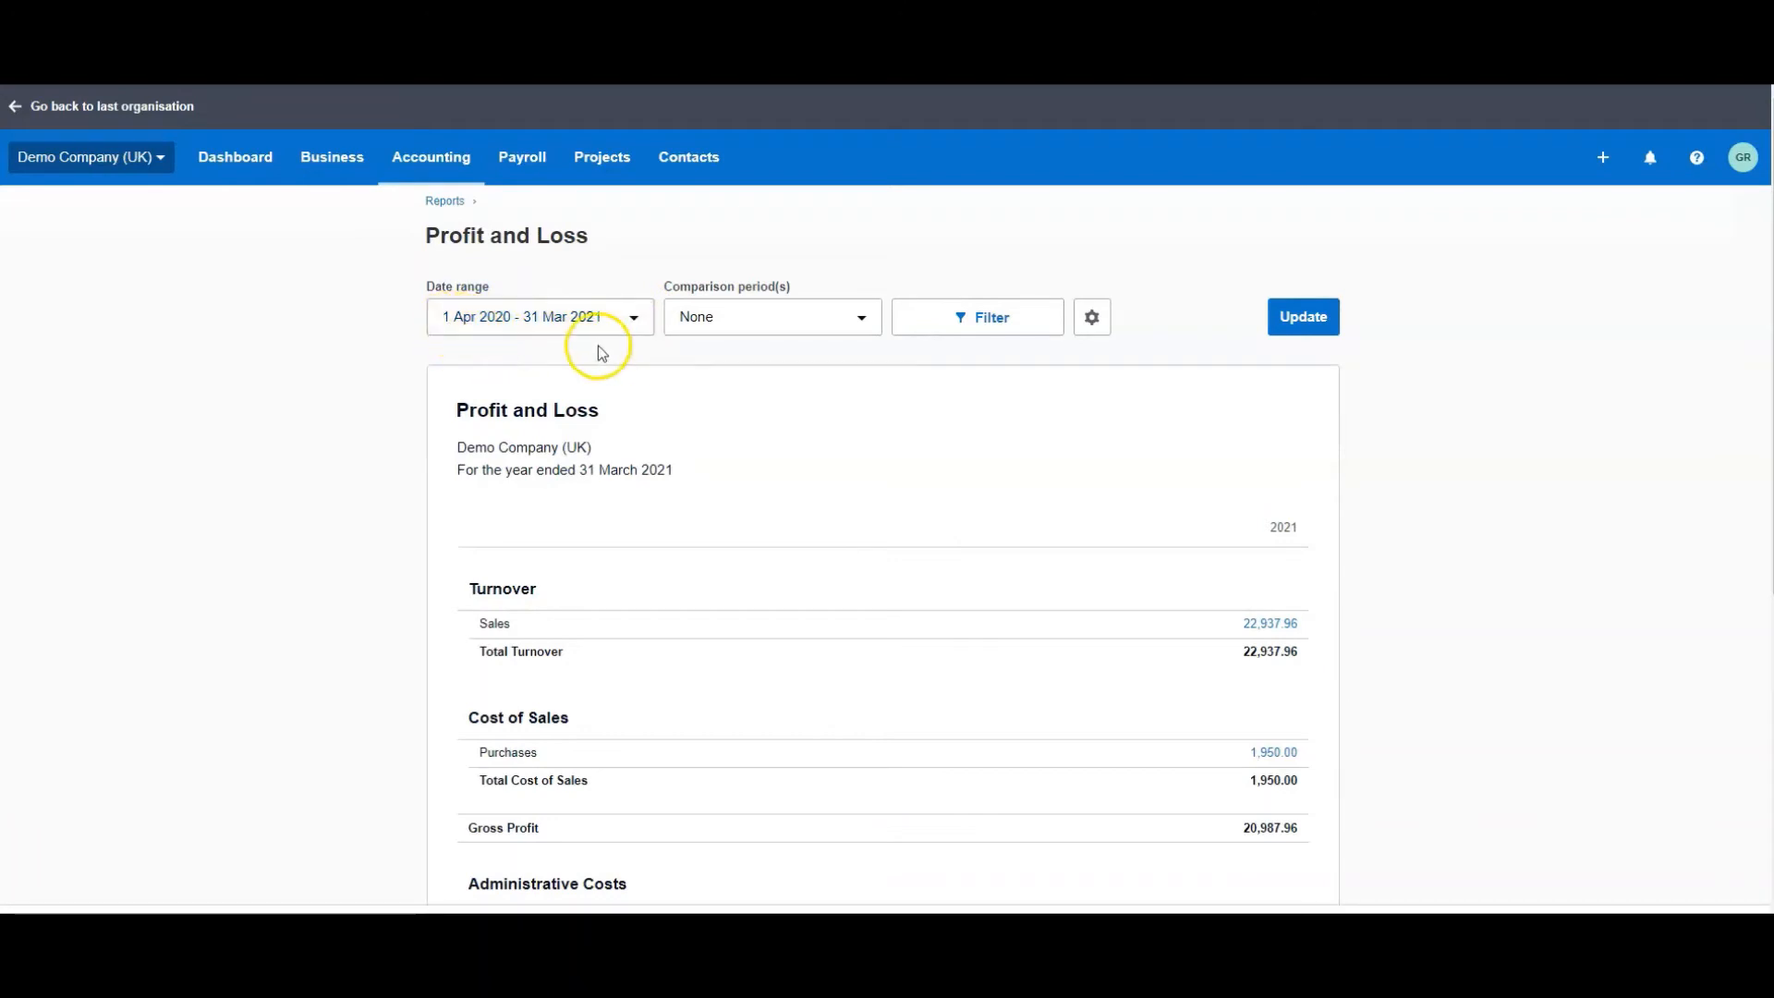
{"action": "mouse_move", "coordinate": [709, 569]}
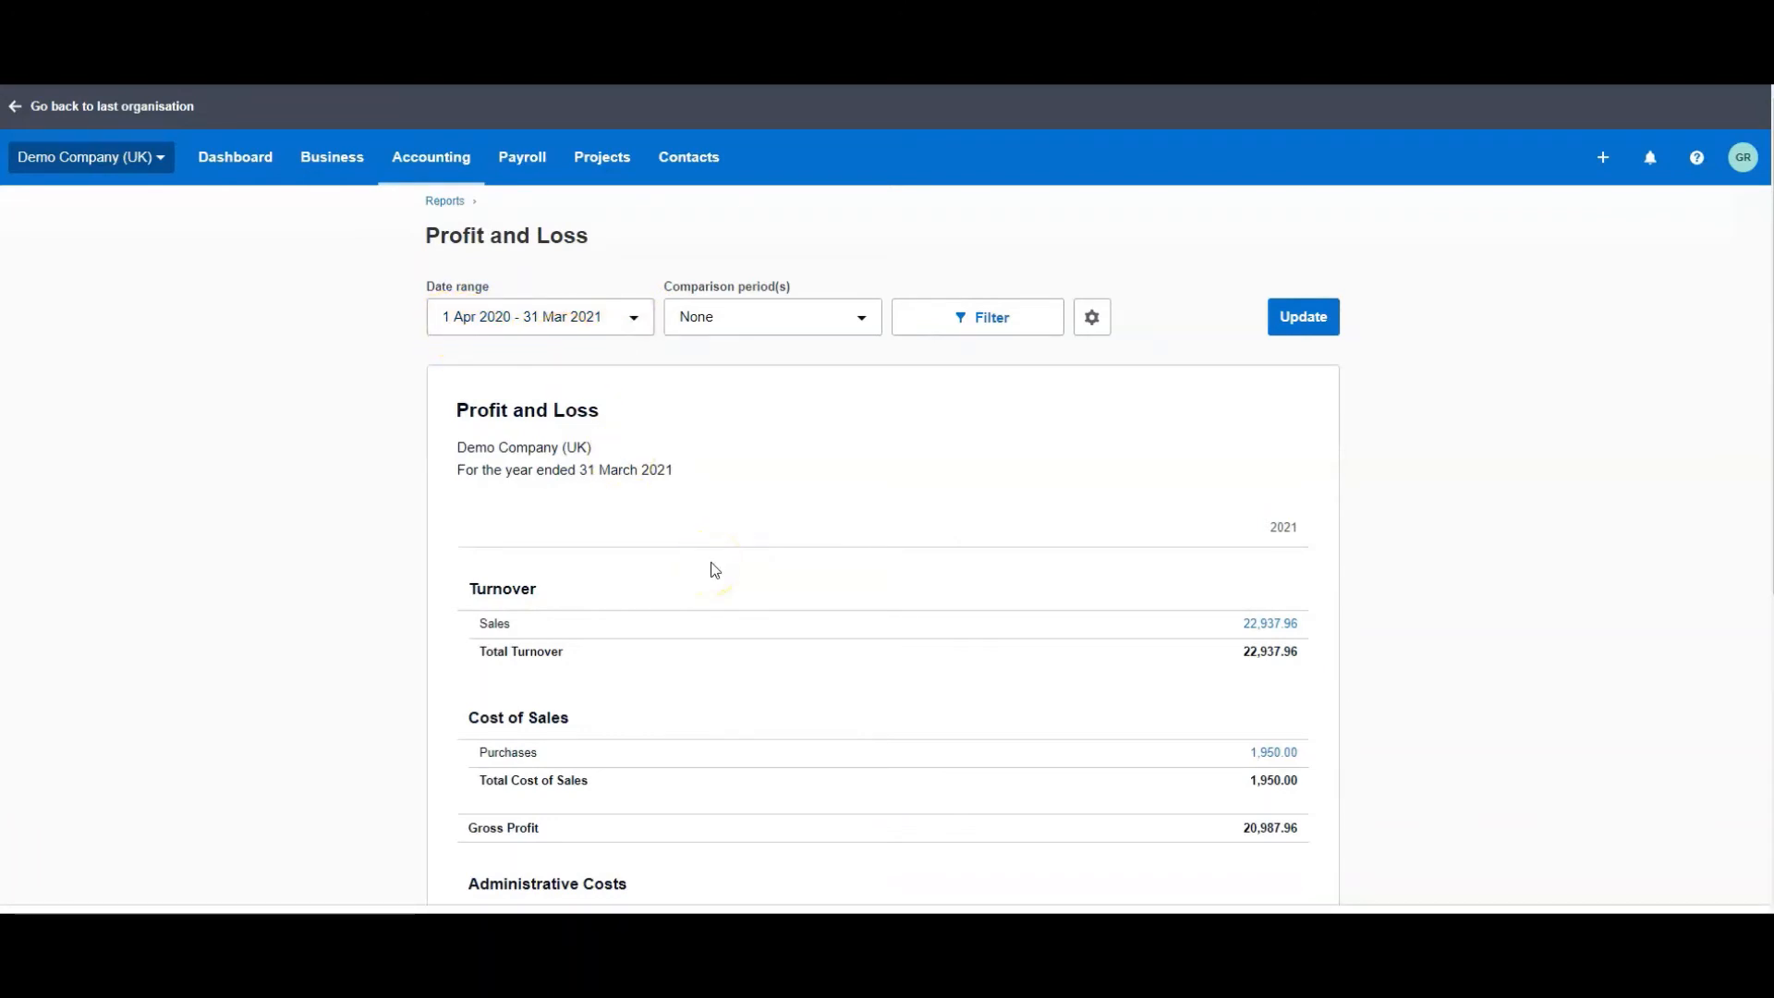
{"action": "scroll", "scroll_direction": "down", "scroll_amount": 3}
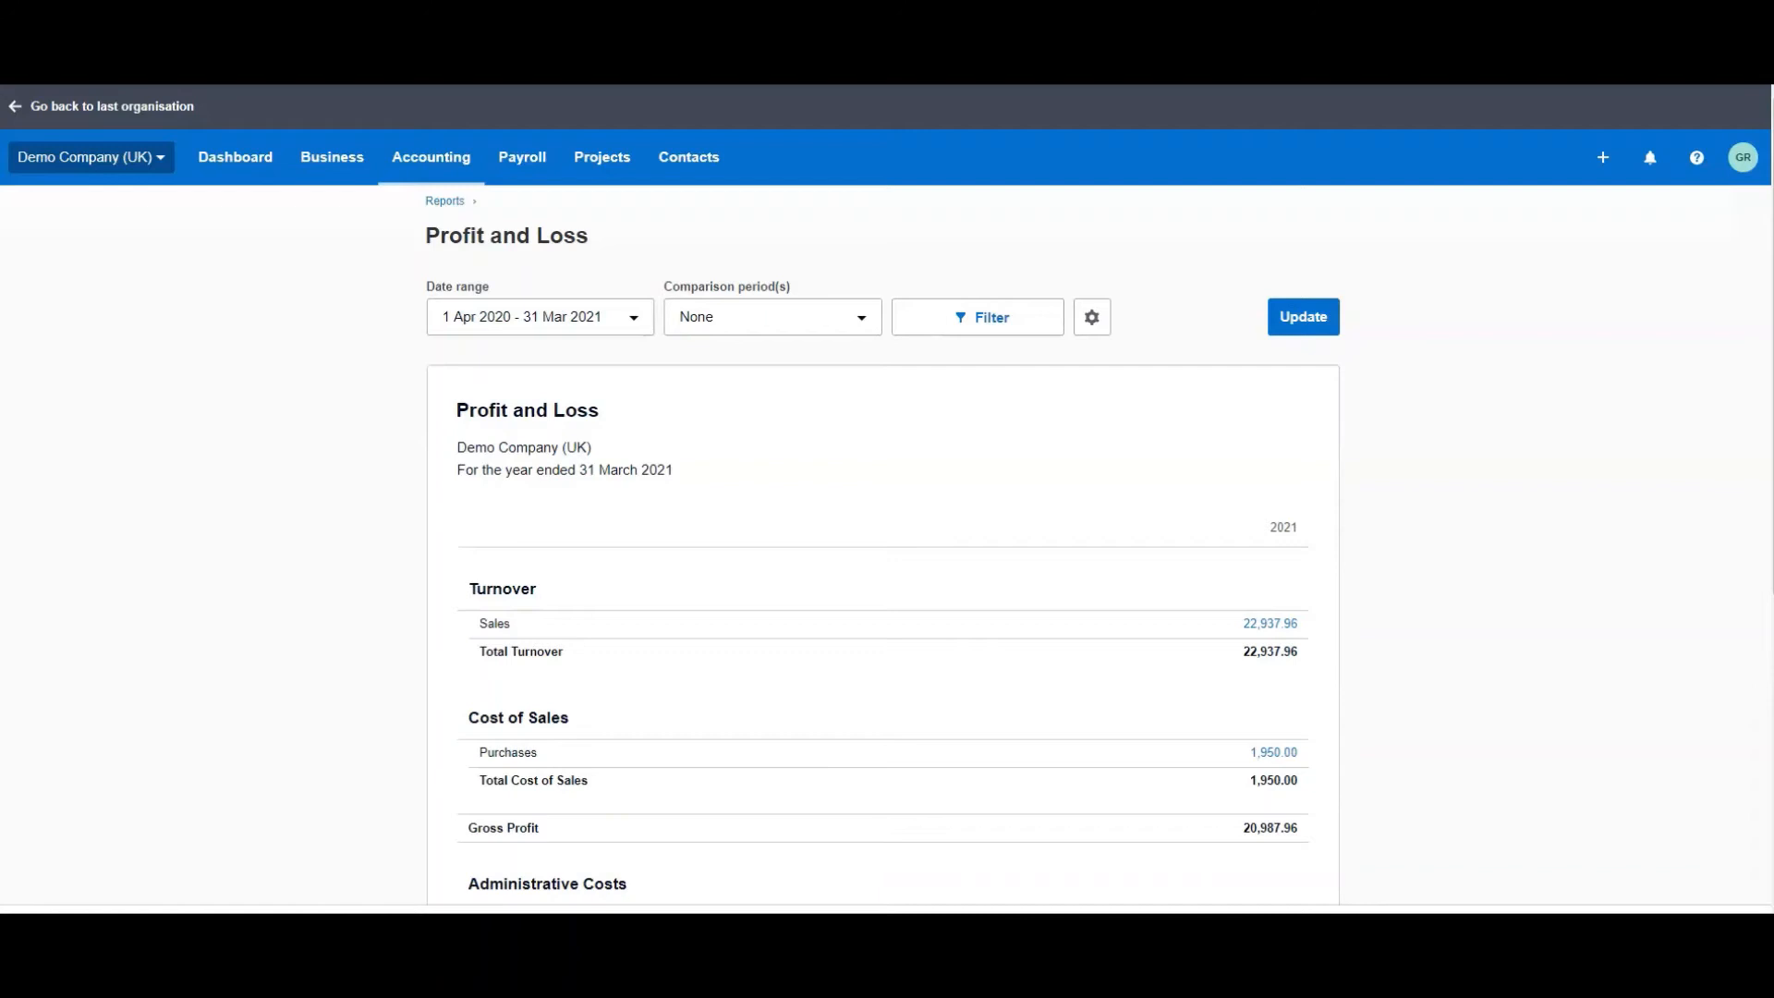
{"action": "left_click", "coordinate": [235, 157]}
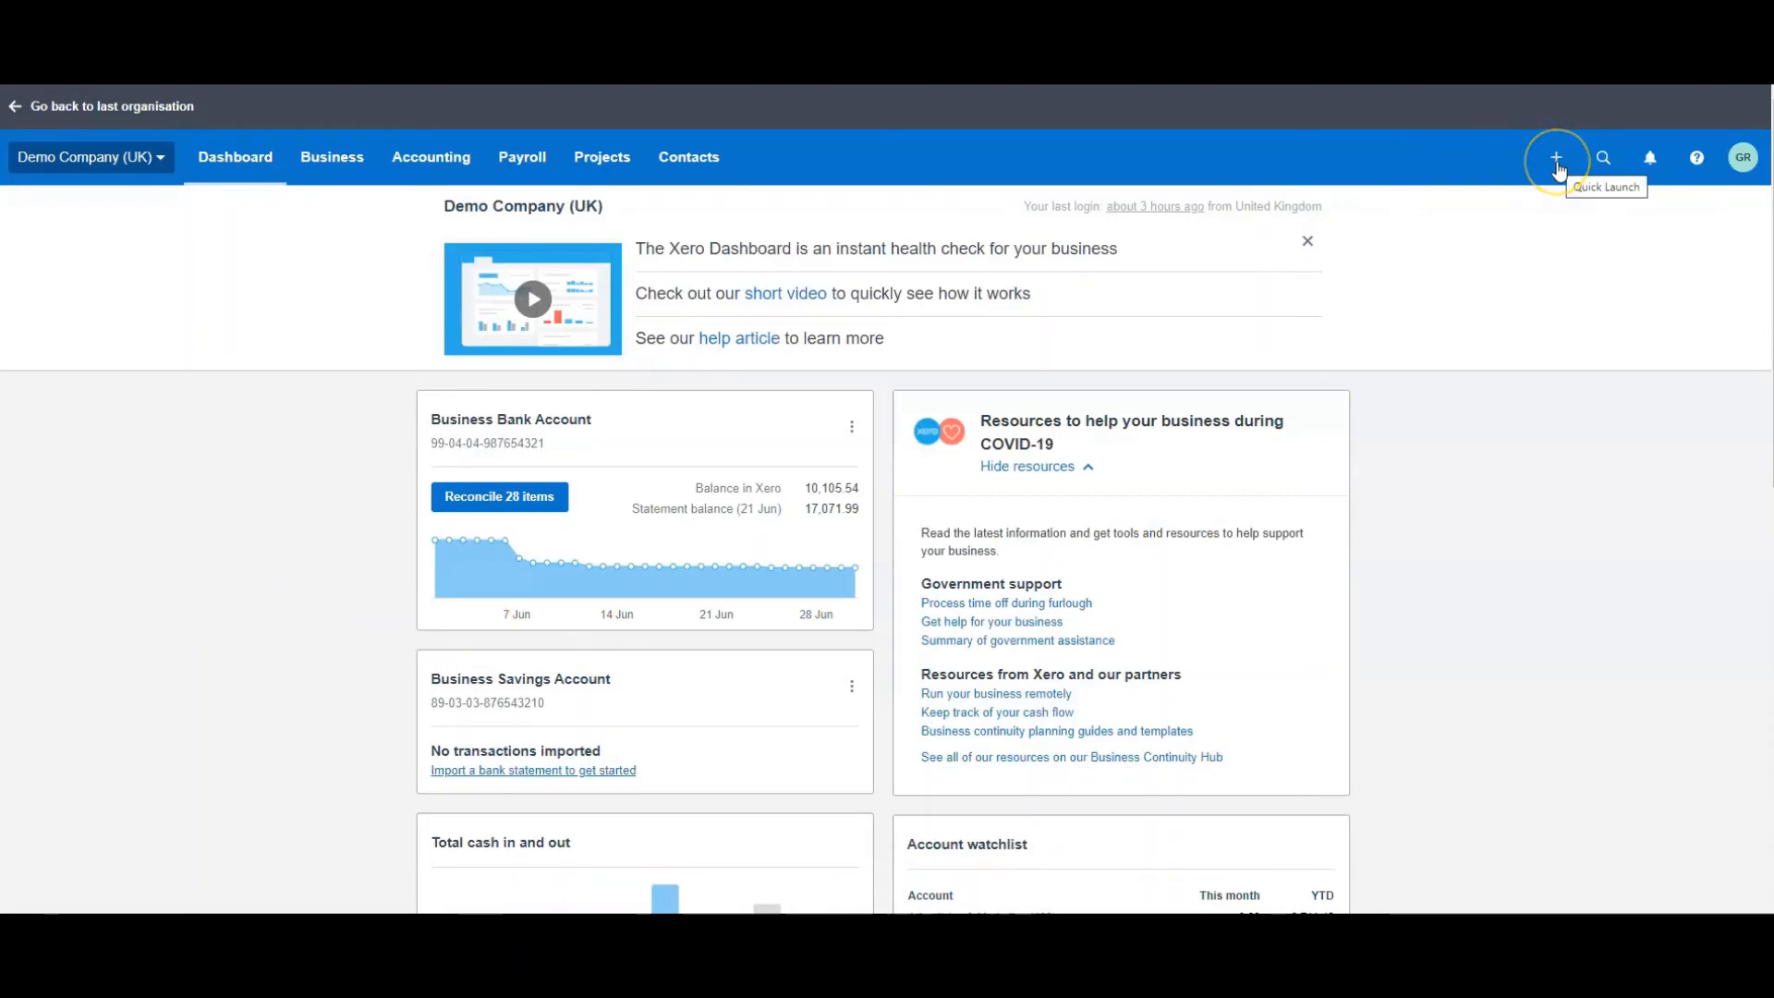
- Check the Quick Launch create list, then show the Accounting menu with reports and manual journals
{"action": "left_click", "coordinate": [1556, 157]}
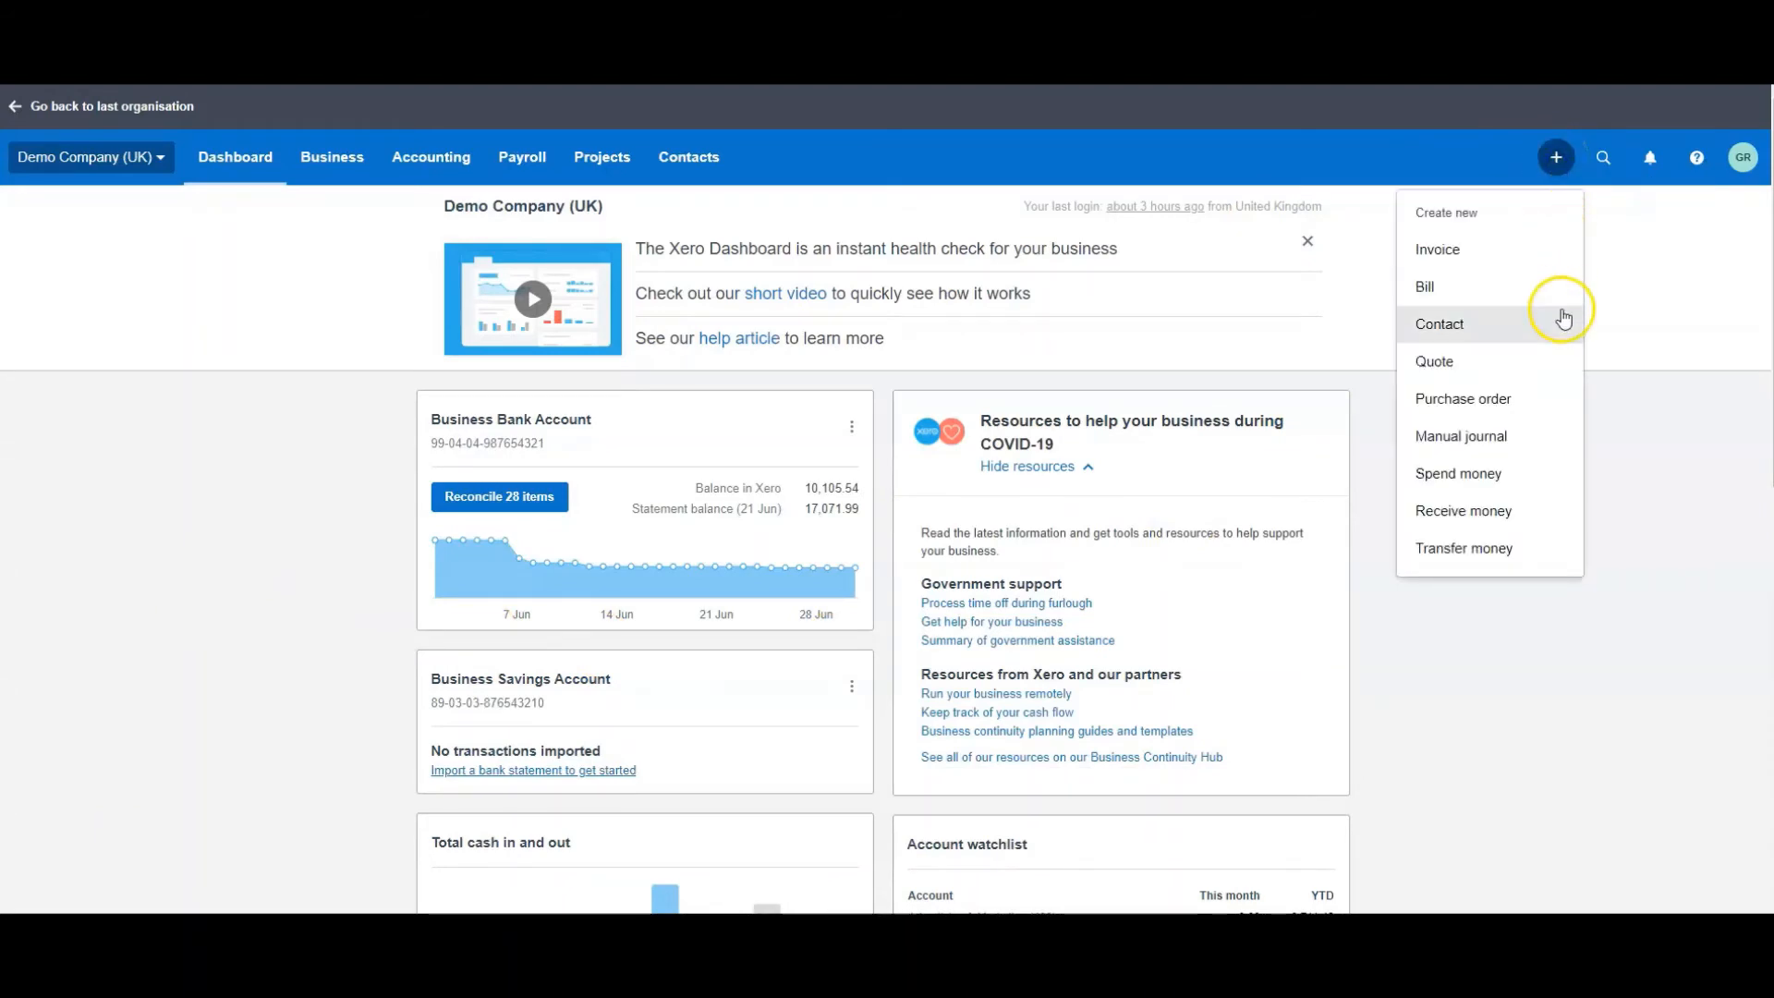
{"action": "mouse_move", "coordinate": [1479, 449]}
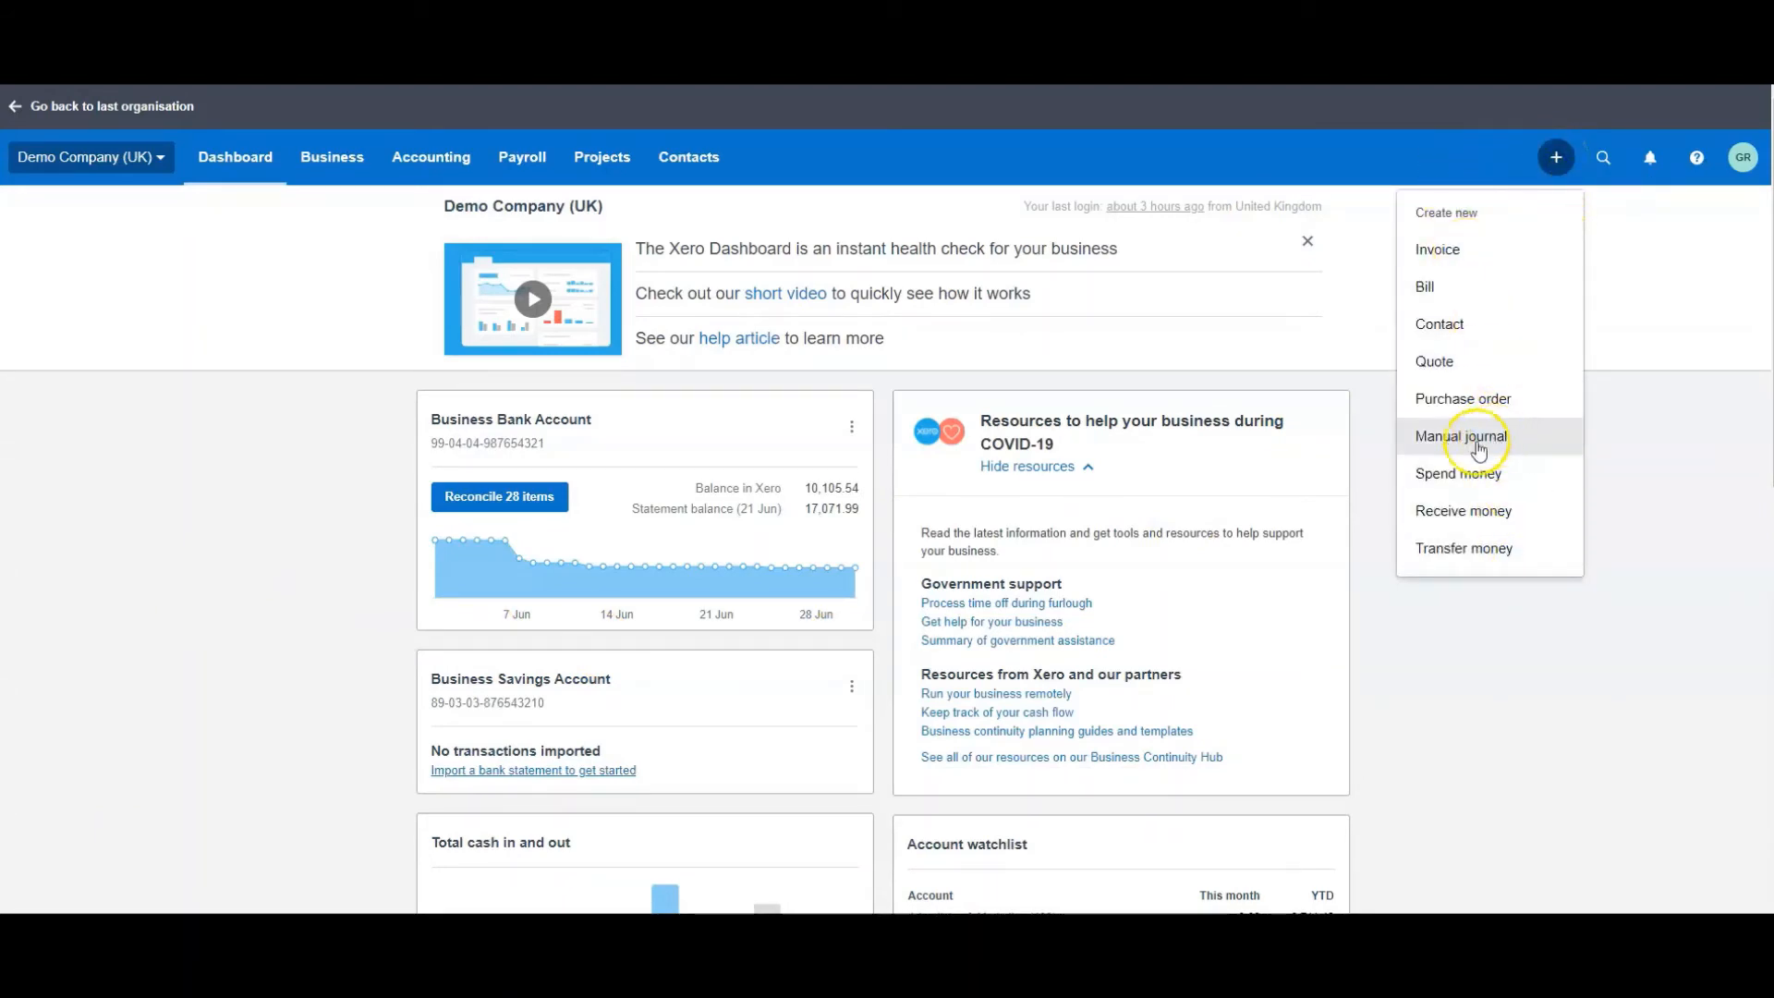
{"action": "mouse_move", "coordinate": [218, 456]}
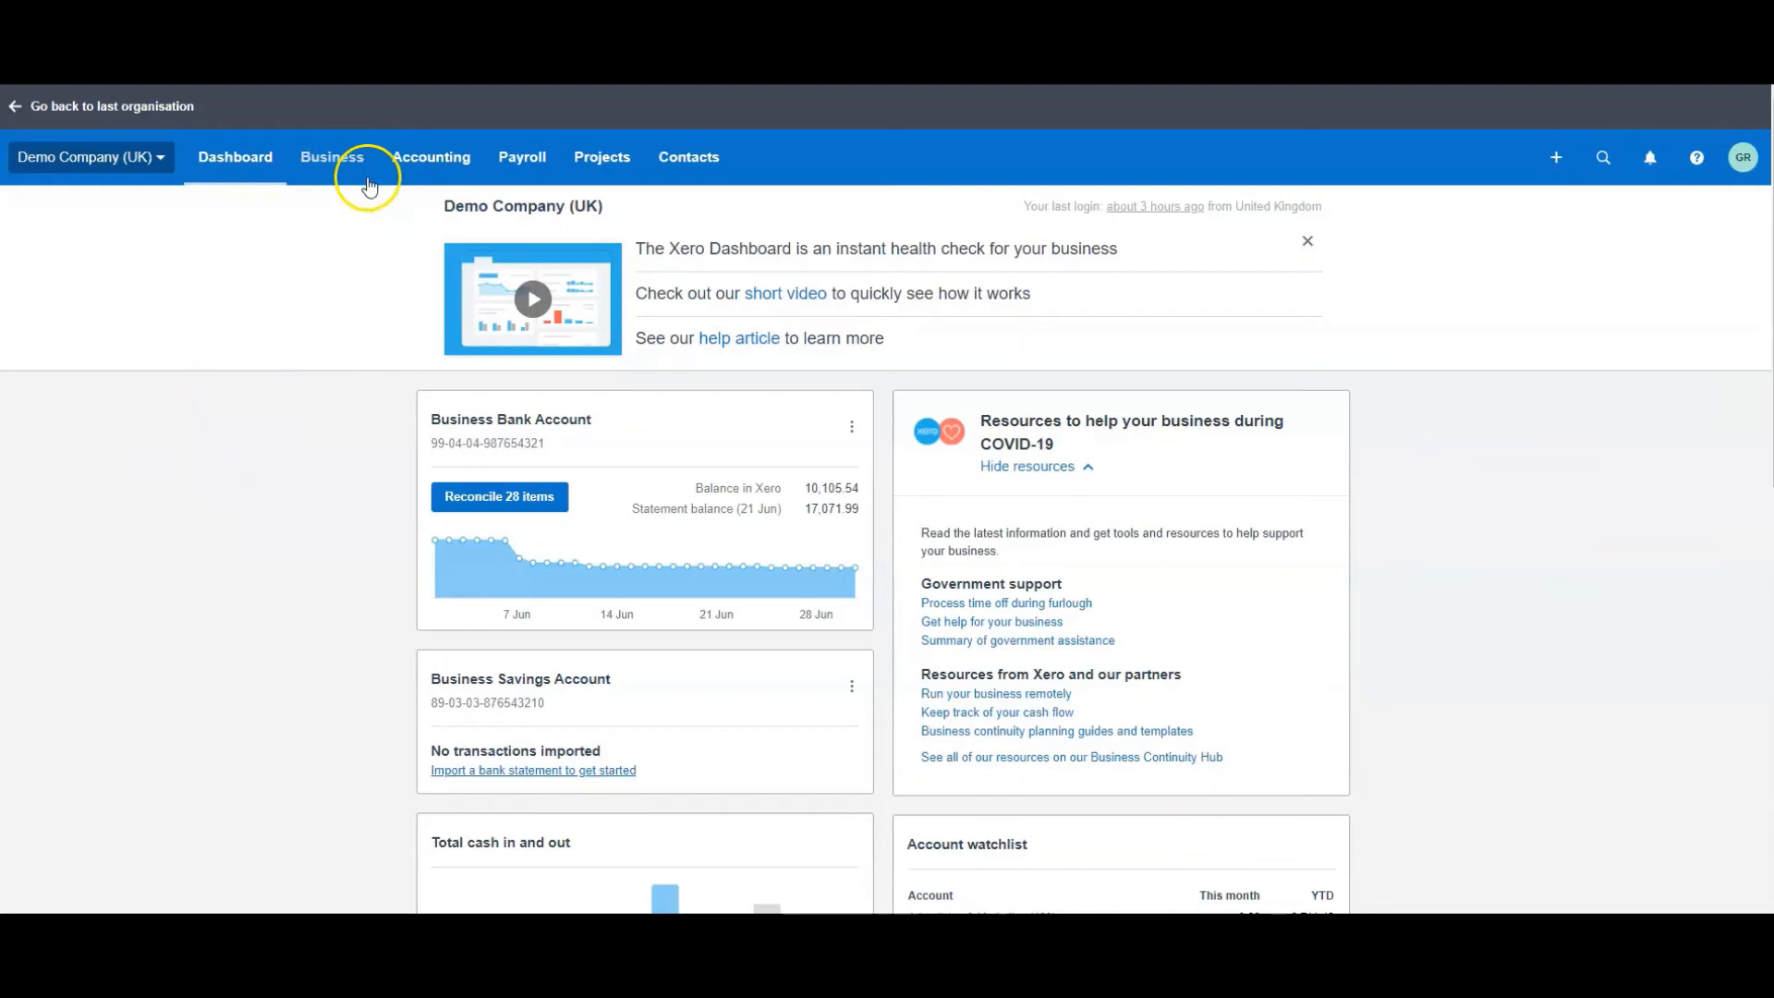
{"action": "left_click", "coordinate": [430, 156]}
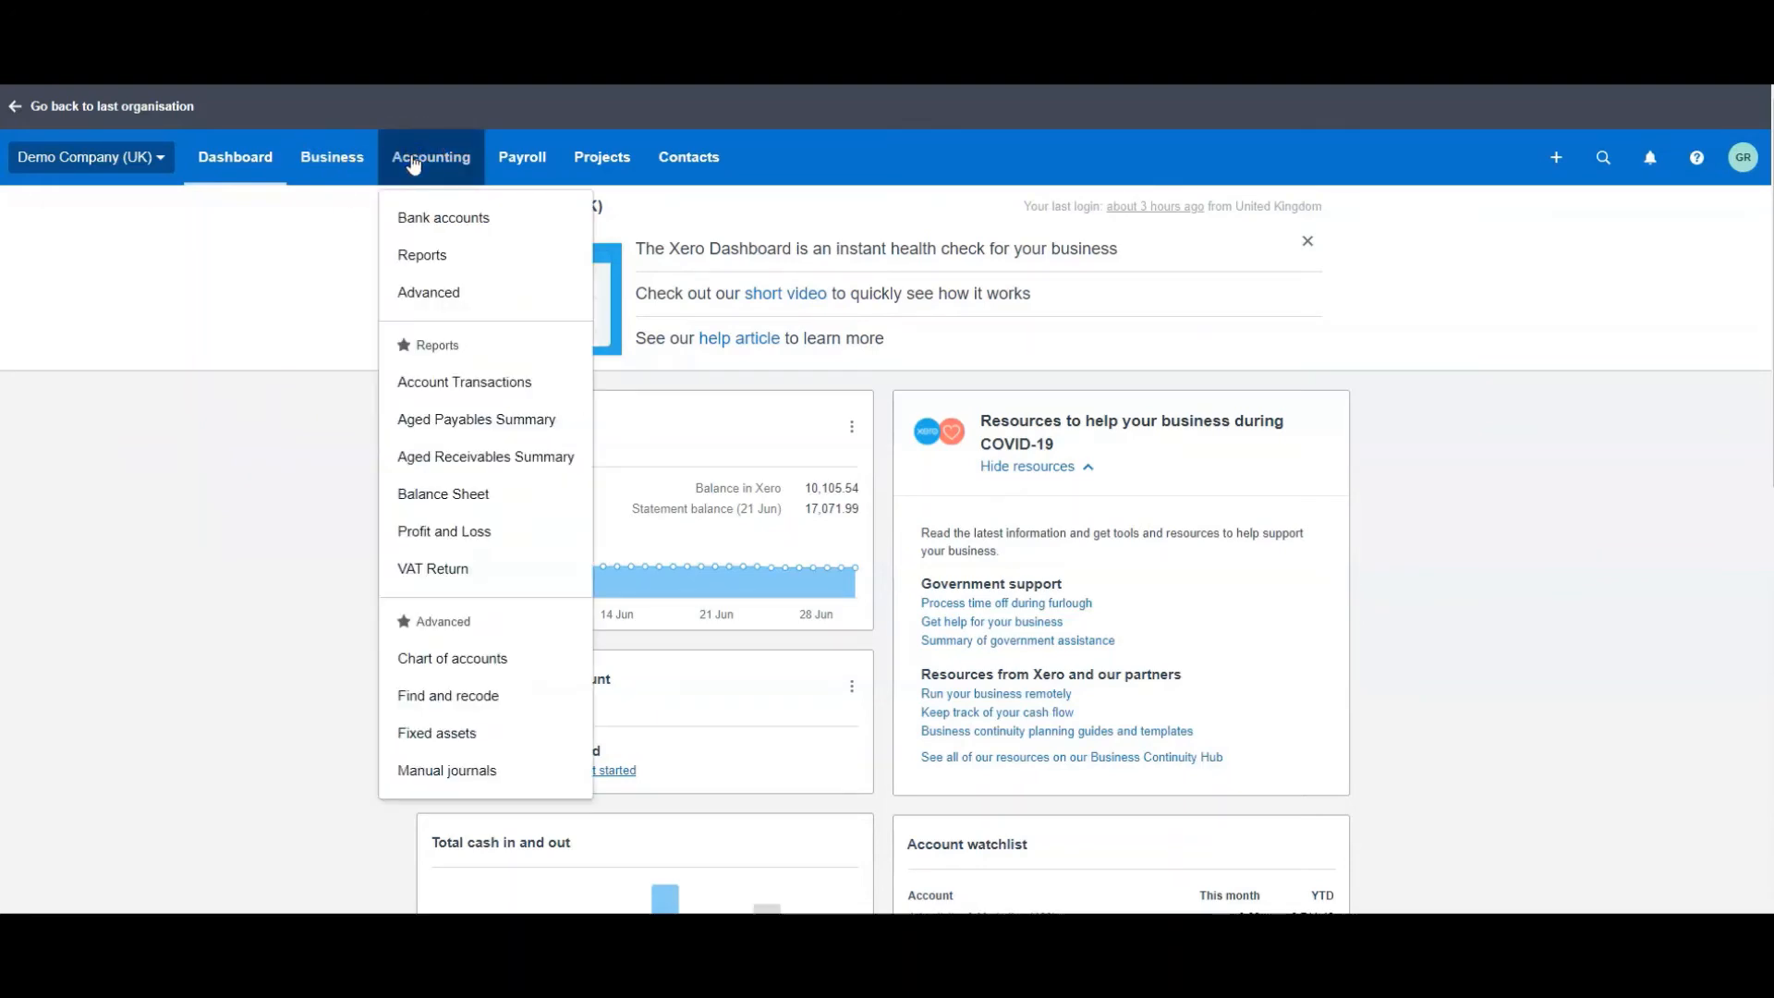
{"action": "mouse_move", "coordinate": [412, 133]}
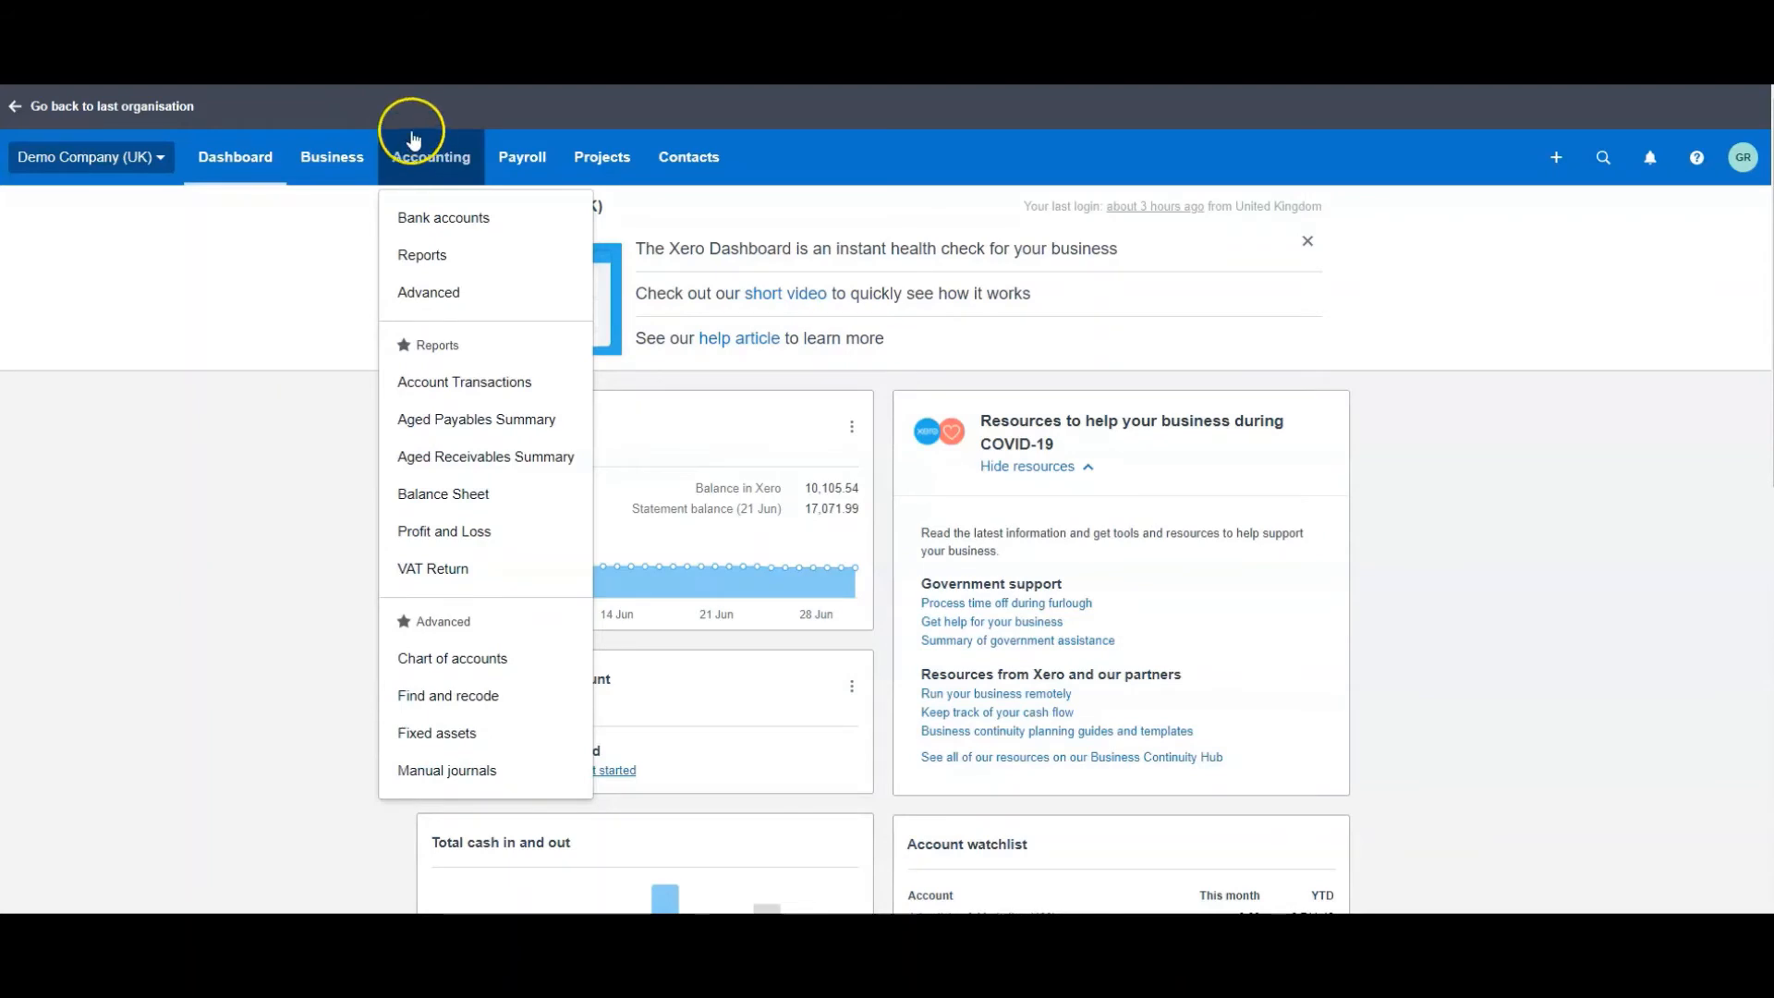
{"action": "mouse_move", "coordinate": [305, 364]}
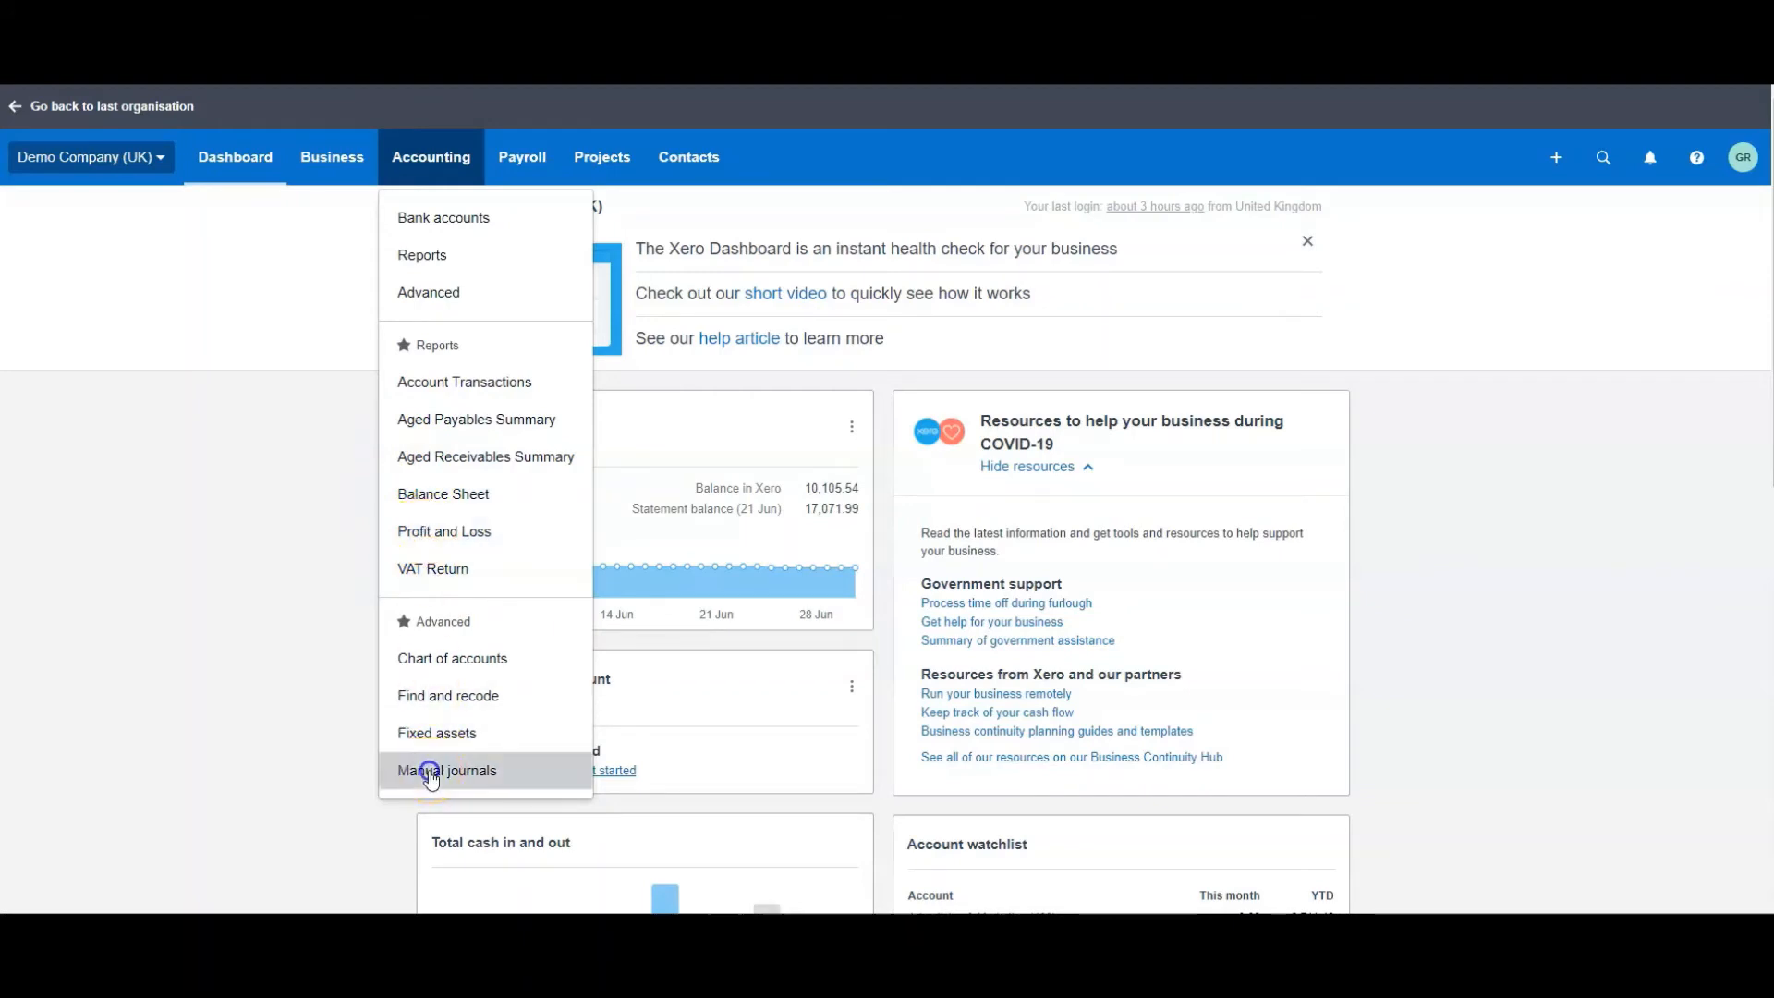
- From the manual journals list, start a blank New Manual Journal
{"action": "left_click", "coordinate": [445, 774]}
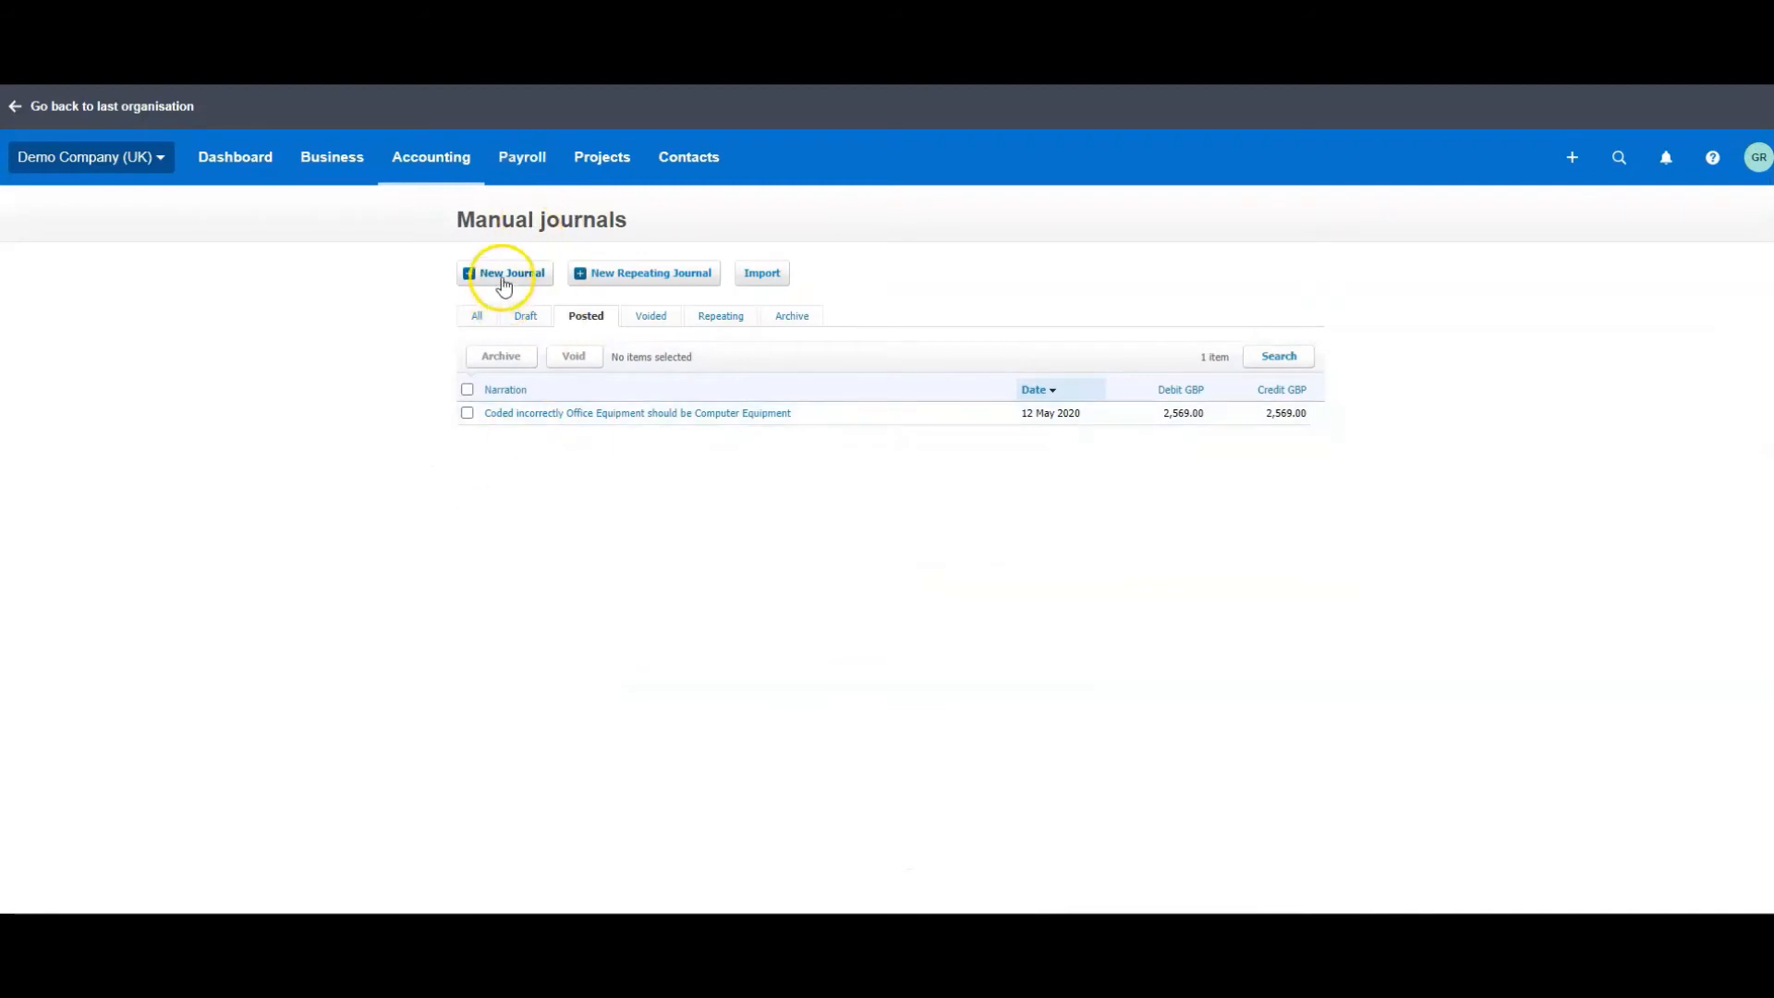
{"action": "left_click", "coordinate": [505, 273]}
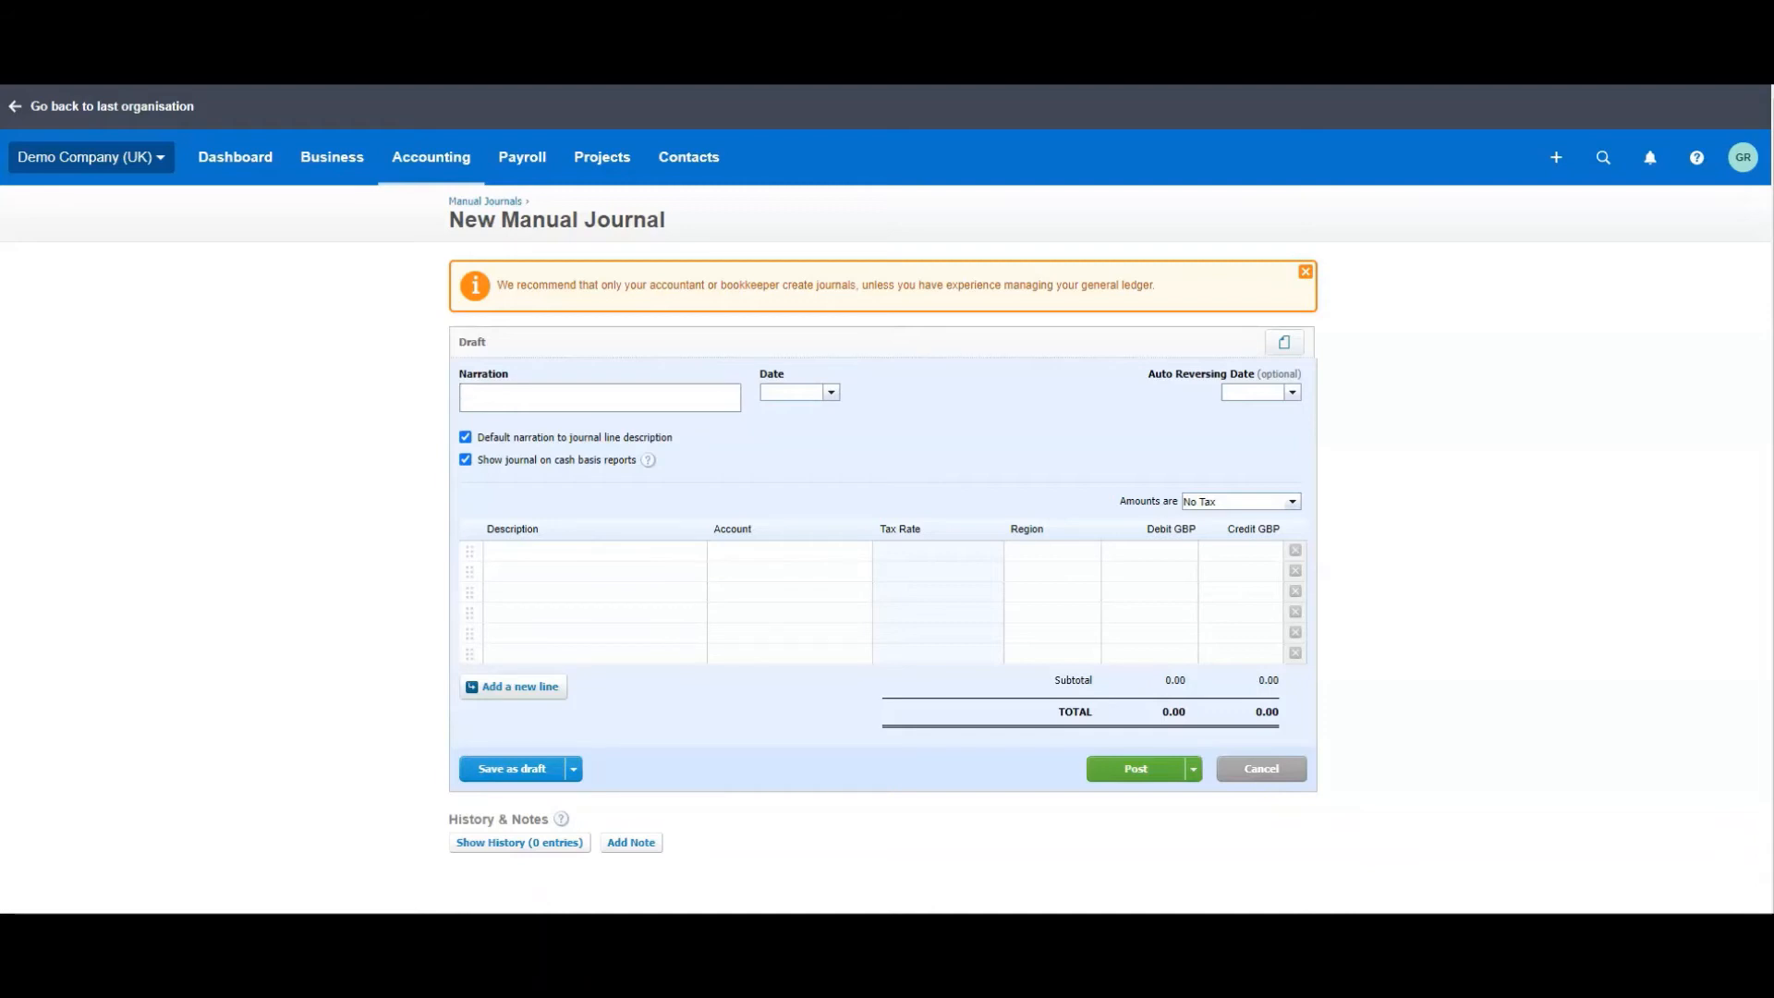
- Enter narration 'Office desk depreciation as at June 2020 (1st)' and date 30/06/2020
{"action": "left_click", "coordinate": [599, 395]}
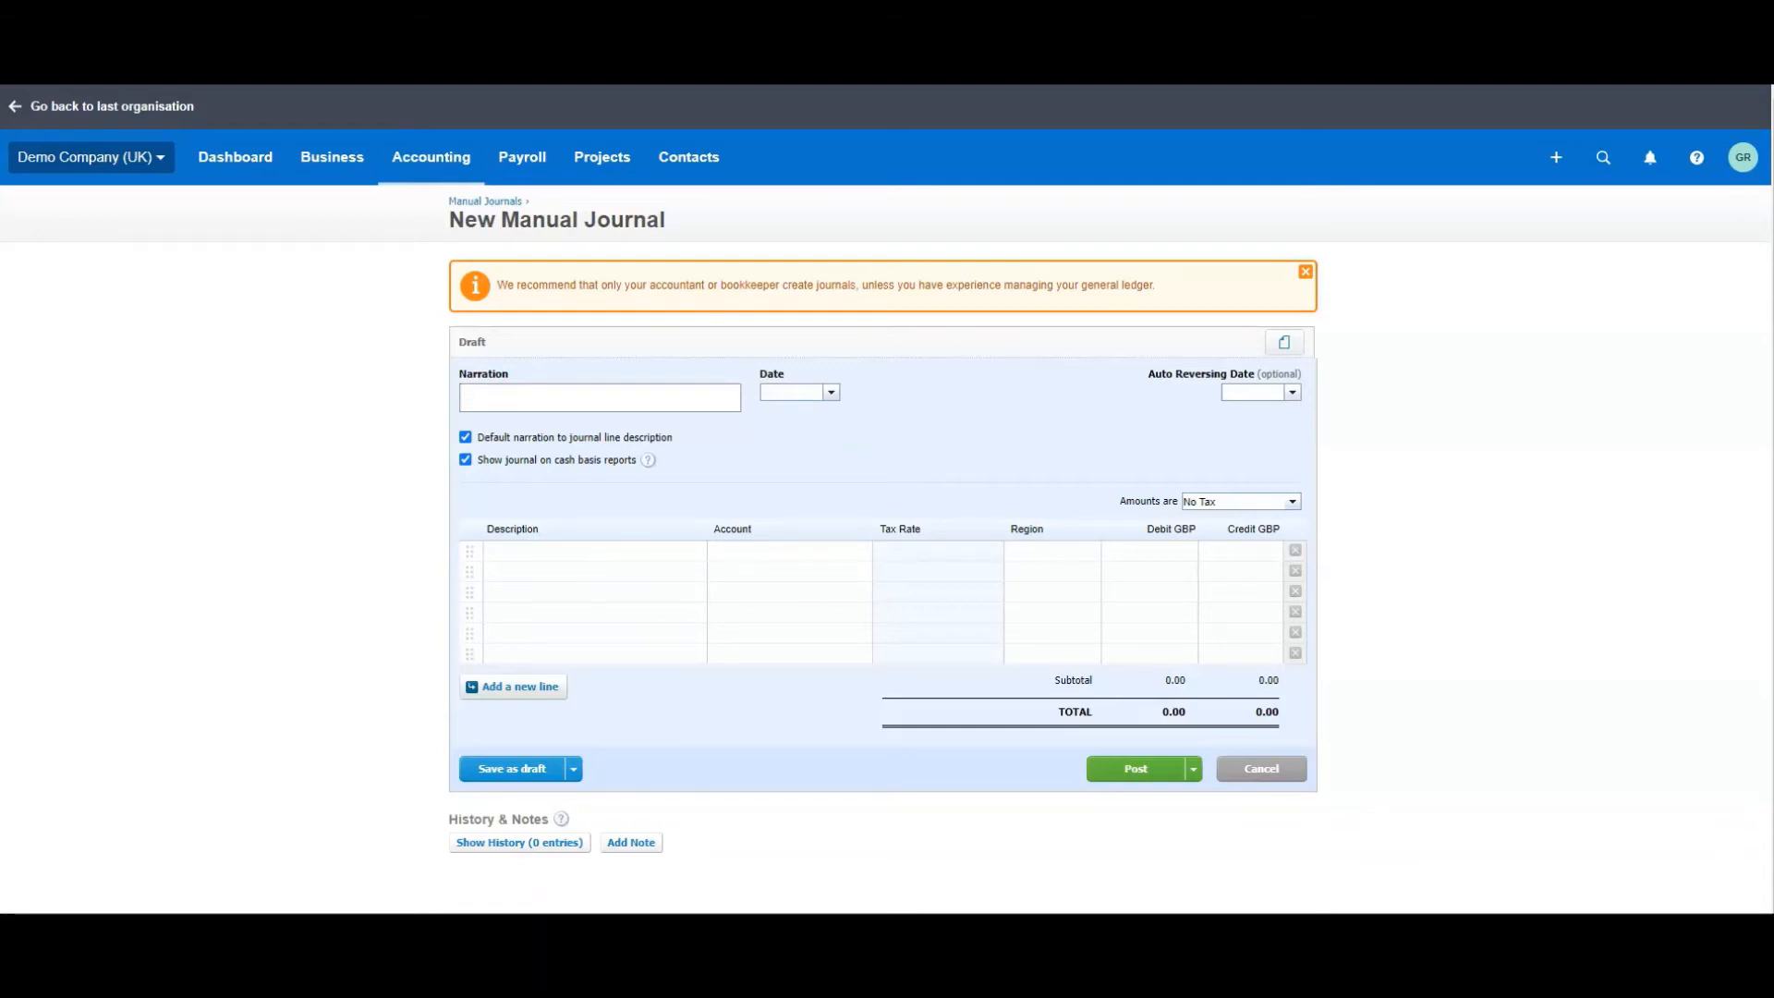
{"action": "type", "text": "Office desk depreciation as"}
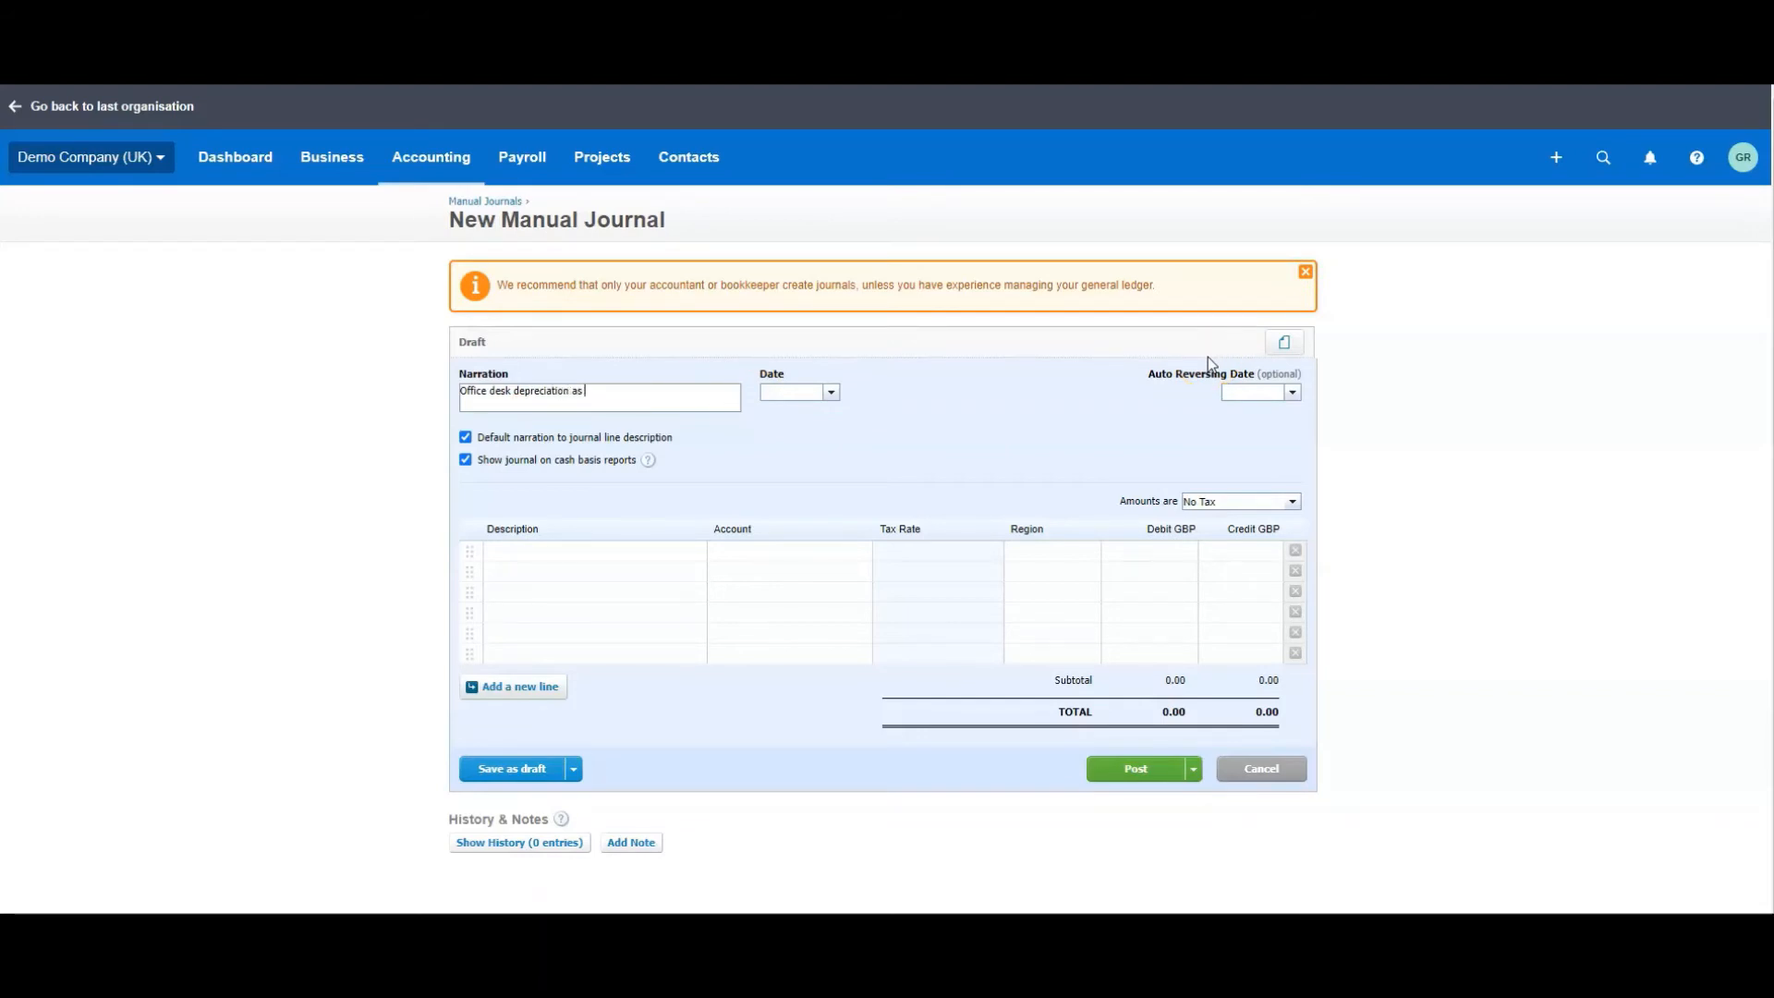
{"action": "type", "text": "at June"}
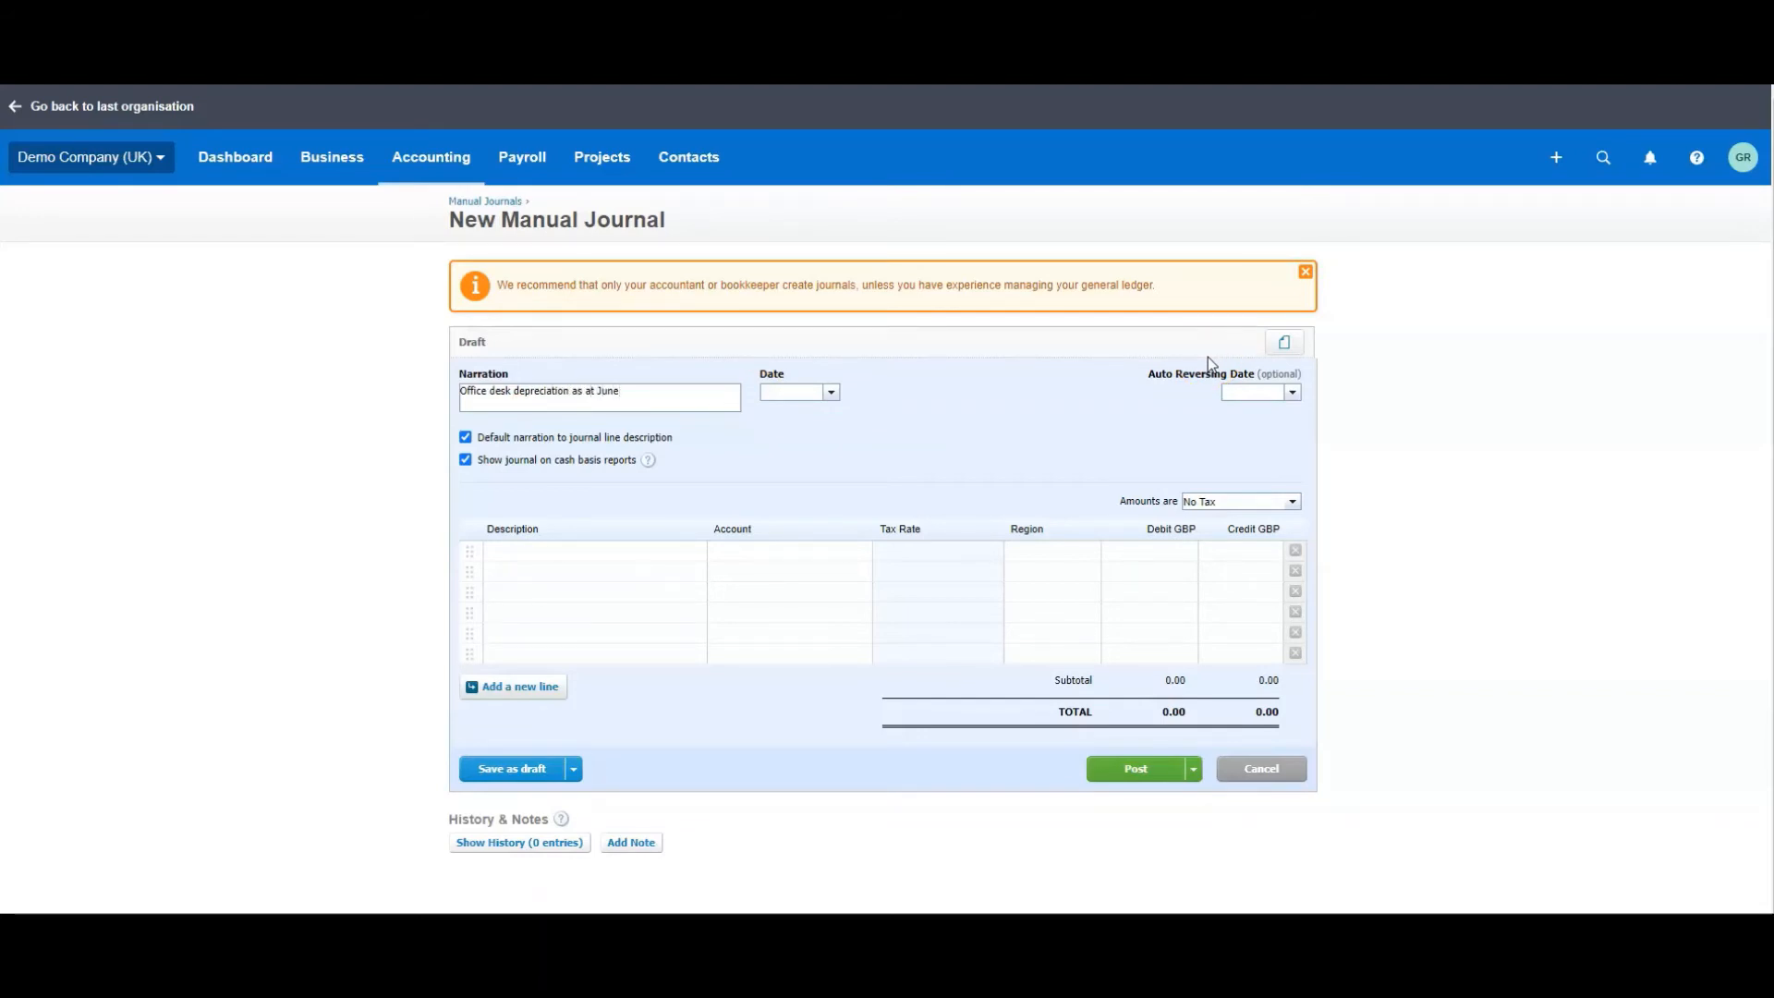
{"action": "type", "text": "2020"}
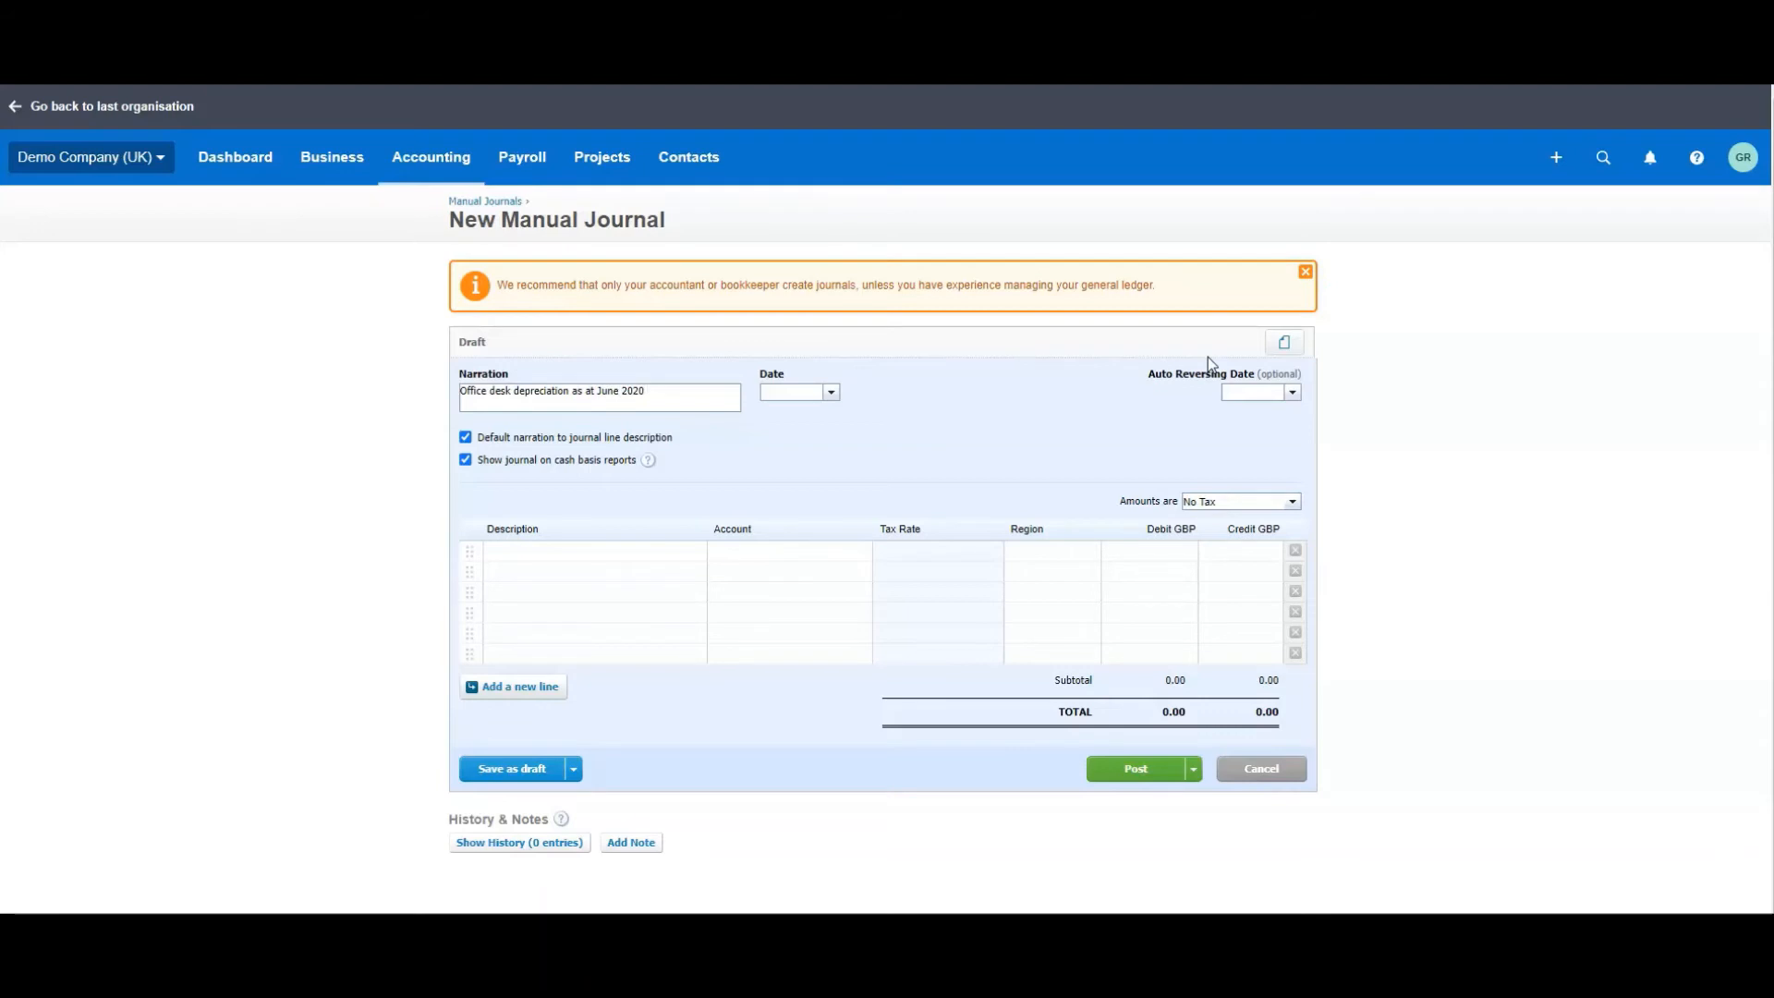
{"action": "type", "text": "("}
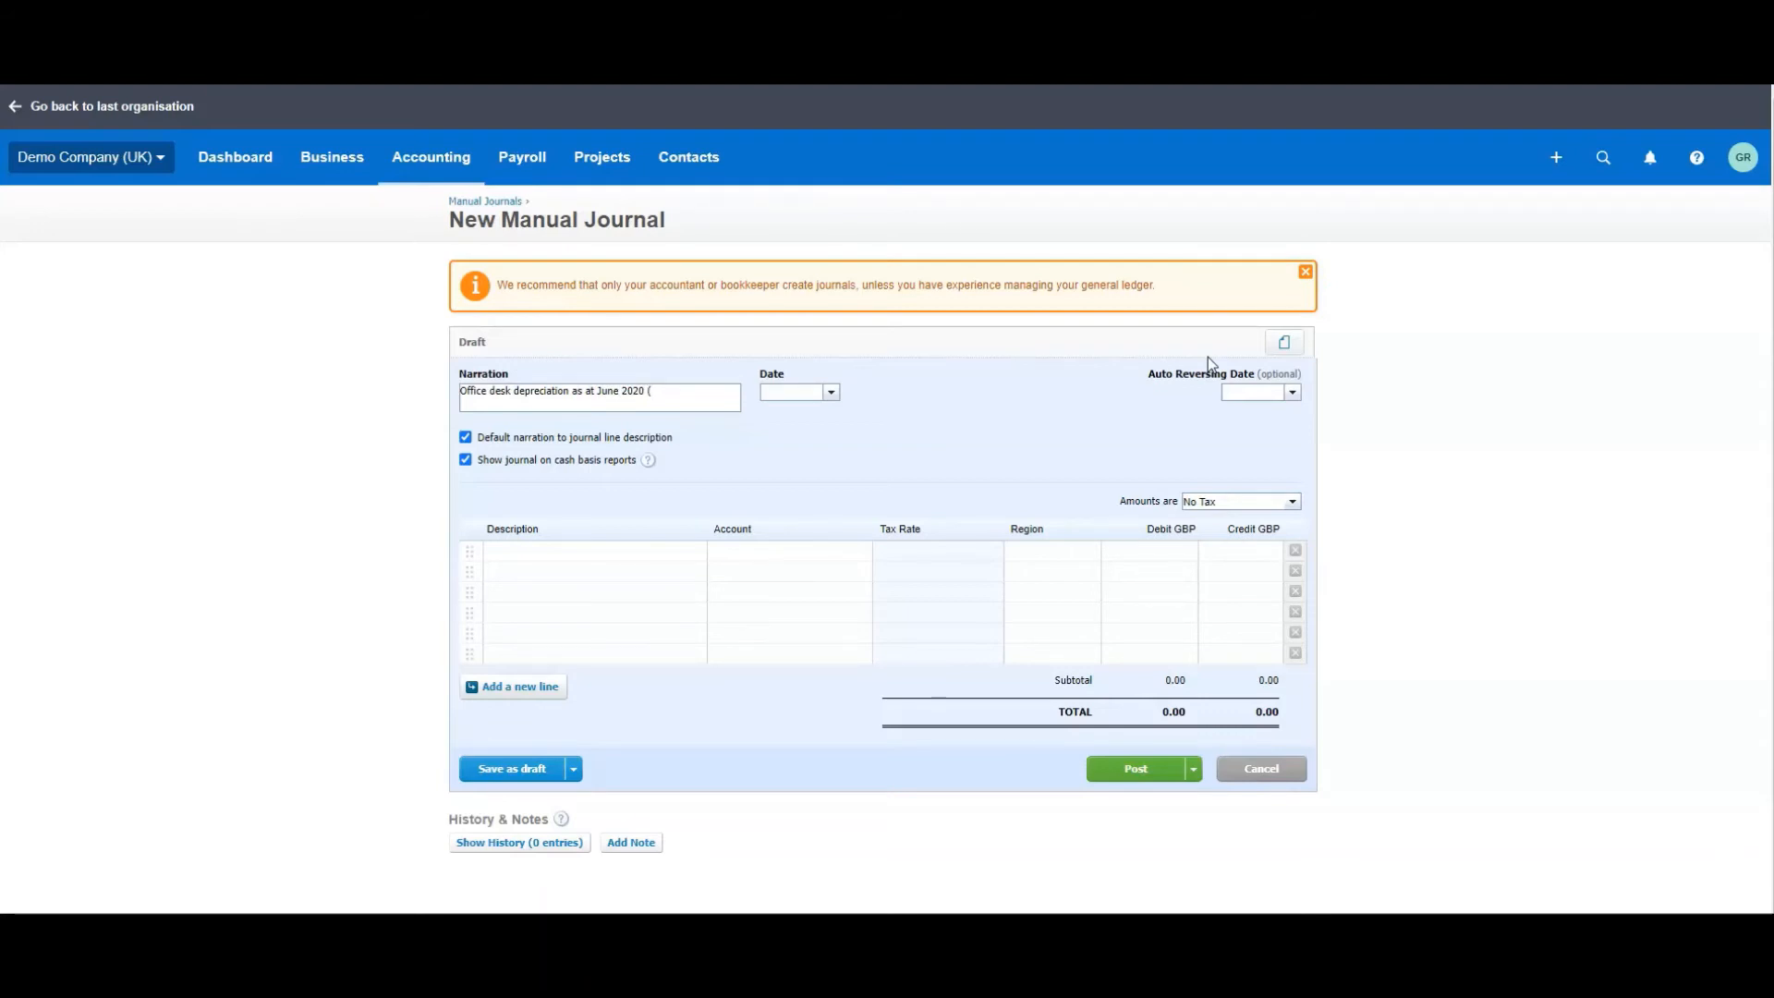
{"action": "type", "text": "1st"}
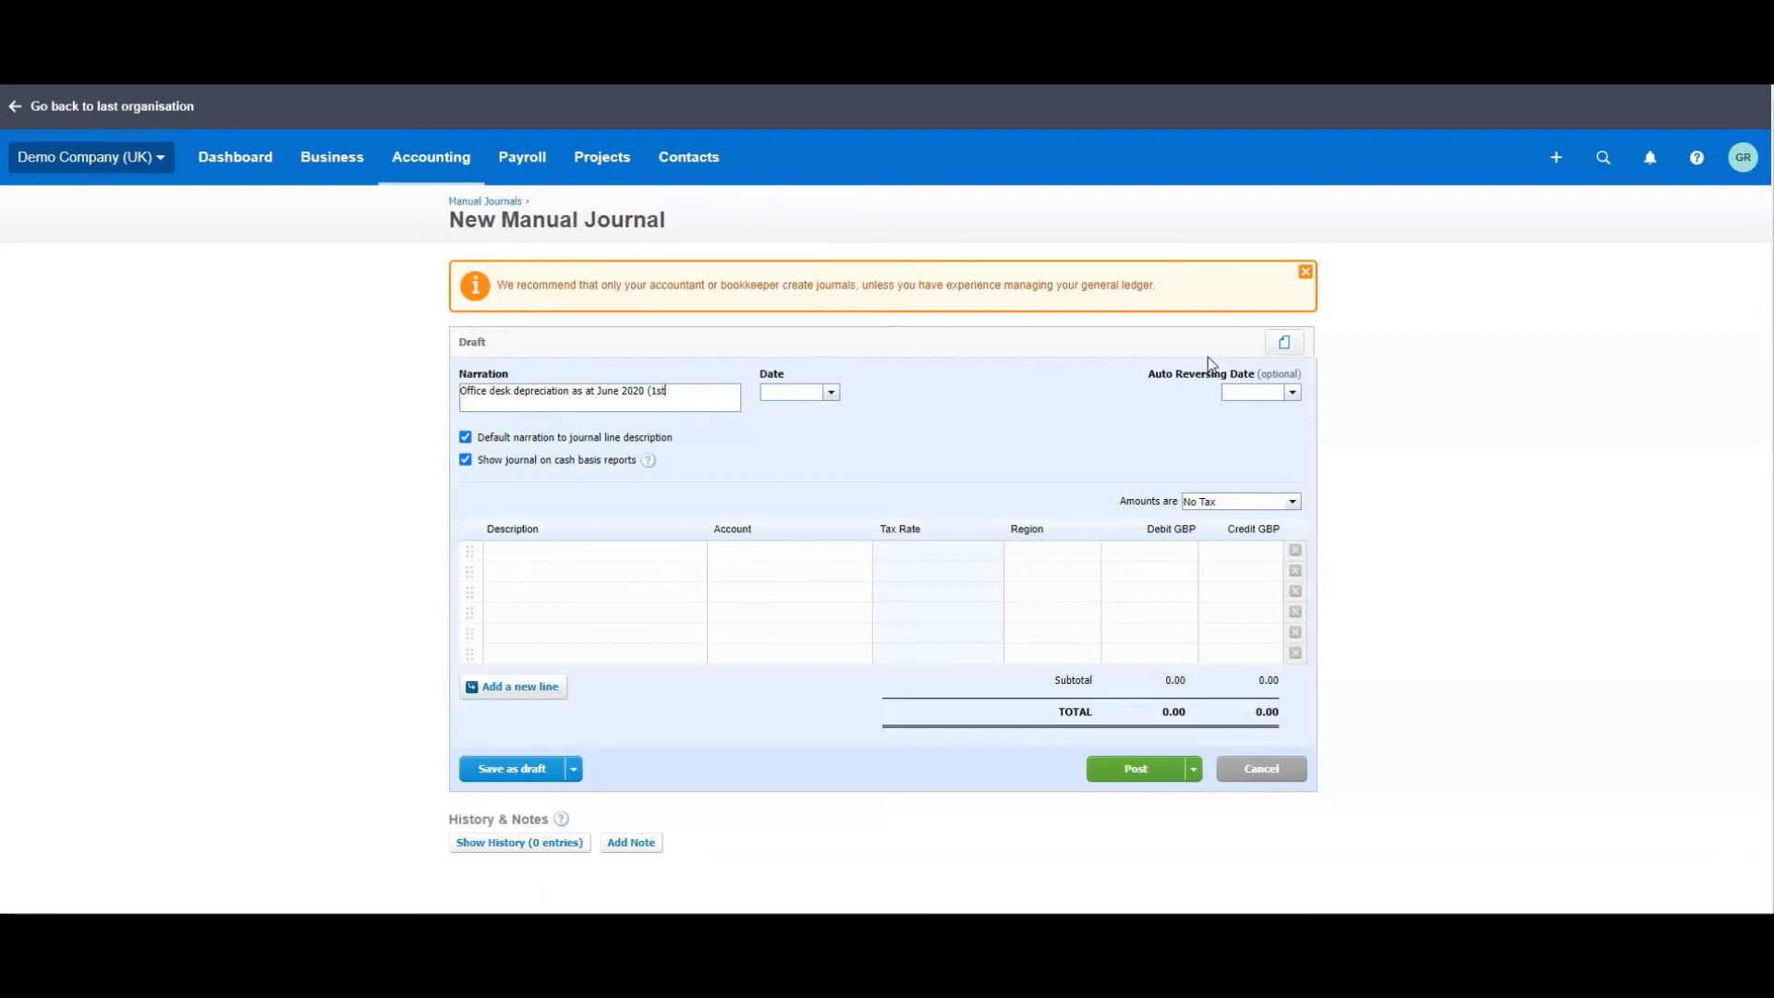
{"action": "type", "text": ")"}
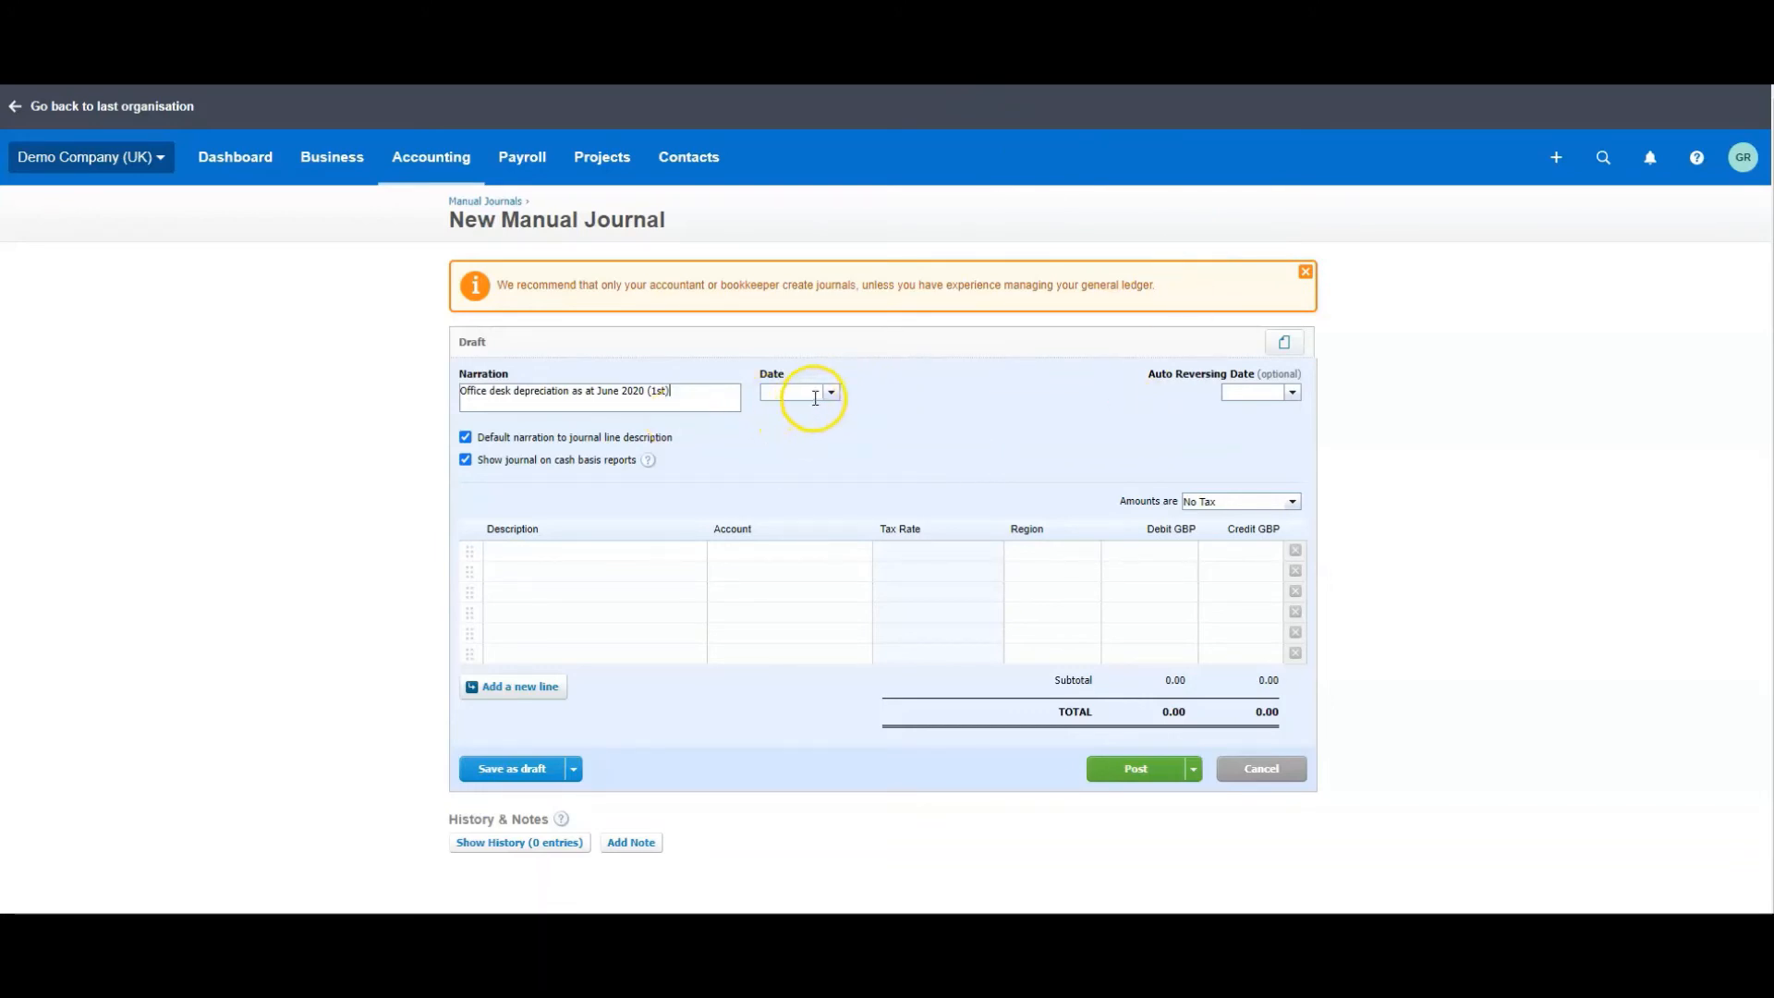
{"action": "type", "text": "30/"}
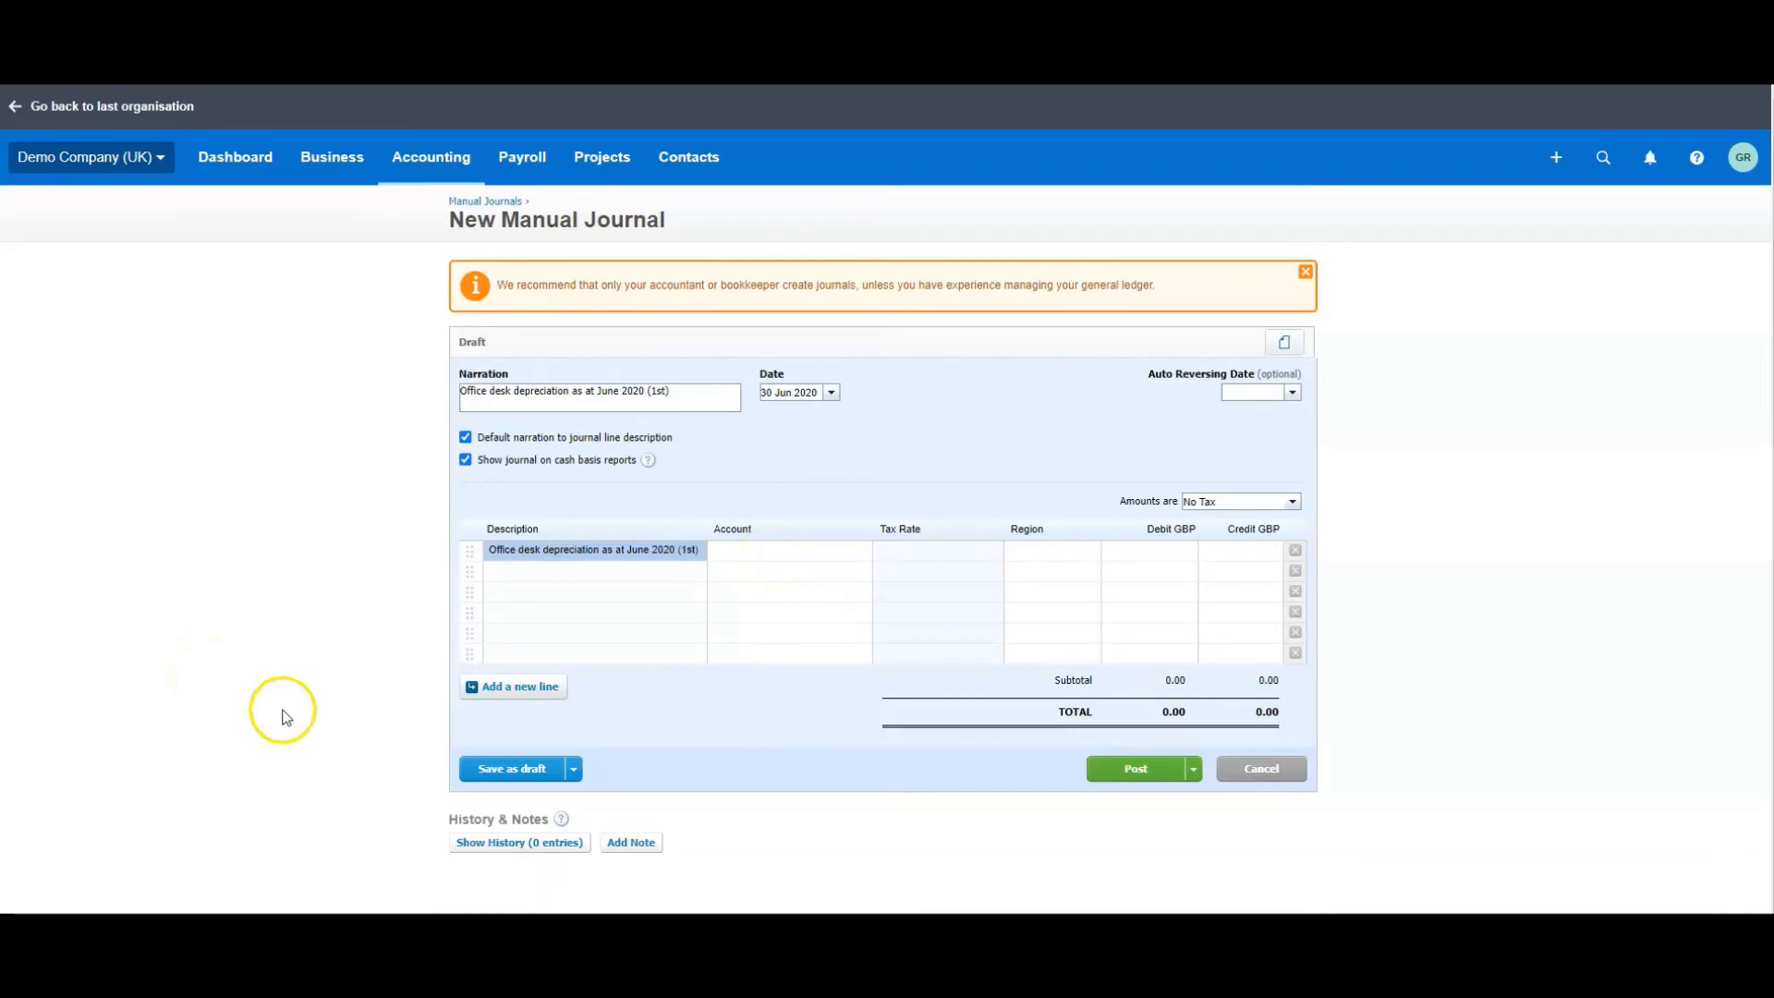
{"action": "mouse_move", "coordinate": [780, 561]}
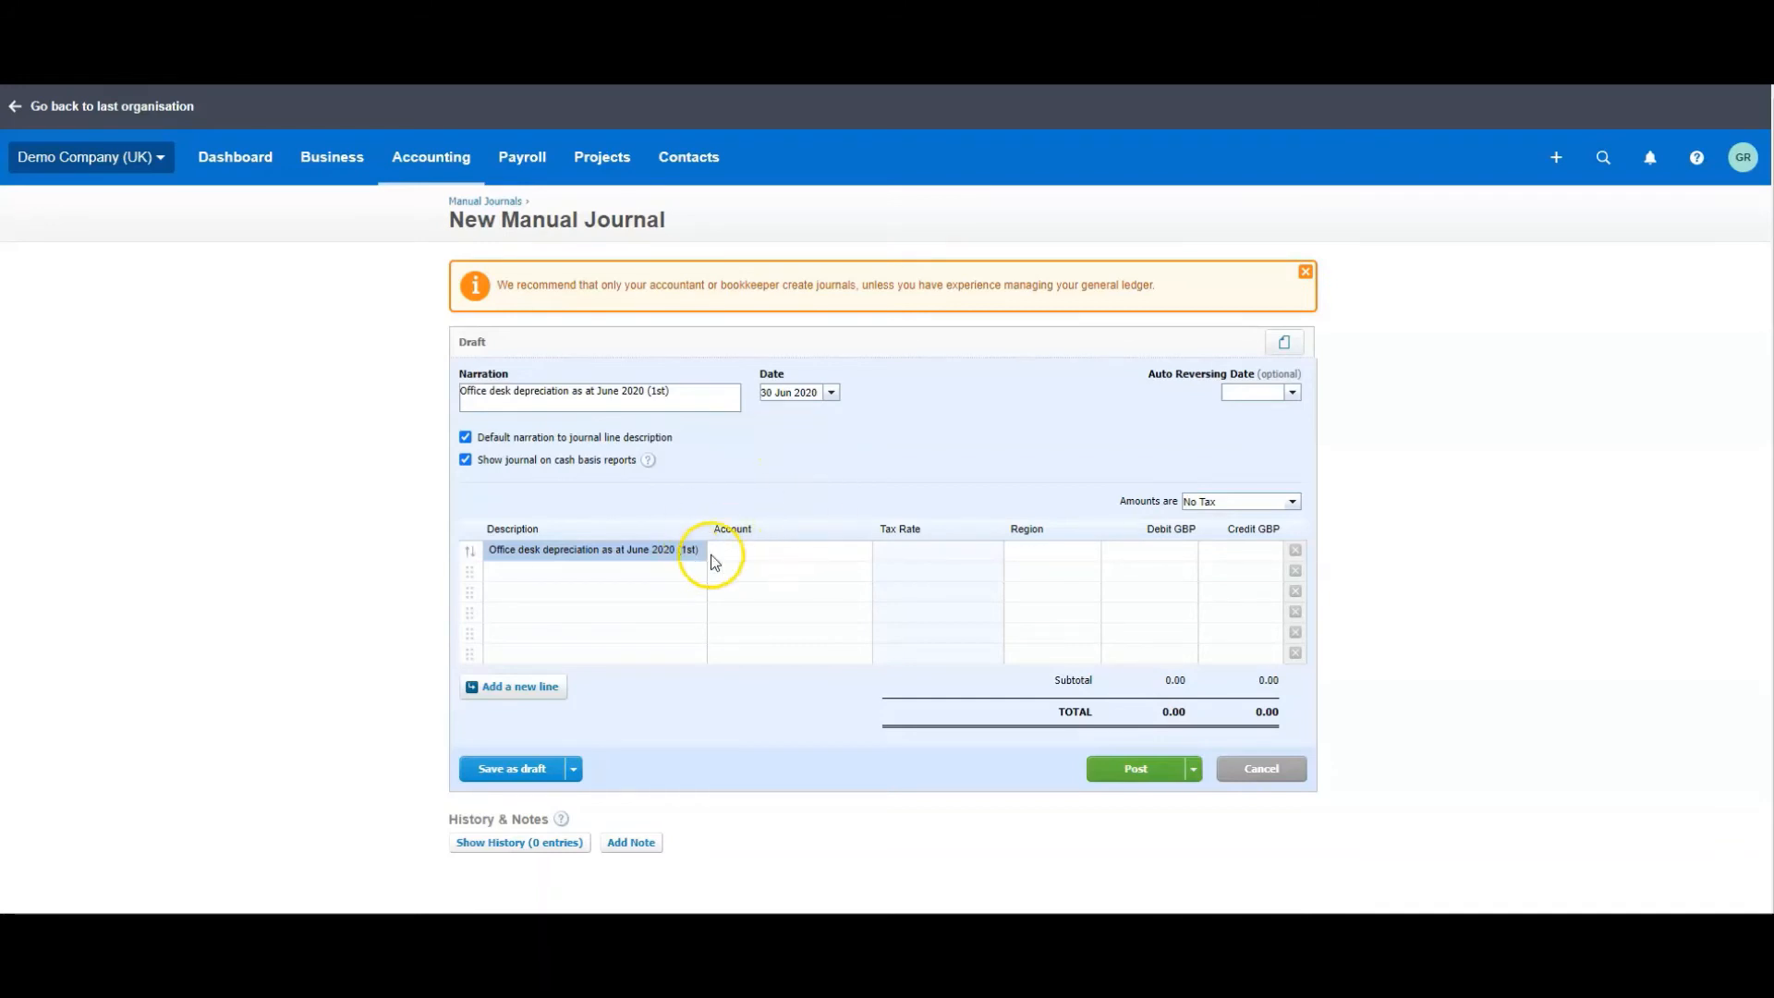
- Debit 250.00 to 416 Depreciation Expense on the first line and begin the second line
{"action": "type", "text": "d"}
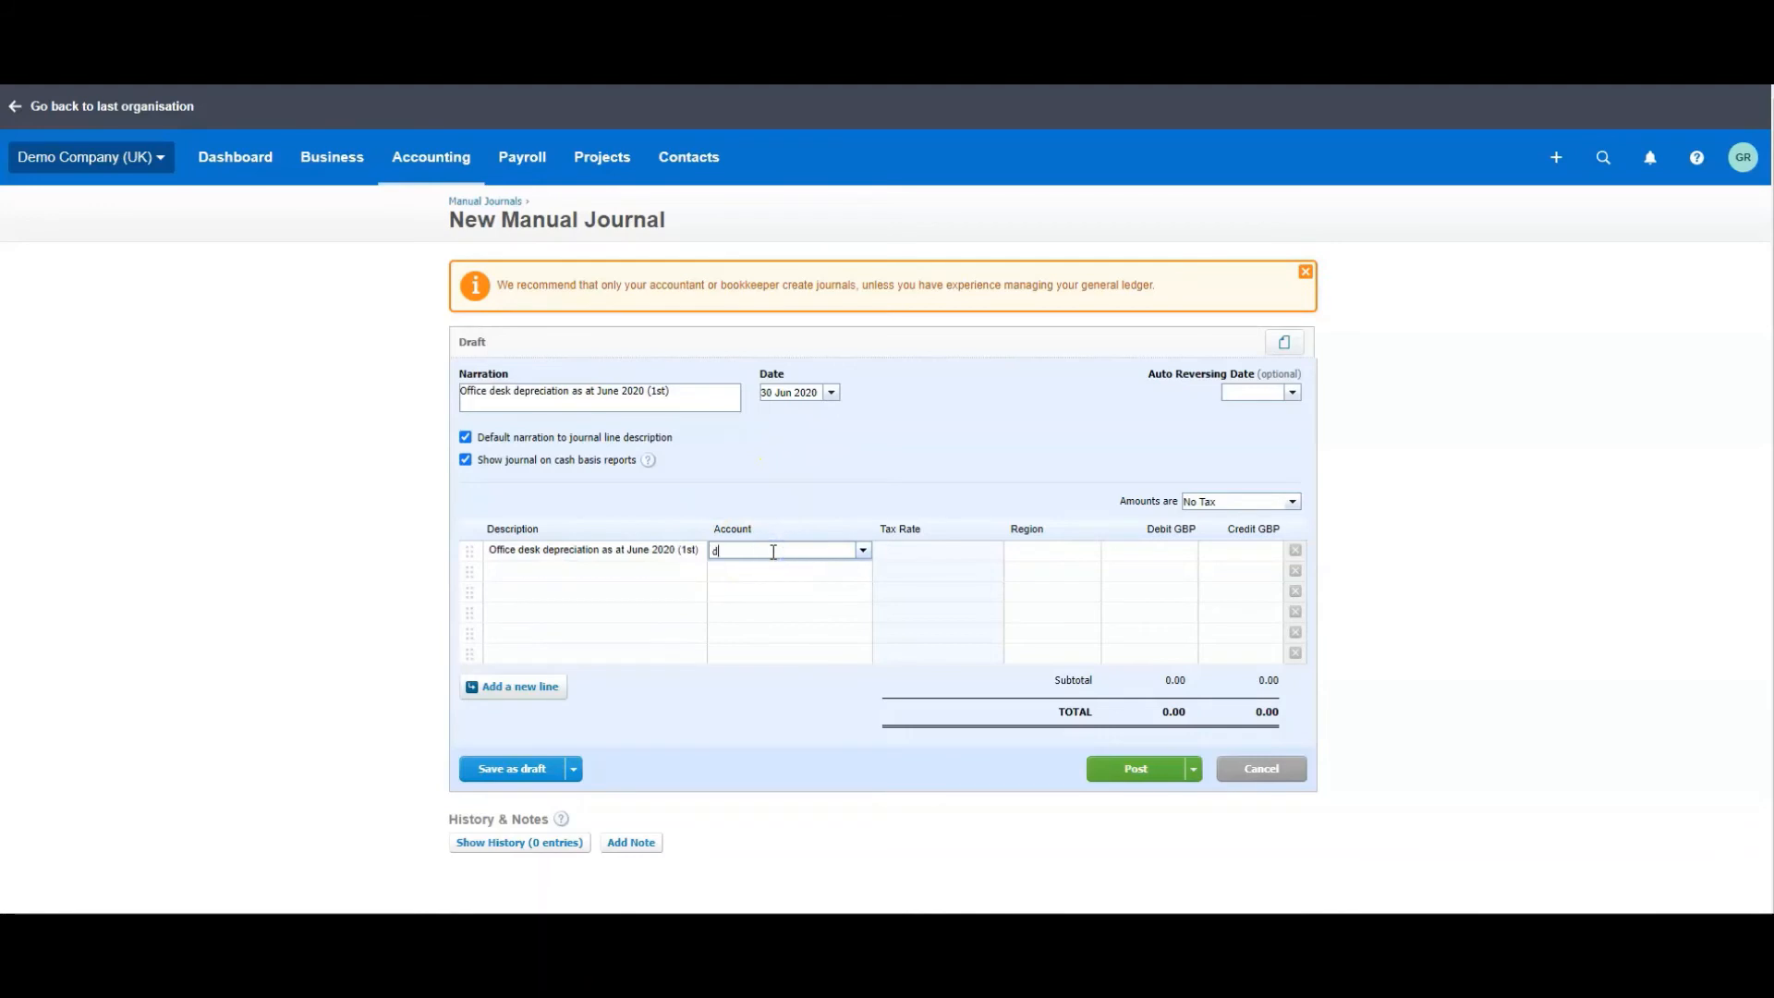
{"action": "type", "text": "depre"}
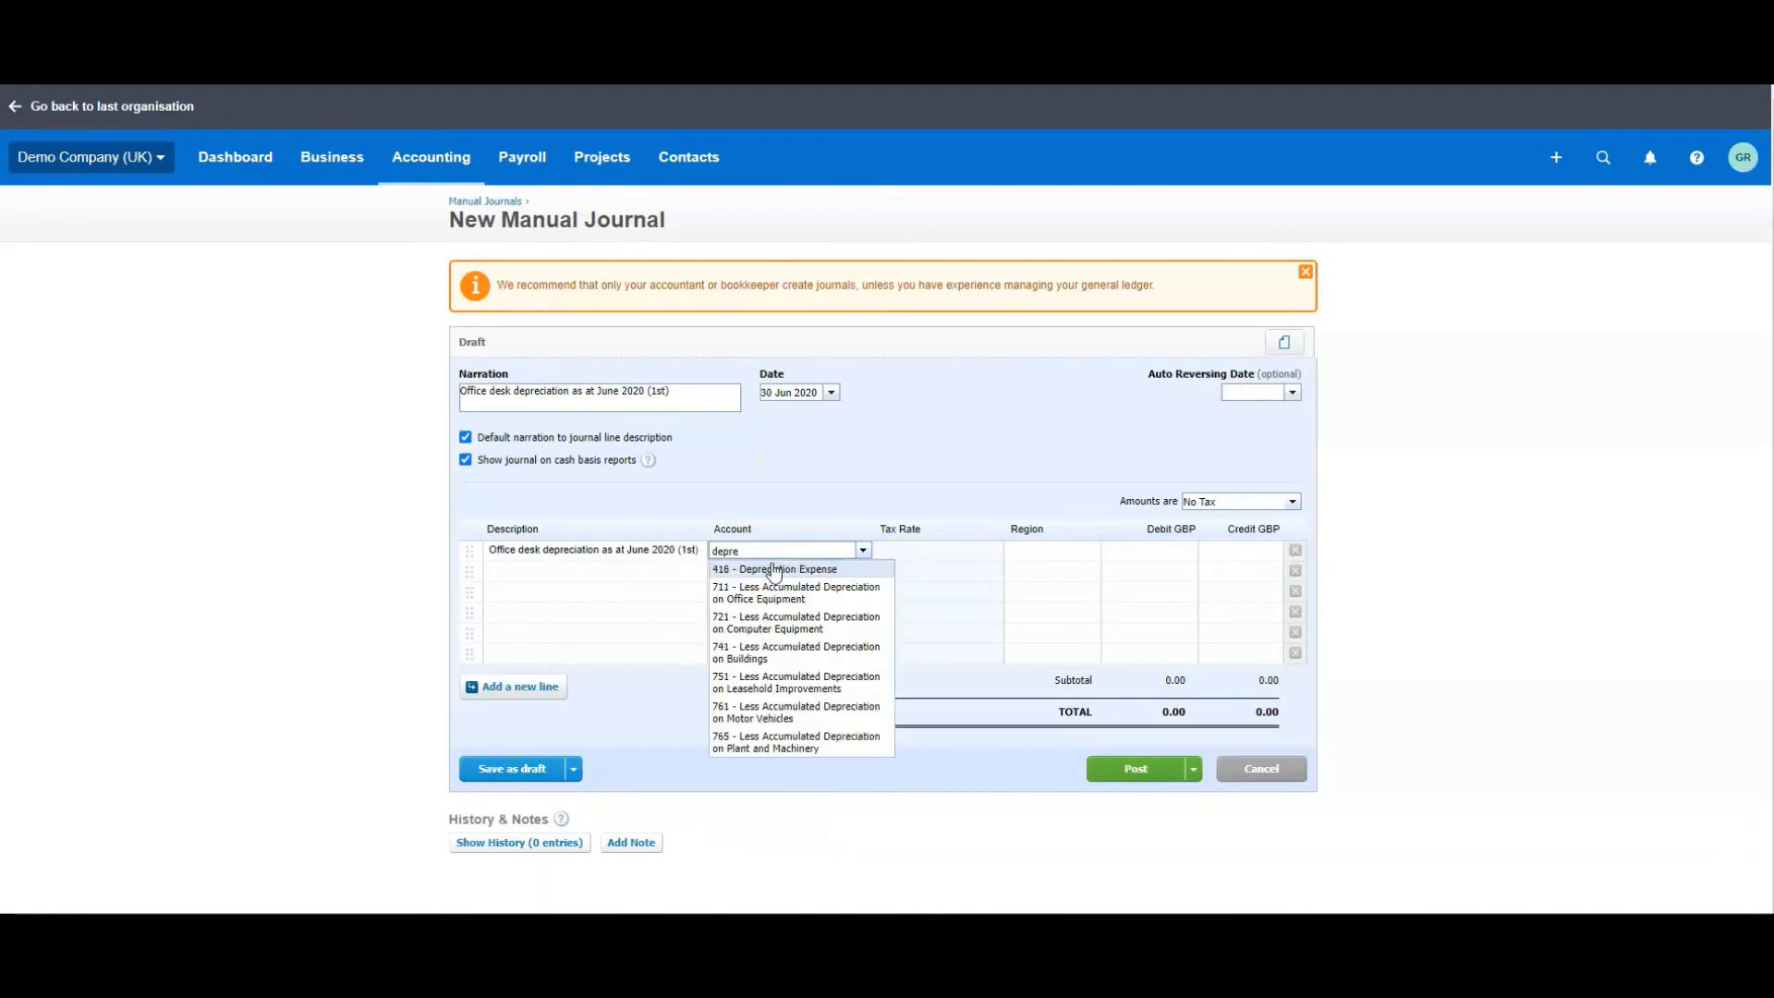
{"action": "left_click", "coordinate": [774, 569]}
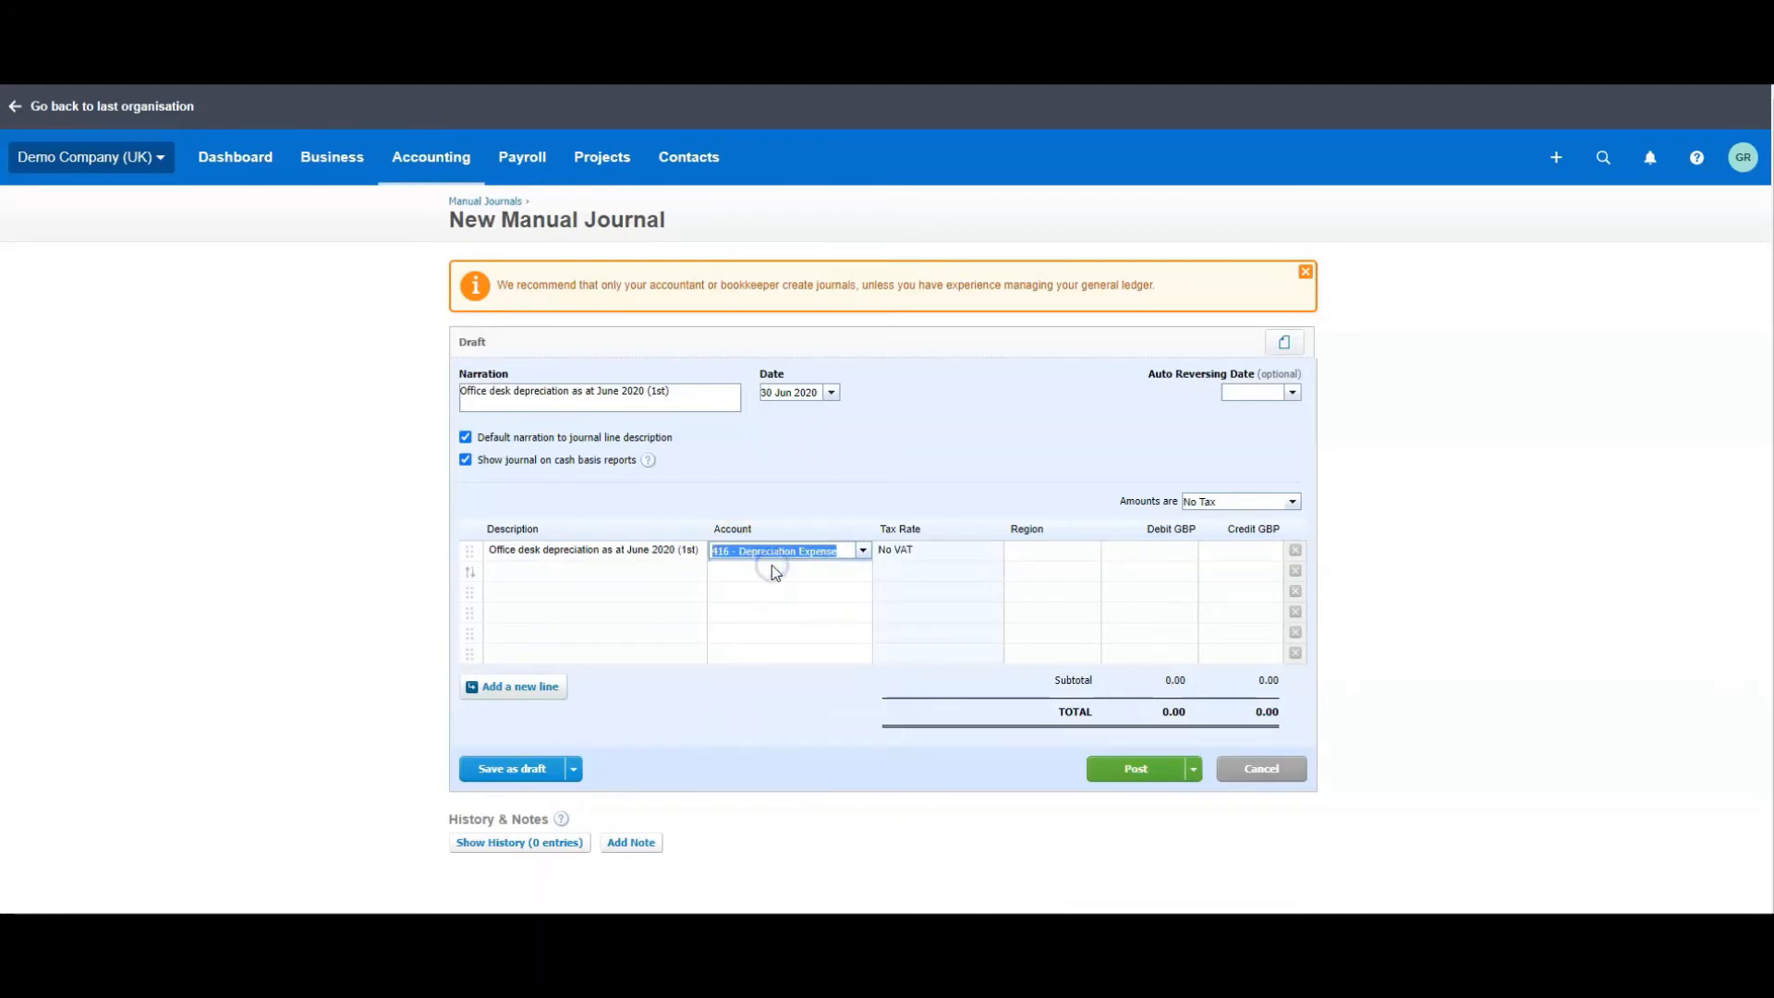
{"action": "left_click", "coordinate": [1148, 551]}
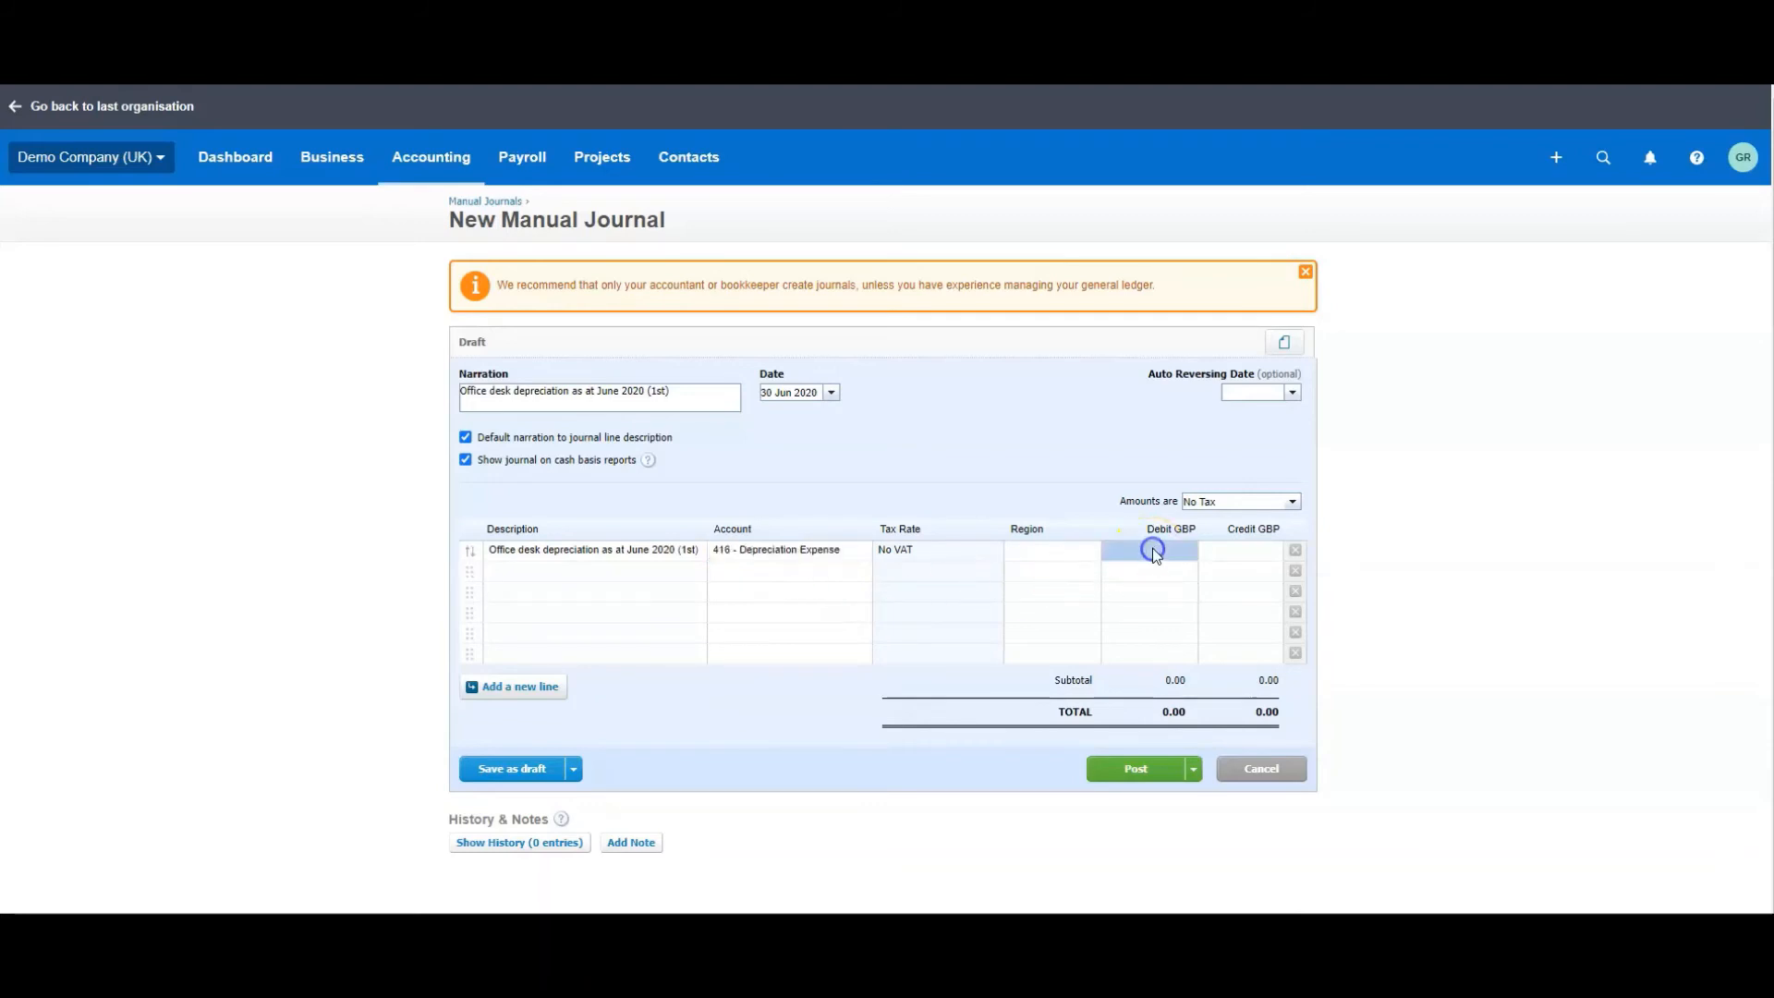
{"action": "type", "text": "250.00"}
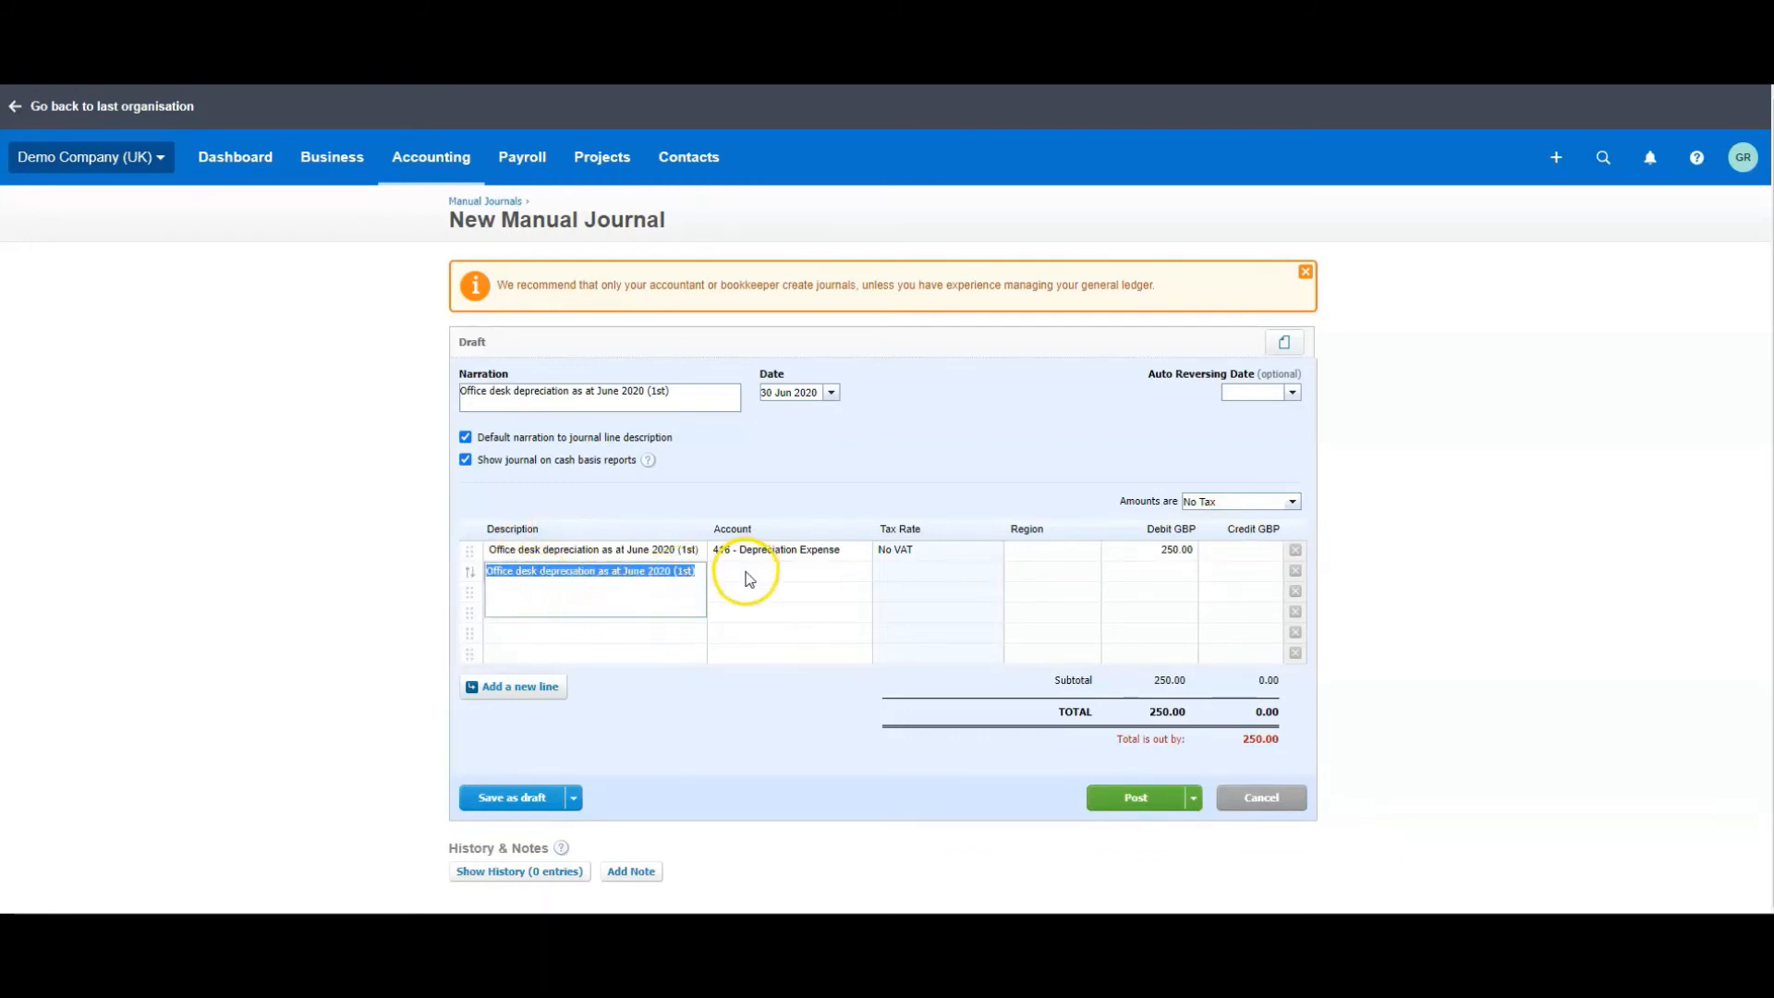
{"action": "left_click", "coordinate": [787, 571]}
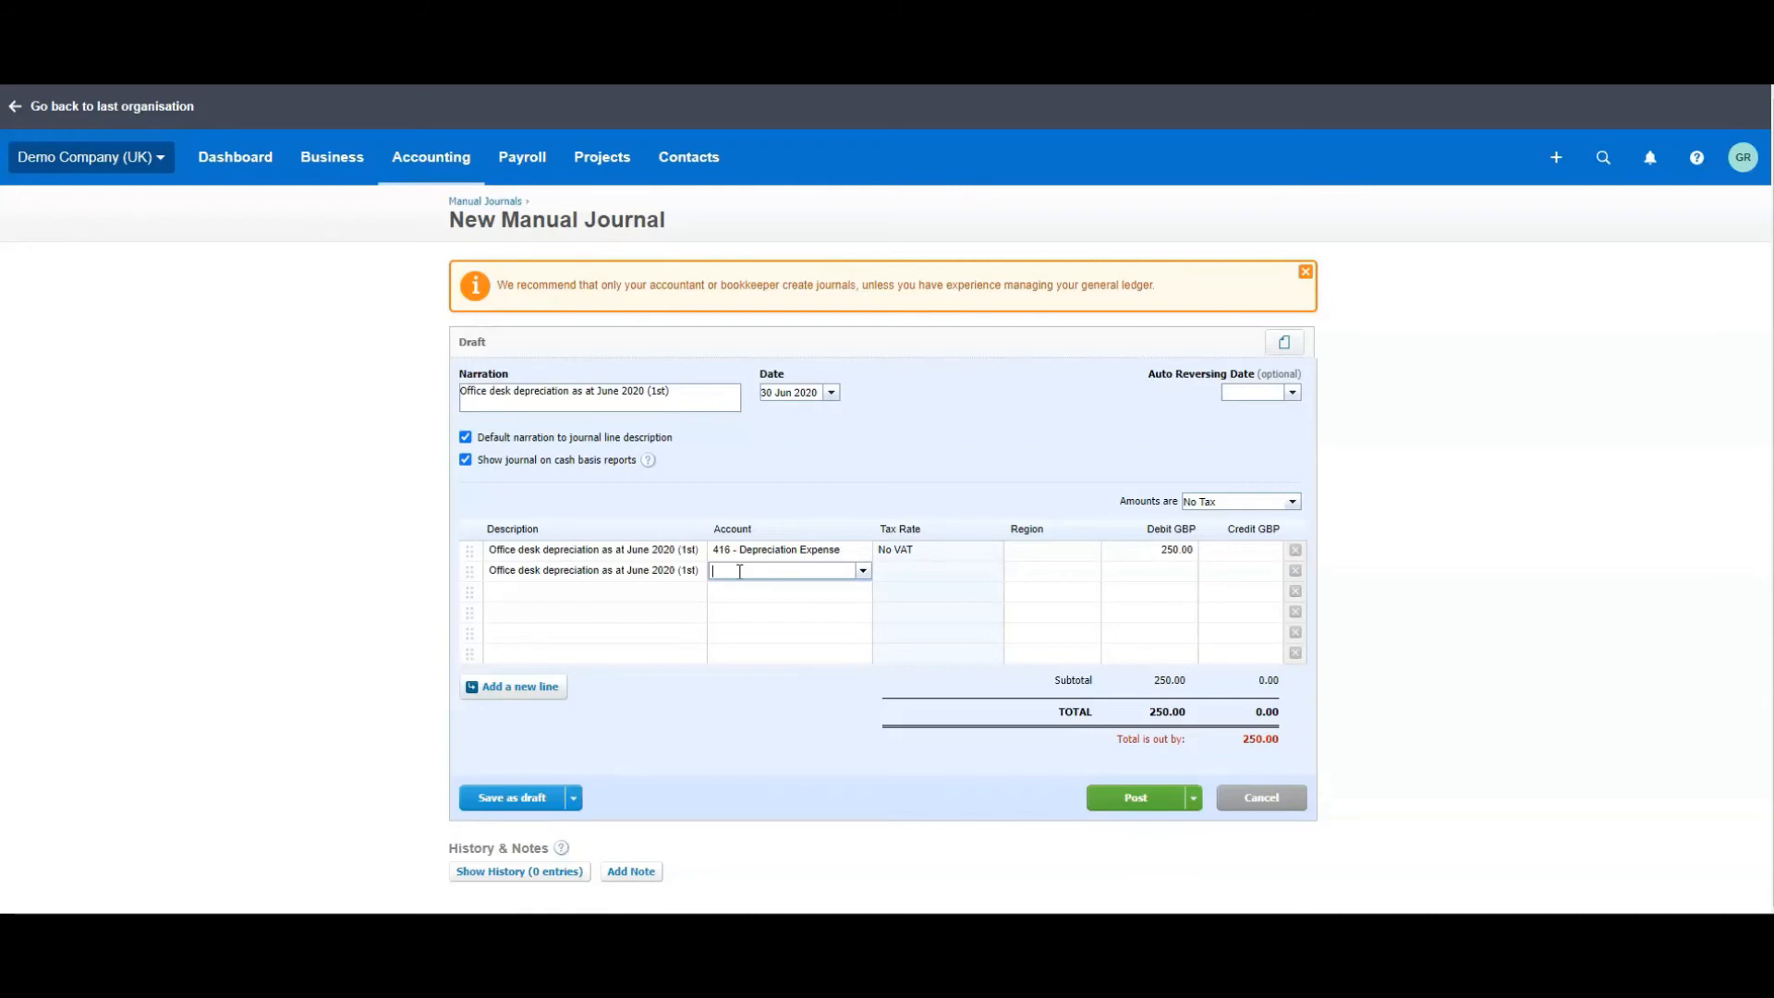
{"action": "mouse_move", "coordinate": [1220, 562]}
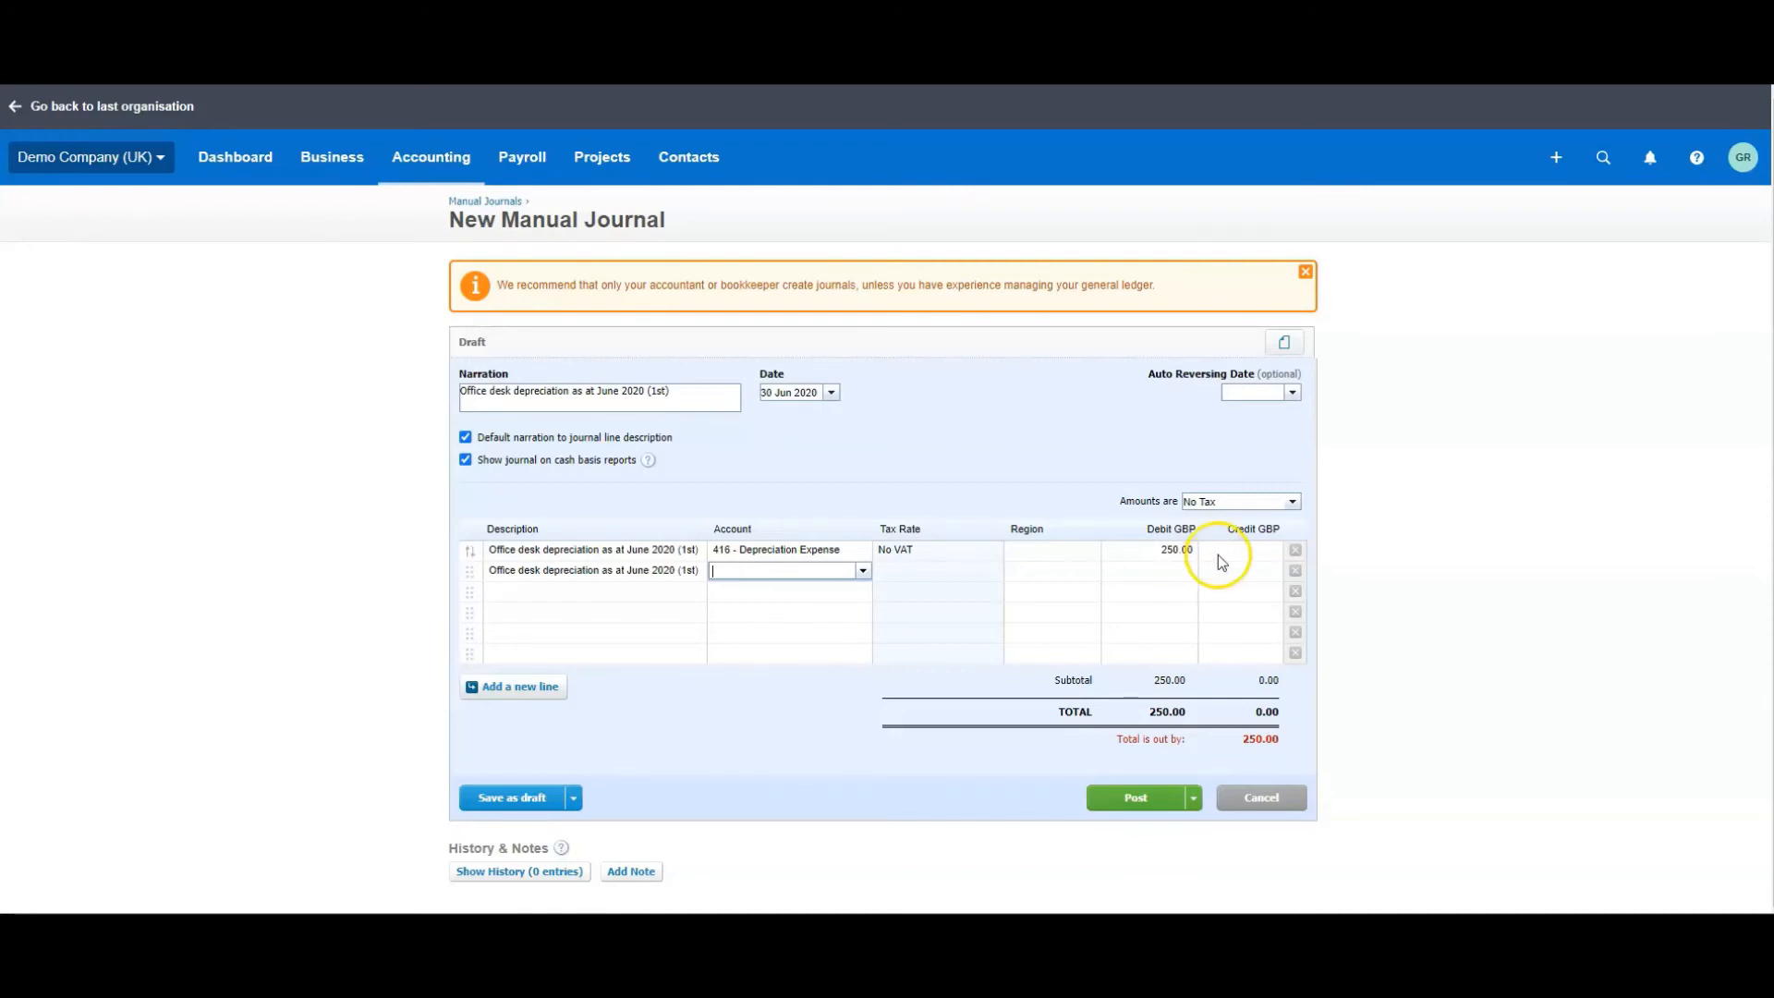
{"action": "mouse_move", "coordinate": [981, 588]}
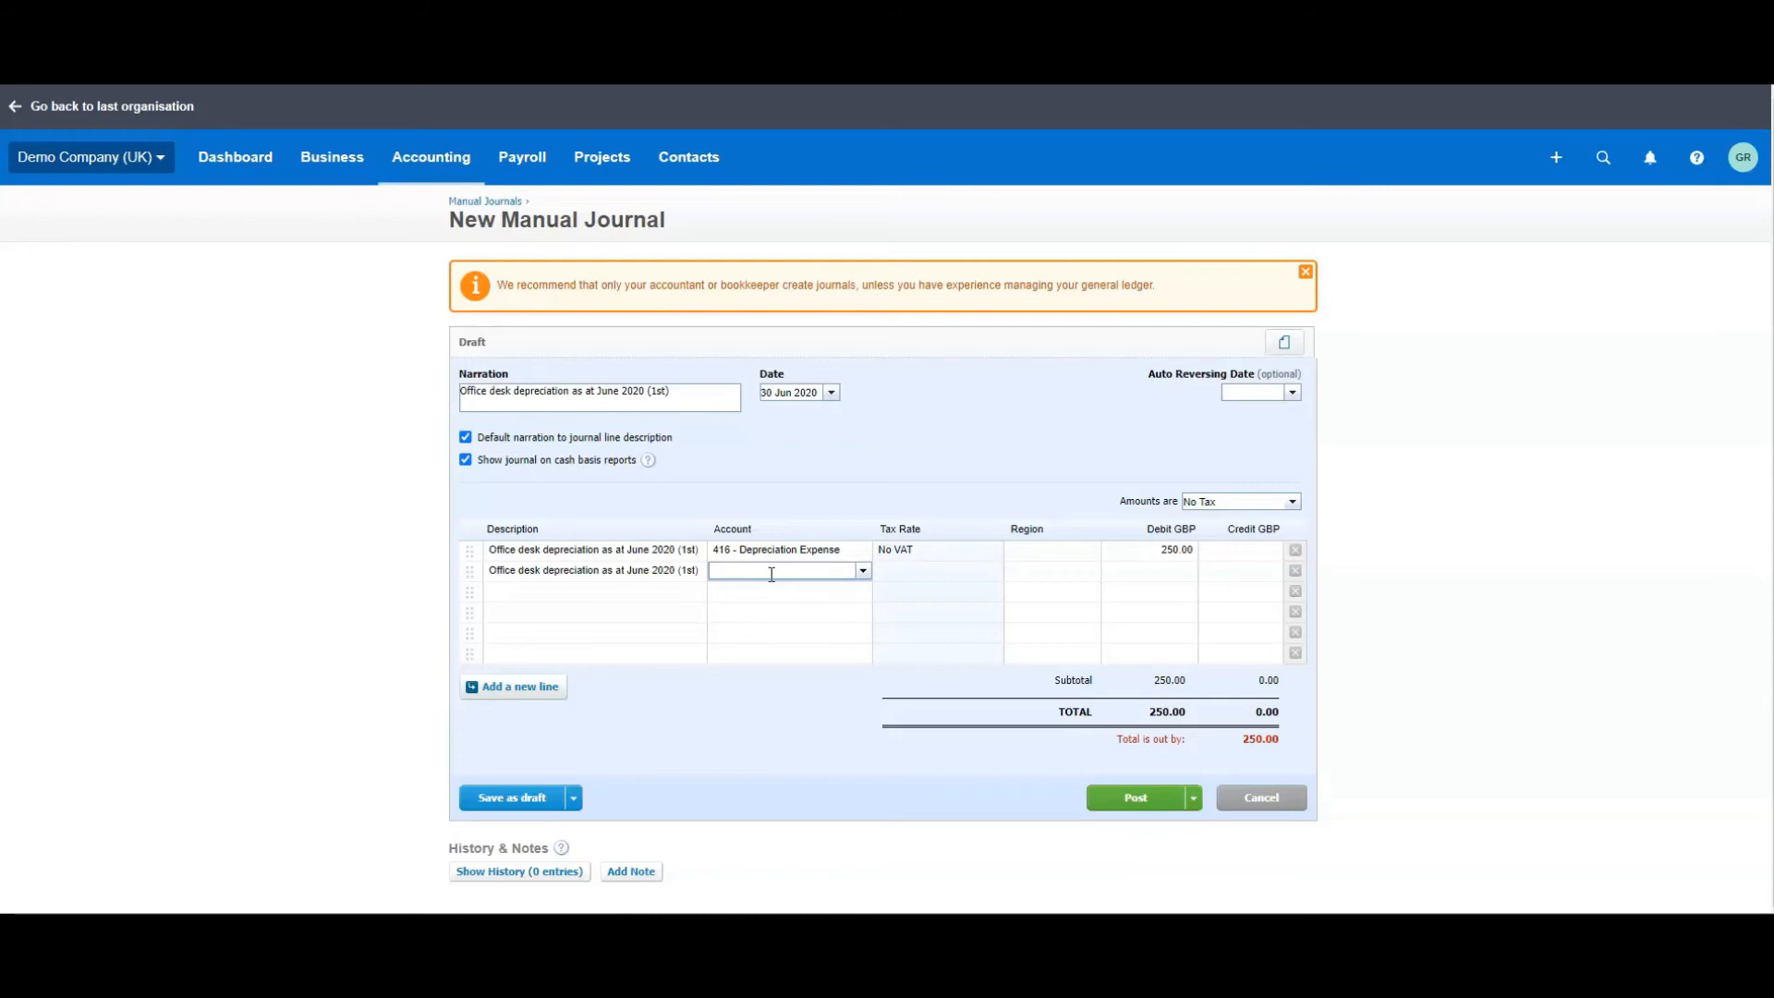
- Set the second journal line's account to 721 Less Accumulated Depreciation on Computer Equipment, credit 250.00
{"action": "type", "text": "depre"}
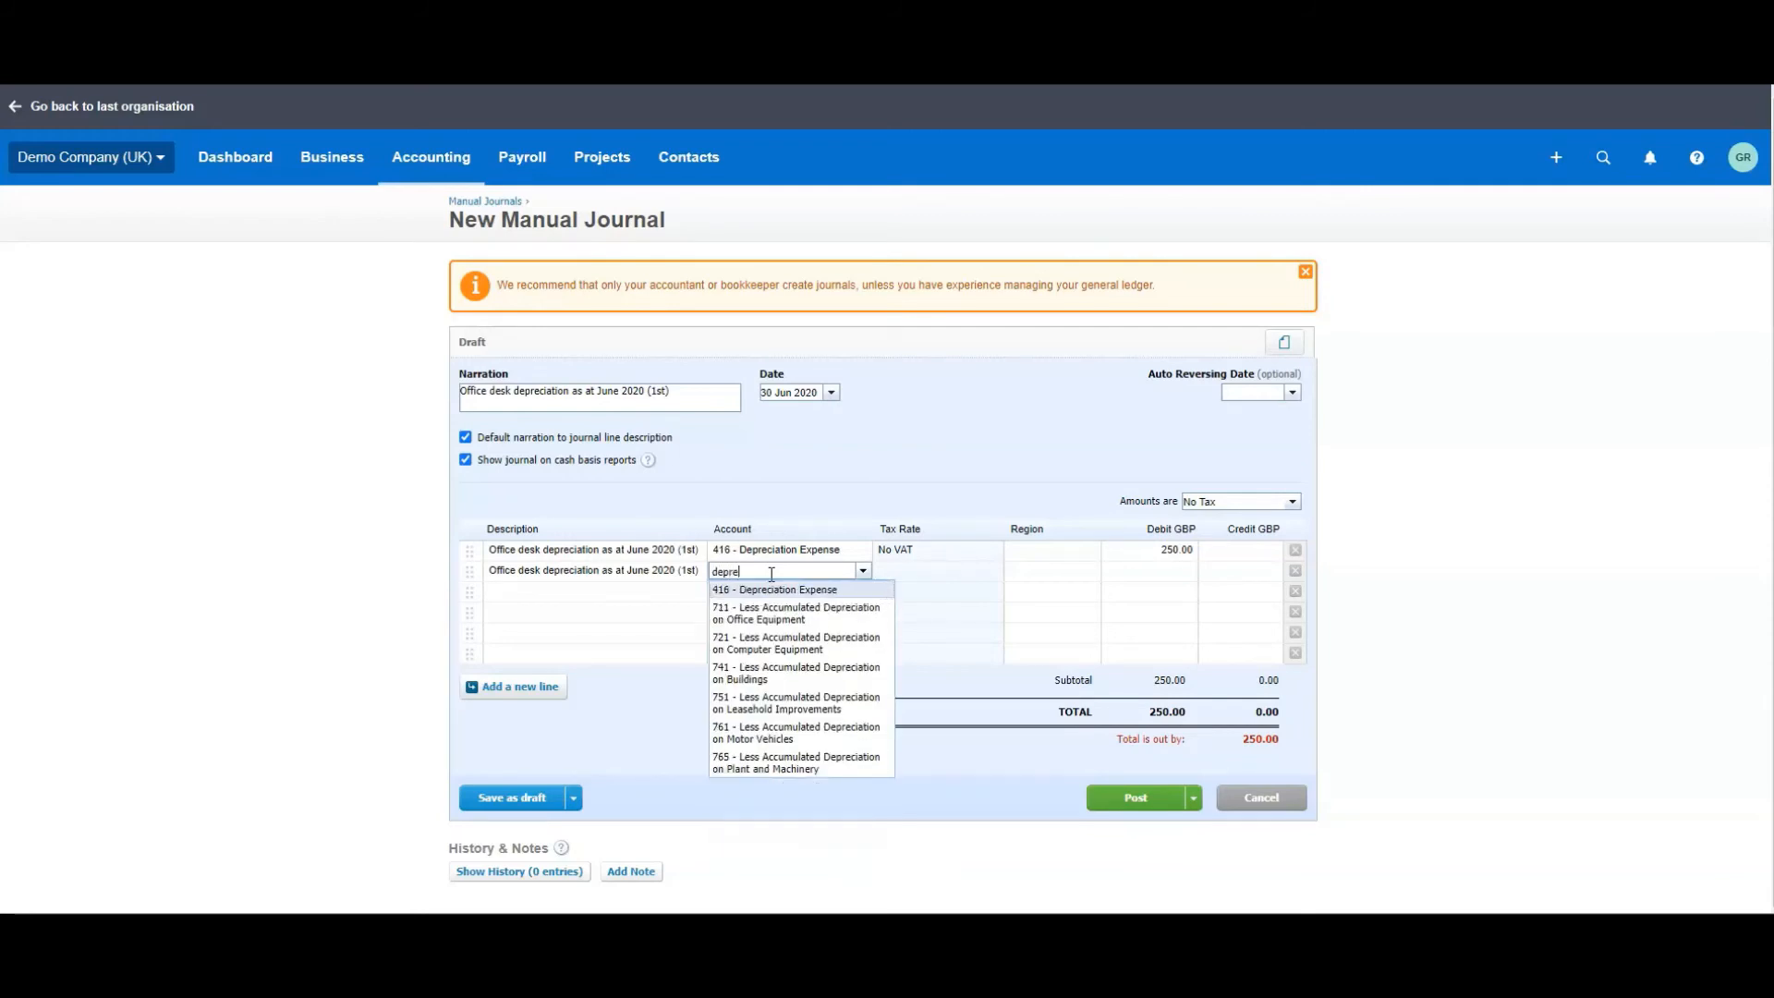
{"action": "mouse_move", "coordinate": [774, 643]}
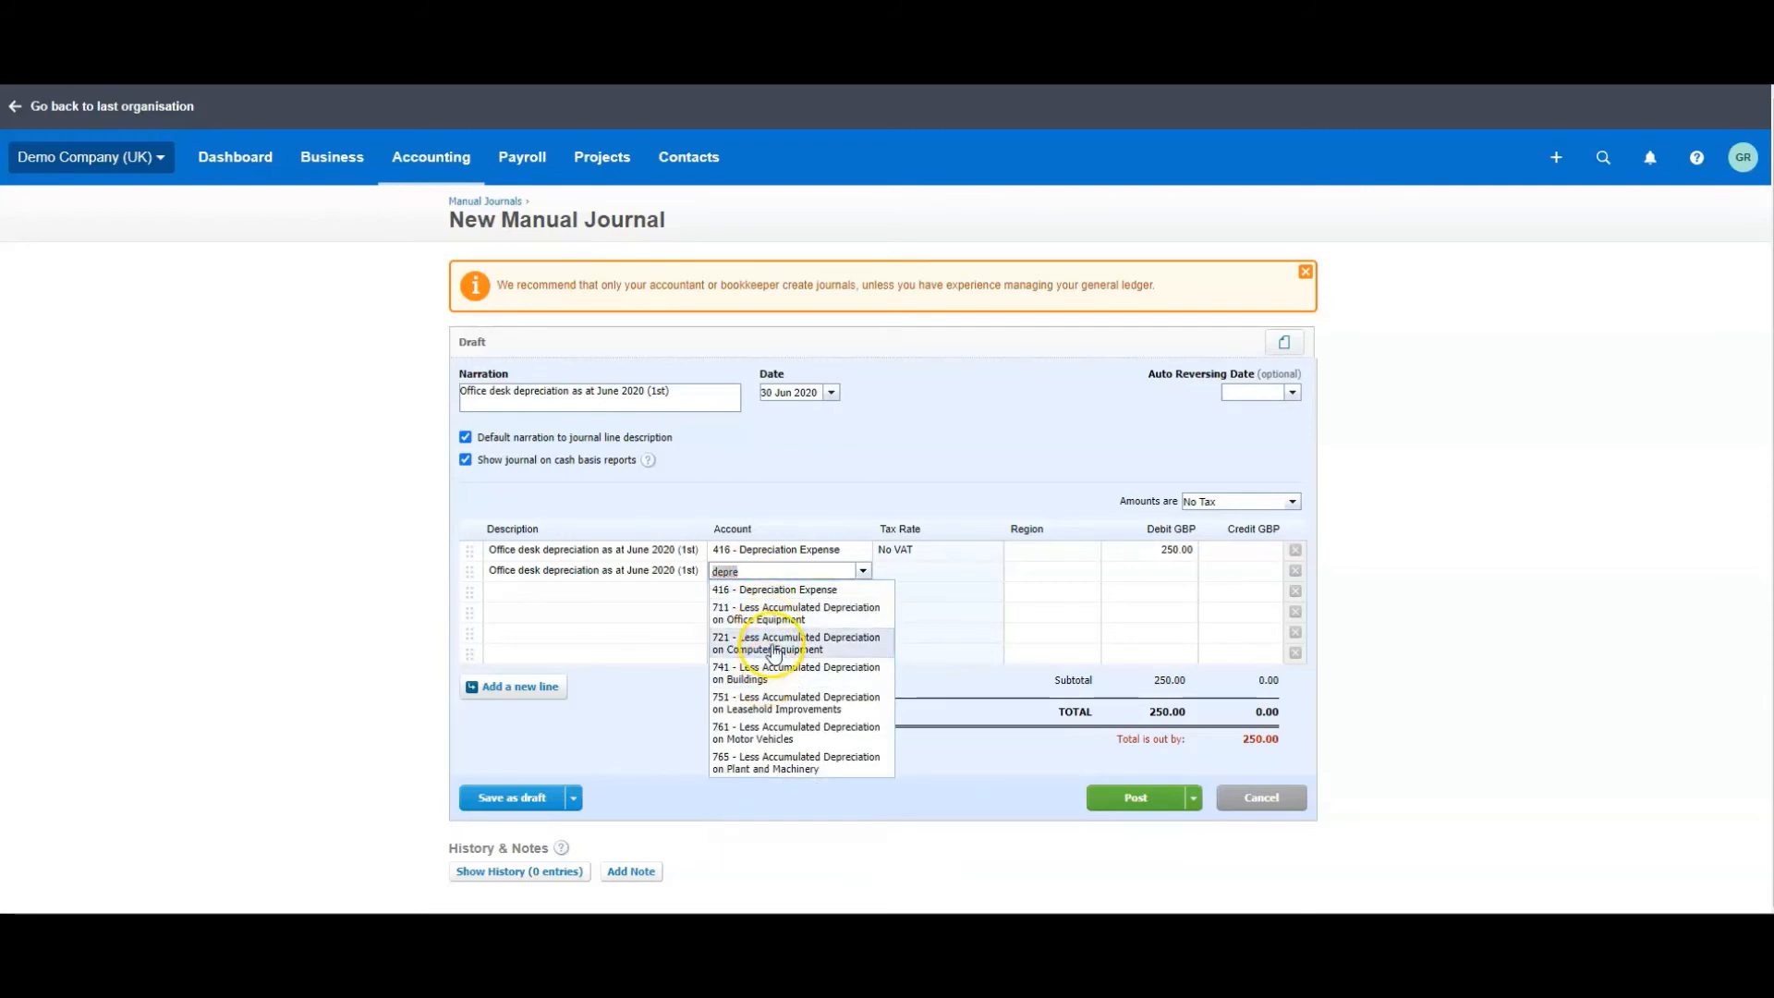
{"action": "left_click", "coordinate": [795, 643]}
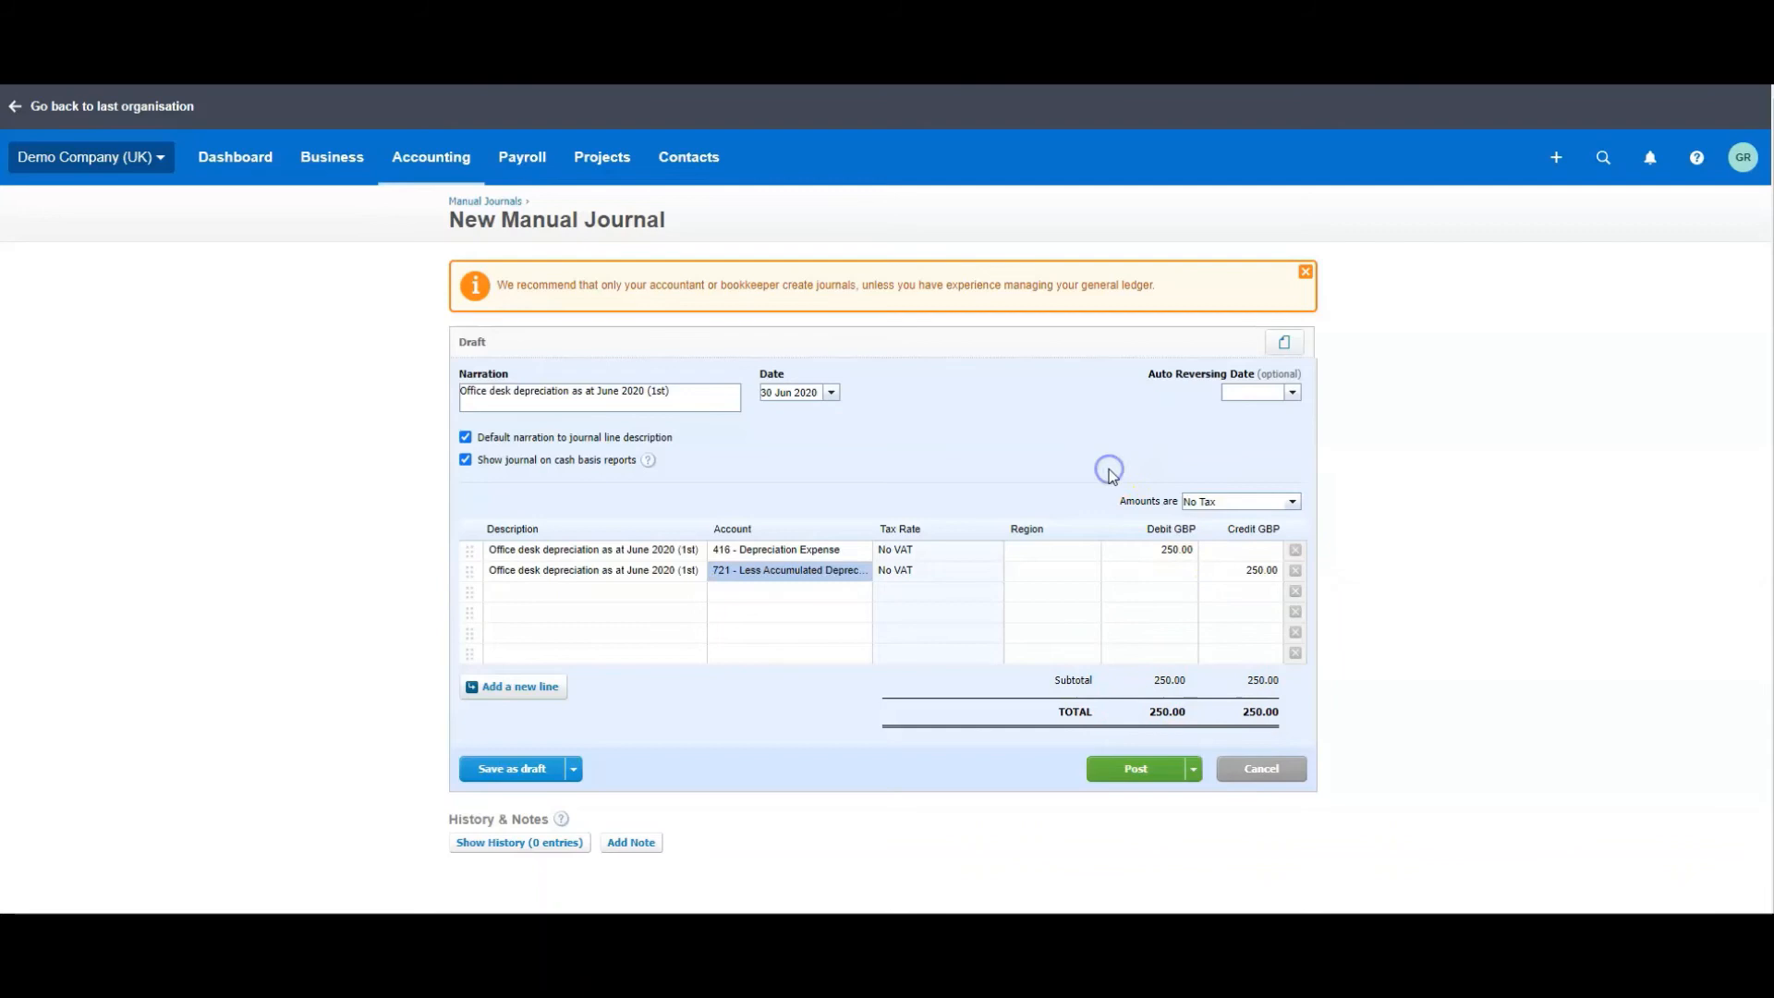
{"action": "mouse_move", "coordinate": [623, 549]}
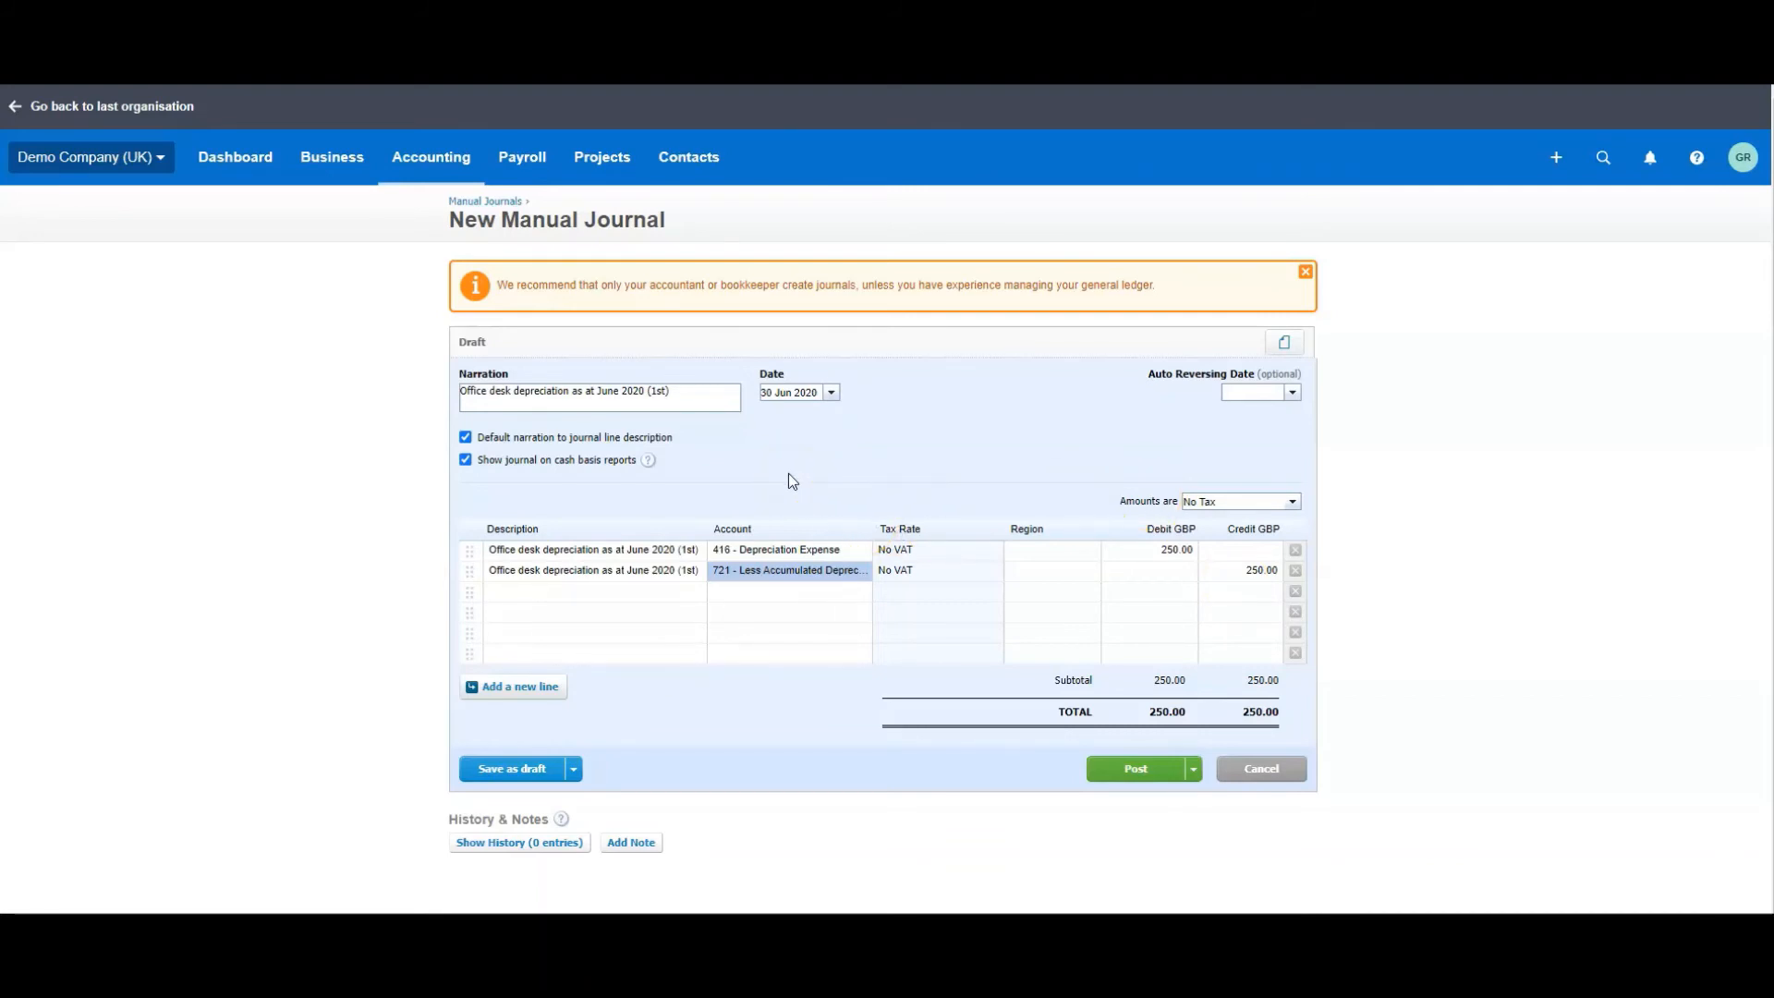
{"action": "mouse_move", "coordinate": [621, 770]}
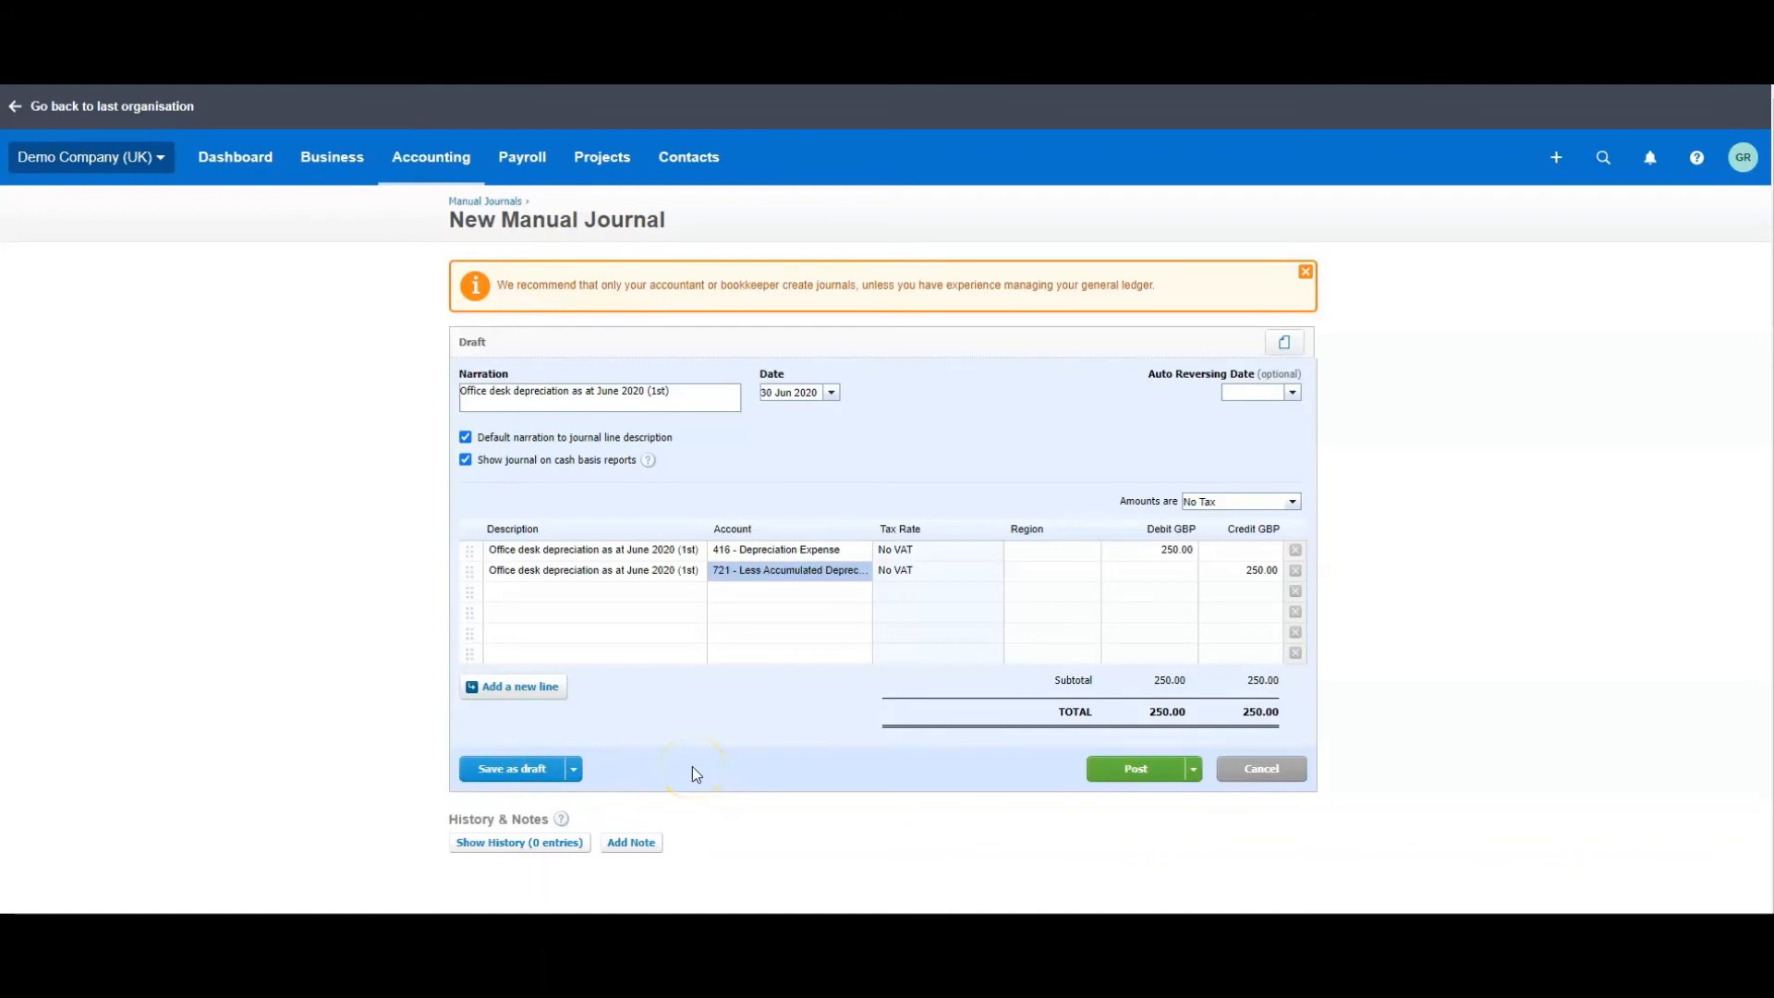
- Post the balanced 250.00 depreciation journal and list manual journals of all statuses
{"action": "left_click", "coordinate": [1134, 769]}
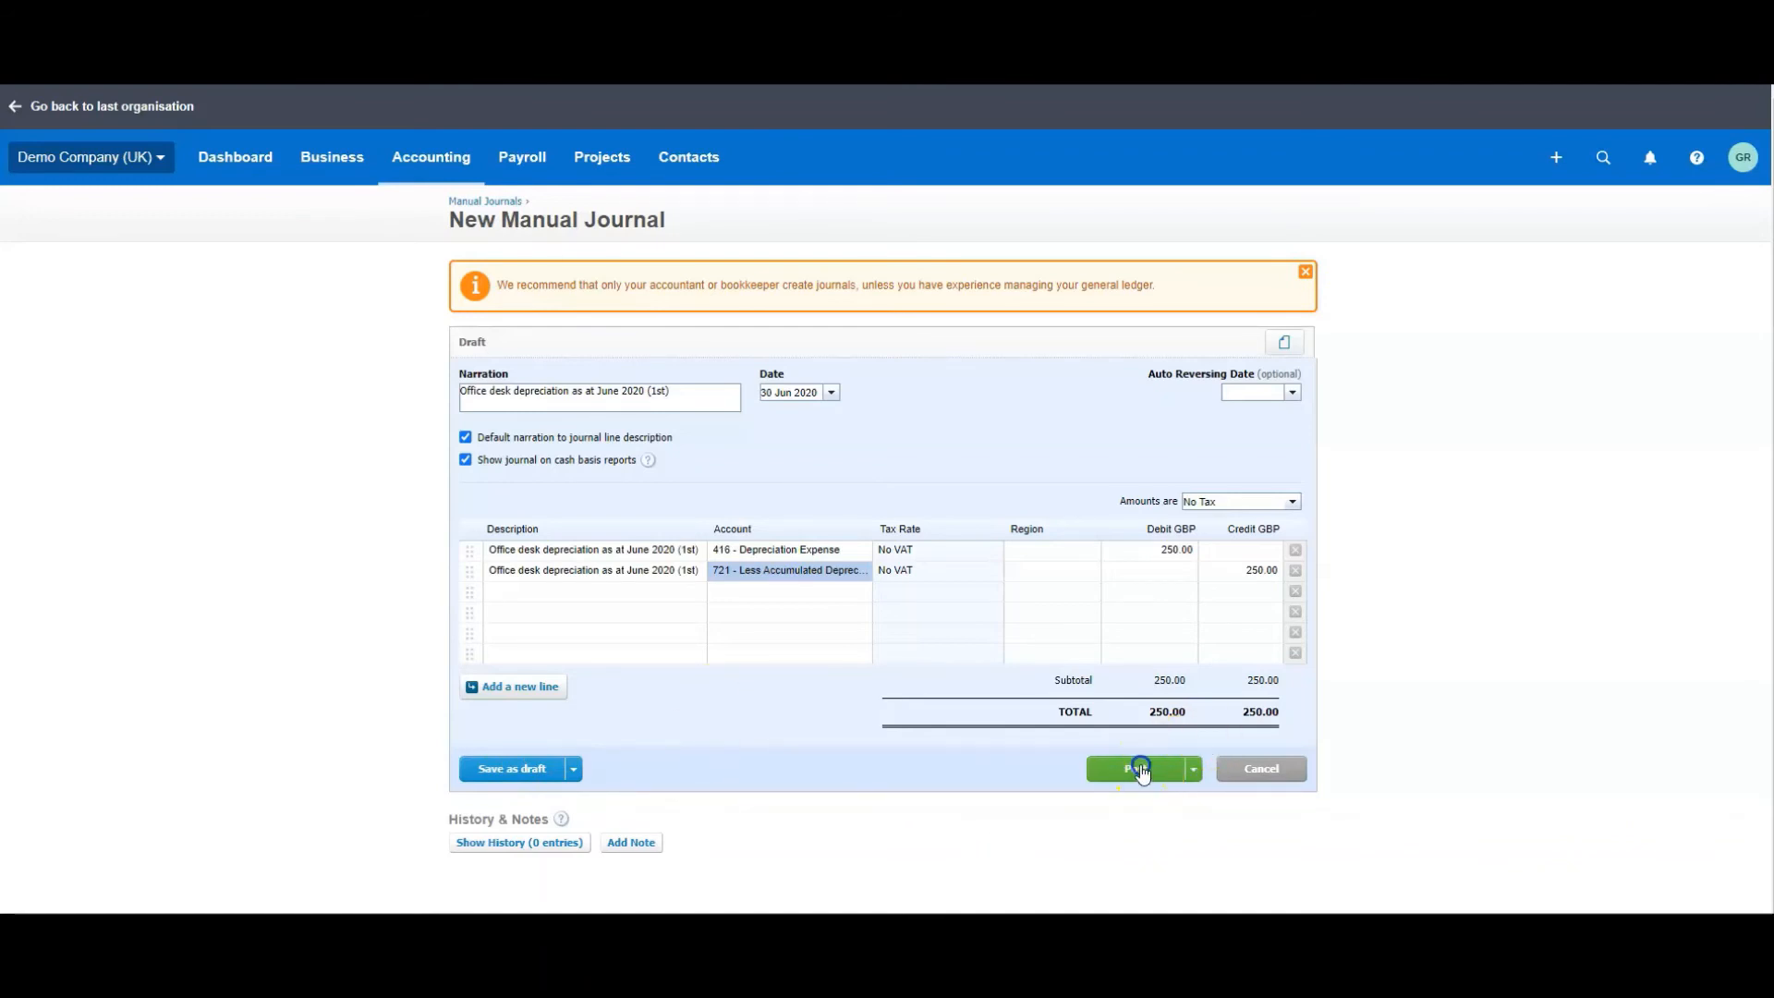
{"action": "left_click", "coordinate": [1140, 769]}
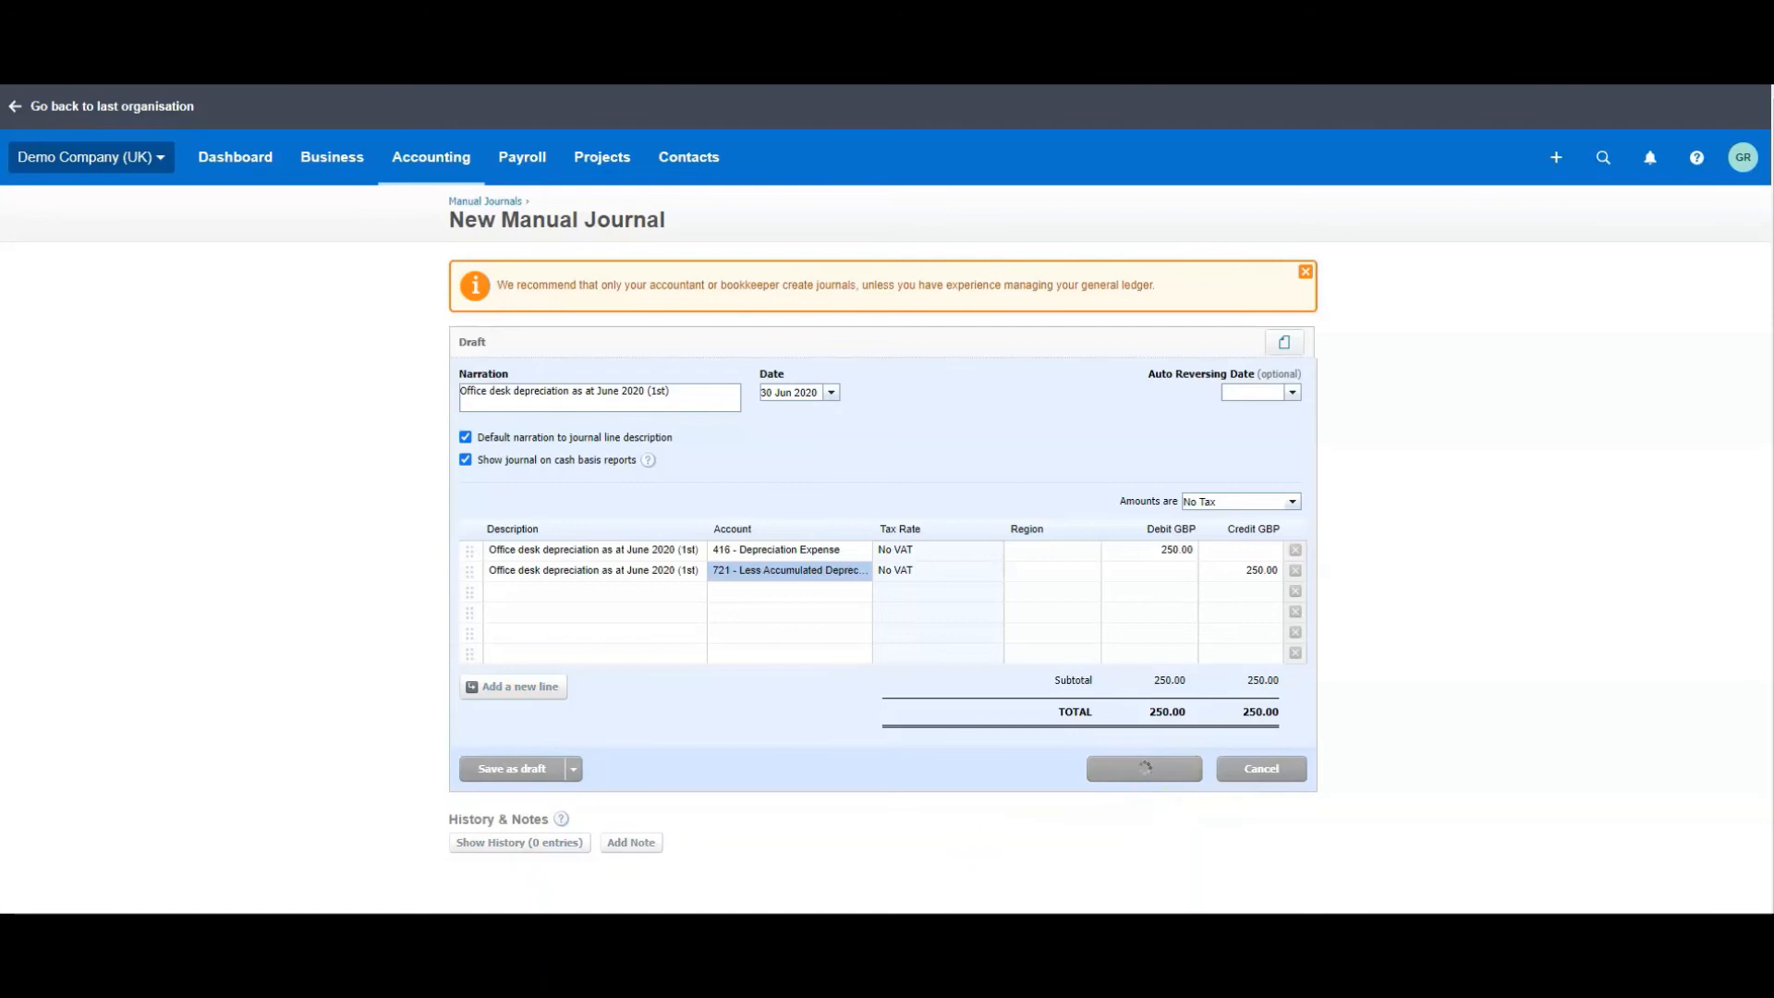
{"action": "left_click", "coordinate": [1142, 769]}
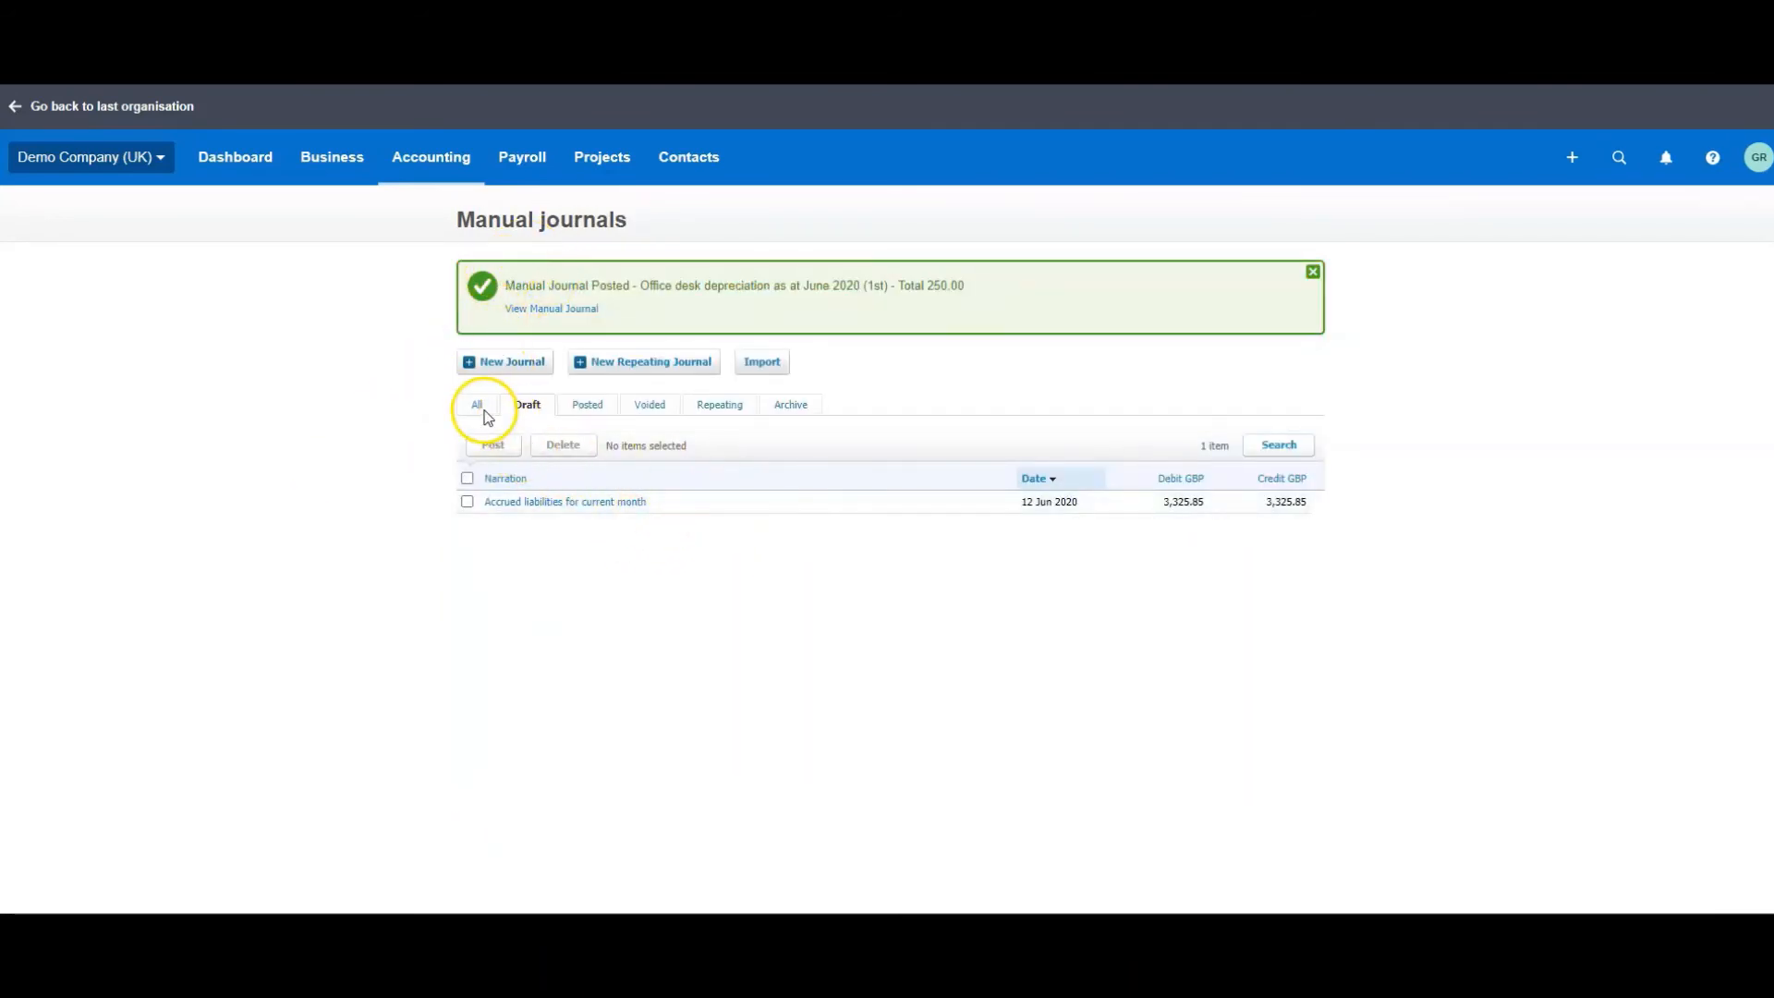
{"action": "left_click", "coordinate": [477, 405]}
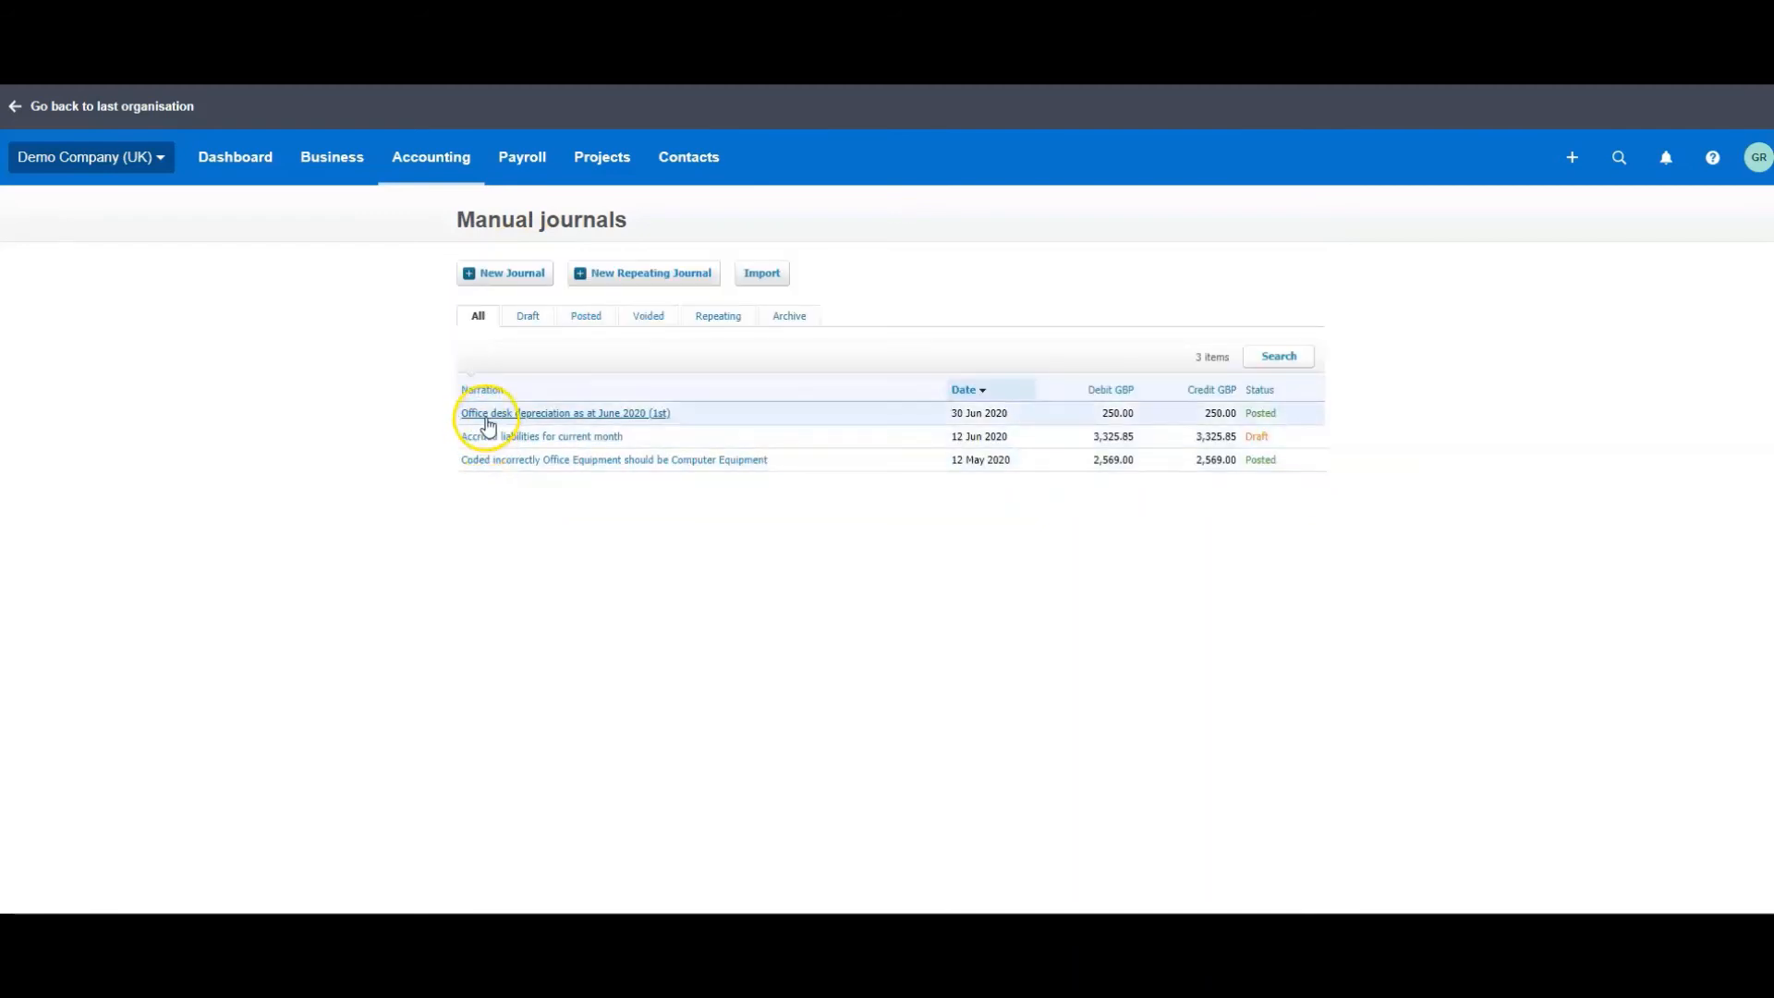
{"action": "mouse_move", "coordinate": [639, 556]}
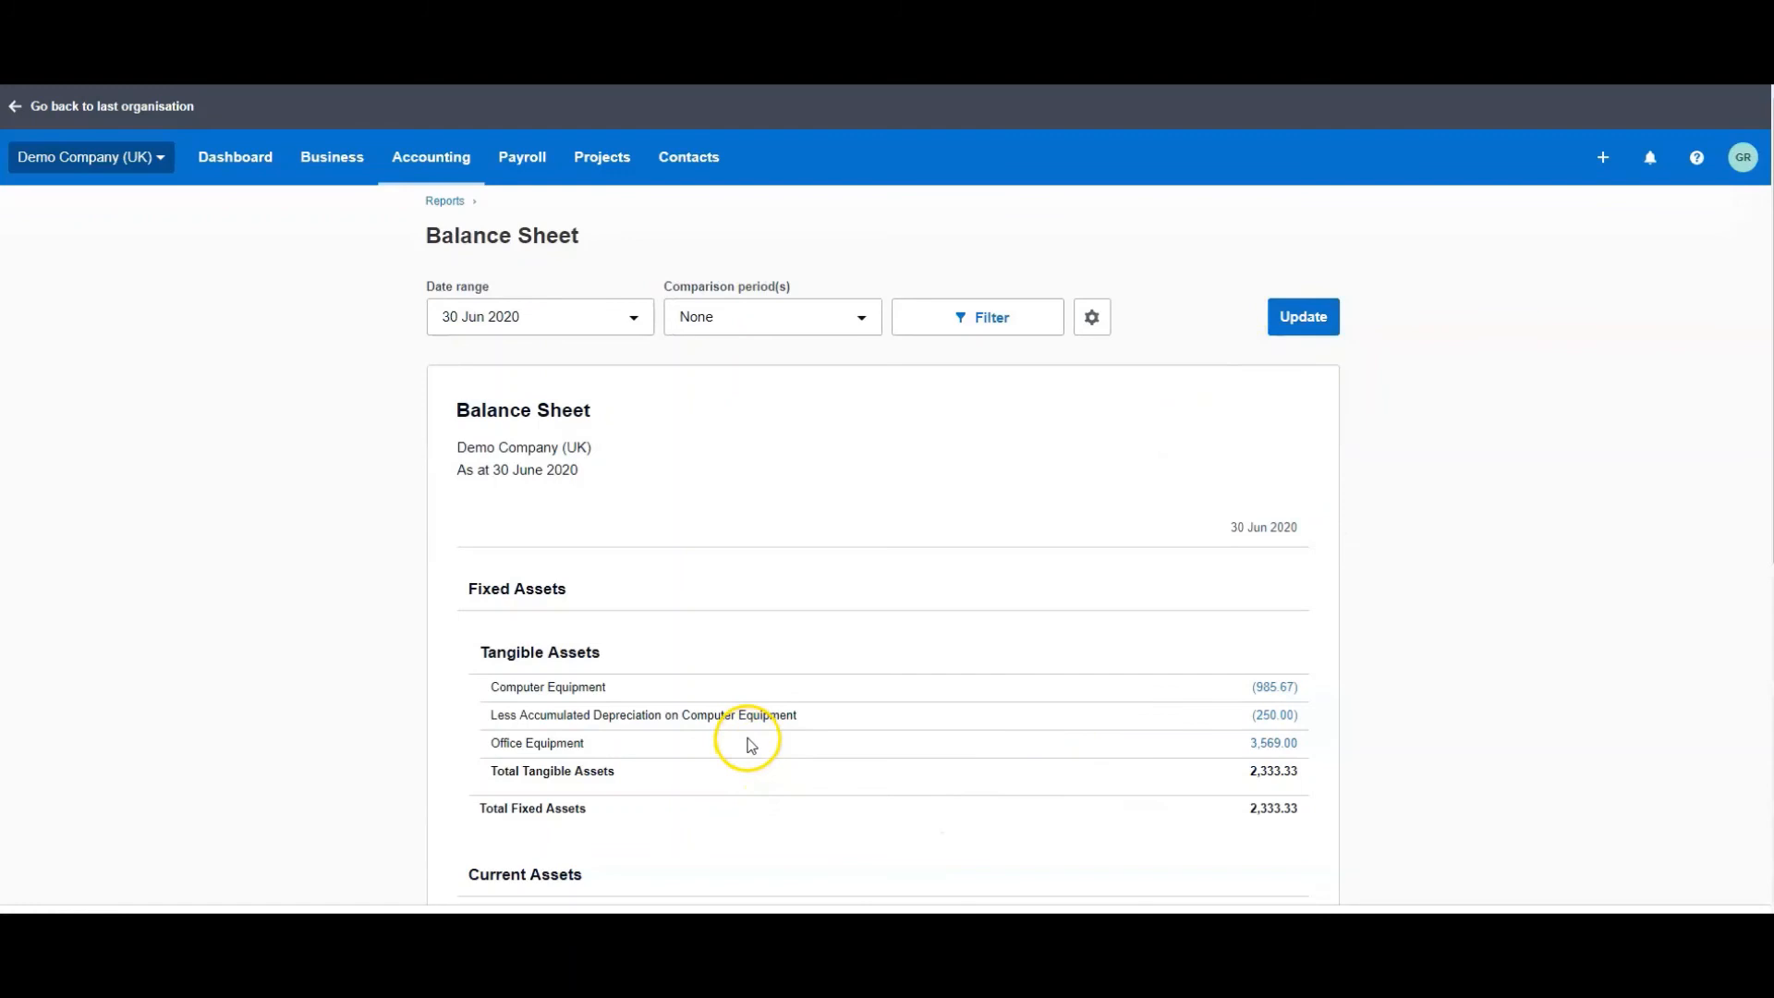
{"action": "mouse_move", "coordinate": [1149, 754]}
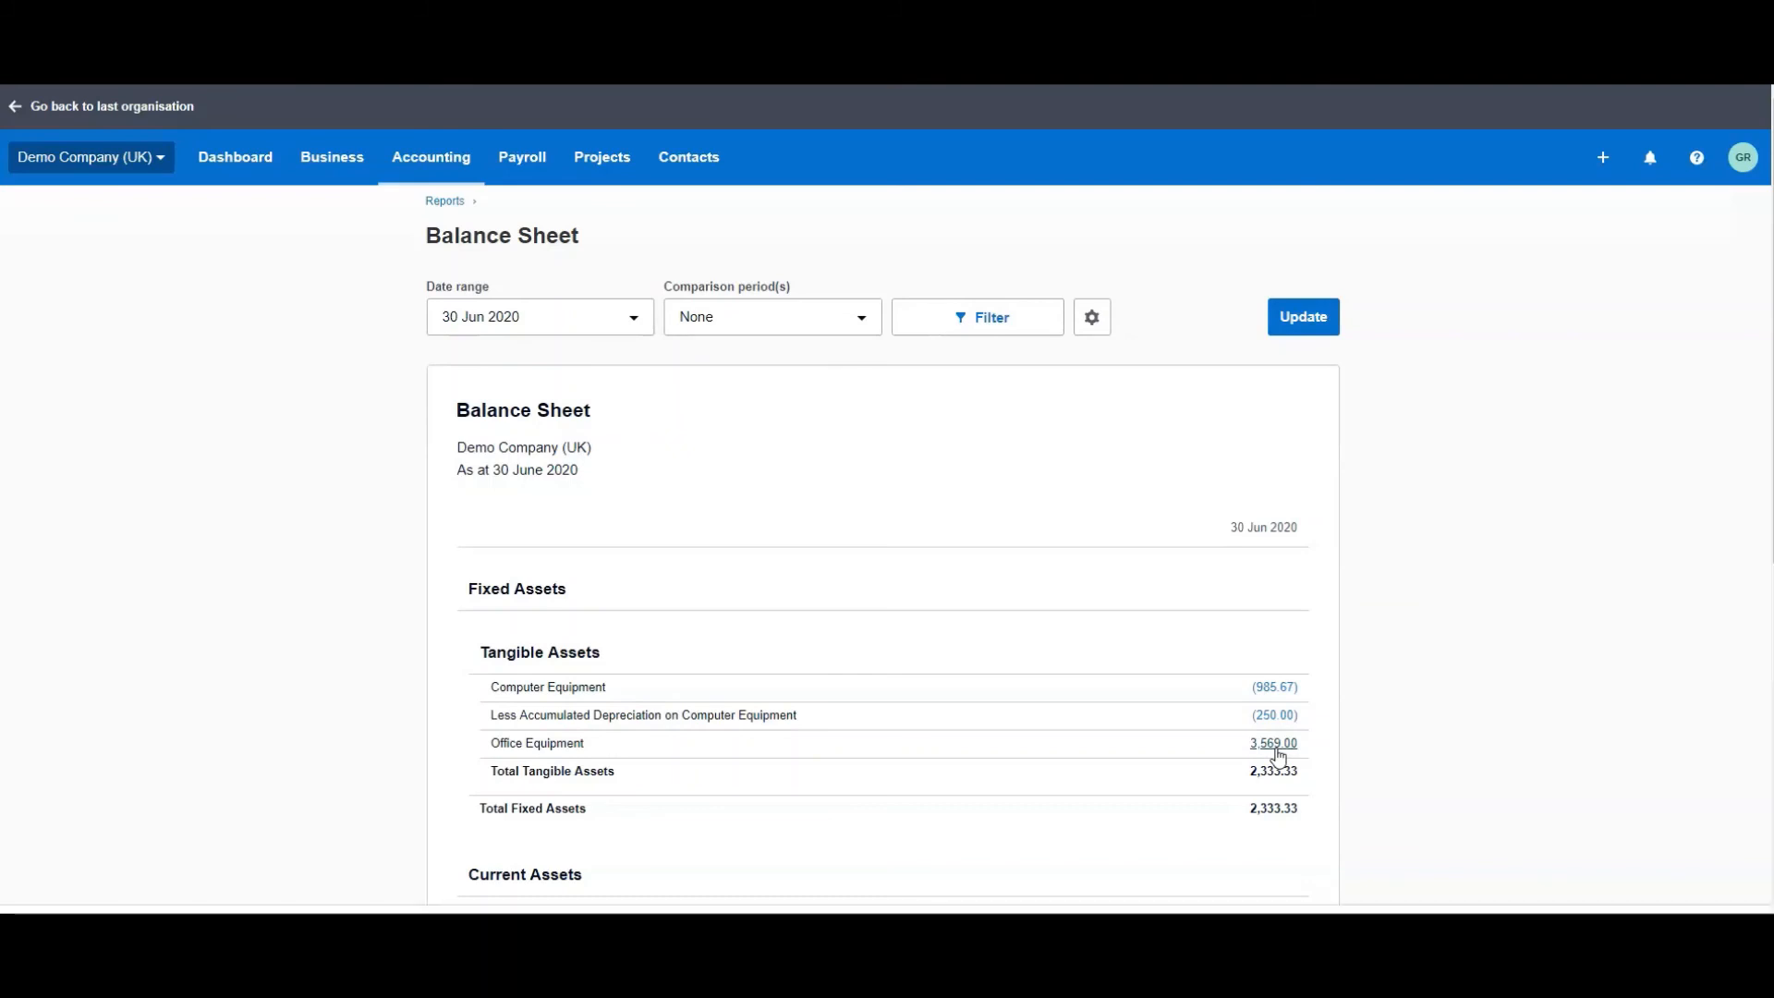
- Review the Balance Sheet at 30 Jun 2020 showing (250.00) accumulated depreciation on computer equipment
{"action": "left_click", "coordinate": [1271, 743]}
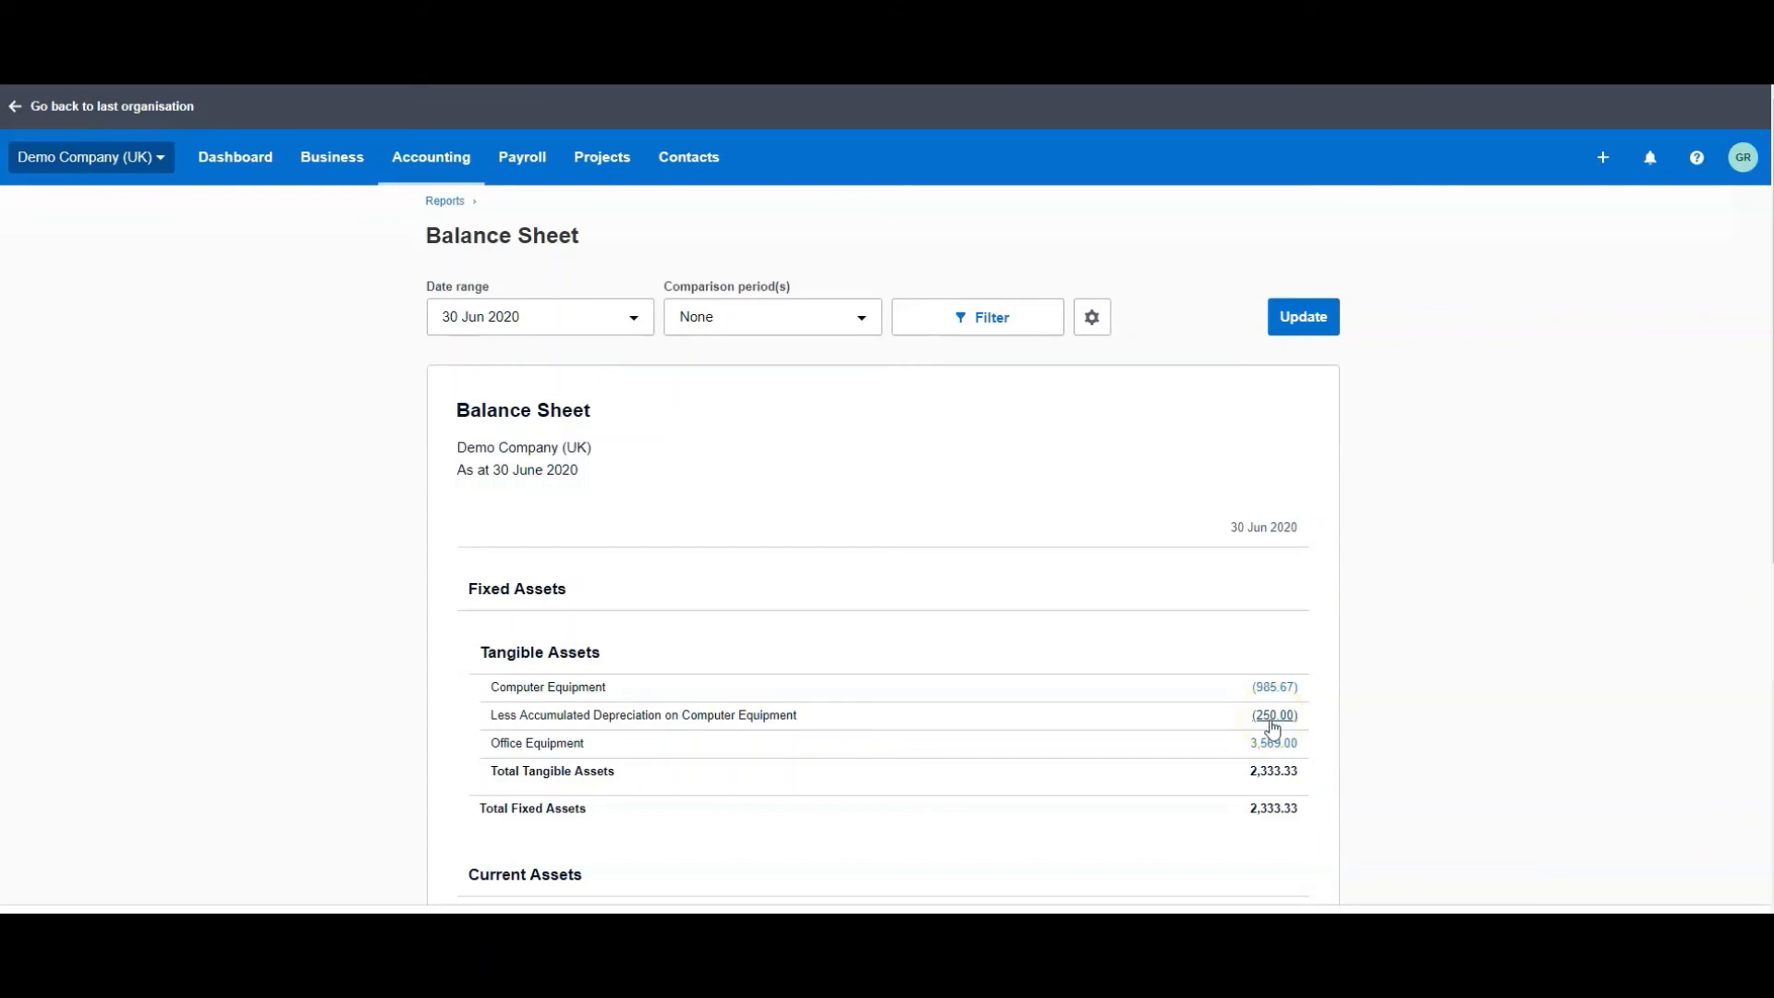
{"action": "left_click", "coordinate": [1273, 720]}
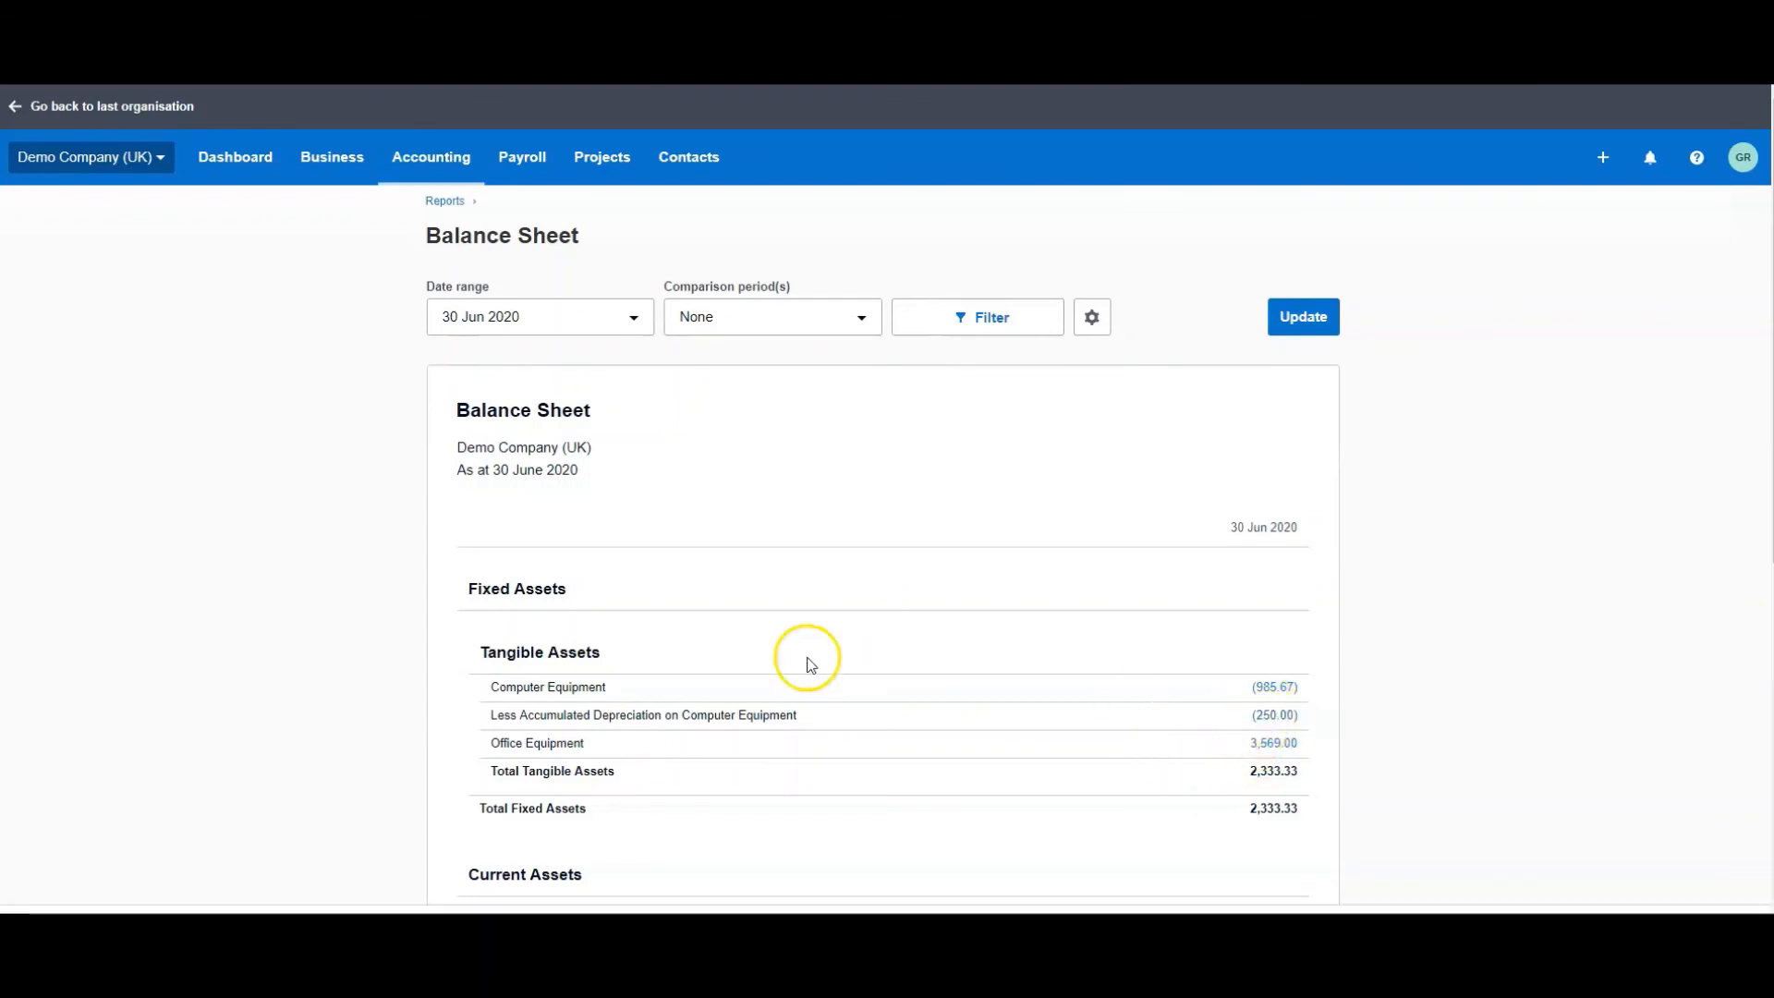
{"action": "mouse_move", "coordinate": [1233, 826]}
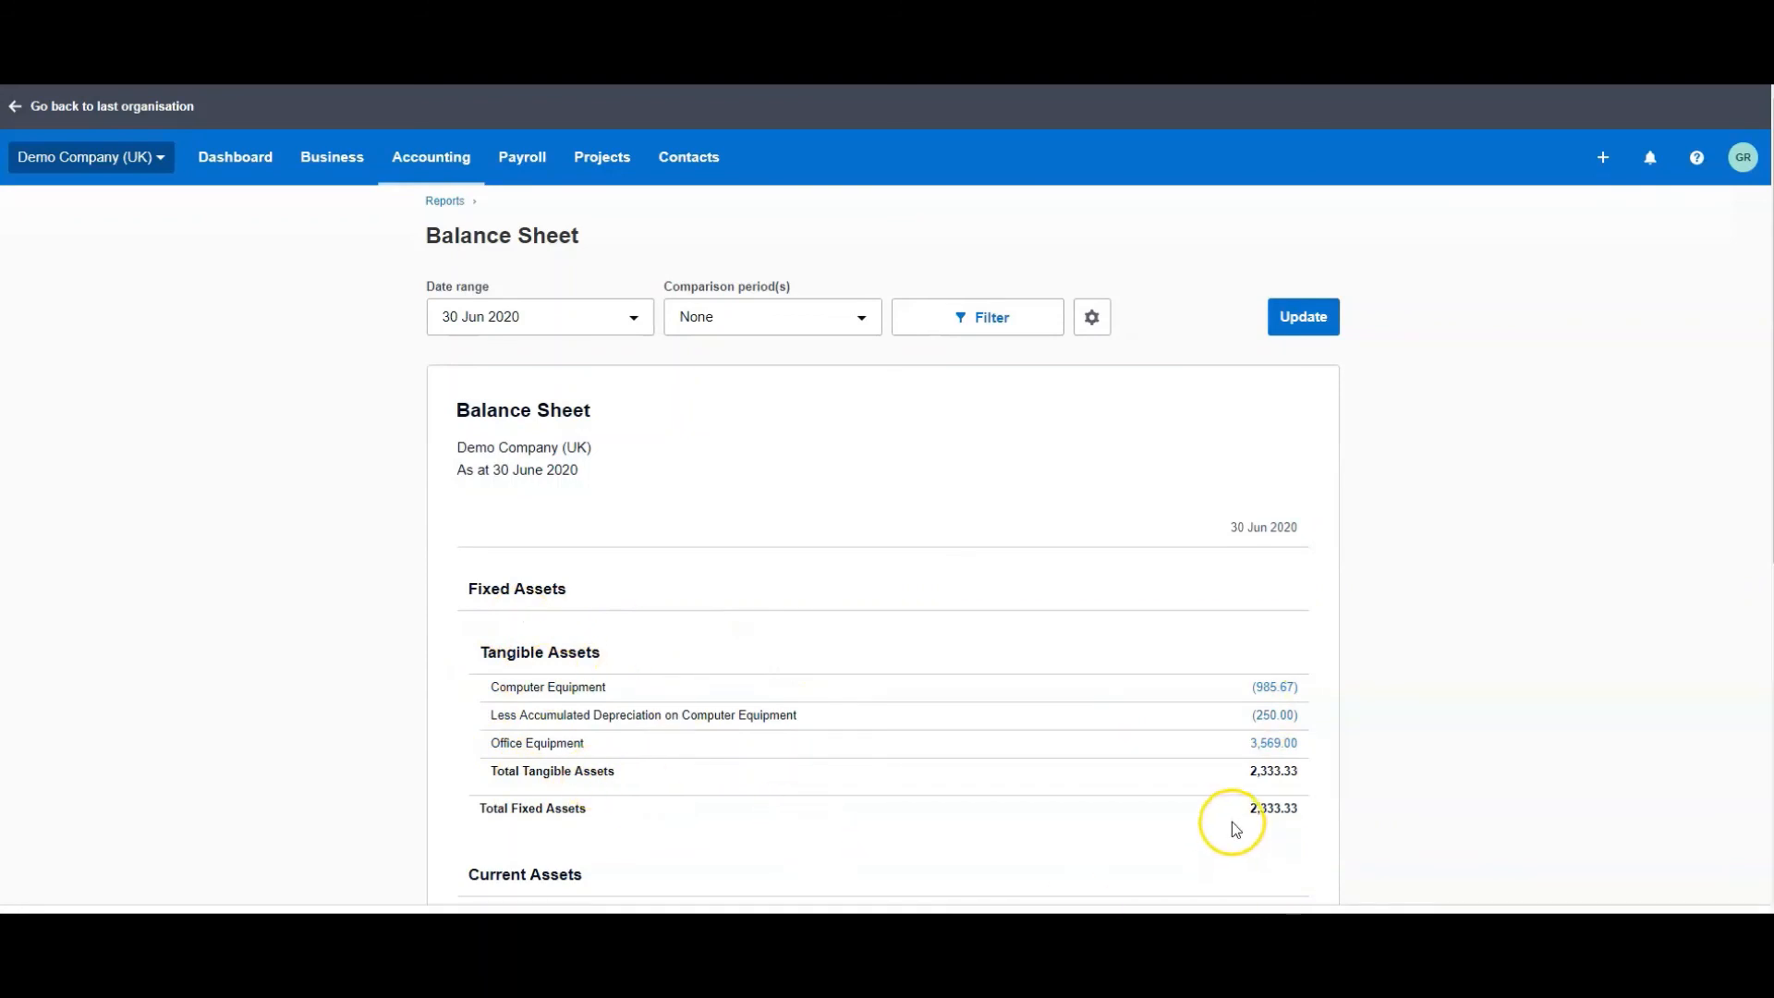
{"action": "mouse_move", "coordinate": [1282, 789]}
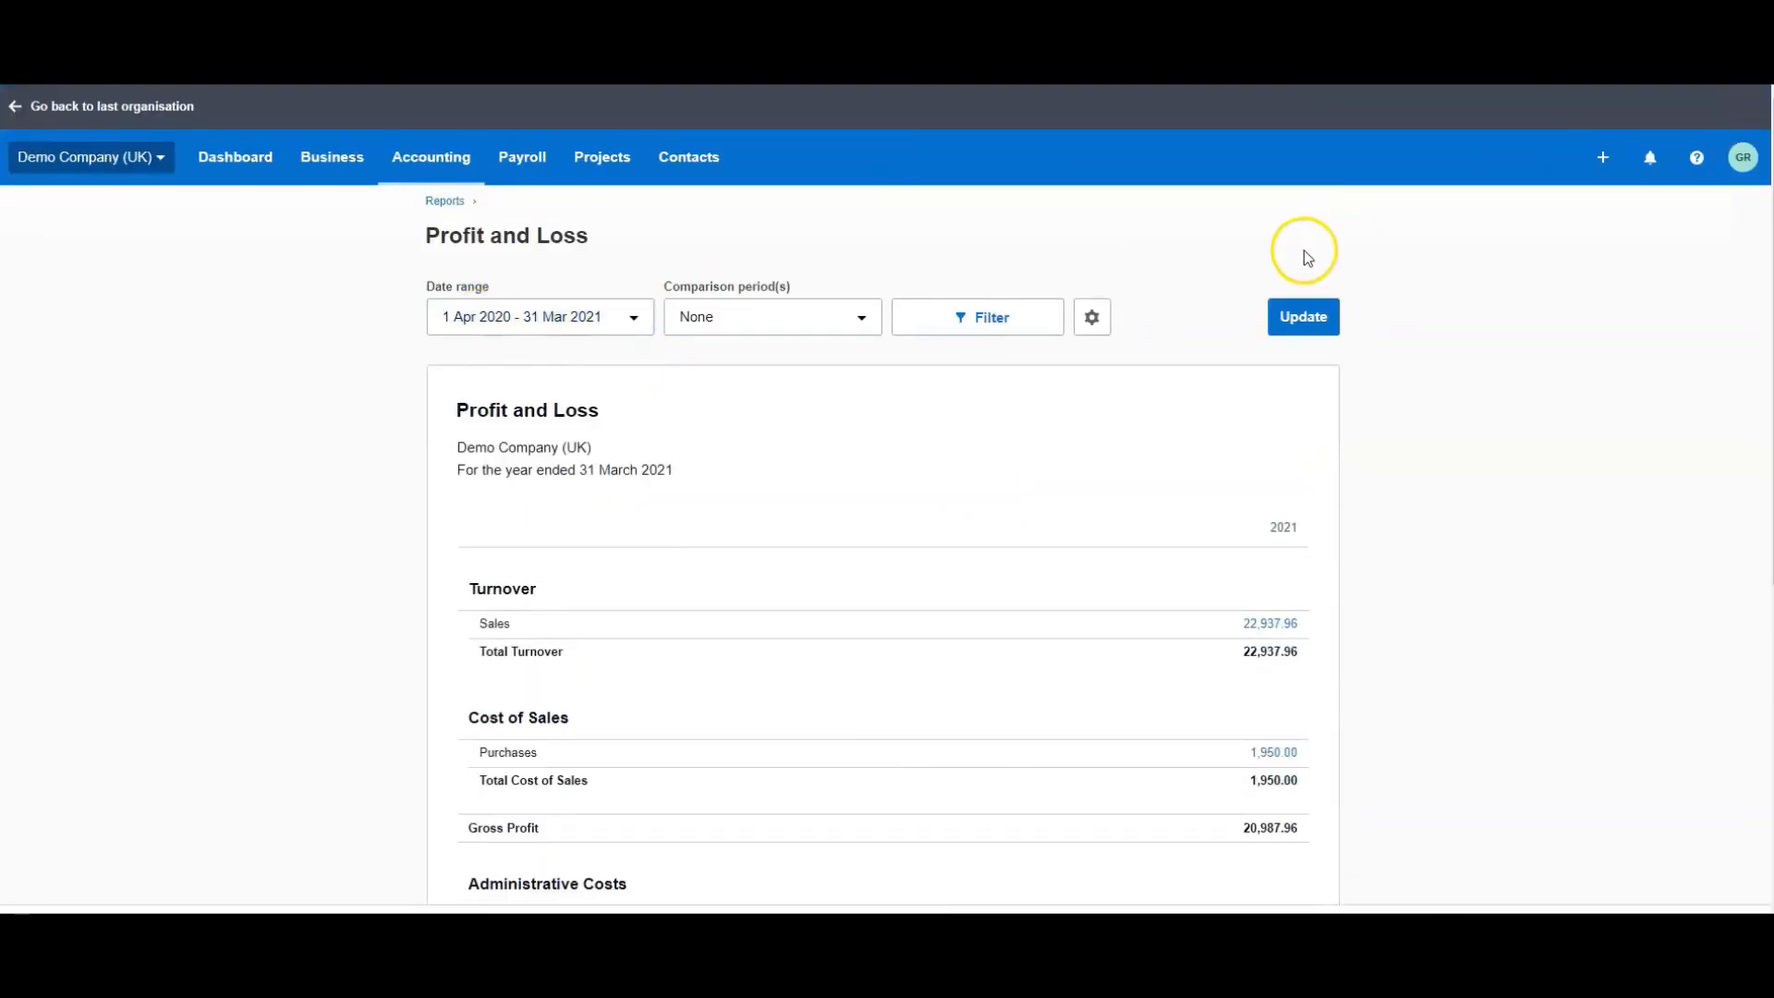
- Update the Profit and Loss to 31 Mar 2021 and view Depreciation Expense 250.00 under Administrative Costs
{"action": "left_click", "coordinate": [1302, 316]}
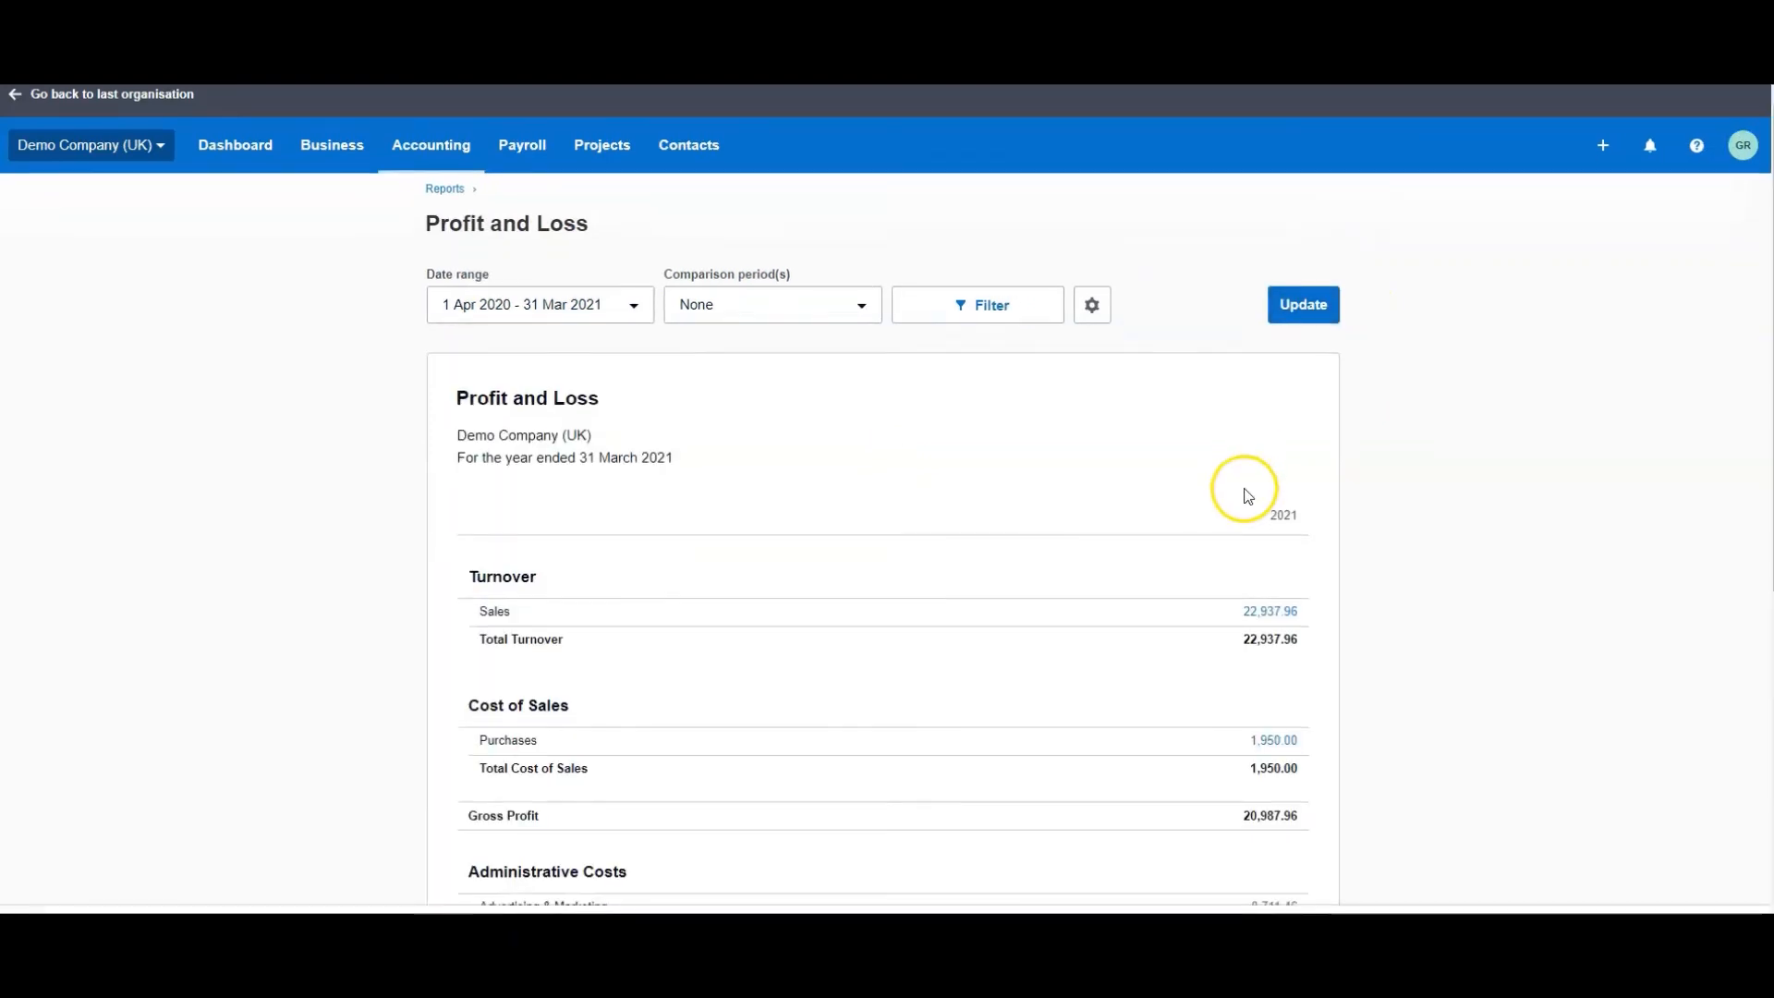
{"action": "scroll", "scroll_direction": "down", "scroll_amount": 3}
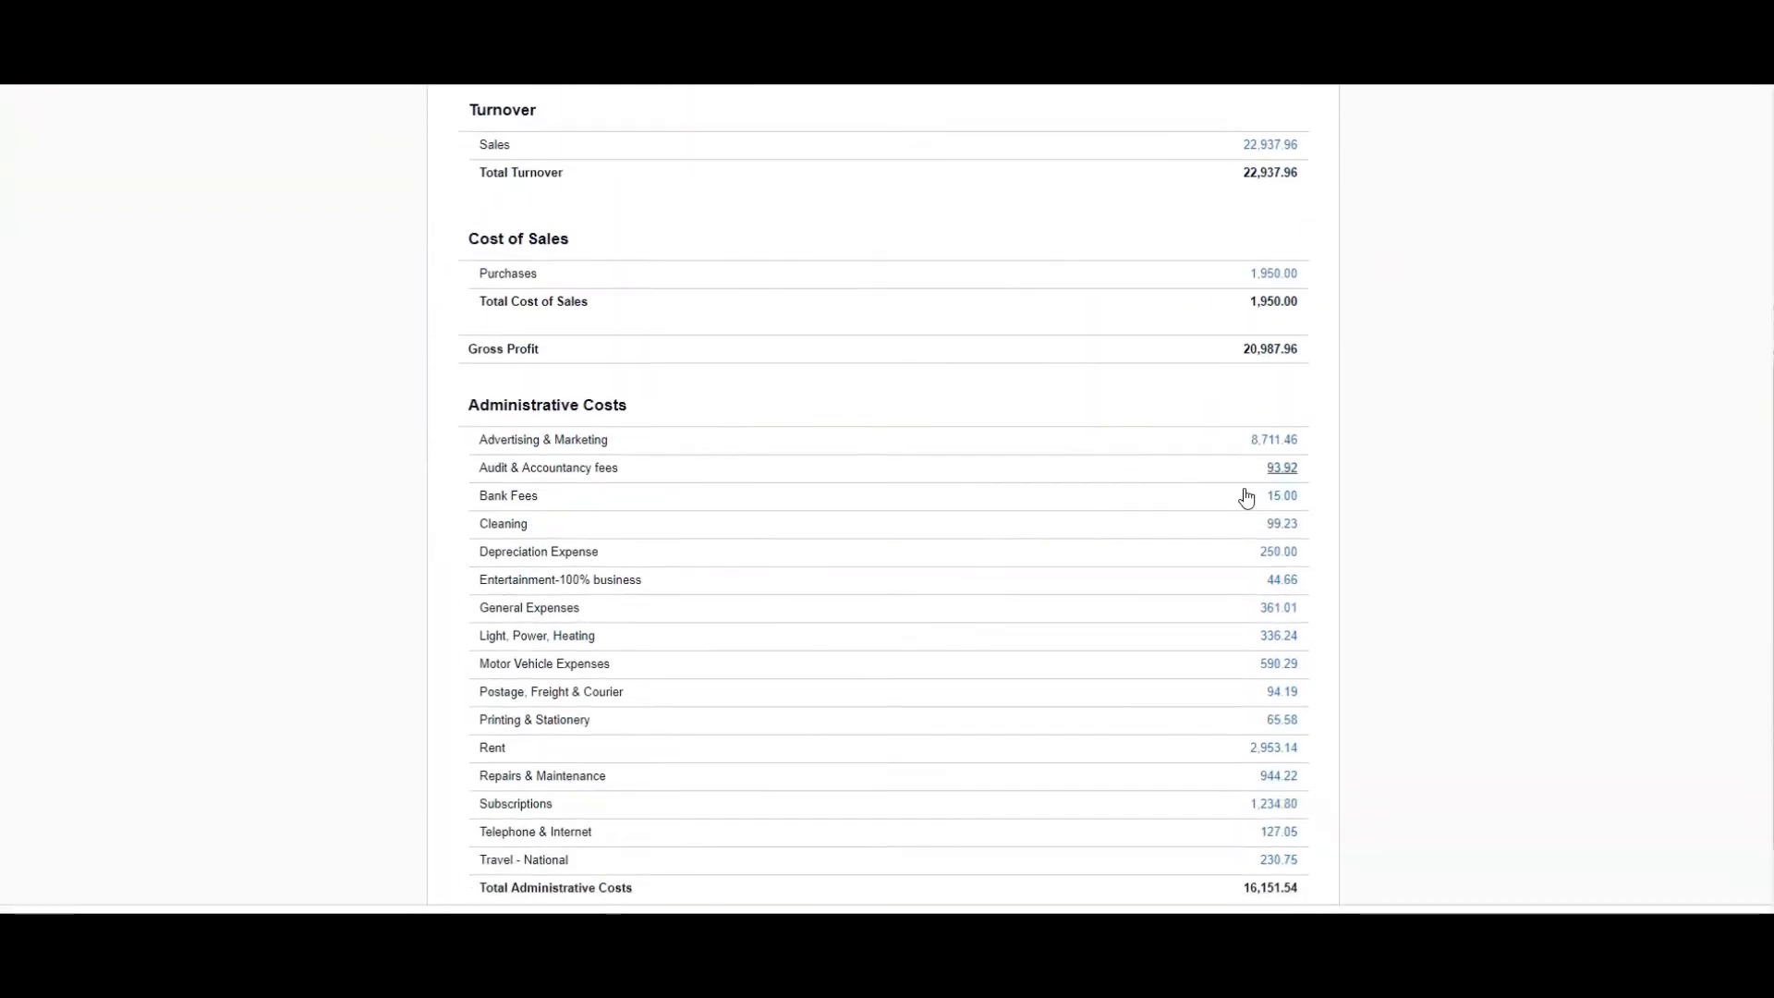
{"action": "scroll", "scroll_direction": "down", "scroll_amount": 3}
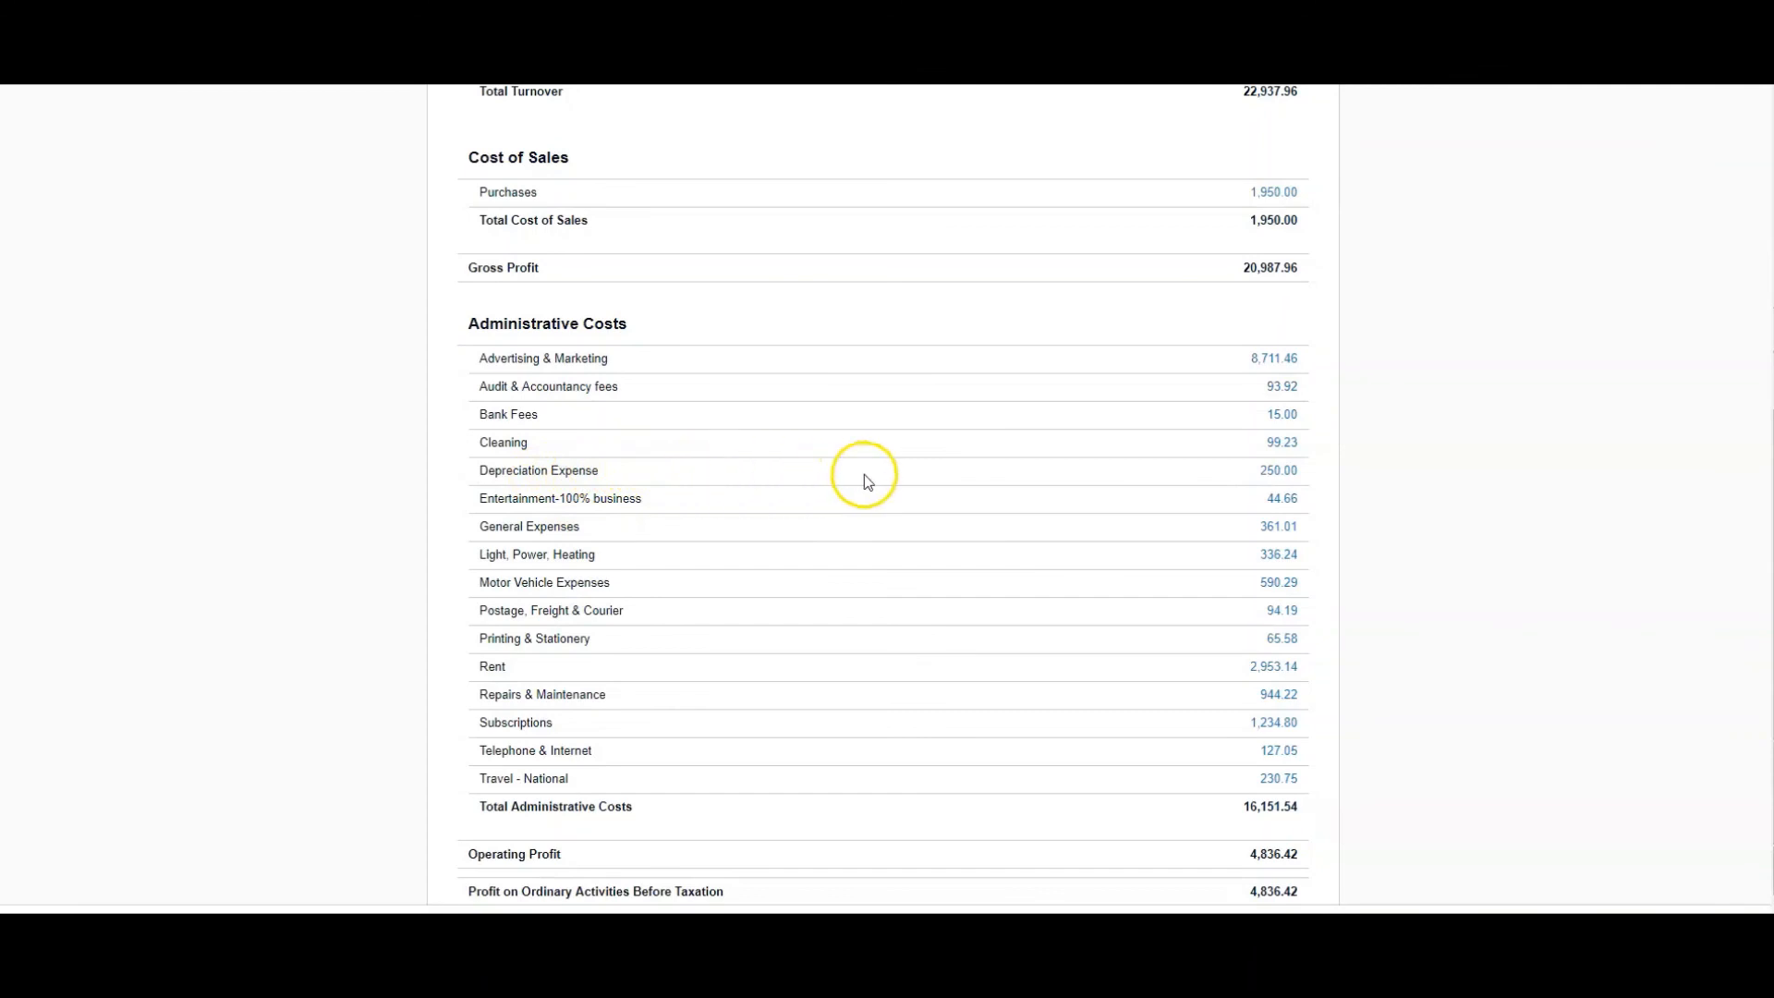
{"action": "mouse_move", "coordinate": [1277, 471]}
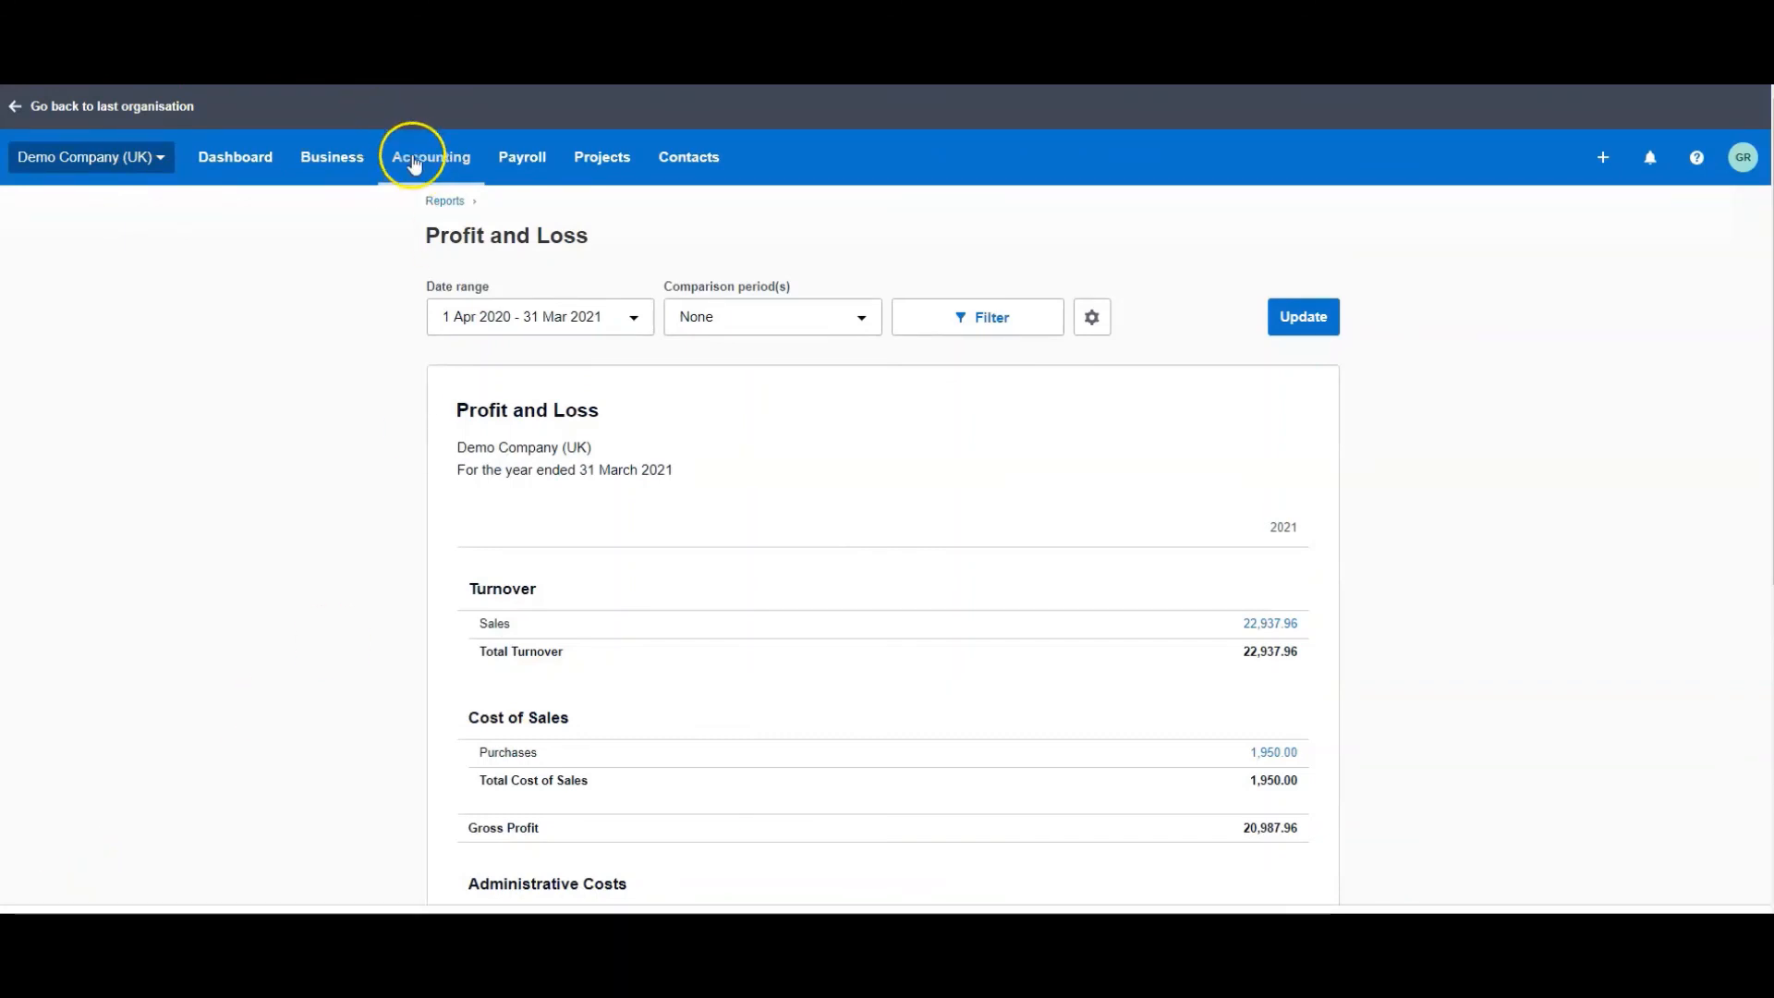
- Navigate from the Accounting menu to the Fixed assets register listing three draft assets
{"action": "left_click", "coordinate": [431, 155]}
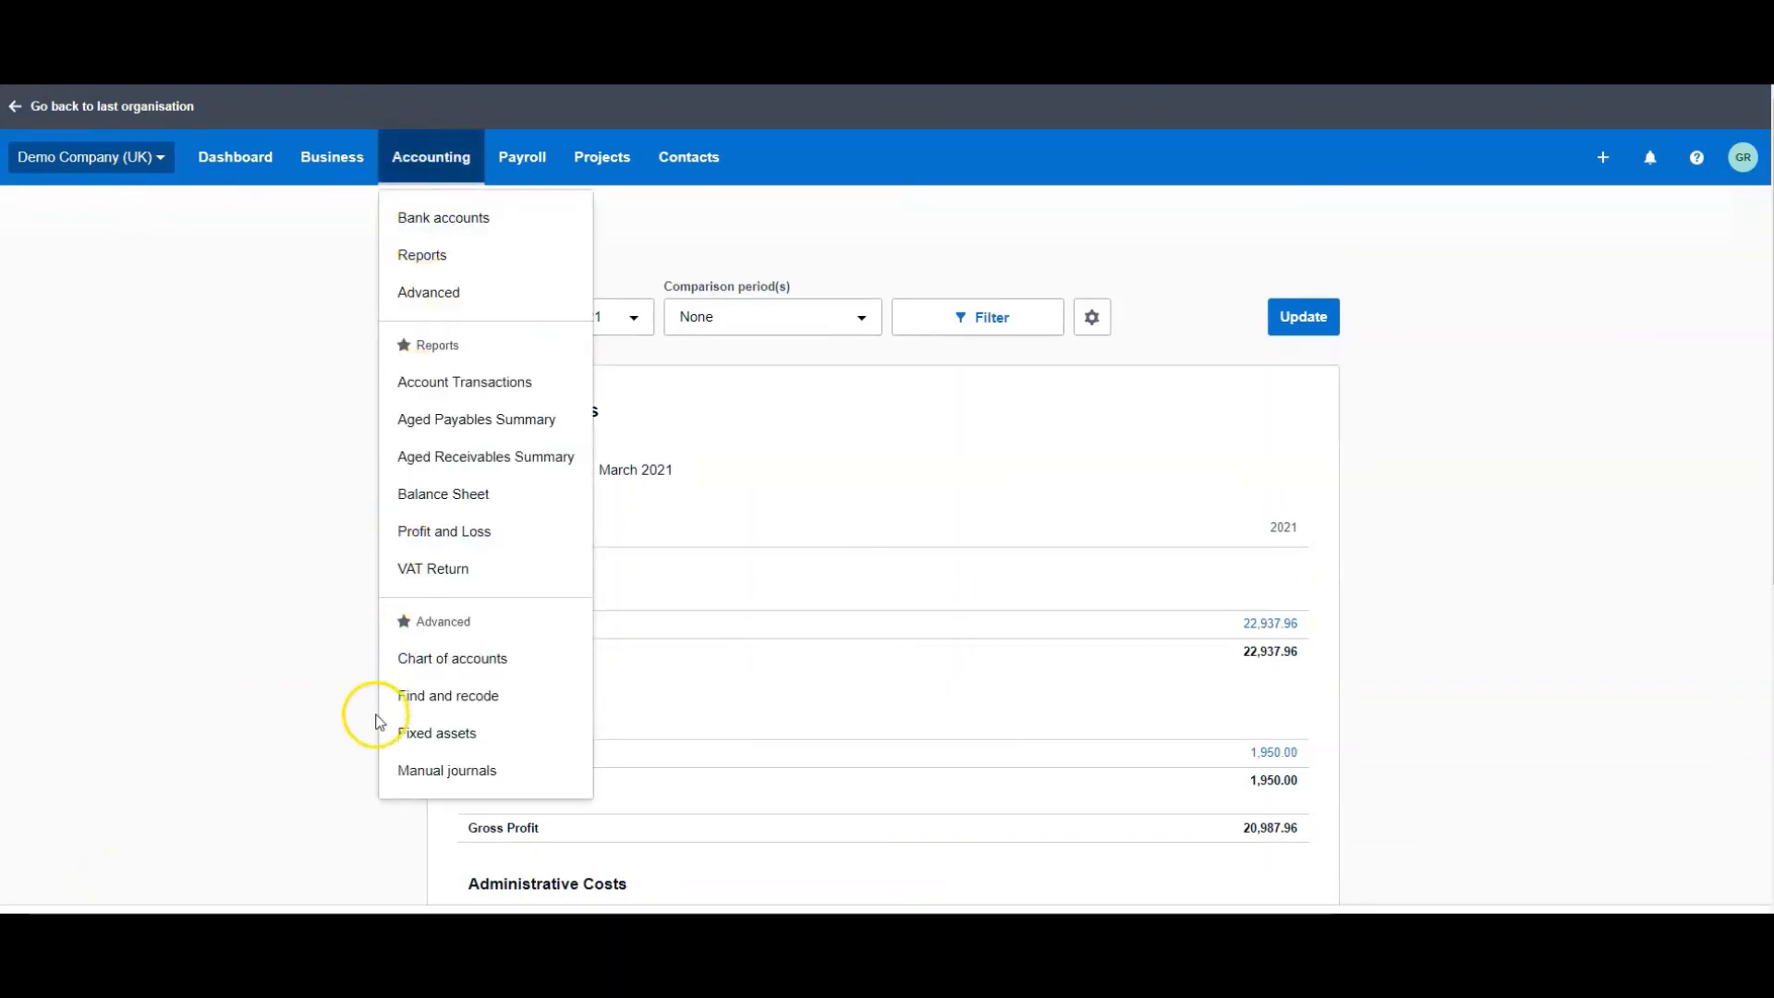
{"action": "mouse_move", "coordinate": [438, 734]}
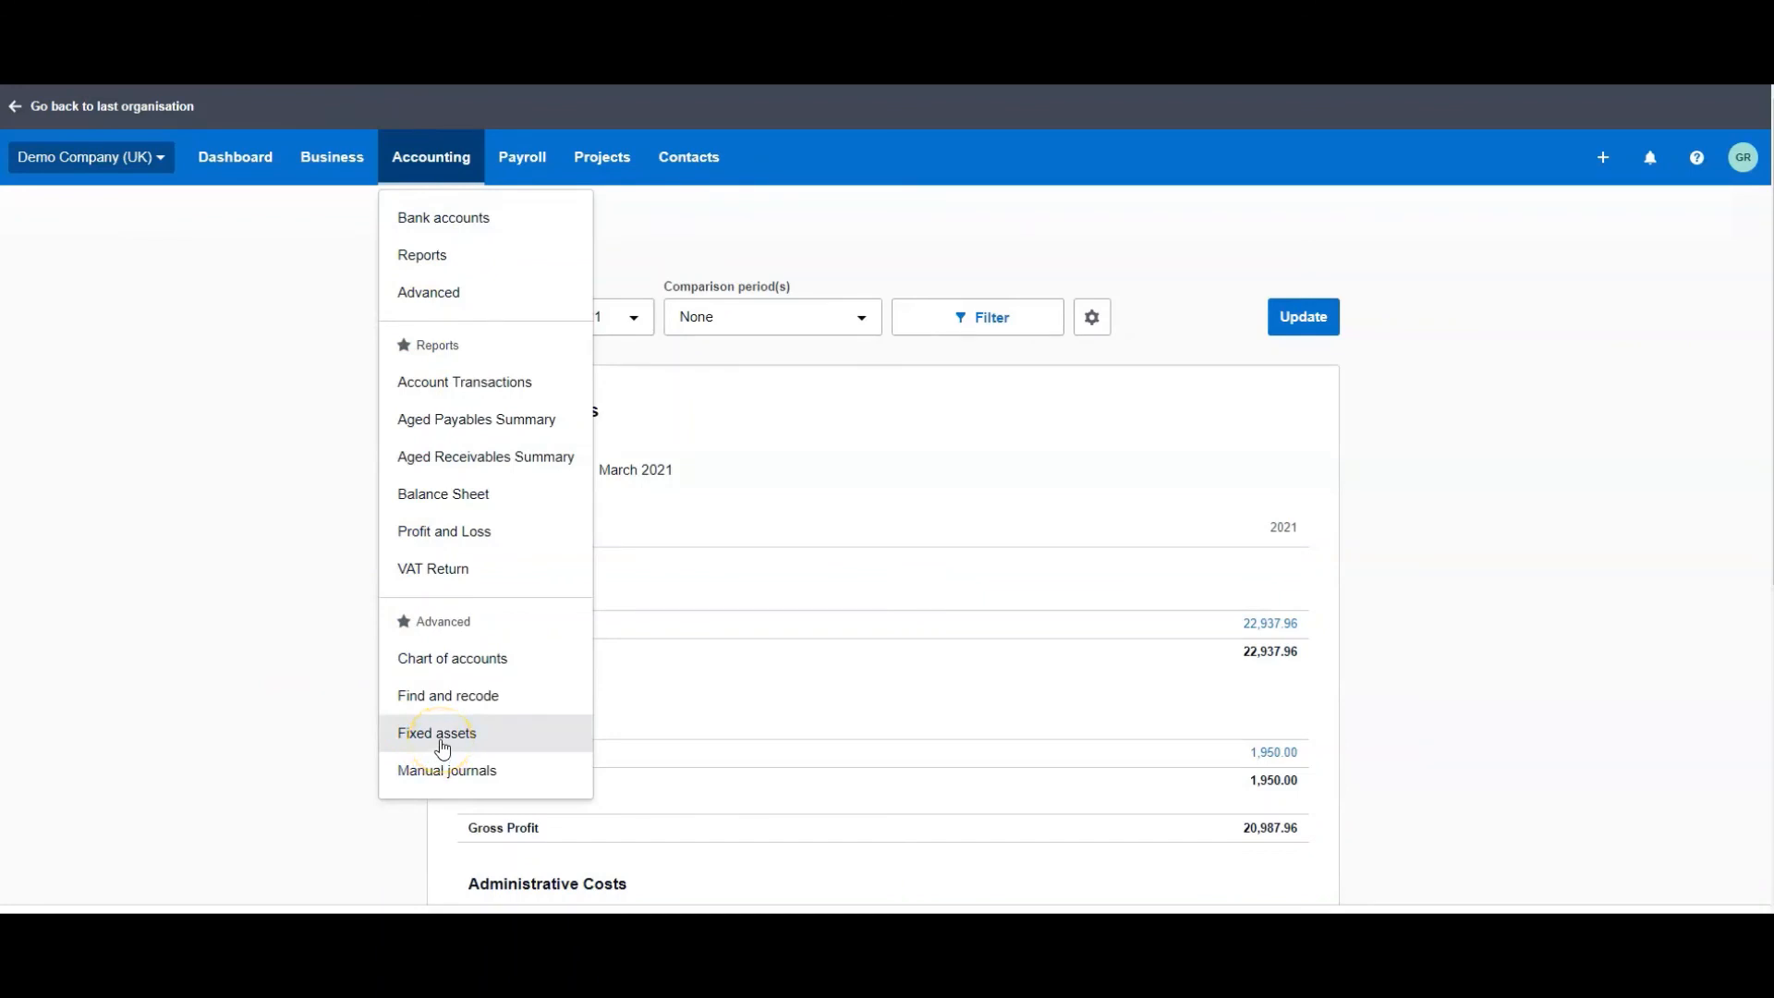
{"action": "left_click", "coordinate": [436, 734]}
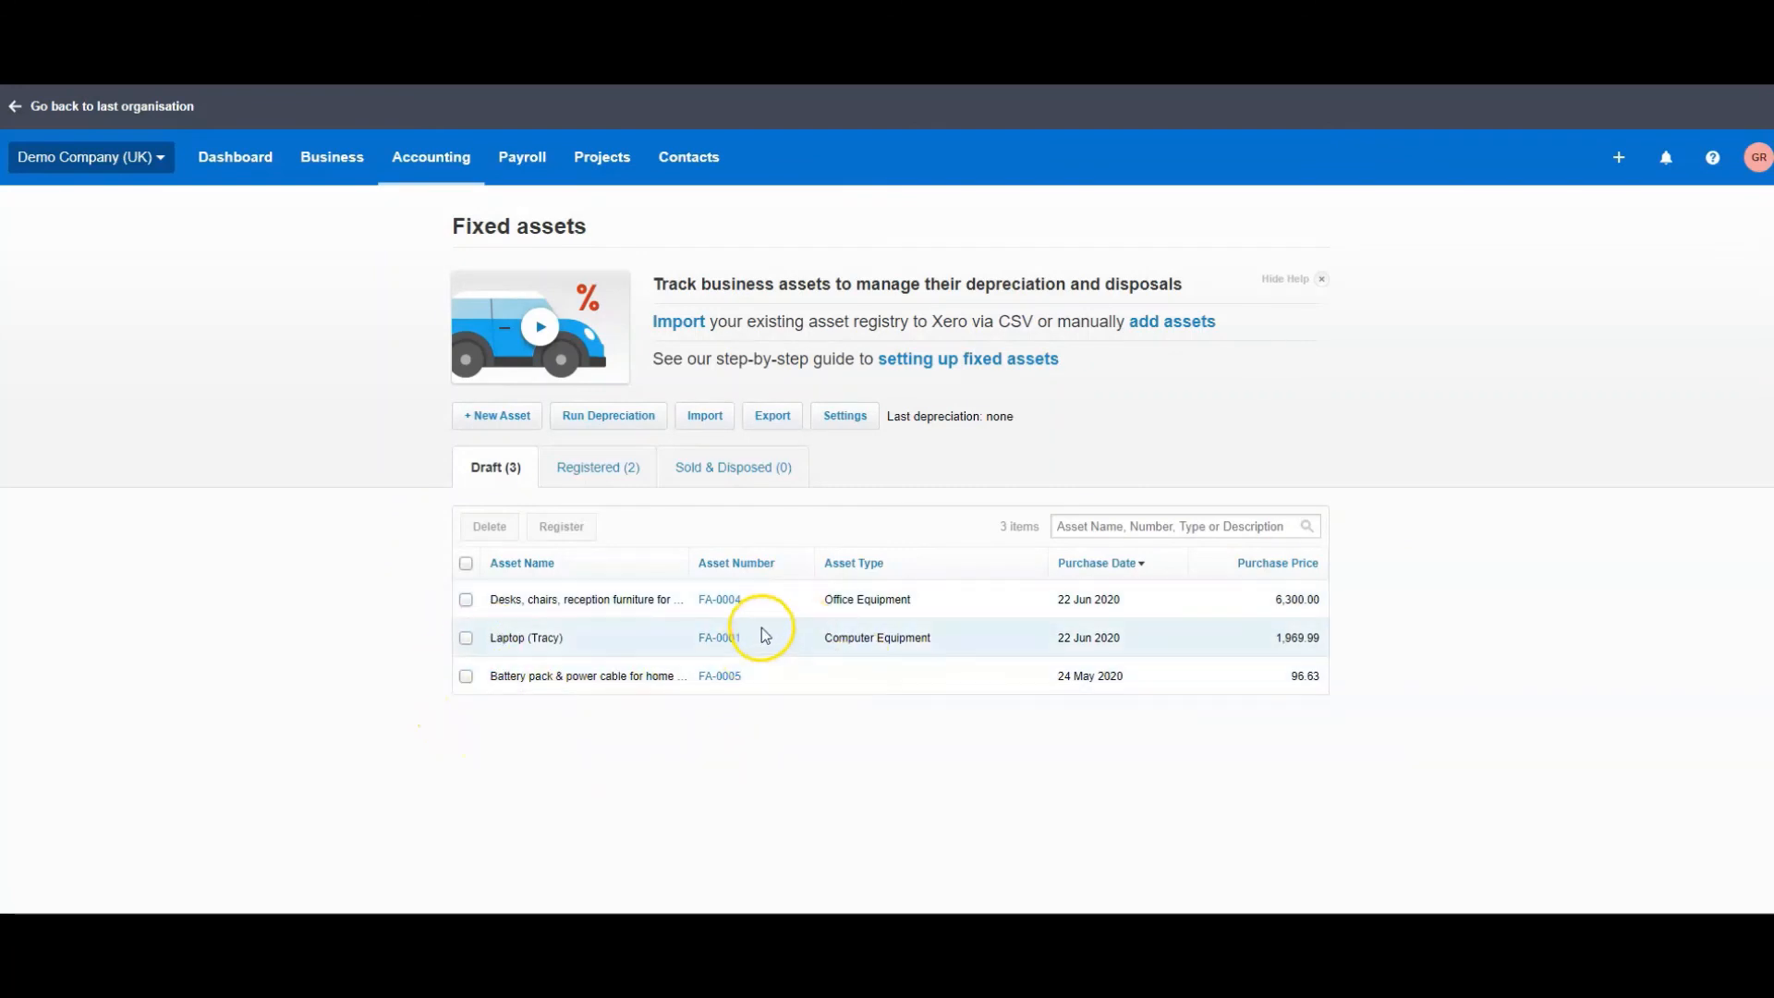
{"action": "mouse_move", "coordinate": [714, 689]}
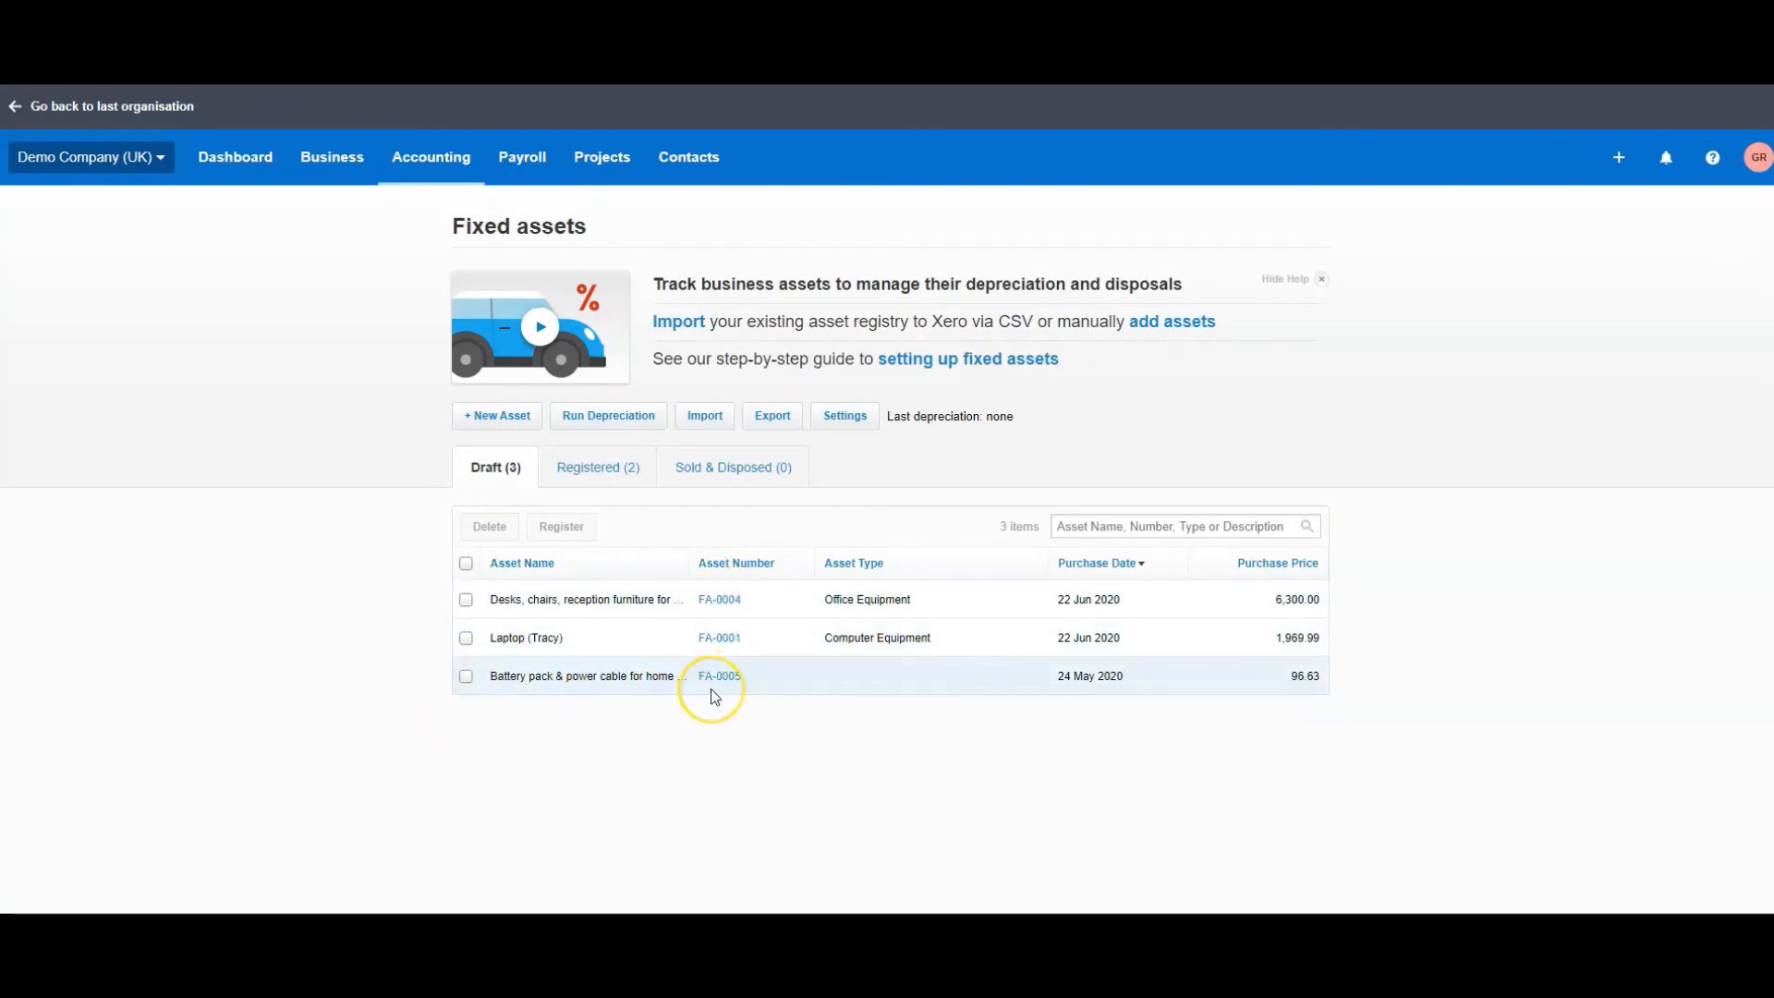